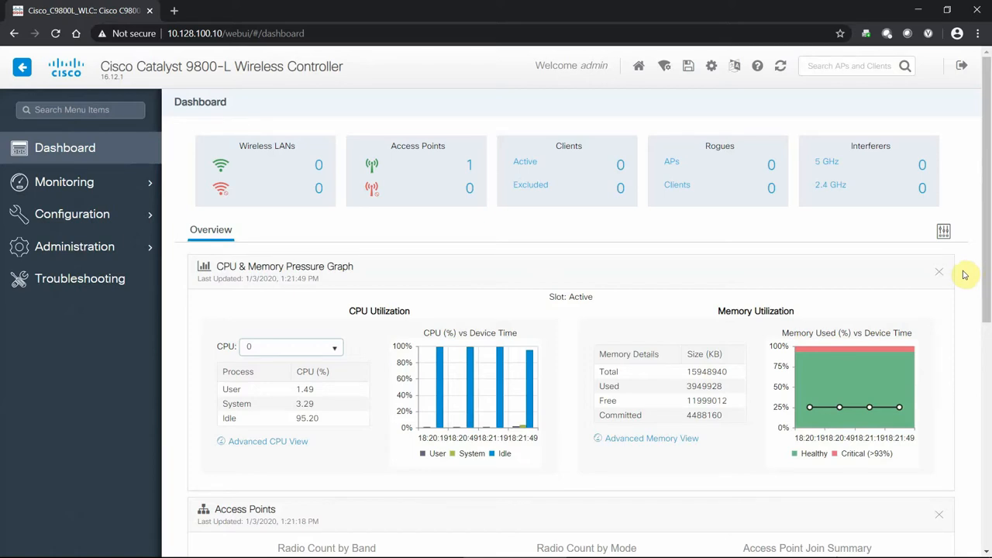
pyautogui.moveTo(538, 124)
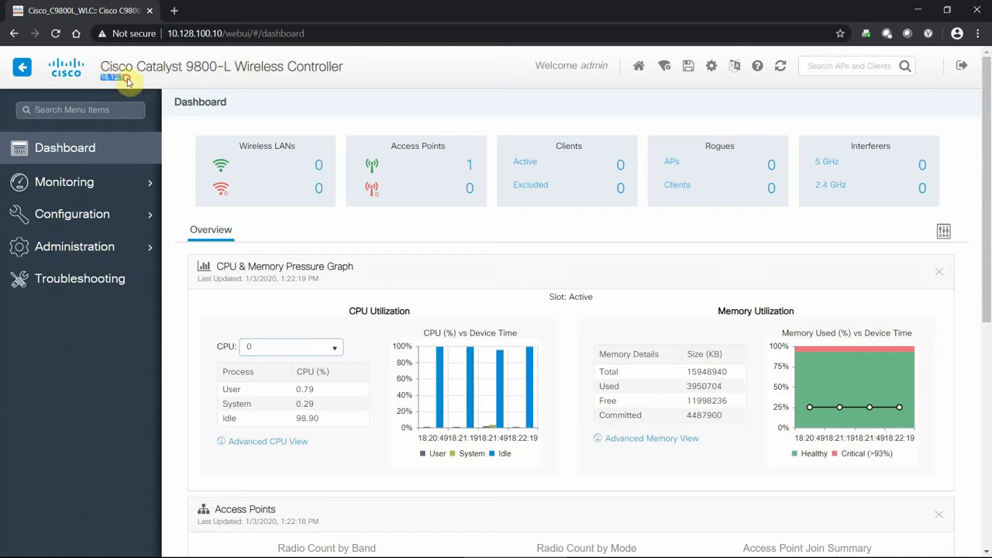
pyautogui.moveTo(308, 96)
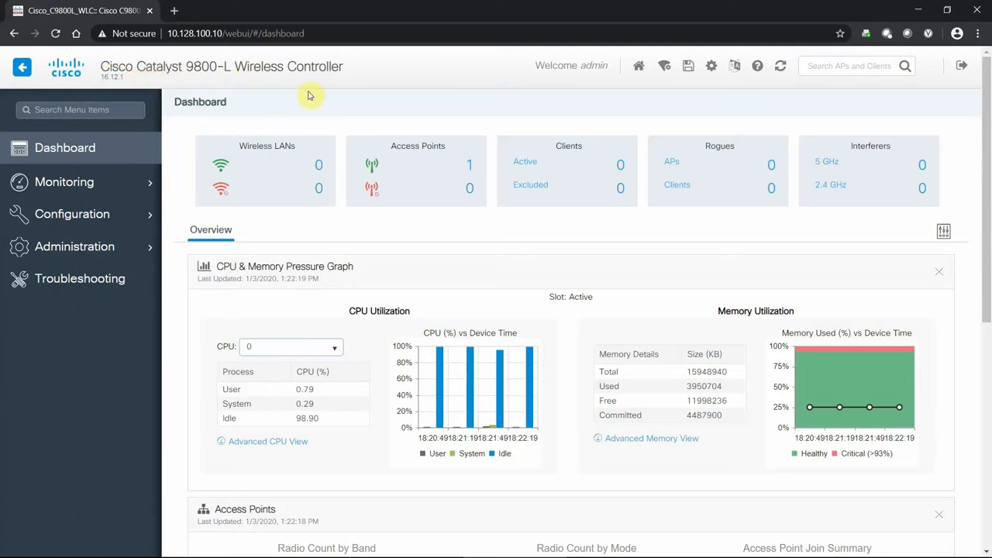
pyautogui.moveTo(440, 85)
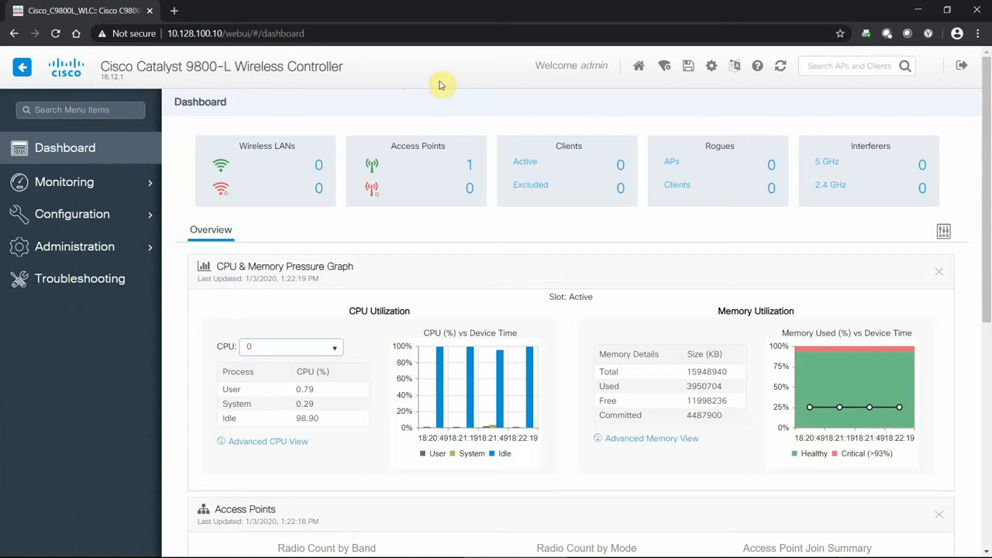
pyautogui.moveTo(521, 87)
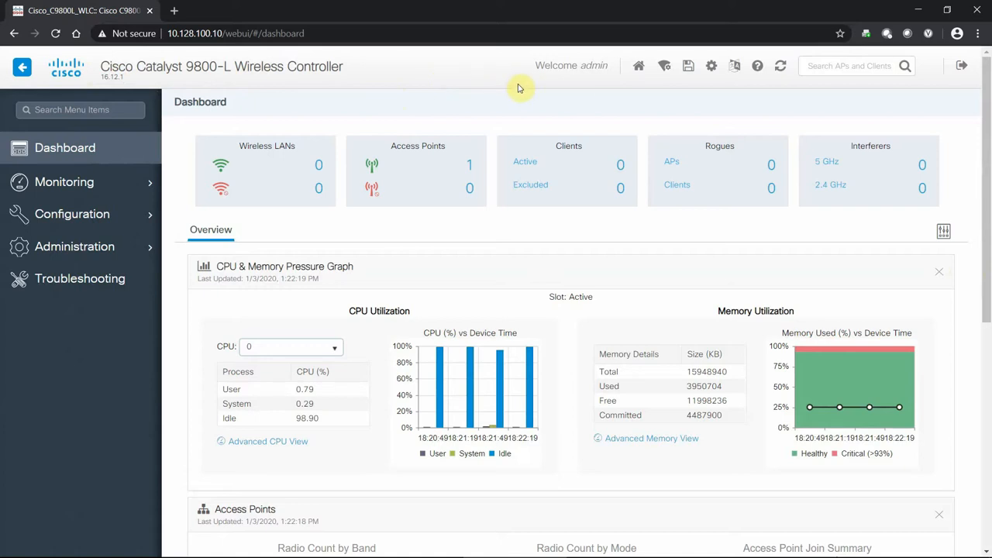
pyautogui.moveTo(473, 75)
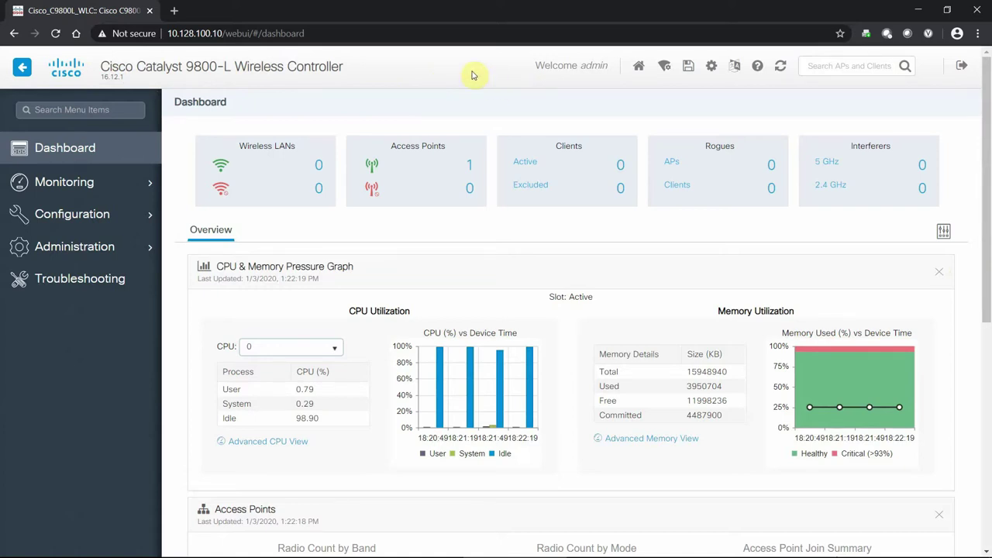
pyautogui.moveTo(490, 81)
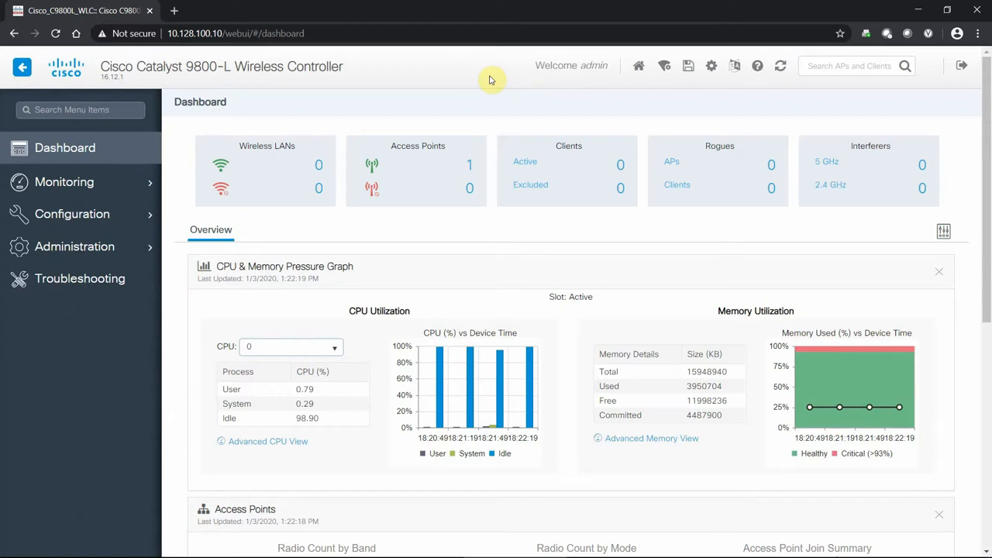
pyautogui.moveTo(127, 59)
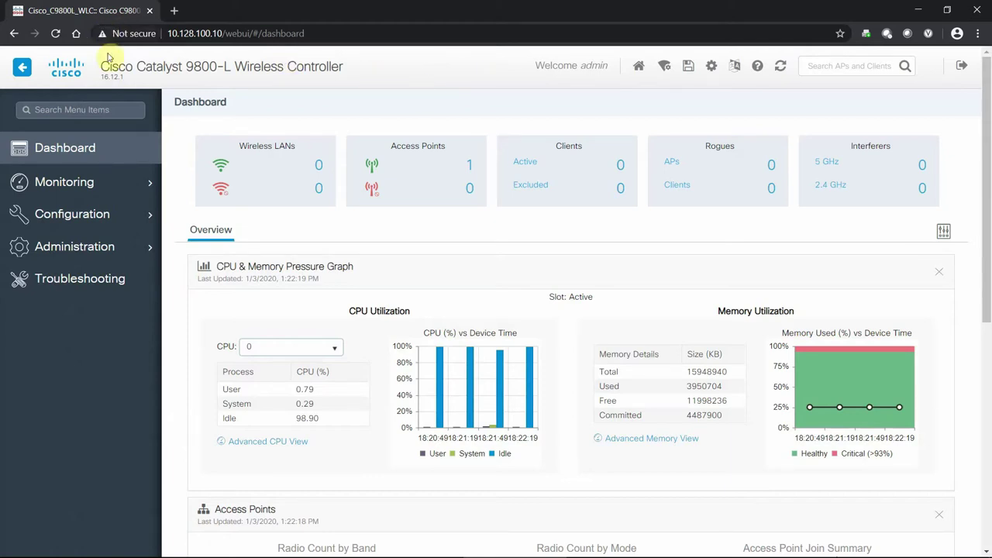
pyautogui.moveTo(369, 102)
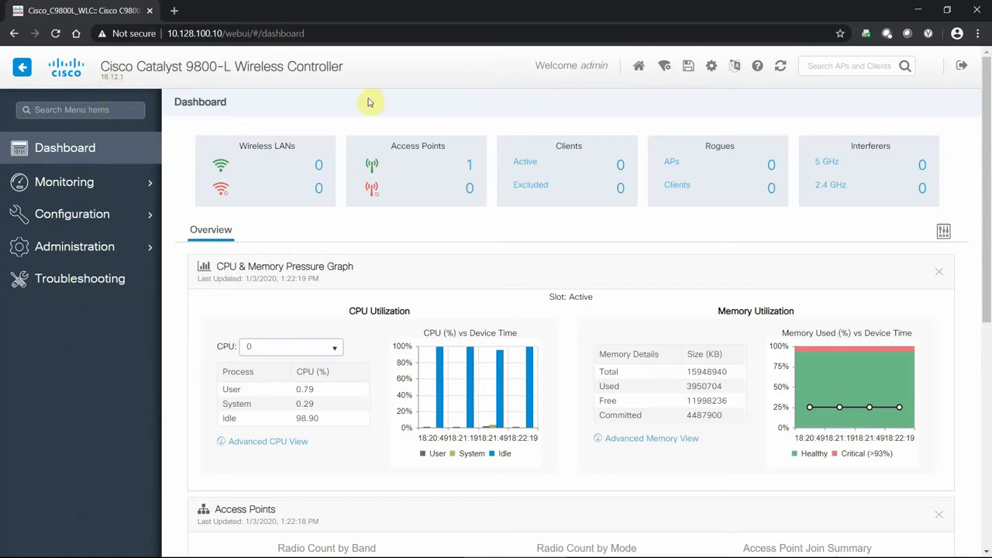
pyautogui.moveTo(417, 180)
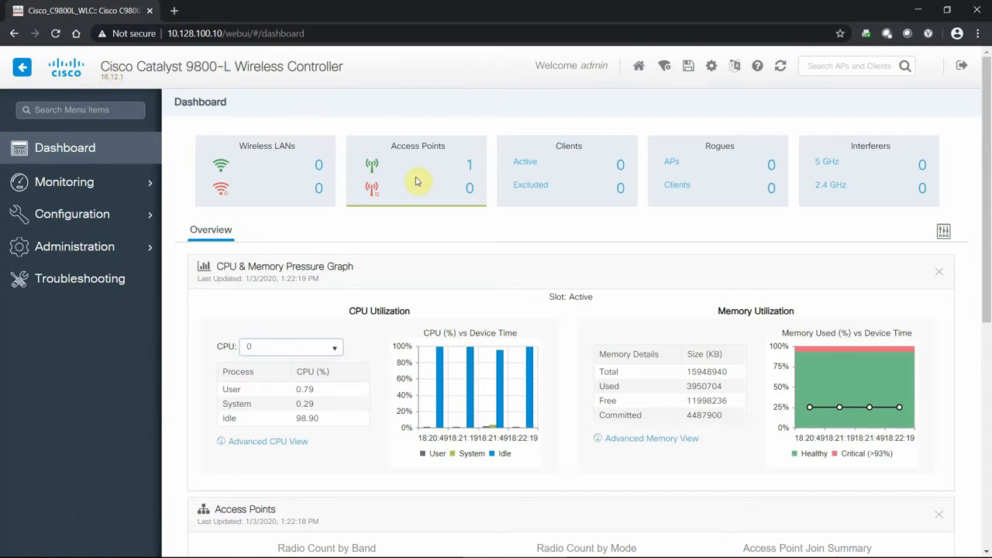
pyautogui.moveTo(701, 232)
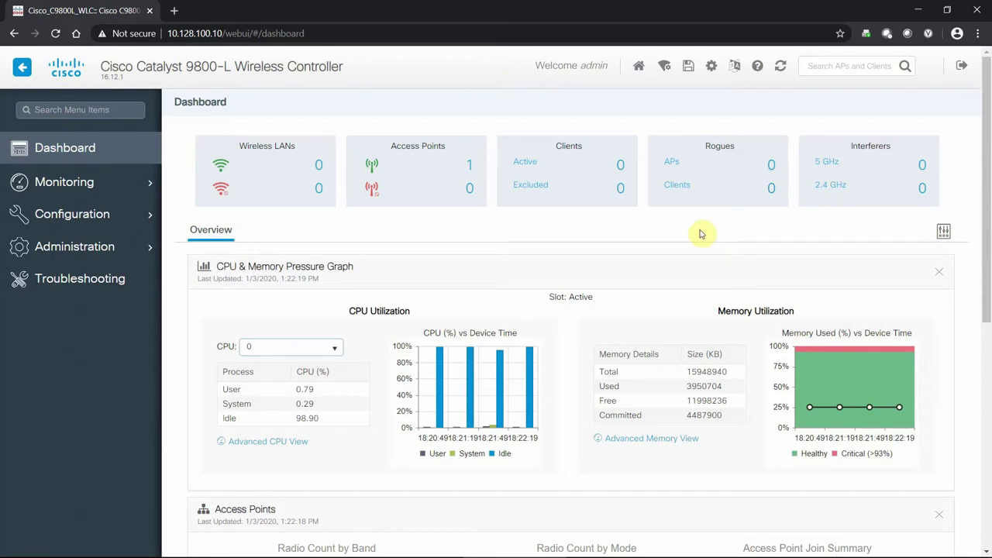
pyautogui.moveTo(586, 260)
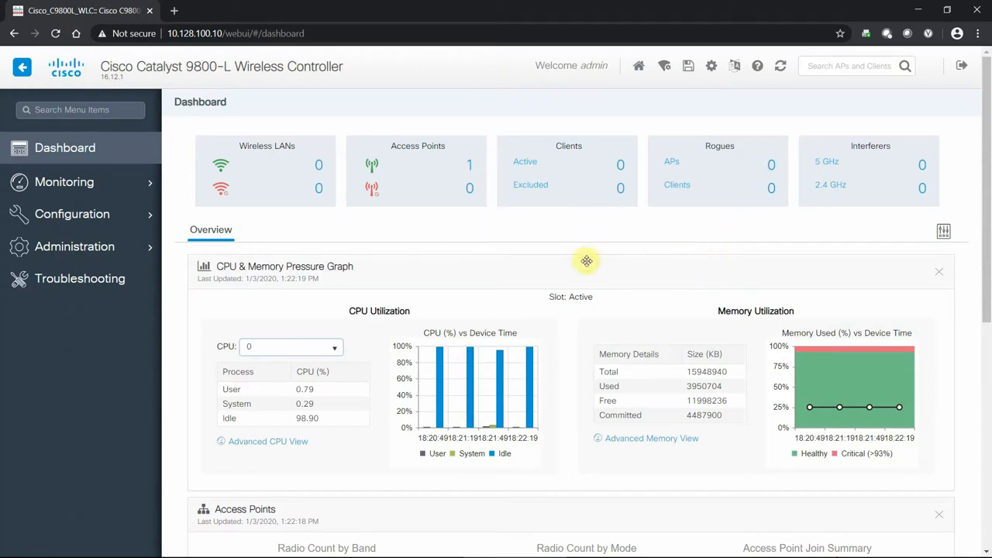
pyautogui.moveTo(687, 154)
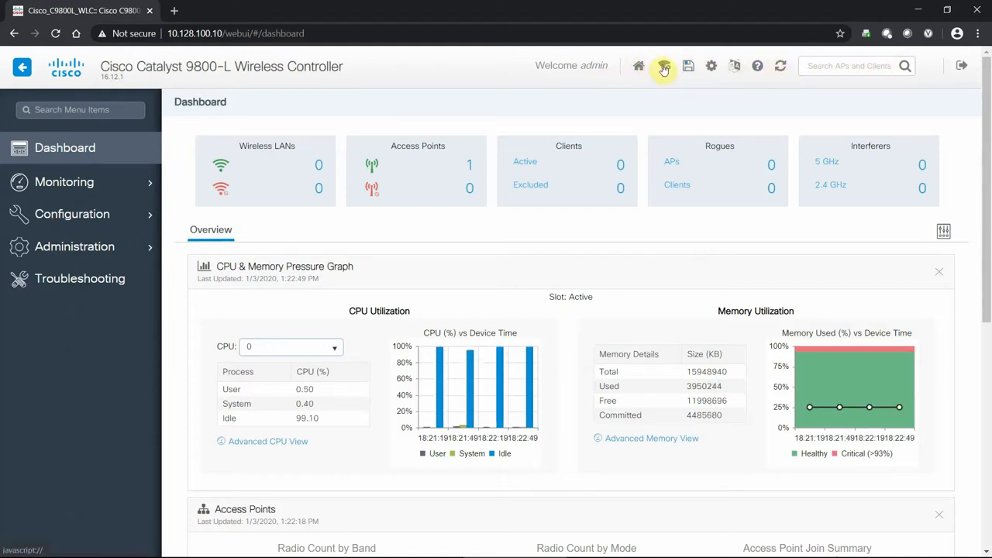
# Review the Preferences dialog, then choose English as the interface language
pyautogui.click(662, 65)
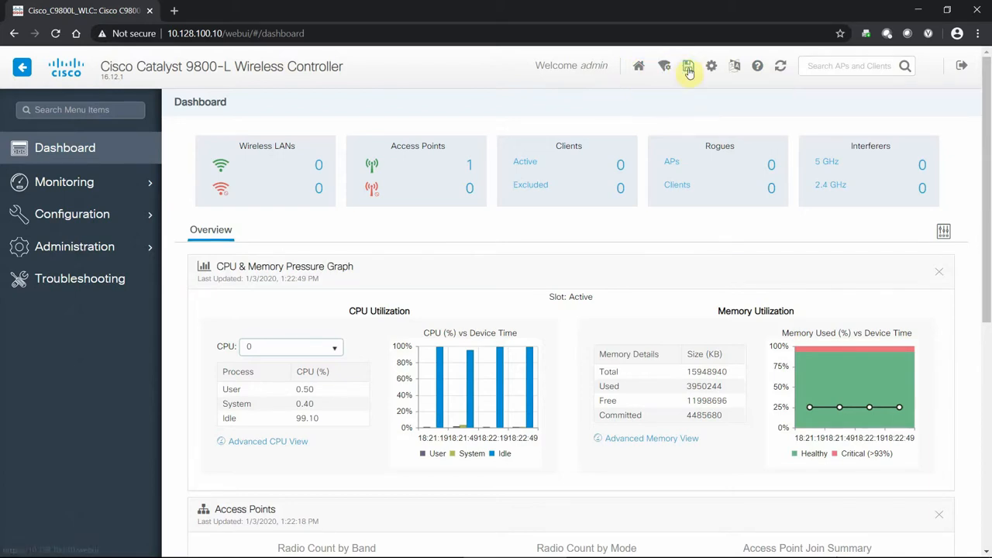
pyautogui.click(688, 66)
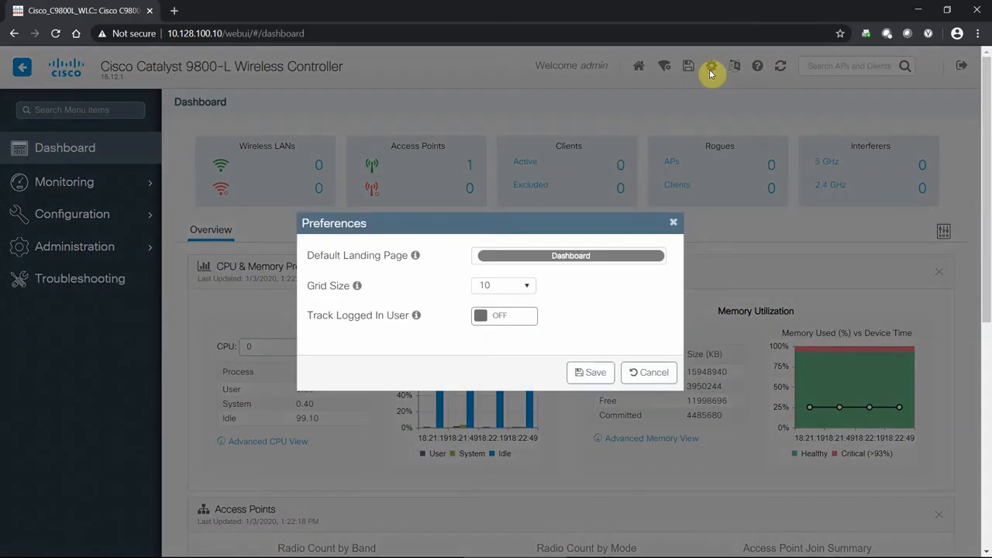
pyautogui.moveTo(479, 317)
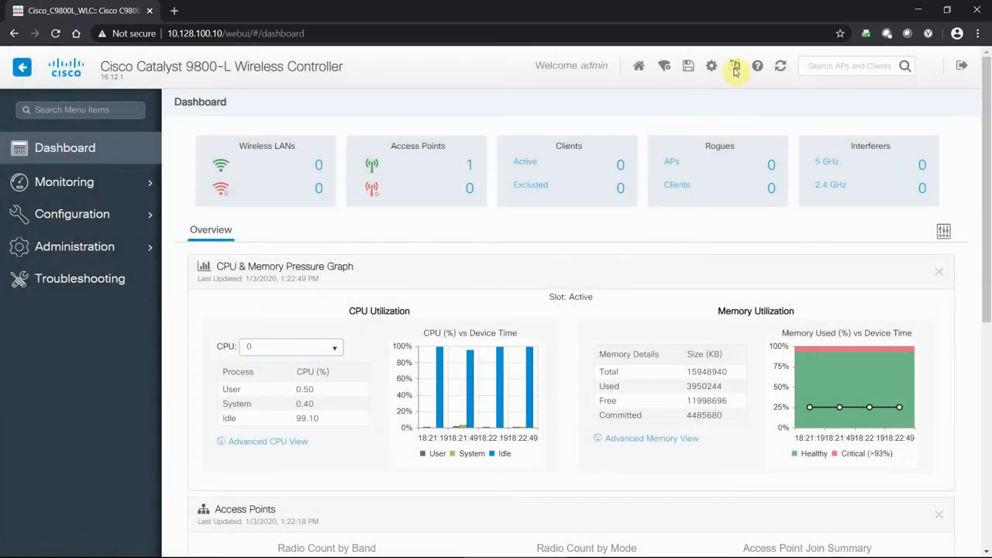
pyautogui.click(737, 65)
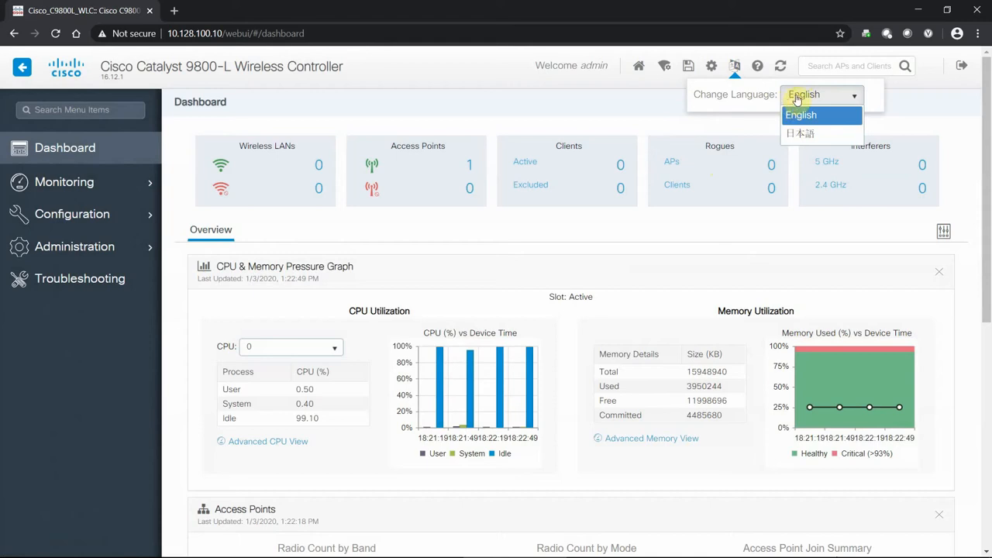
pyautogui.click(800, 115)
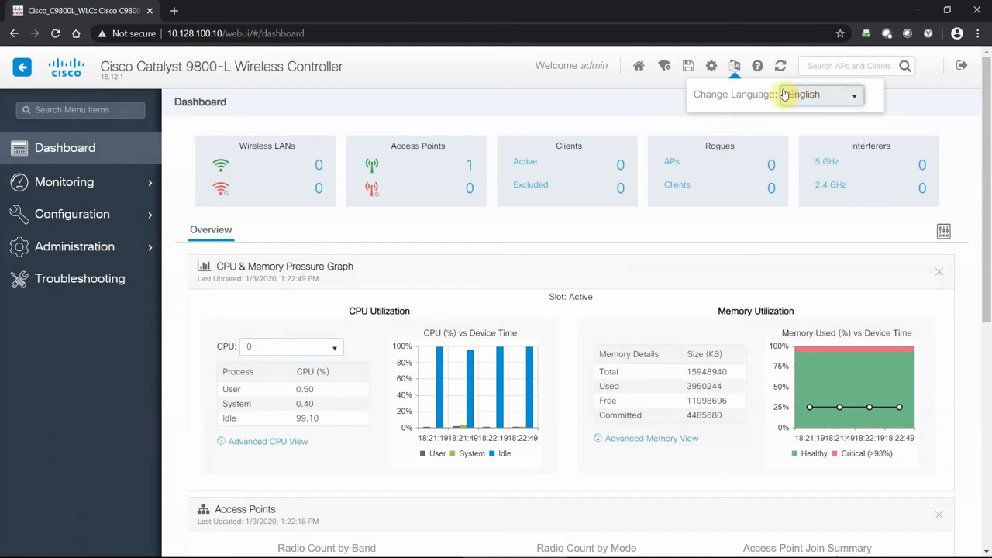
pyautogui.click(762, 65)
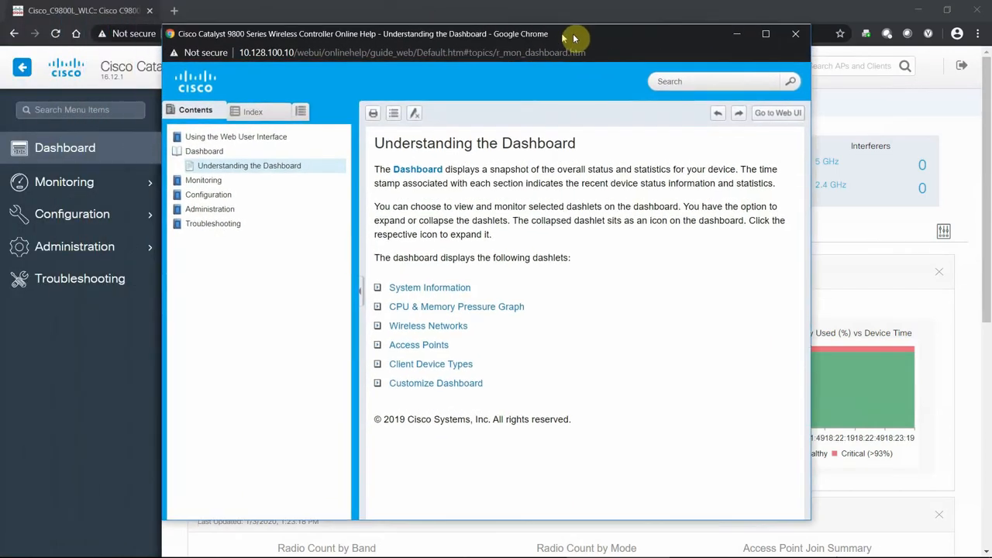
pyautogui.moveTo(574, 37); pyautogui.dragTo(480, 68)
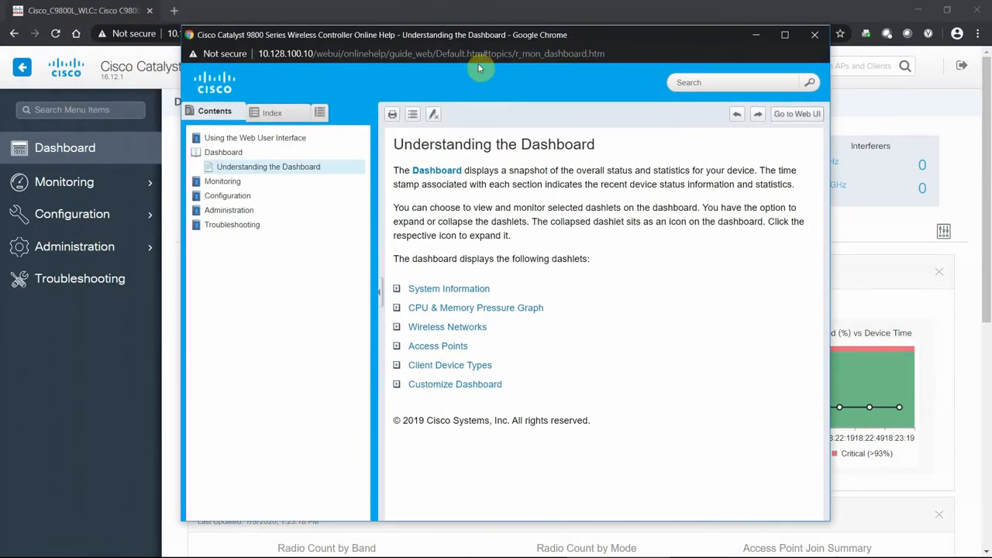
pyautogui.moveTo(363, 186)
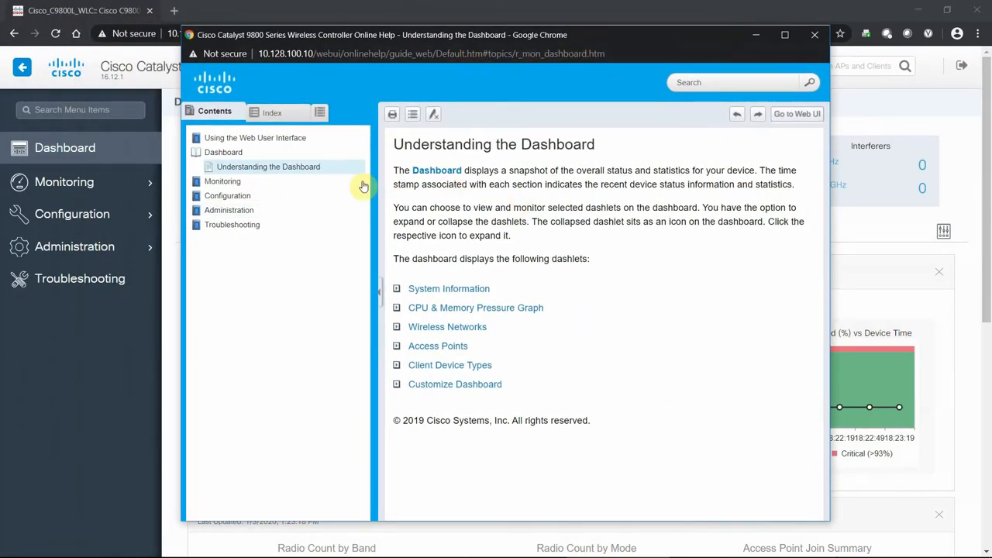
pyautogui.moveTo(242, 192)
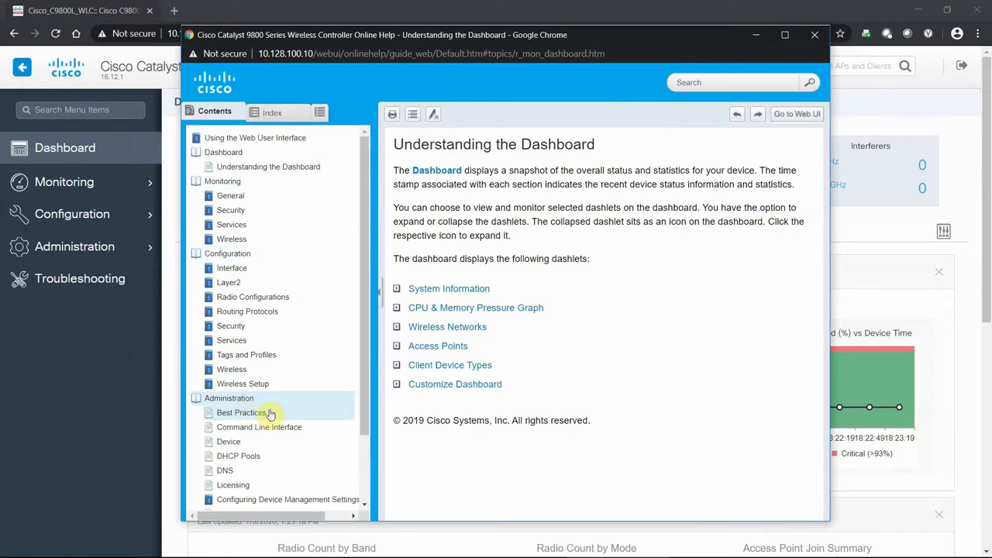
pyautogui.moveTo(249, 392)
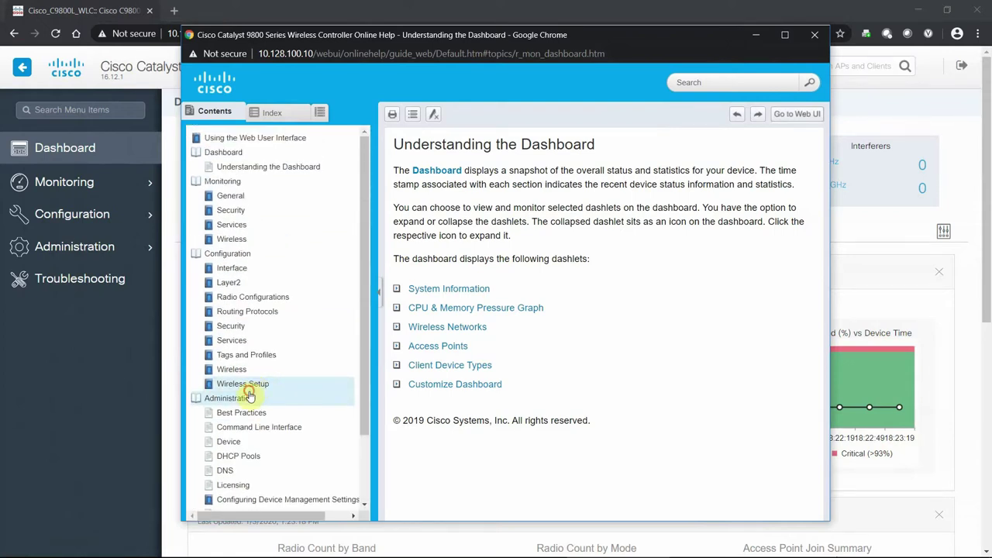
pyautogui.click(241, 412)
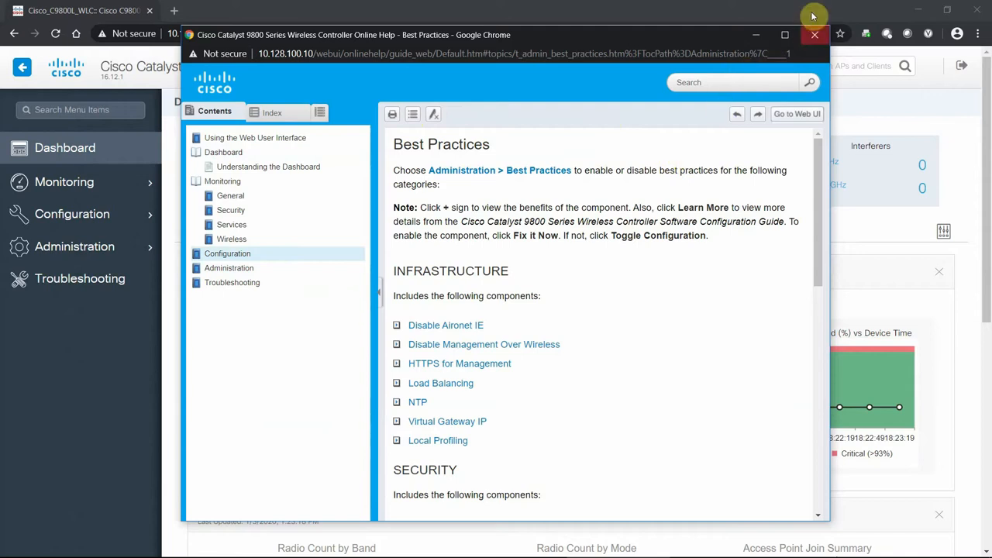
pyautogui.click(812, 34)
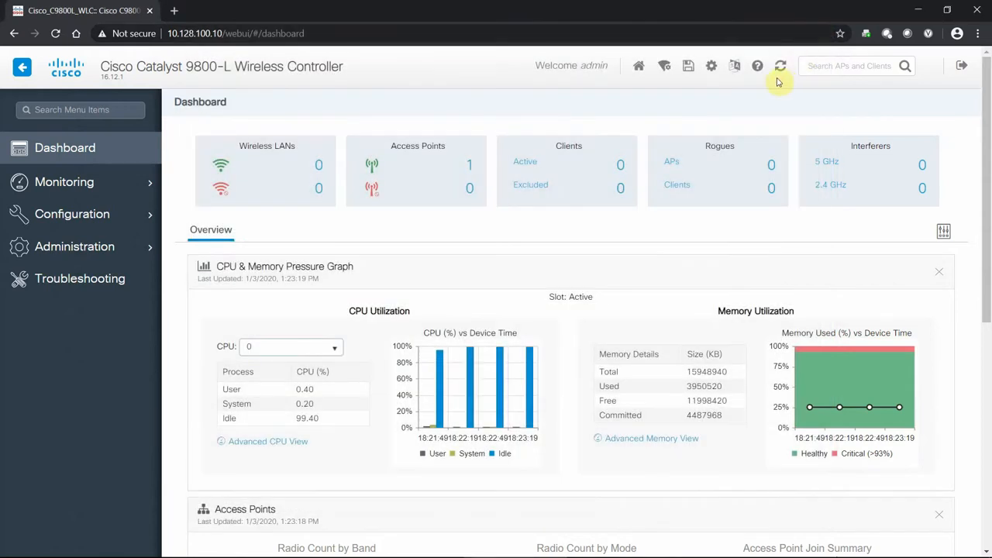
pyautogui.click(780, 65)
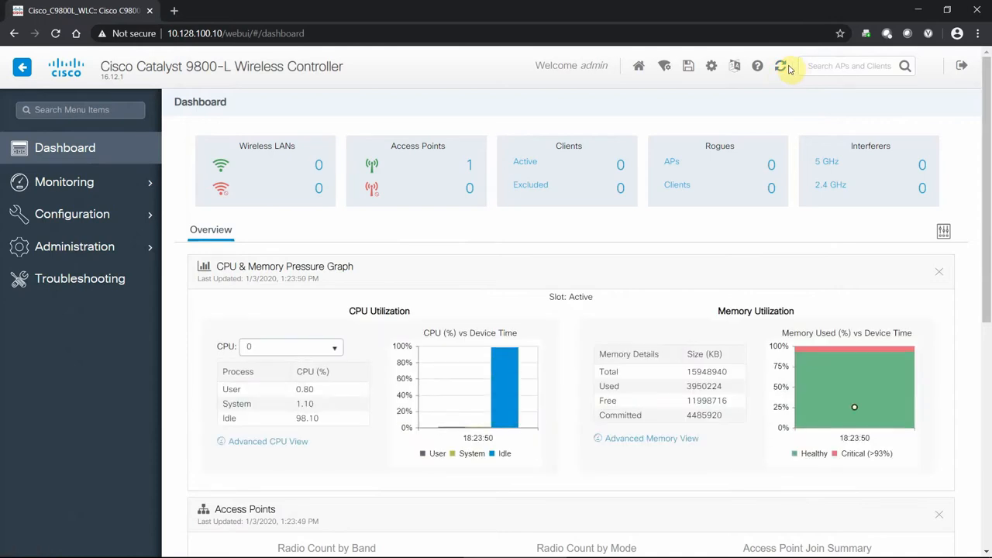
pyautogui.click(856, 65)
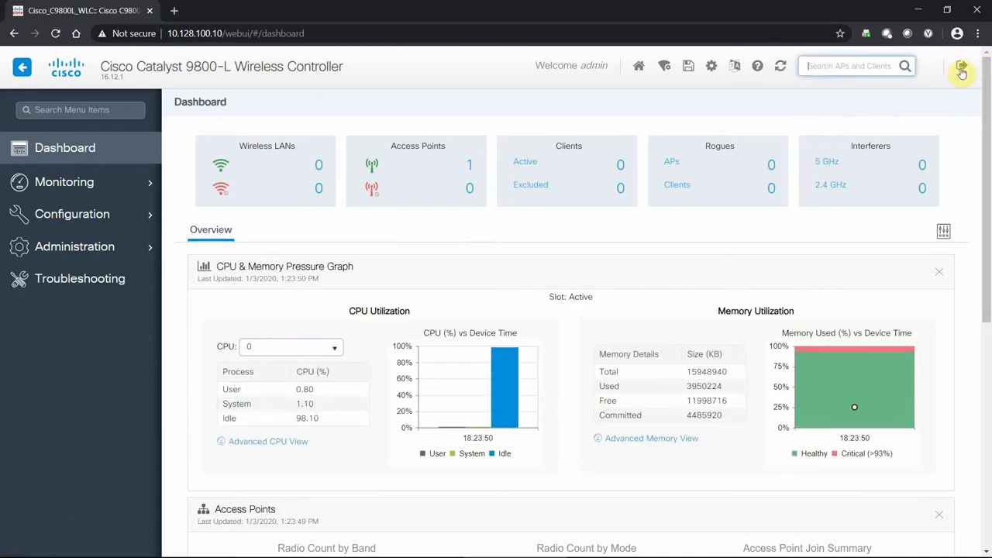
pyautogui.moveTo(962, 65)
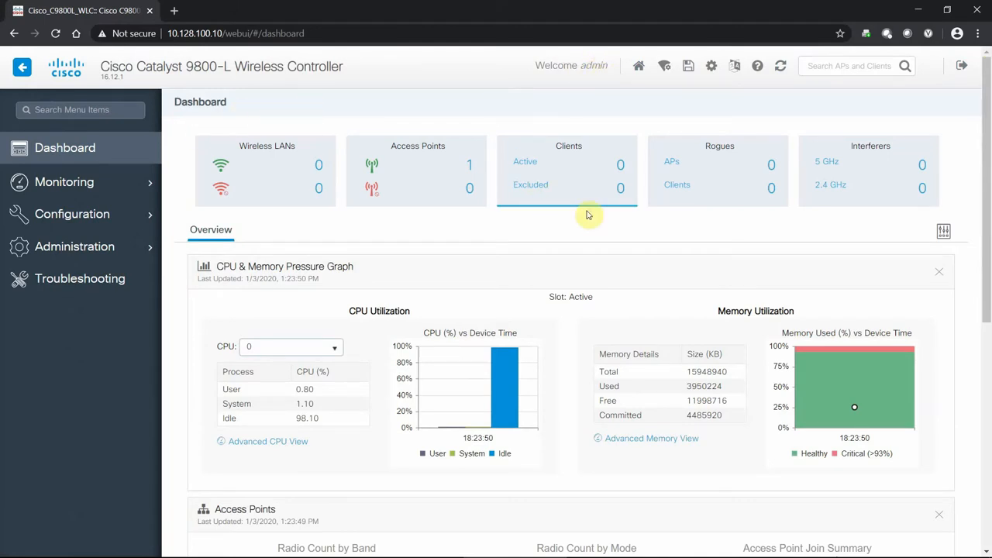
pyautogui.moveTo(270, 177)
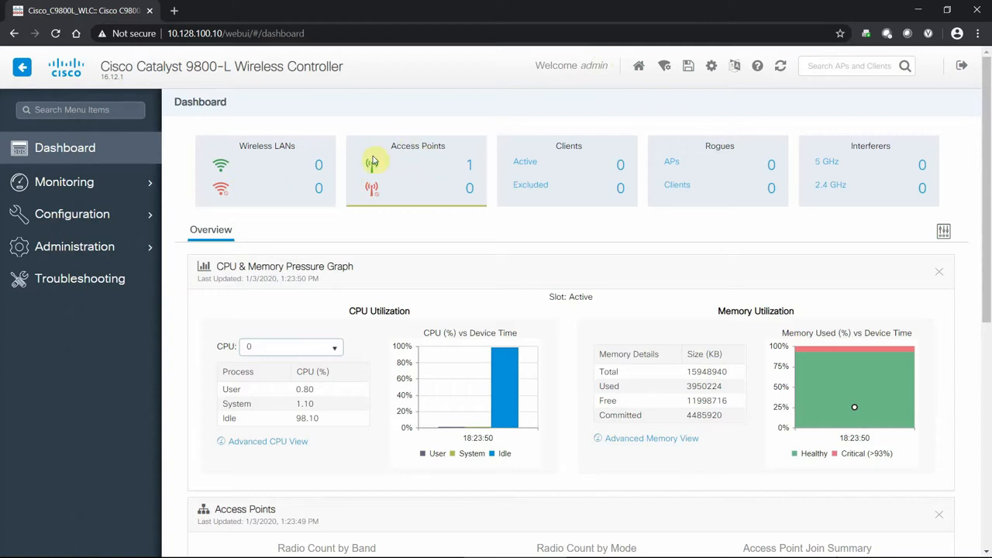
pyautogui.moveTo(468, 171)
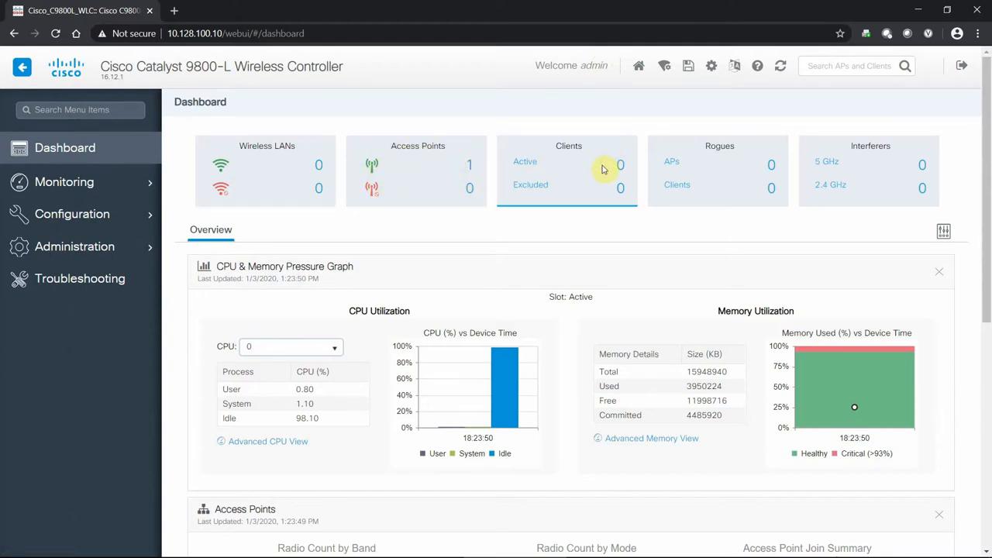
pyautogui.moveTo(921, 189)
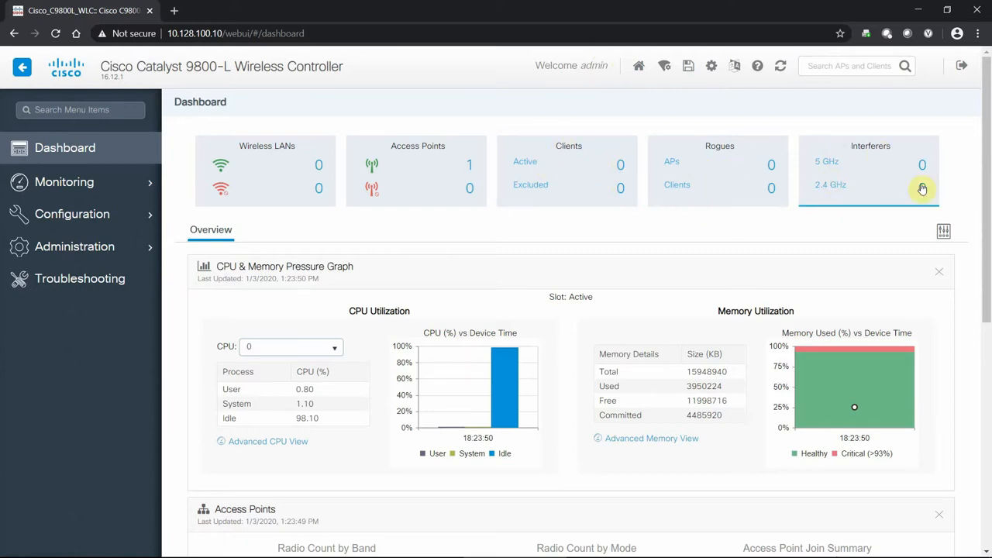
pyautogui.moveTo(988, 154)
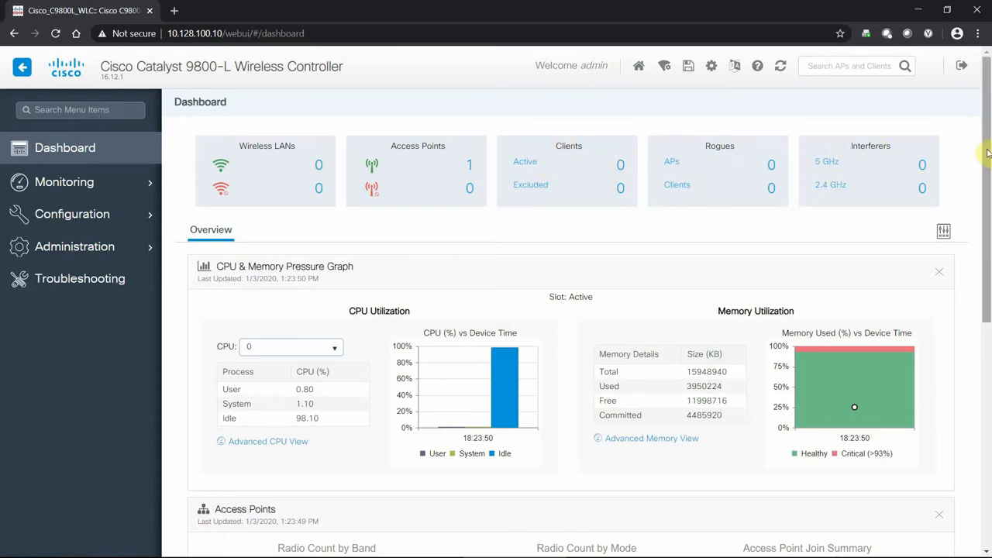
pyautogui.scroll(-3)
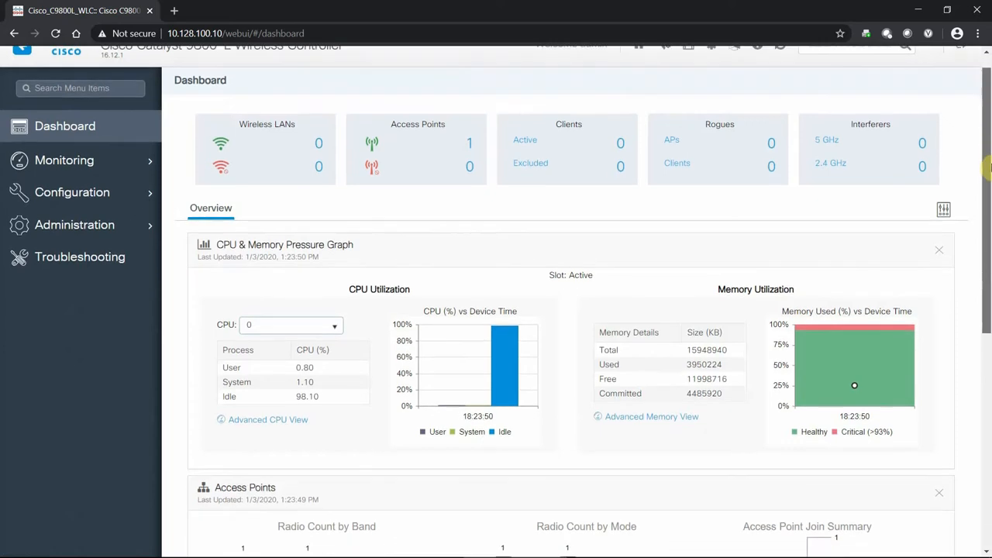
pyautogui.scroll(-3)
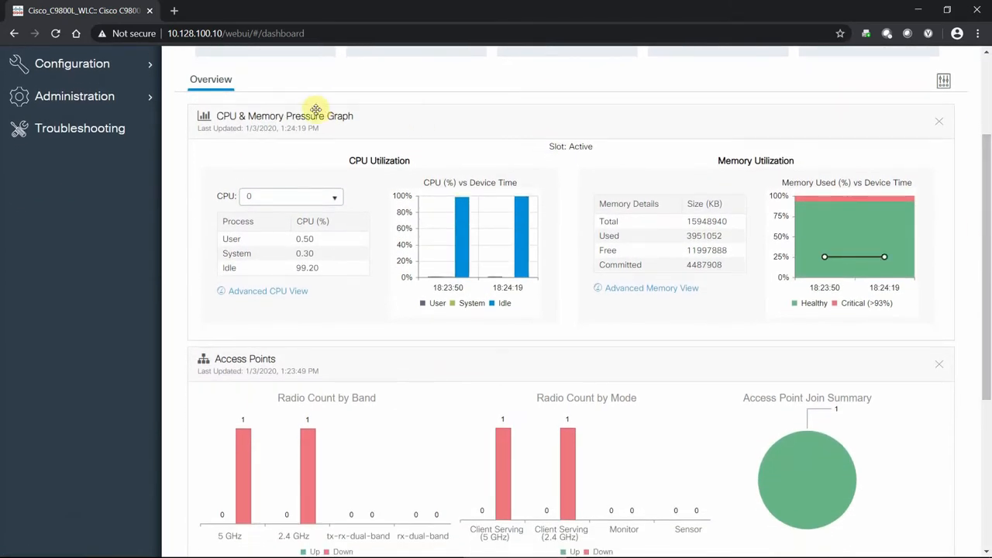
pyautogui.moveTo(247, 138)
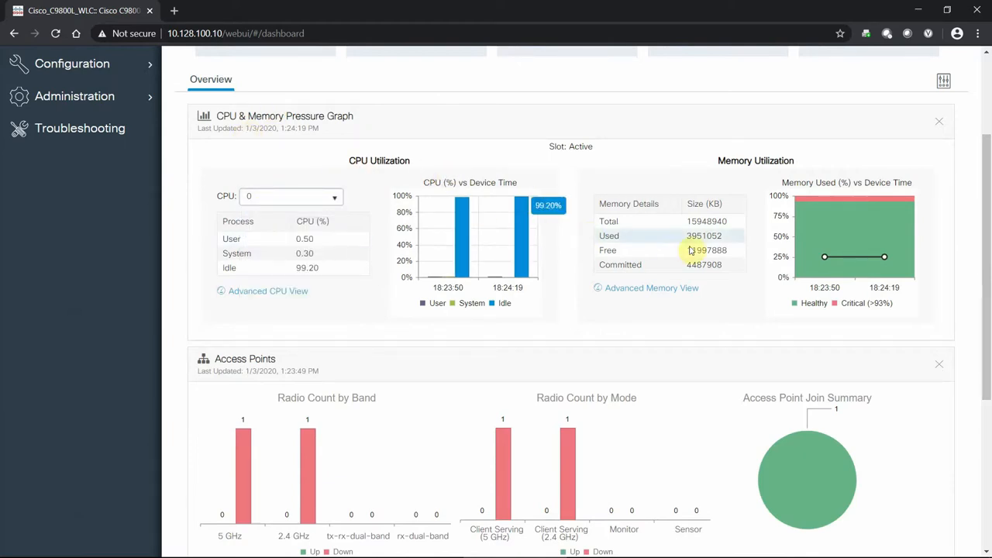
pyautogui.moveTo(839, 273)
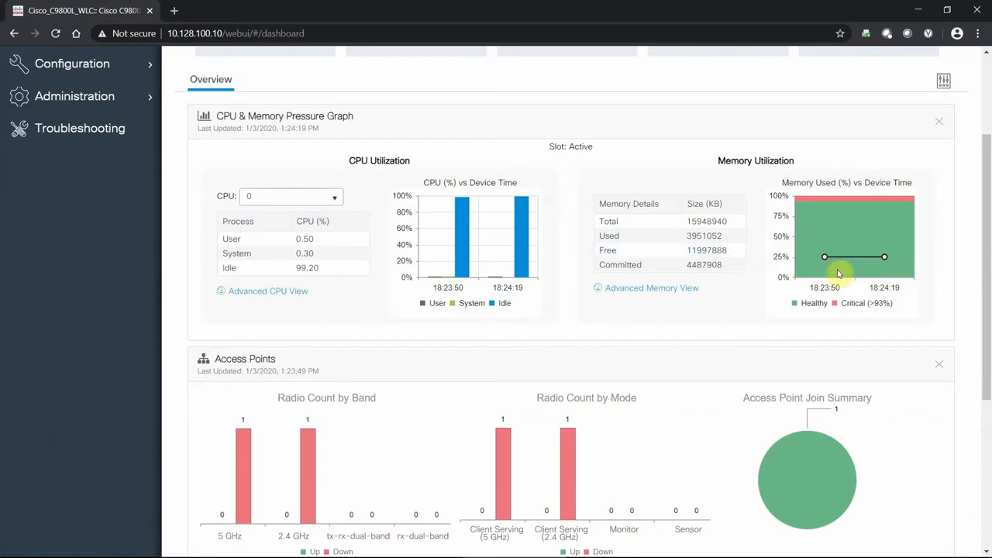
pyautogui.moveTo(960, 239)
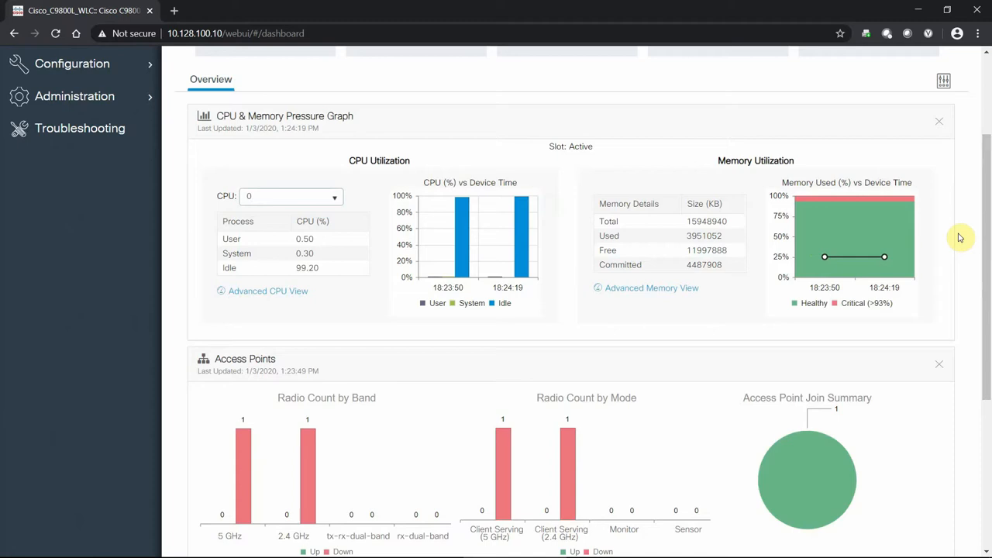
pyautogui.moveTo(378, 159)
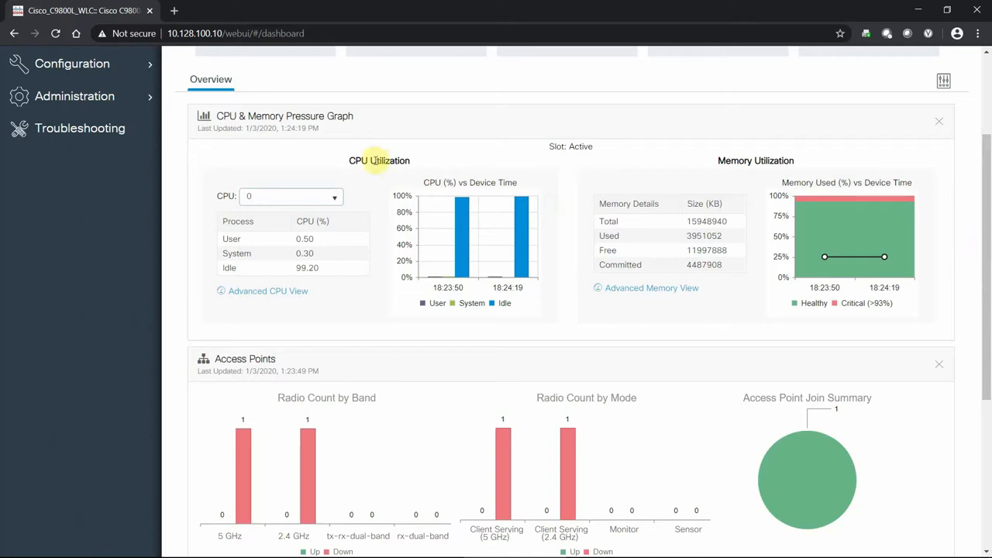
# View the System CPU Utilization and Memory Utilization pages, then return to the Dashboard
pyautogui.click(266, 292)
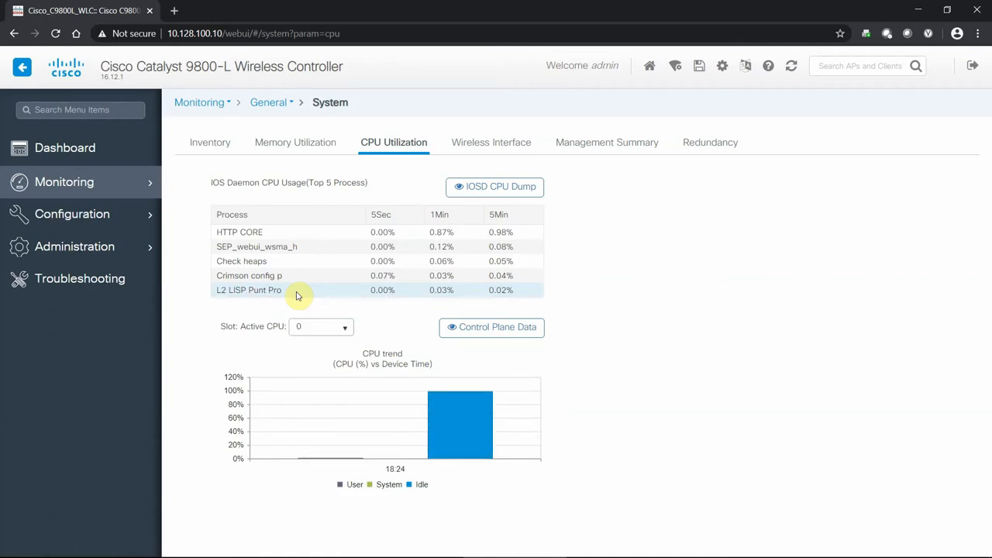
pyautogui.moveTo(81, 152)
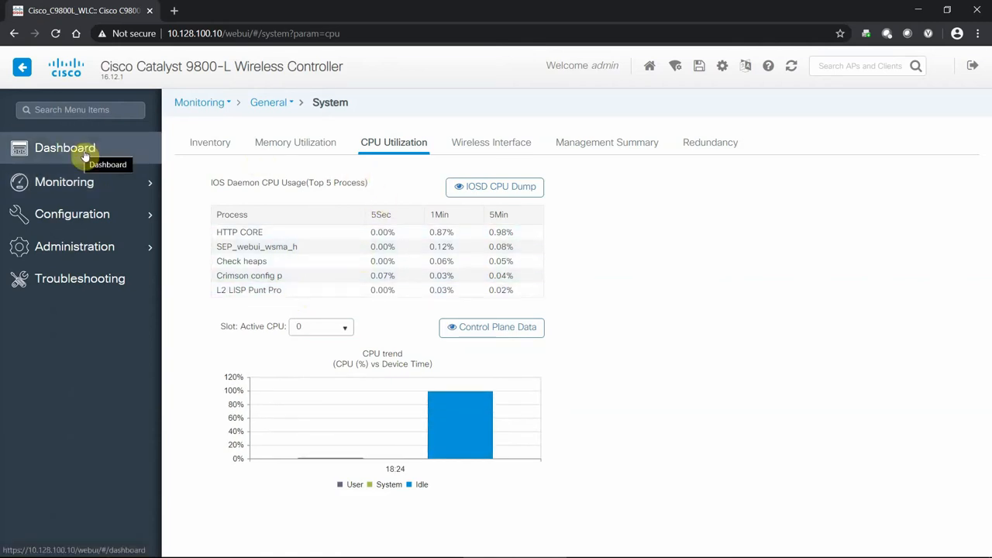
pyautogui.click(294, 143)
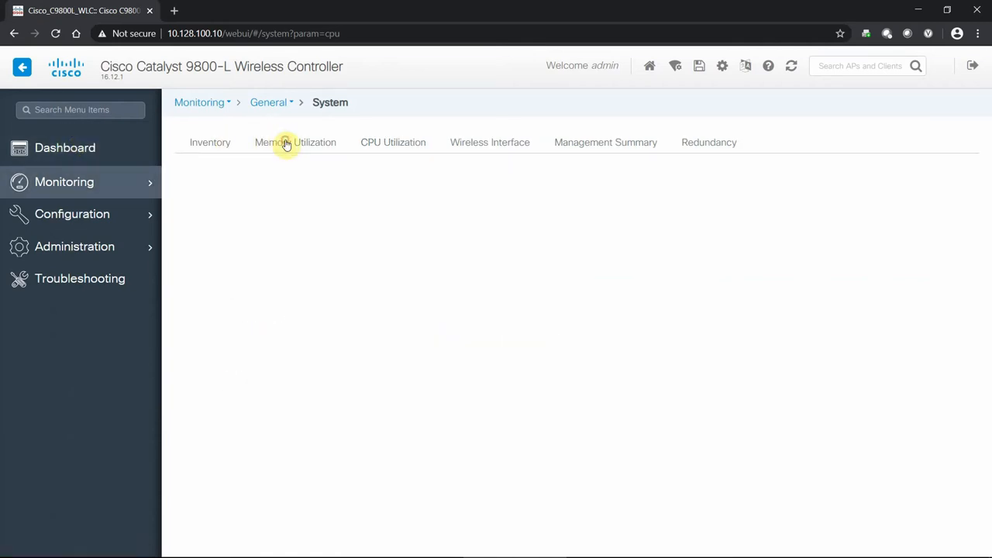
pyautogui.click(294, 143)
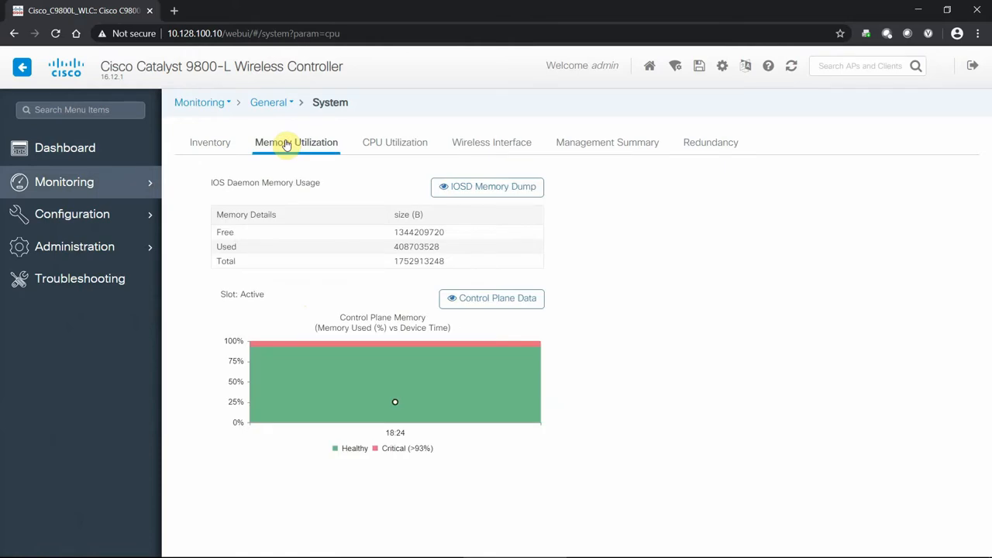
pyautogui.click(65, 147)
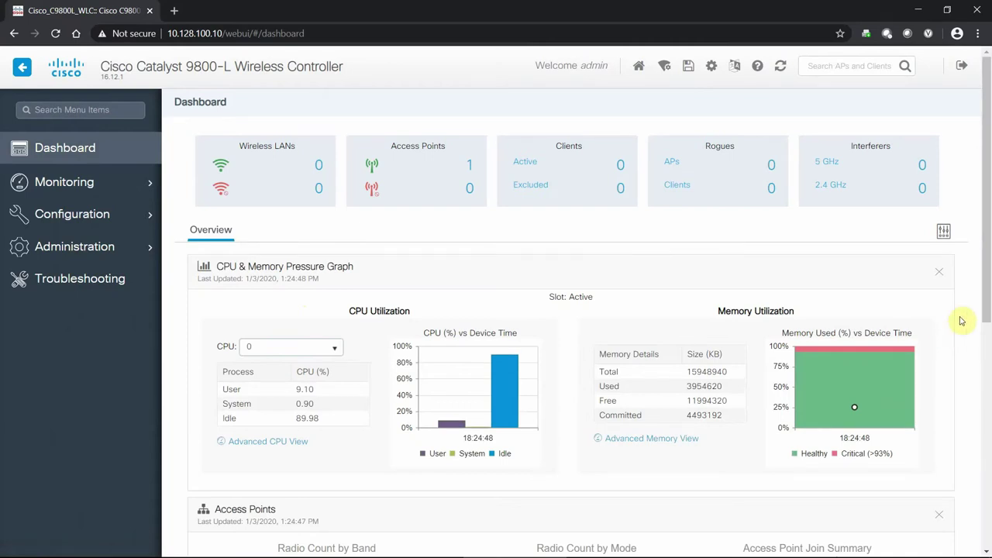
pyautogui.scroll(-3)
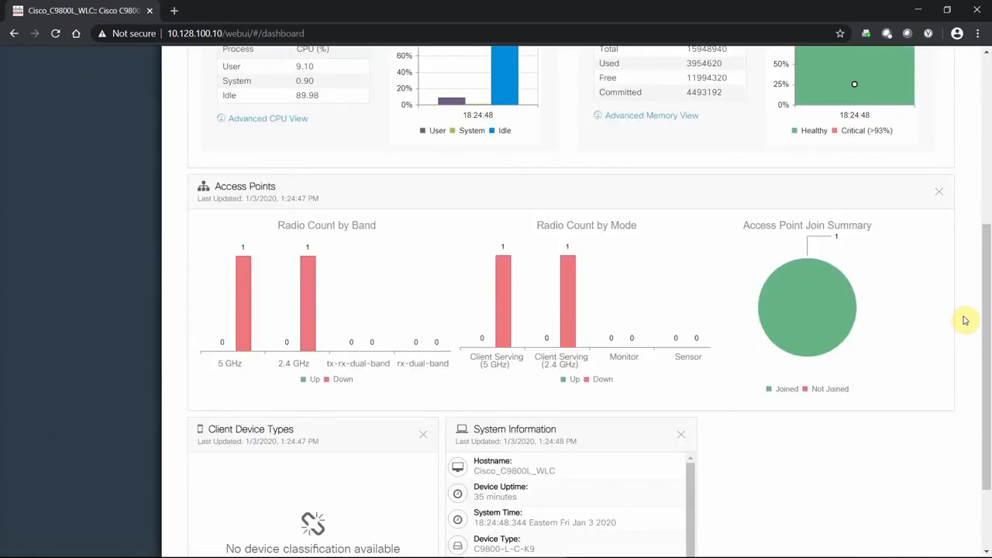
pyautogui.moveTo(431, 274)
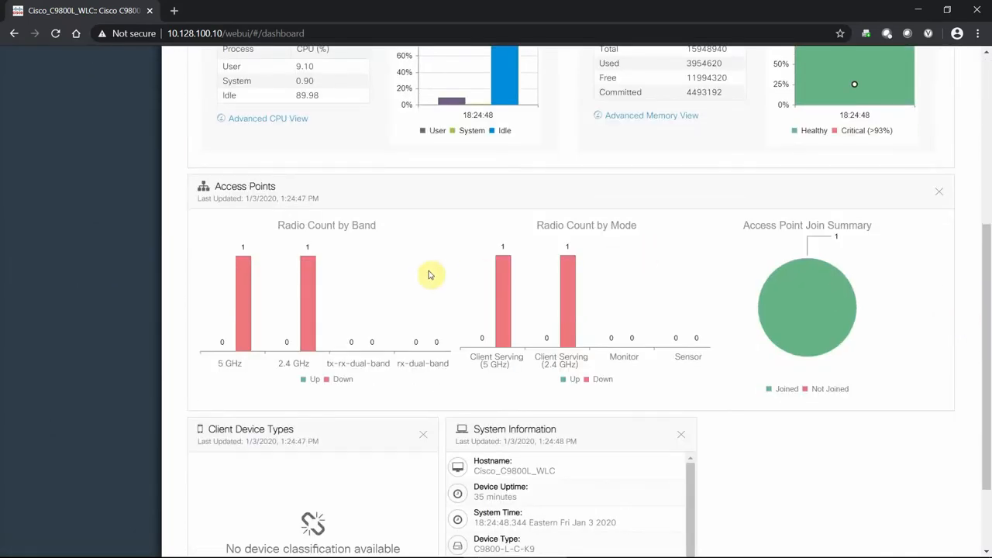
pyautogui.moveTo(312, 237)
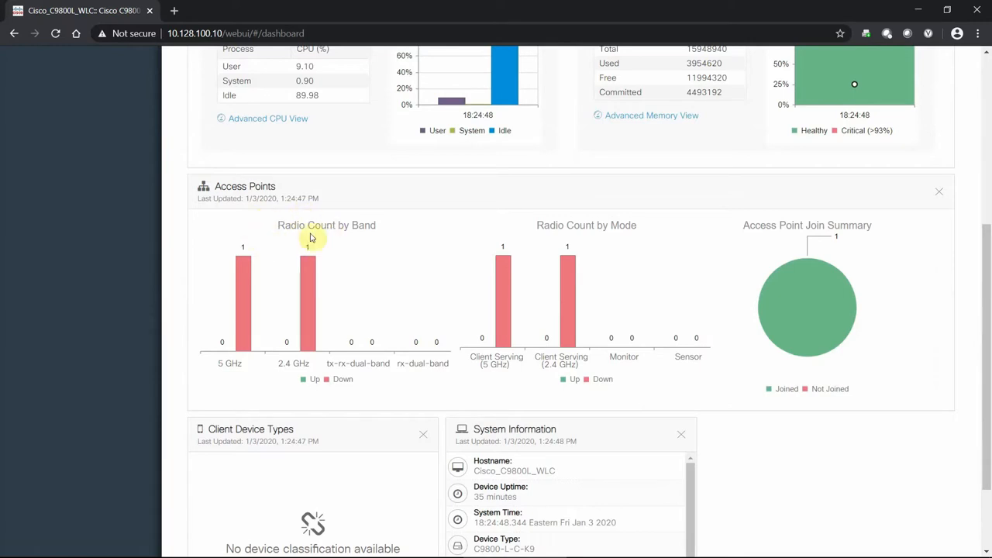
pyautogui.moveTo(874, 267)
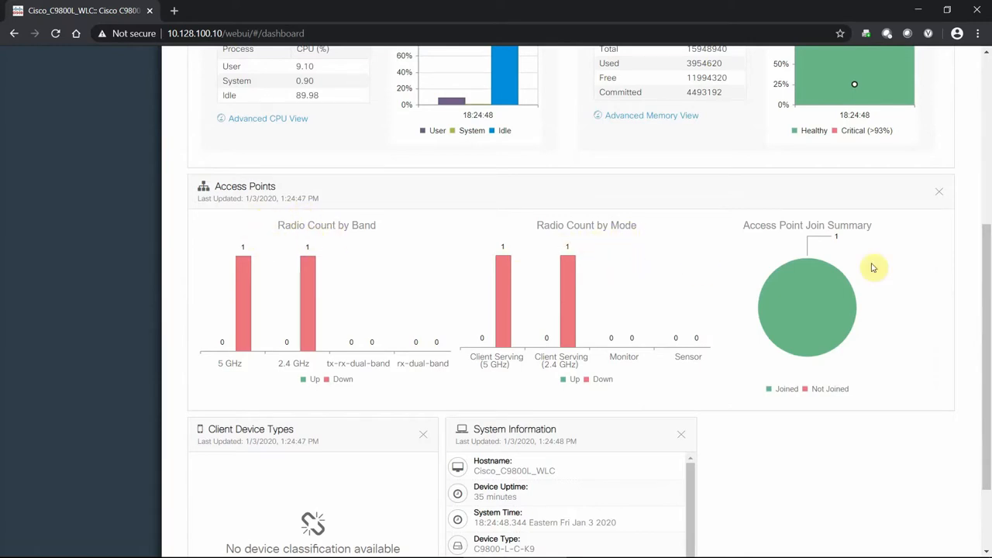
pyautogui.moveTo(818, 291)
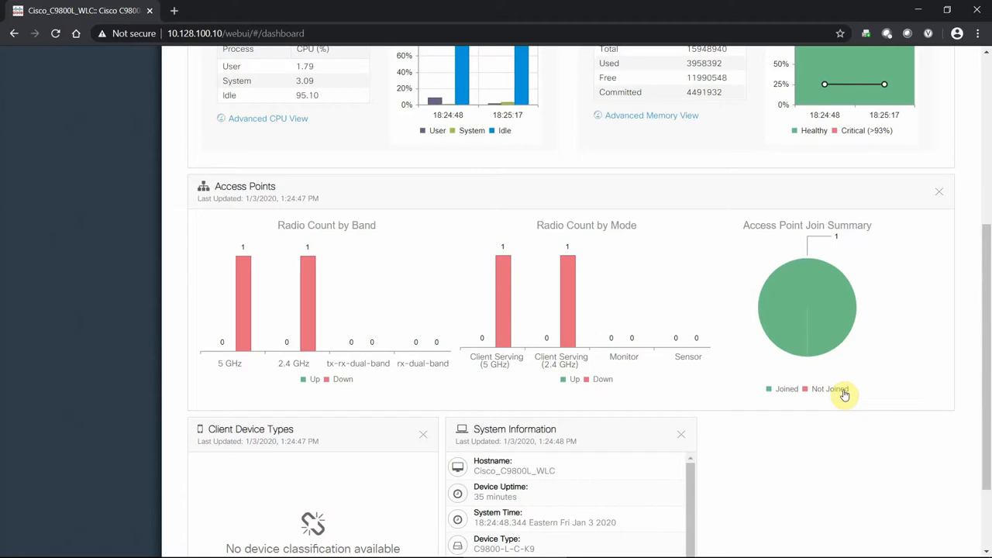
pyautogui.scroll(-3)
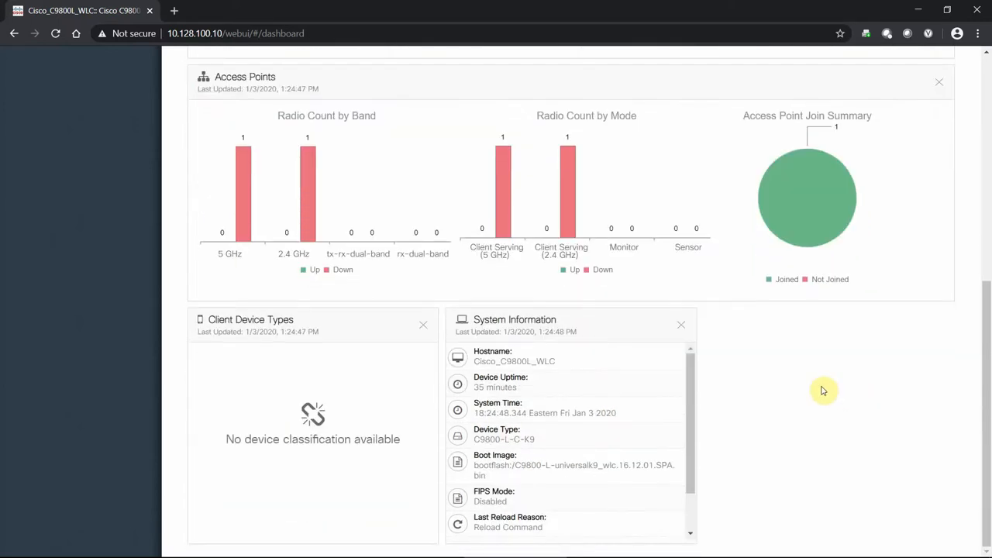
pyautogui.moveTo(417, 506)
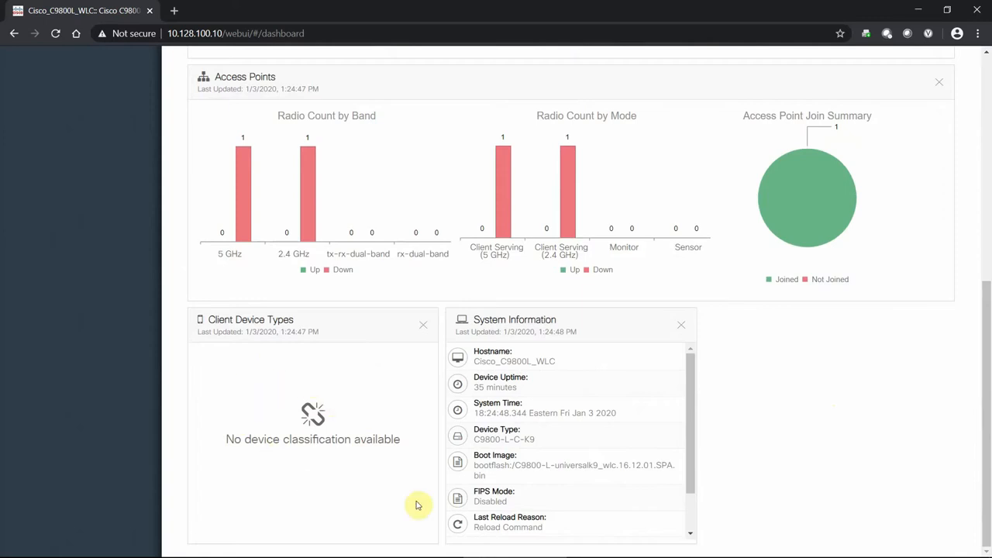
pyautogui.moveTo(271, 428)
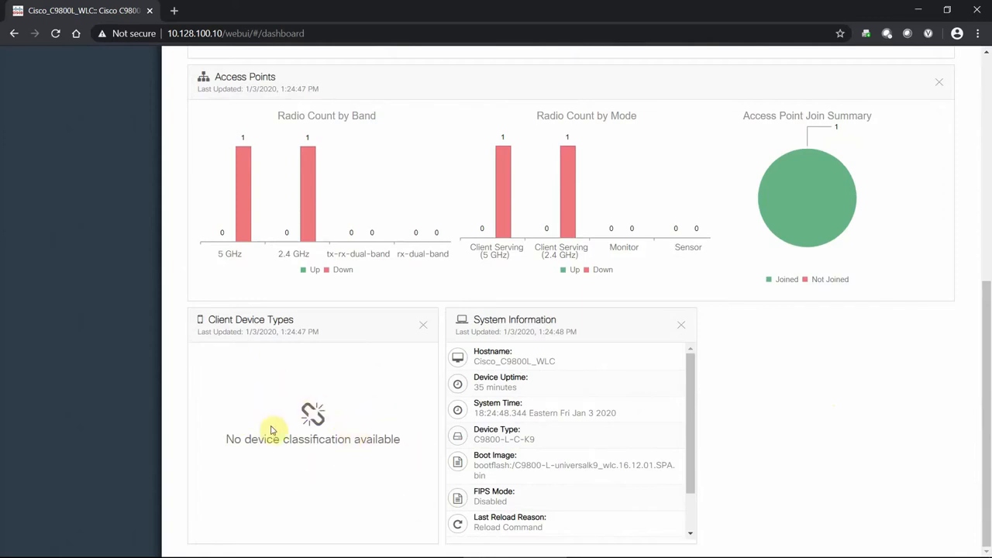
pyautogui.moveTo(367, 400)
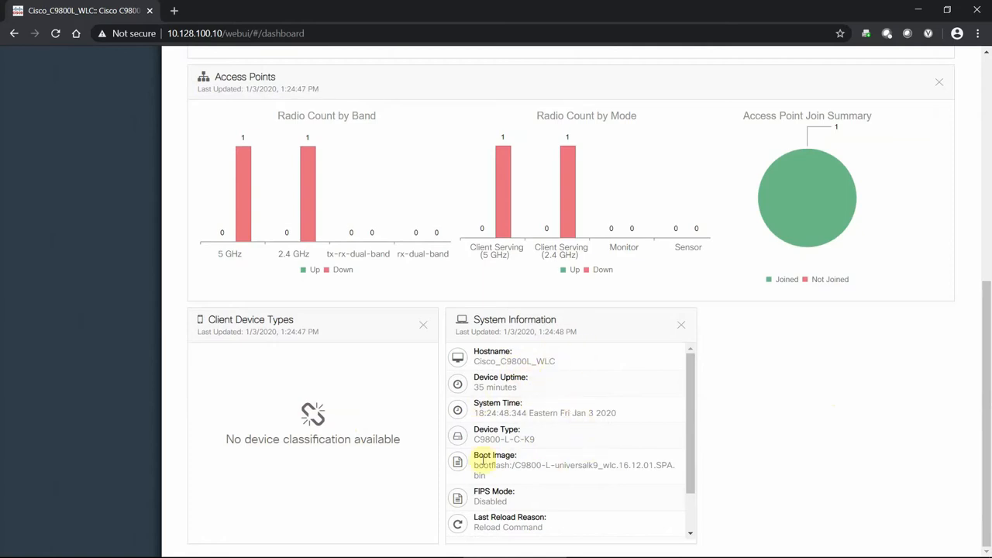
pyautogui.moveTo(691, 380)
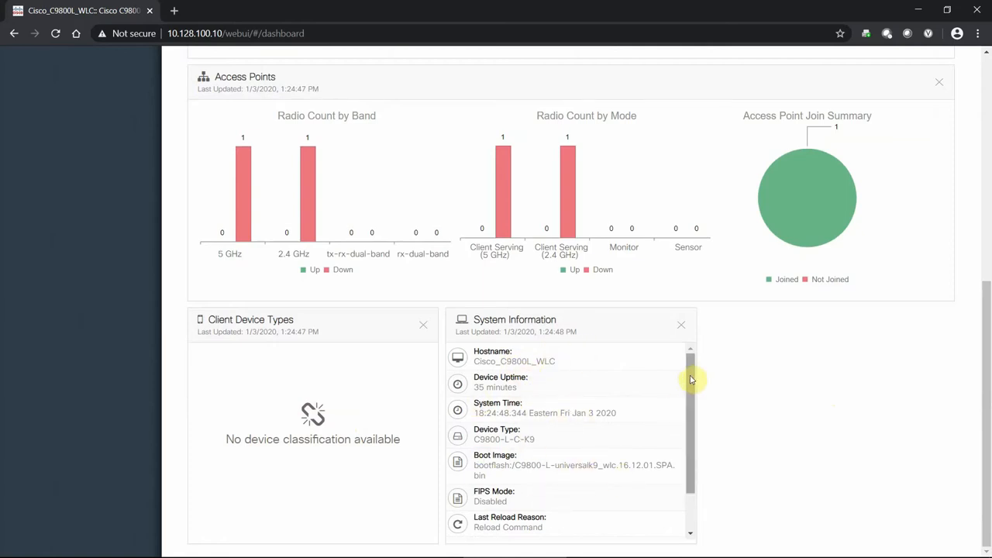
pyautogui.scroll(-3)
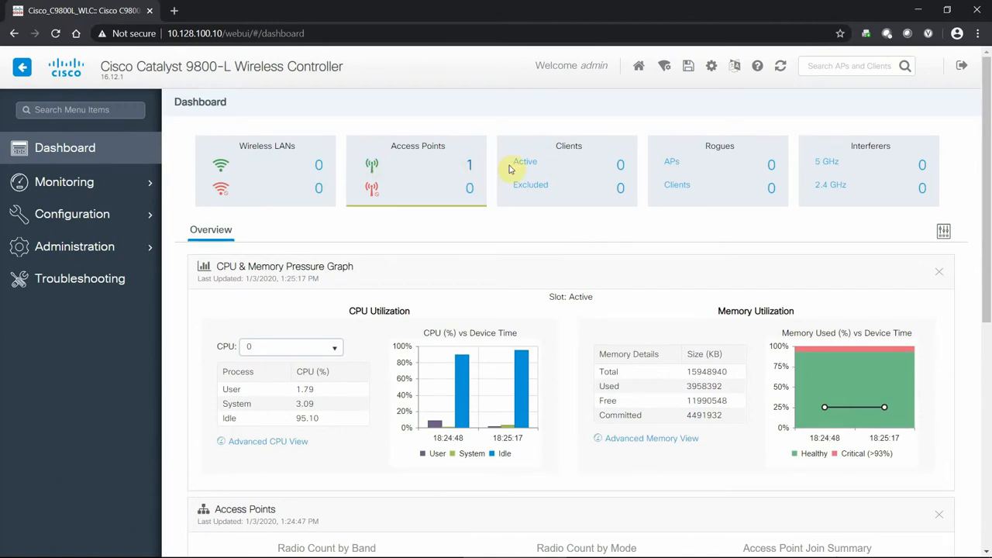
# Drag the Access Points panel to the top and back, then cancel the customization
pyautogui.scroll(-3)
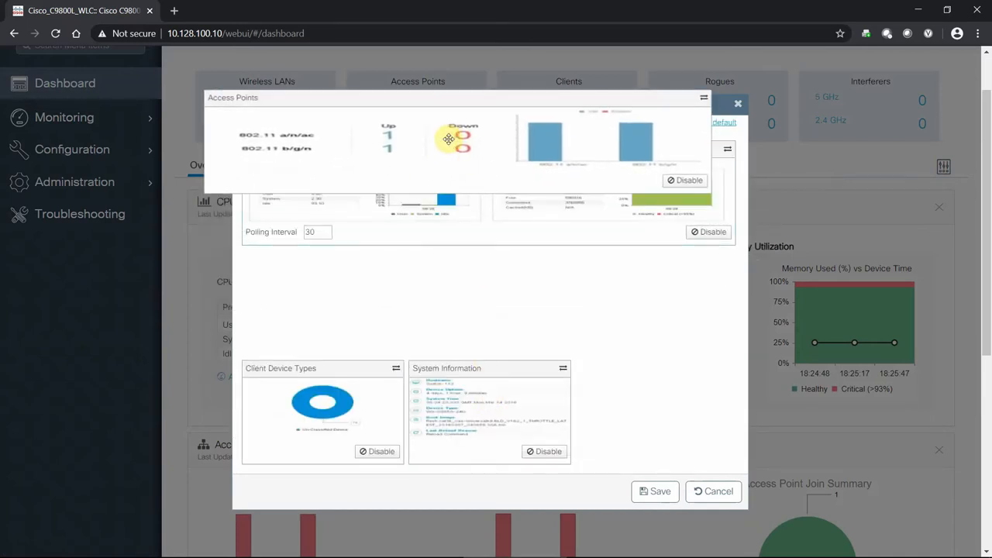
pyautogui.moveTo(448, 139); pyautogui.dragTo(510, 292)
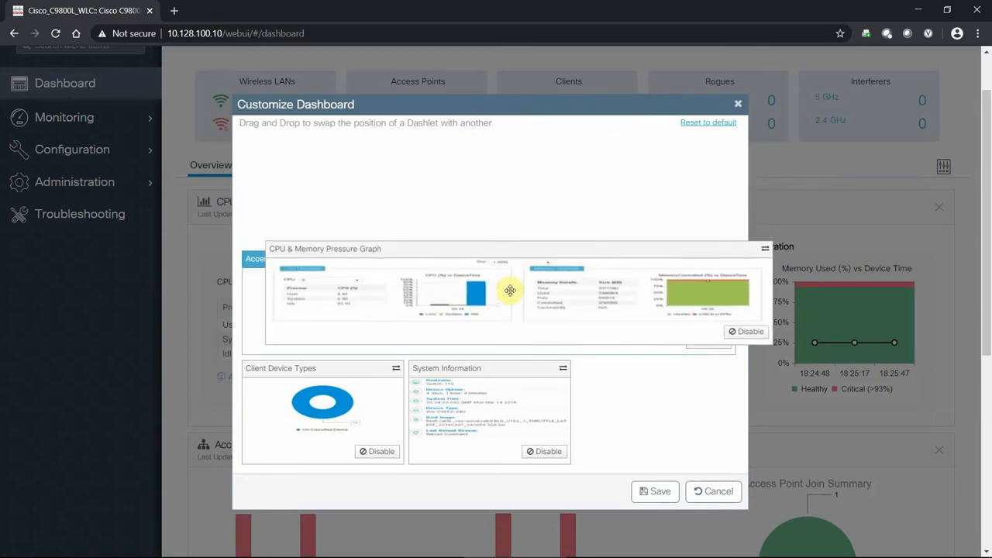
pyautogui.moveTo(510, 291); pyautogui.dragTo(479, 447)
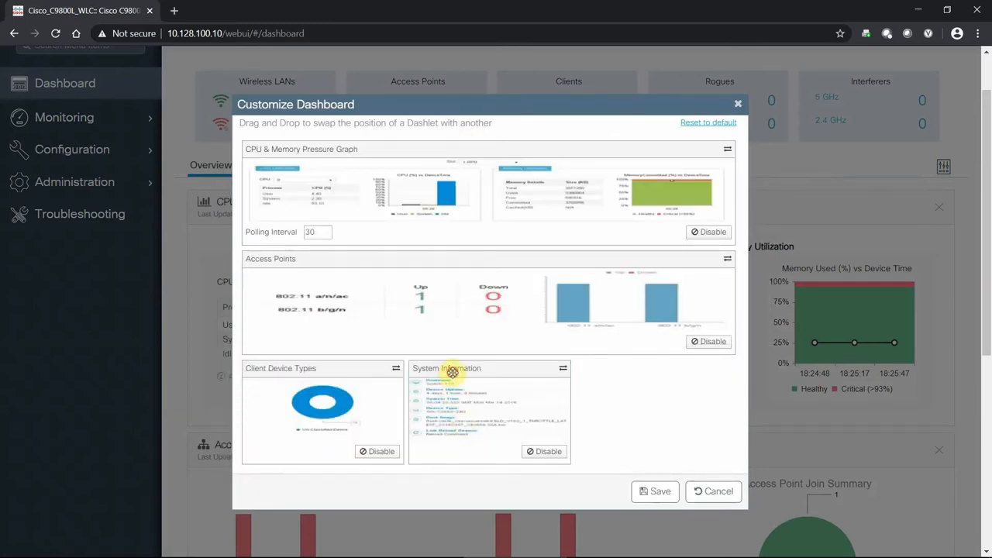
pyautogui.moveTo(642, 397)
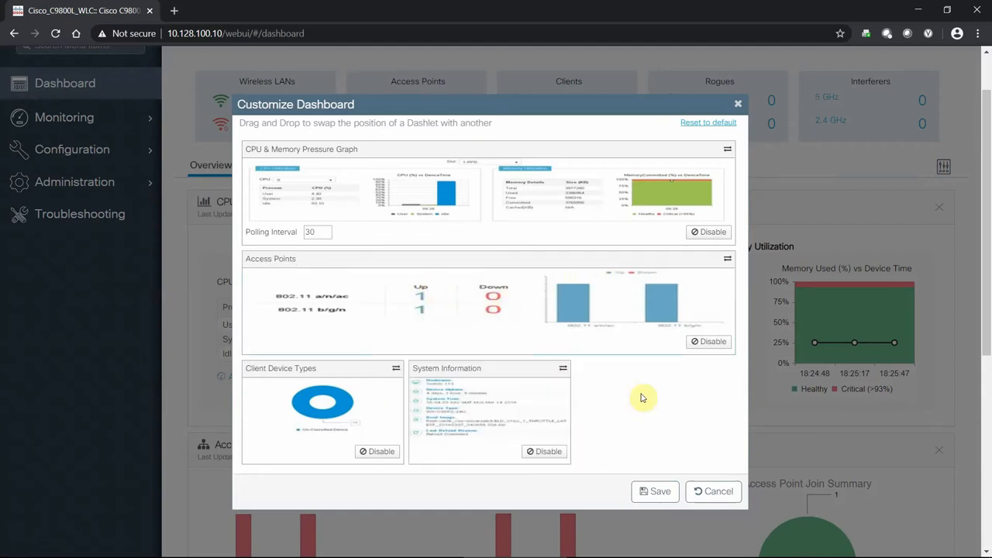
pyautogui.moveTo(711, 492)
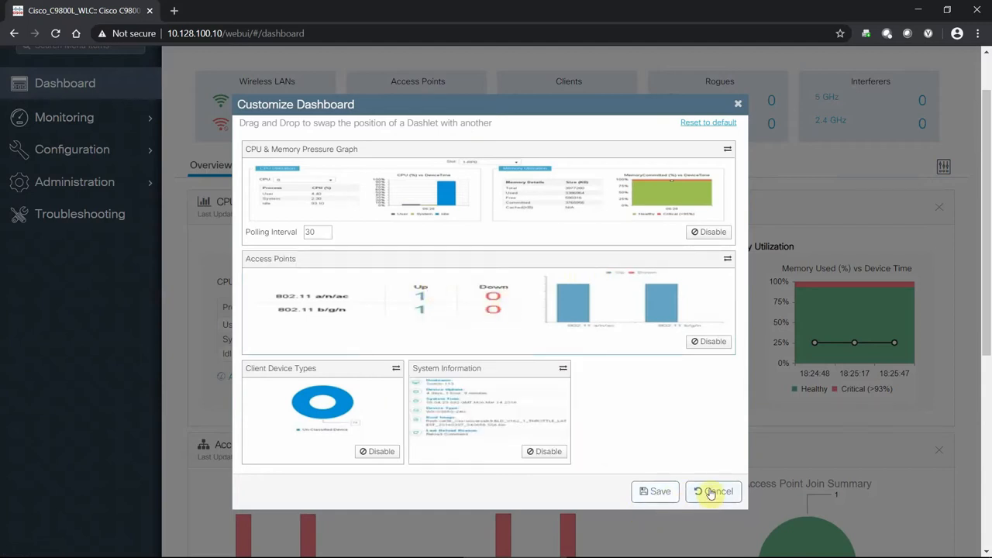
pyautogui.click(713, 492)
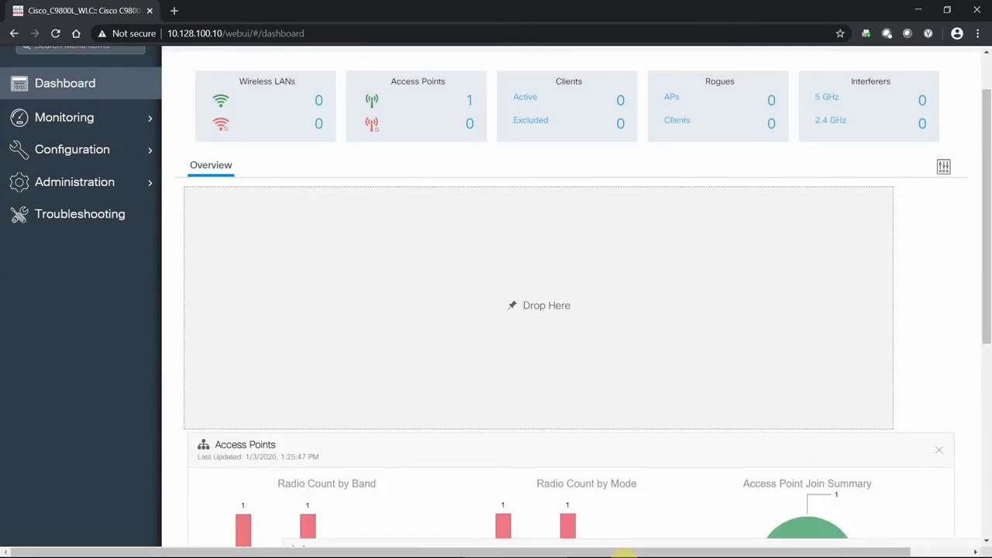
# Swap CPU & Memory and System Information dashlets via the dropdowns, then cancel without saving
pyautogui.scroll(-3)
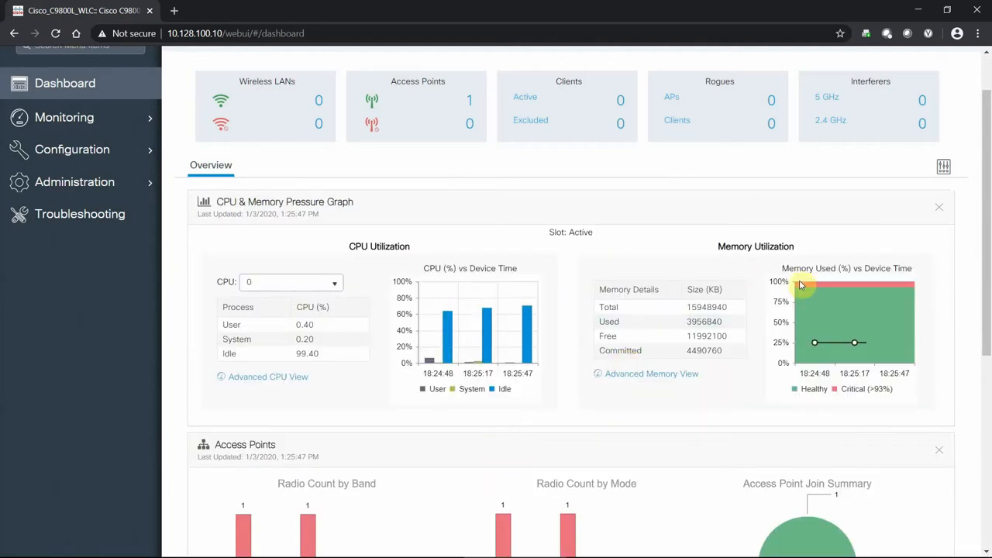
pyautogui.moveTo(944, 167)
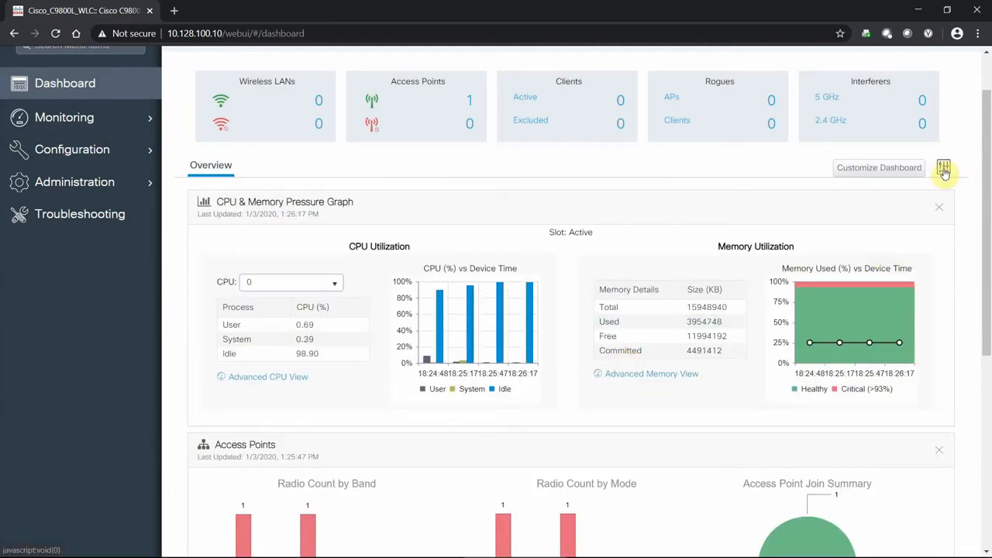
pyautogui.moveTo(944, 169)
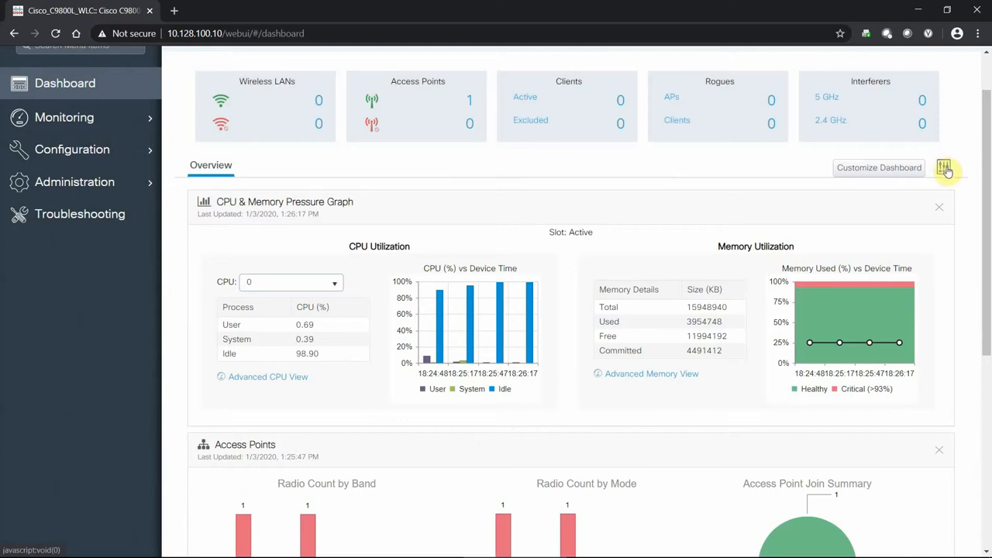
pyautogui.click(946, 168)
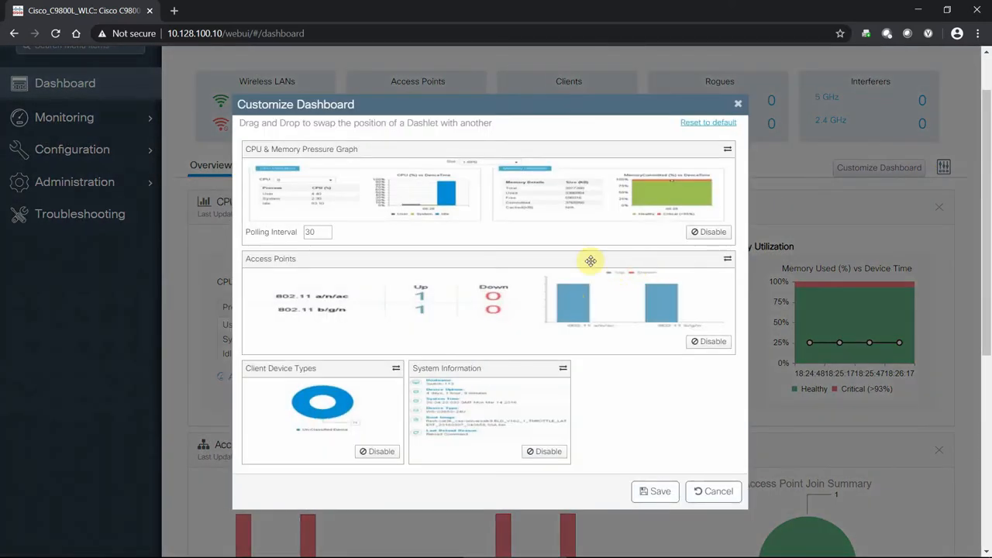
pyautogui.click(725, 149)
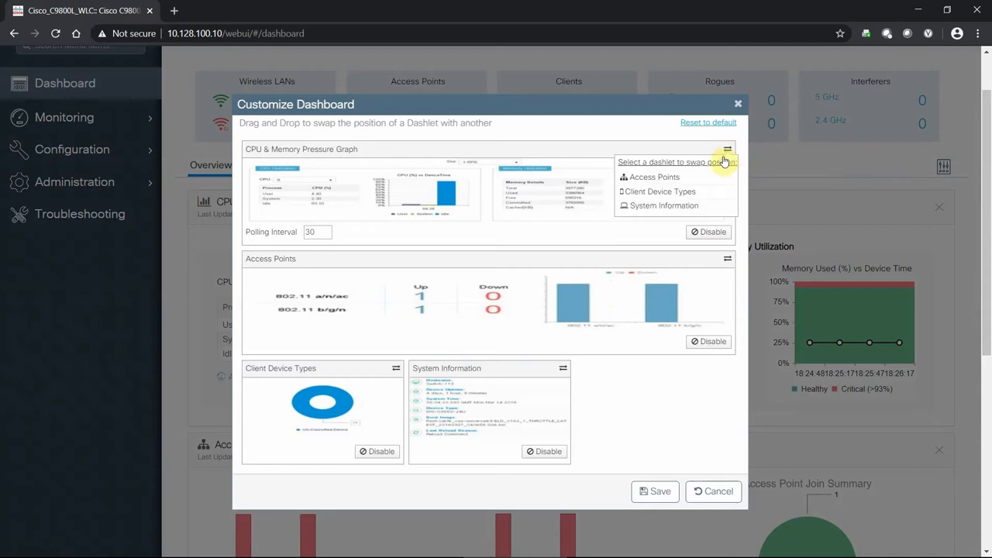
pyautogui.moveTo(664, 177)
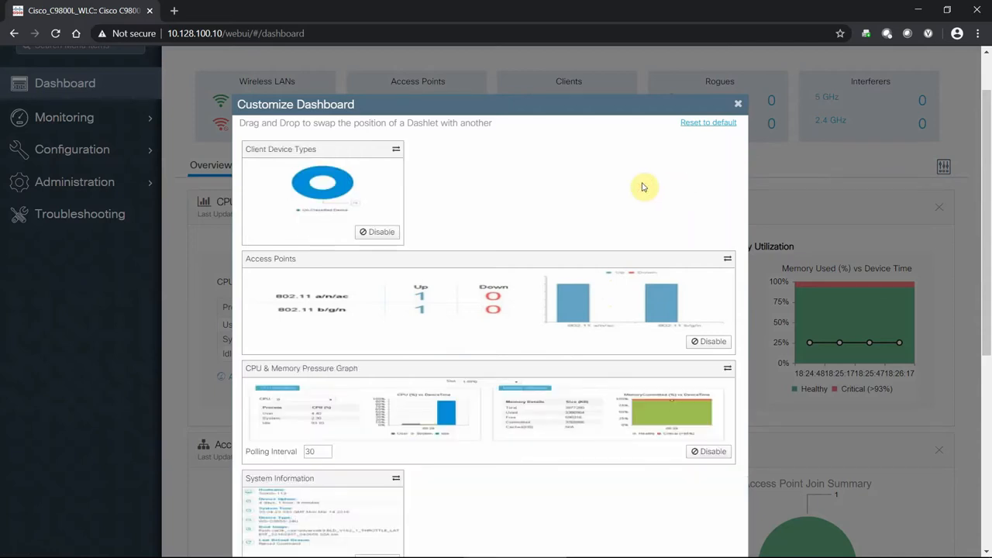
pyautogui.moveTo(385, 478)
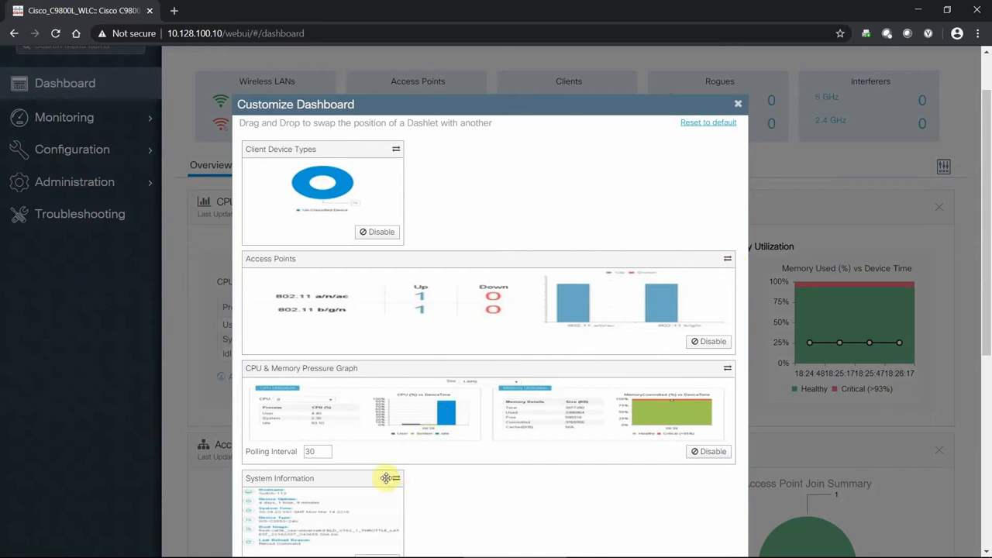
pyautogui.click(386, 477)
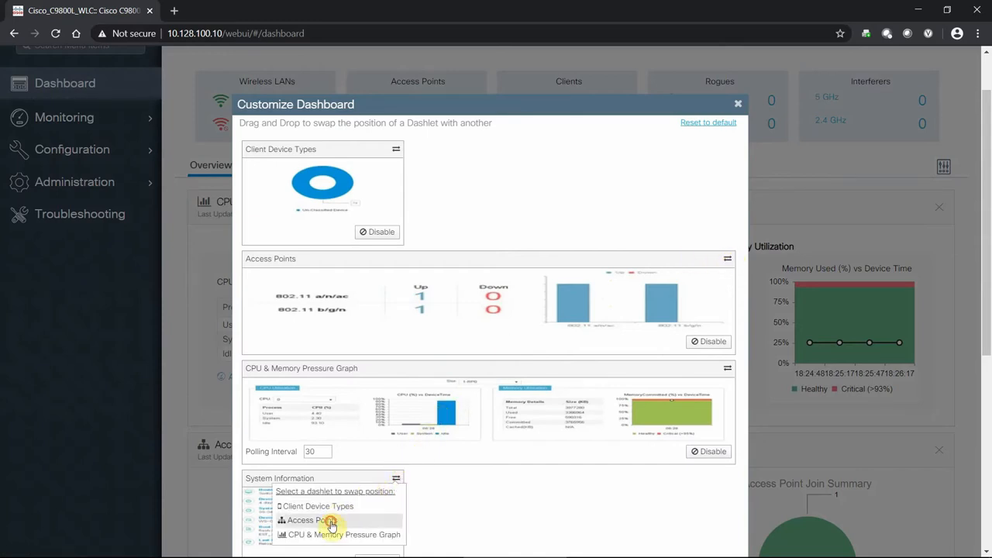
pyautogui.click(332, 521)
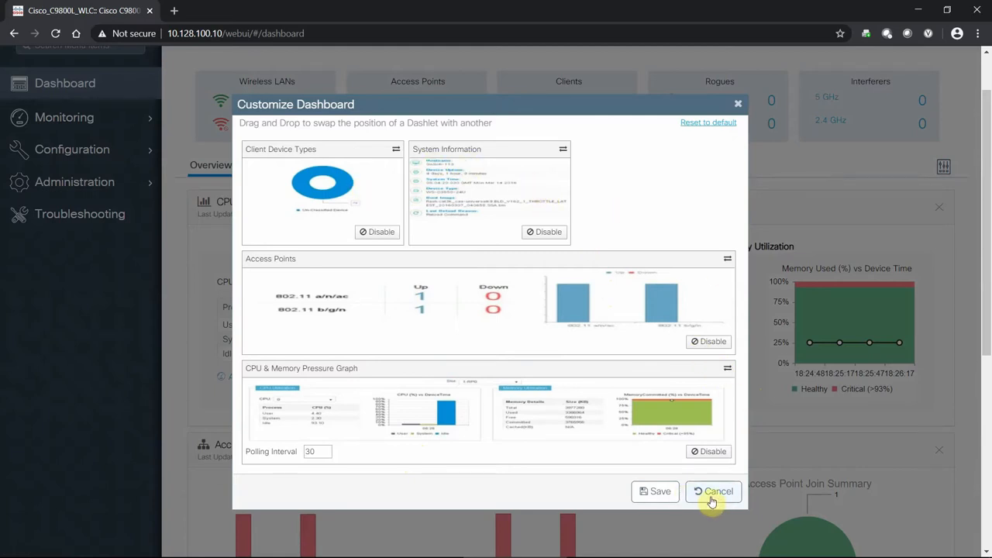
pyautogui.click(720, 492)
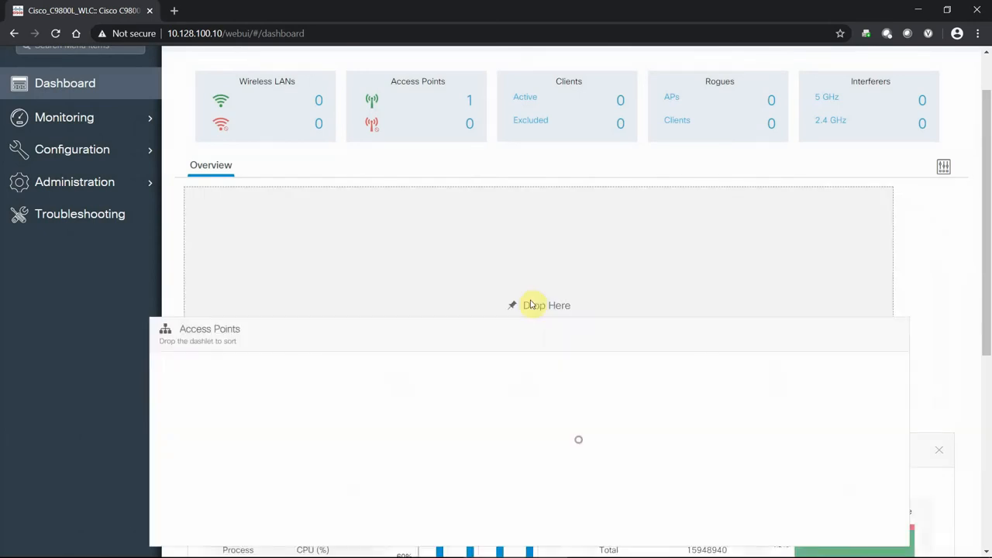
# Drag the Access Points dashlet above the CPU & Memory Pressure Graph on the overview
pyautogui.moveTo(534, 303); pyautogui.dragTo(574, 197)
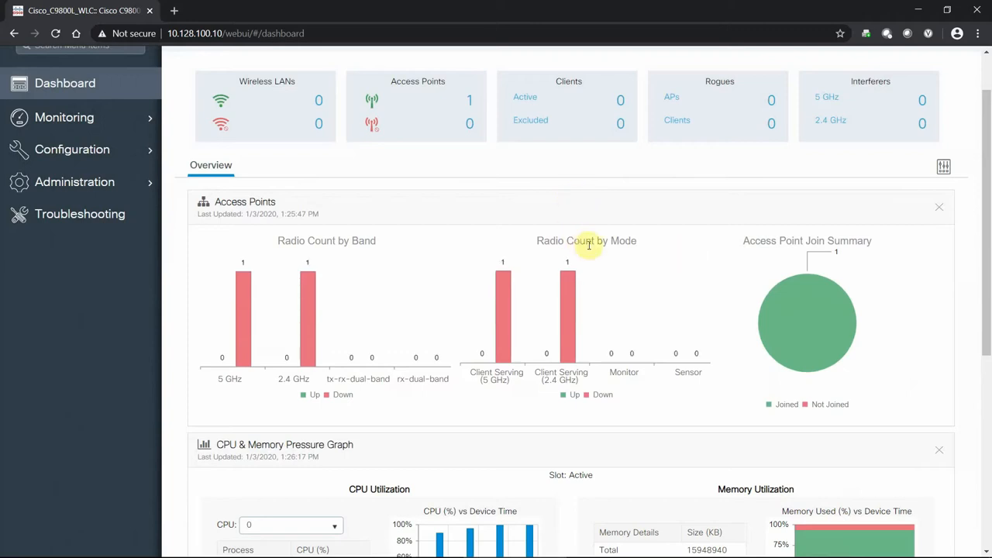
pyautogui.scroll(-3)
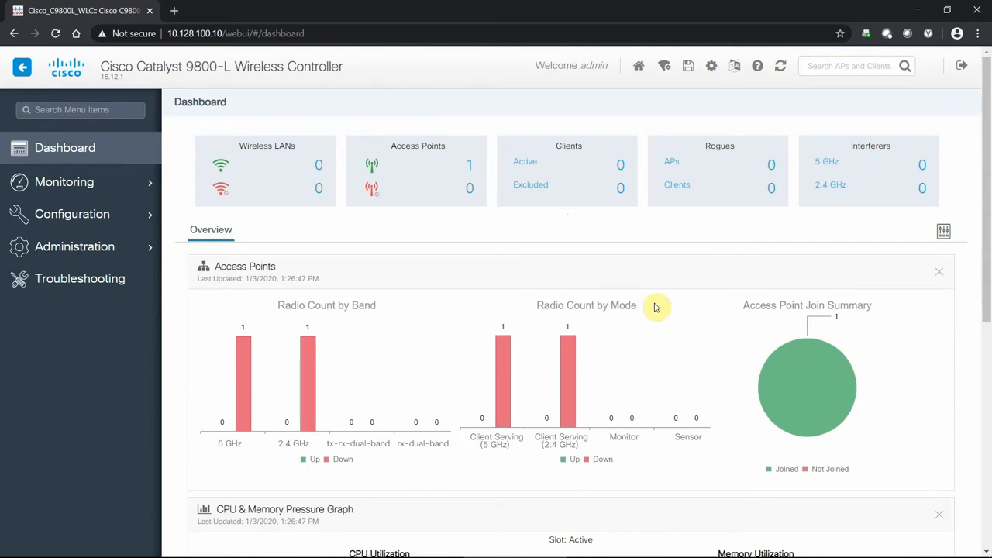
pyautogui.moveTo(539, 366)
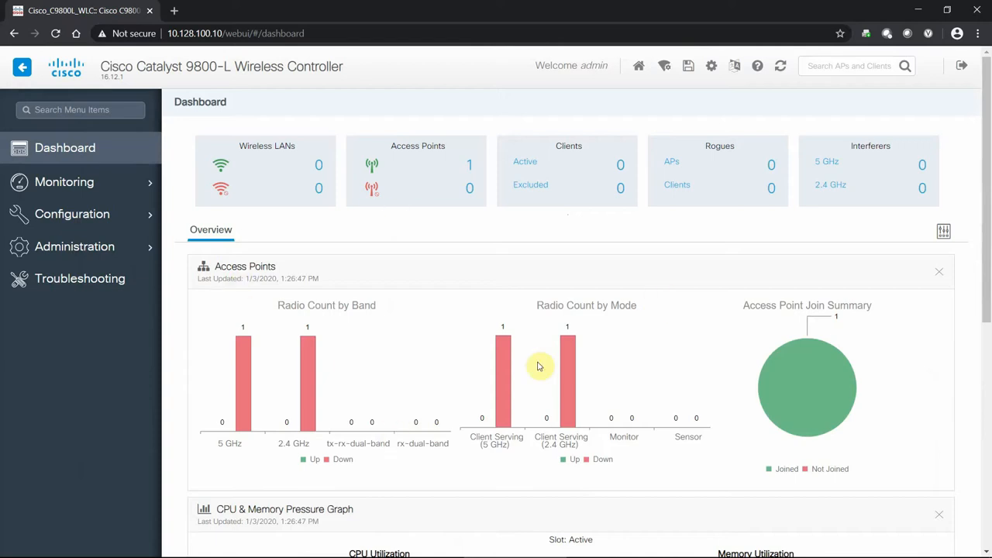
pyautogui.moveTo(807, 233)
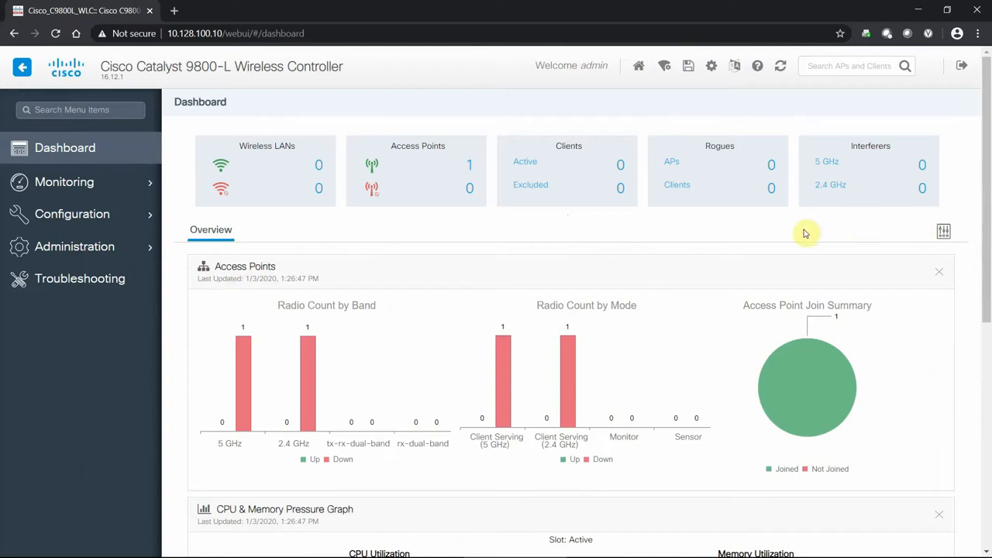
pyautogui.moveTo(192, 191)
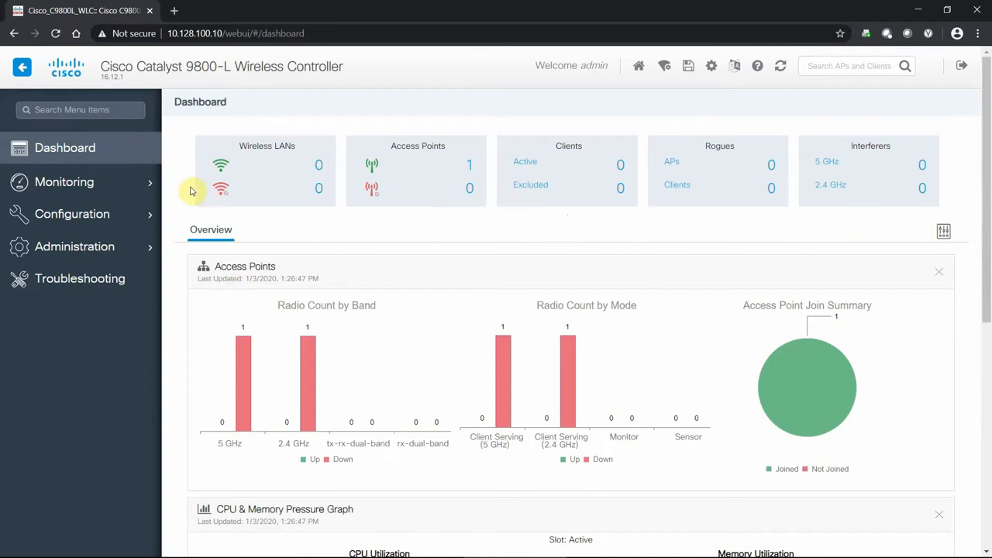
# Expand the Monitoring menu listing General, Security, Services and Wireless pages
pyautogui.click(64, 181)
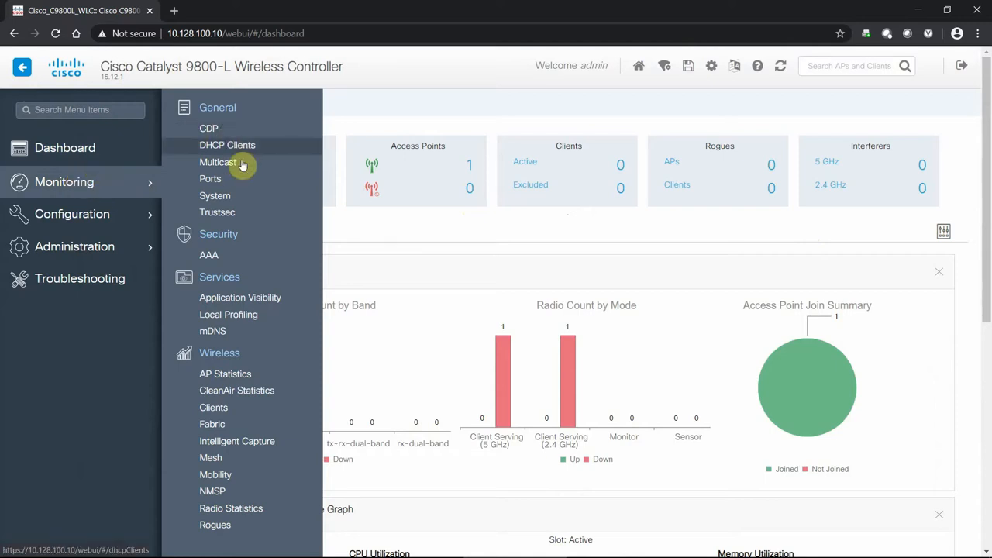
pyautogui.moveTo(246, 143)
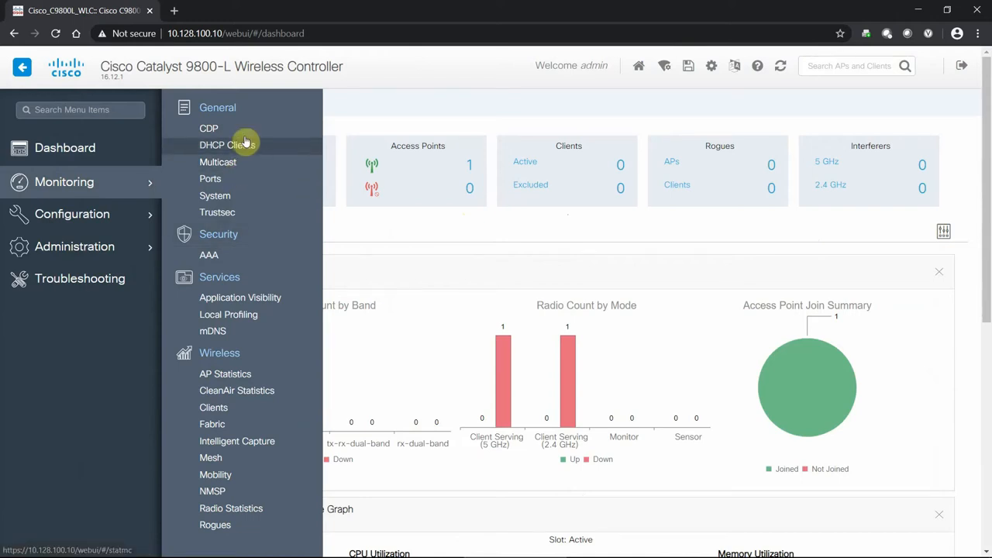
pyautogui.moveTo(189, 123)
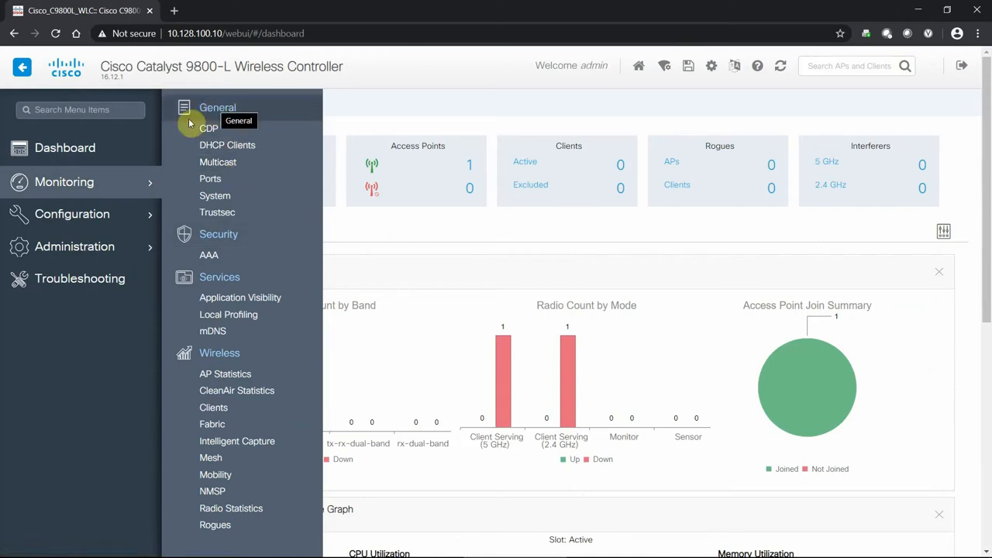
pyautogui.moveTo(251, 217)
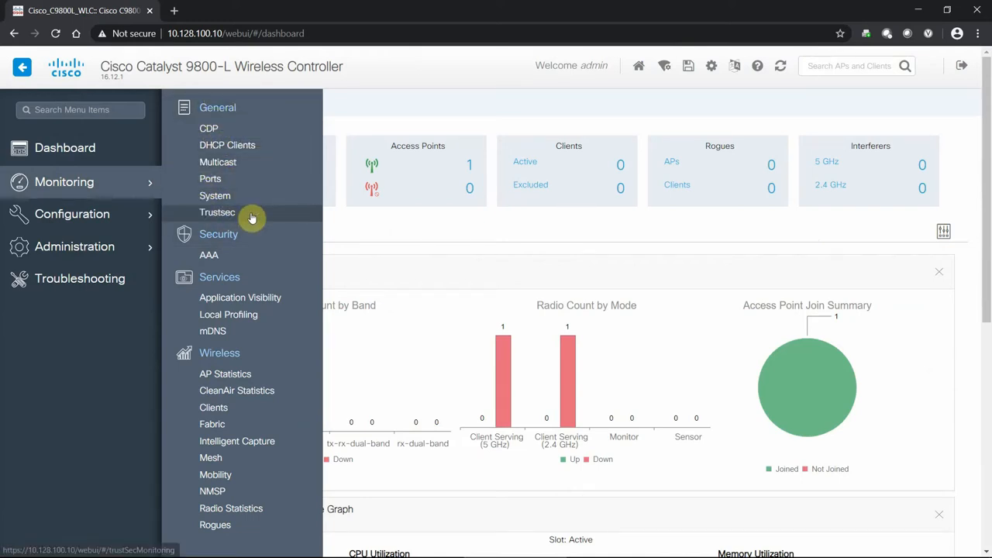
pyautogui.moveTo(218, 471)
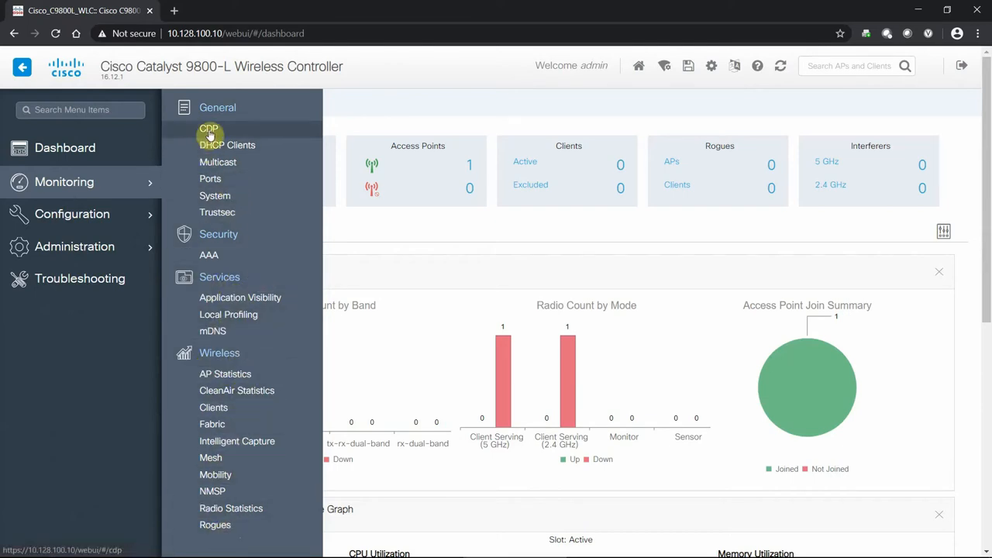
# View the CDP Neighbors table showing the connected switch, then reopen the Monitoring menu
pyautogui.click(207, 127)
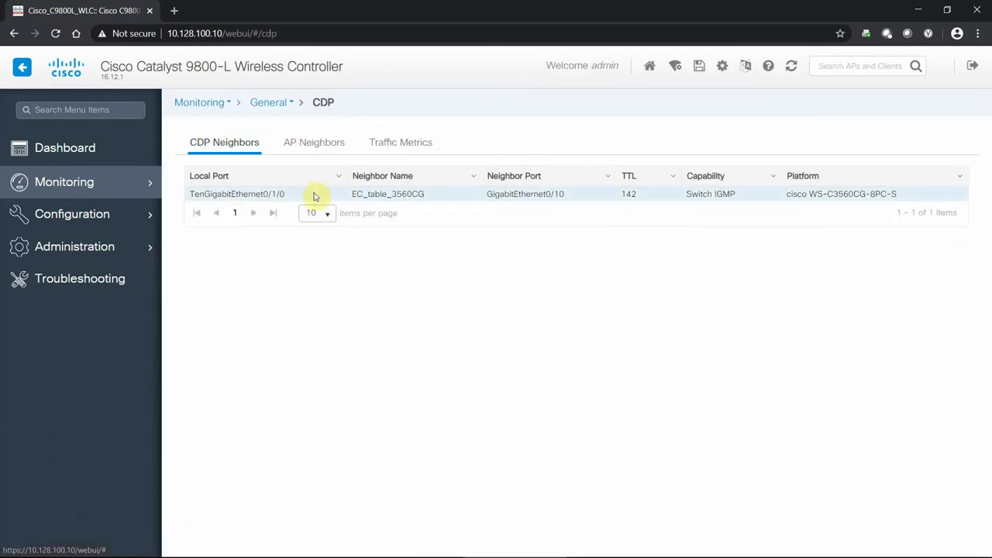
pyautogui.moveTo(334, 200)
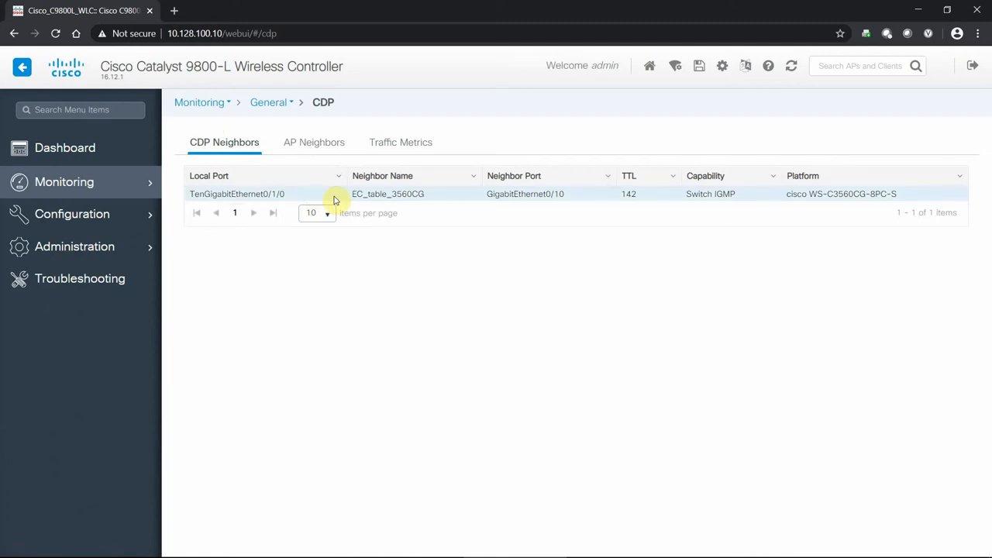
pyautogui.moveTo(561, 199)
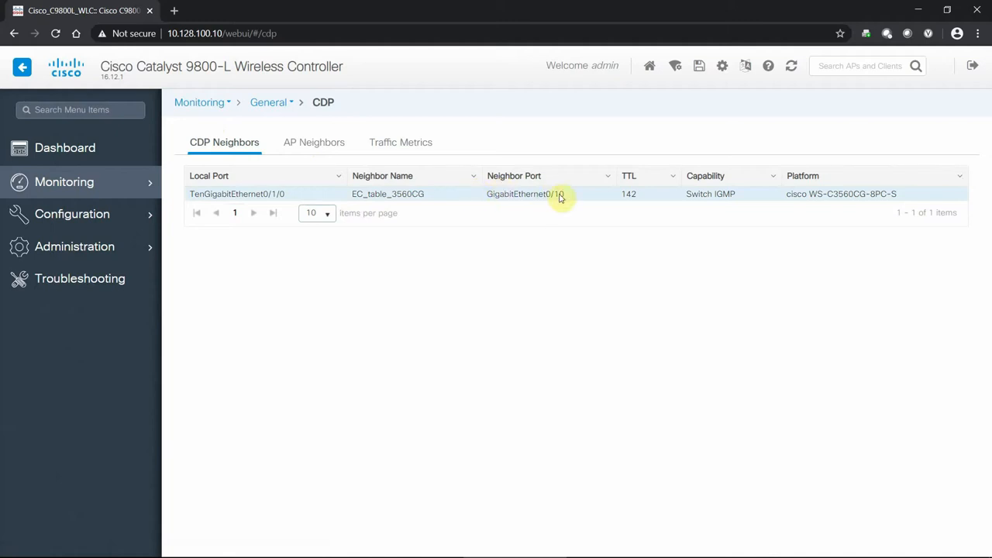
pyautogui.moveTo(245, 204)
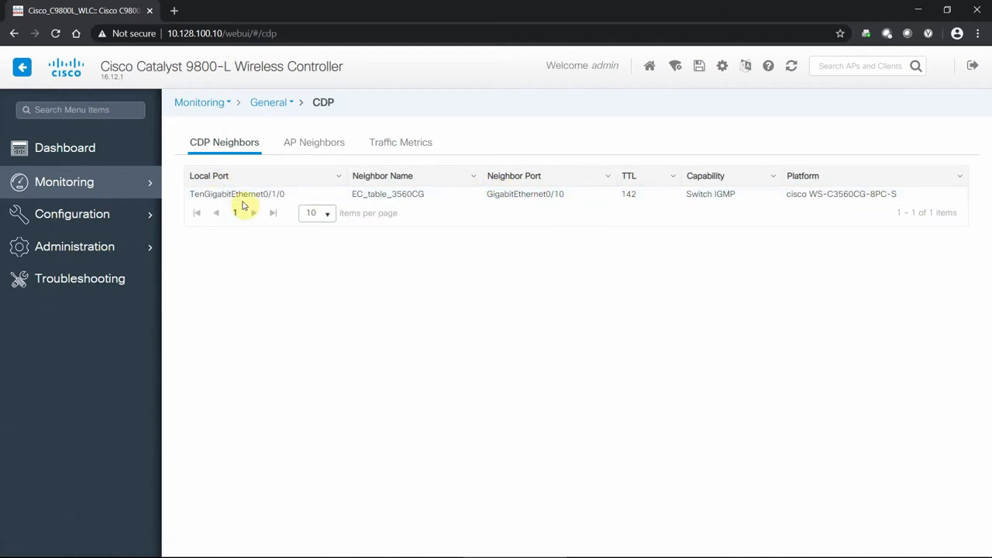
pyautogui.click(63, 182)
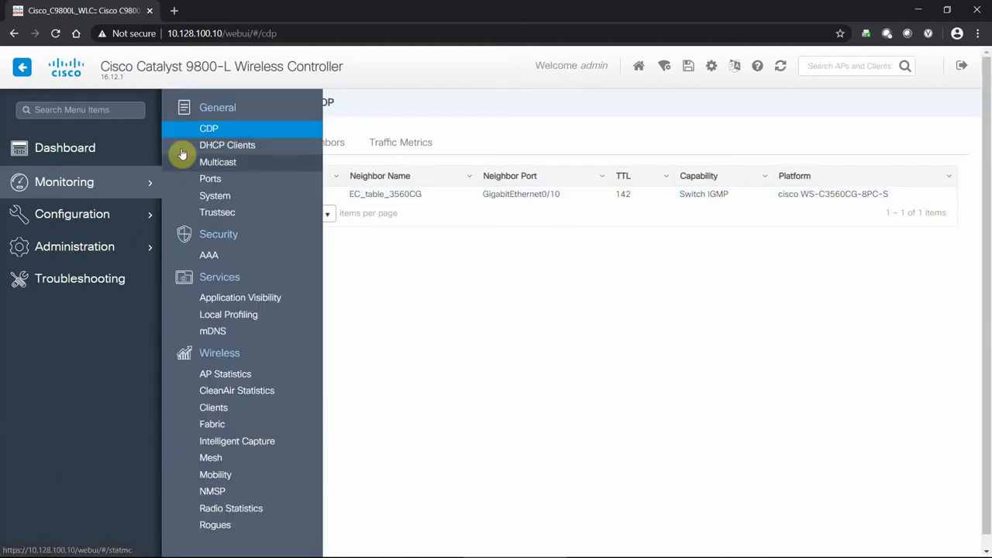
pyautogui.moveTo(211, 178)
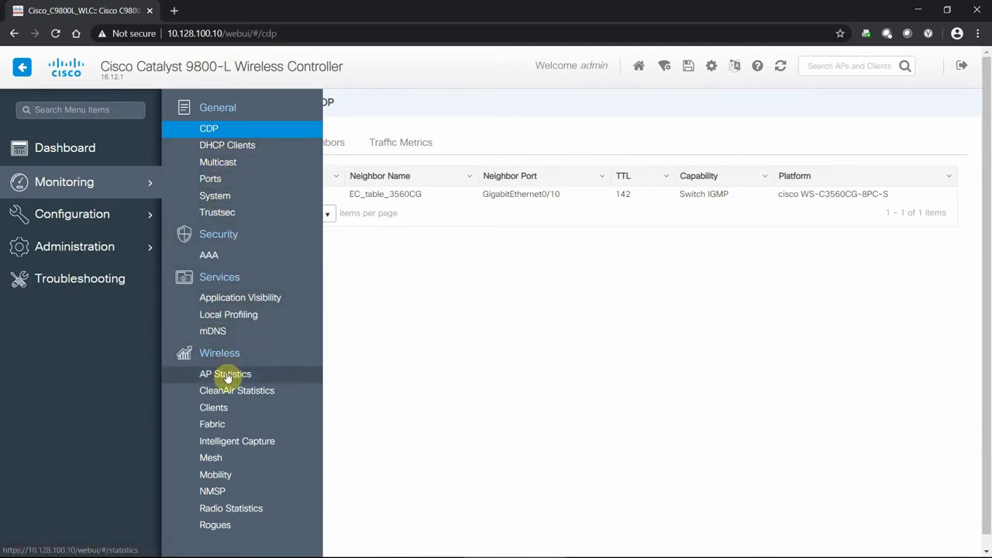
# Show the Join Statistics listing on the AP Statistics monitoring page
pyautogui.click(225, 374)
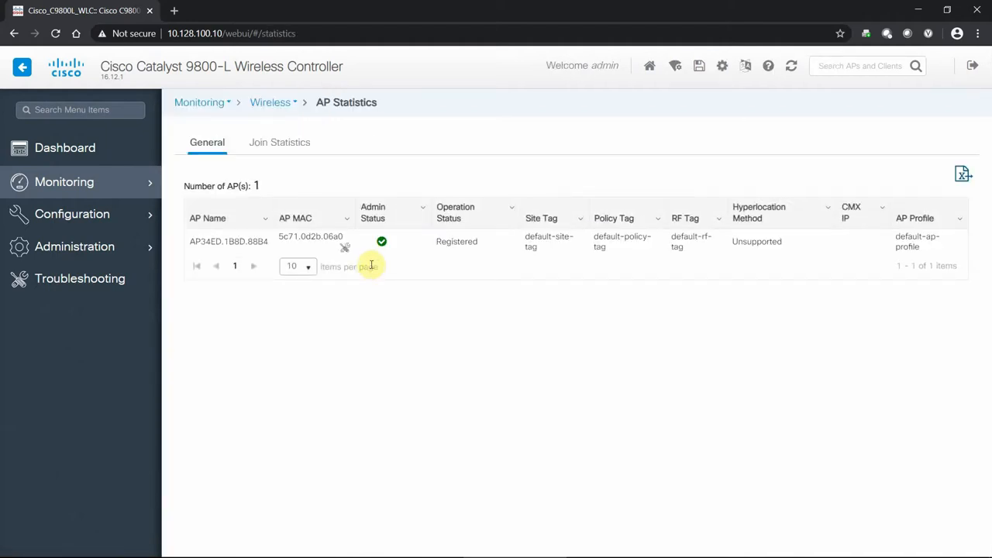
pyautogui.moveTo(412, 172)
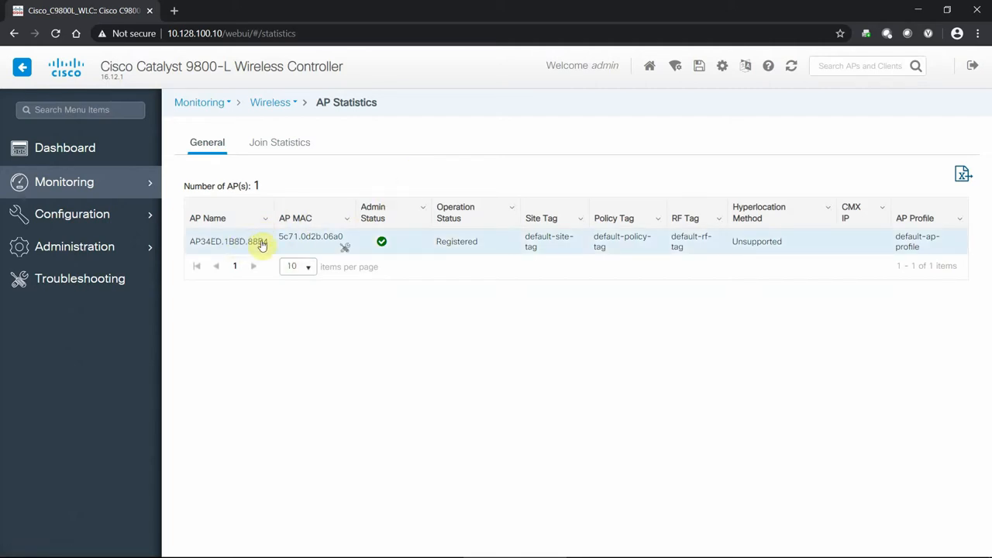
pyautogui.moveTo(251, 251)
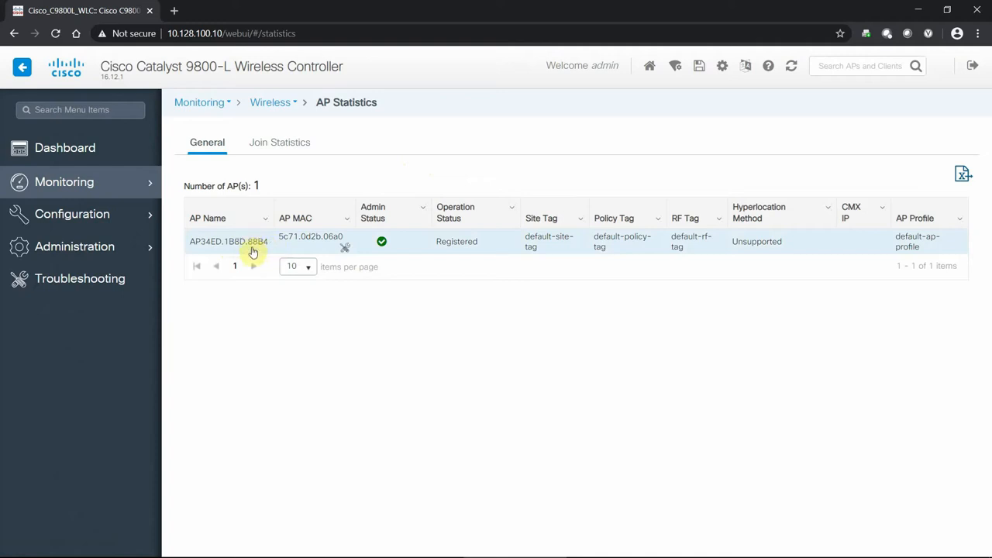
pyautogui.moveTo(291, 247)
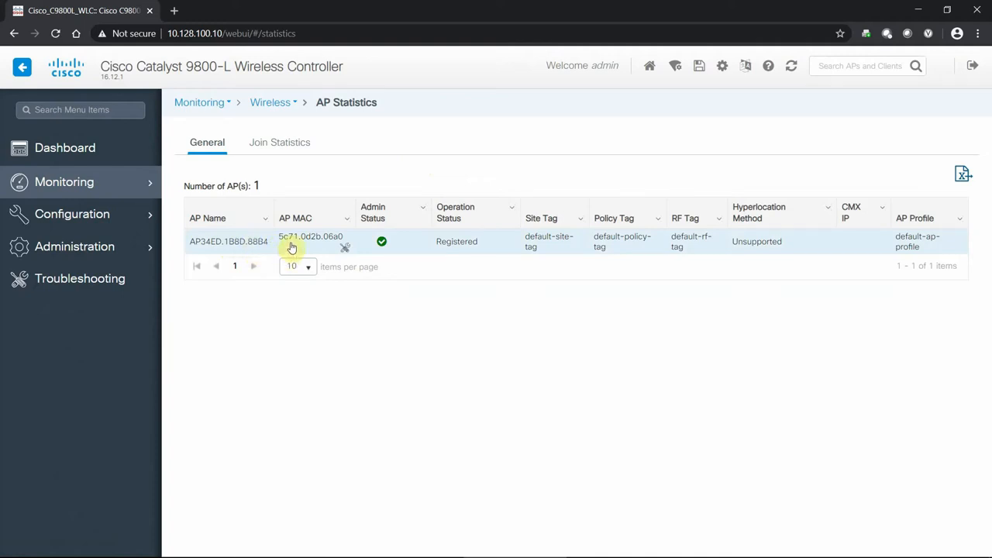
pyautogui.click(279, 143)
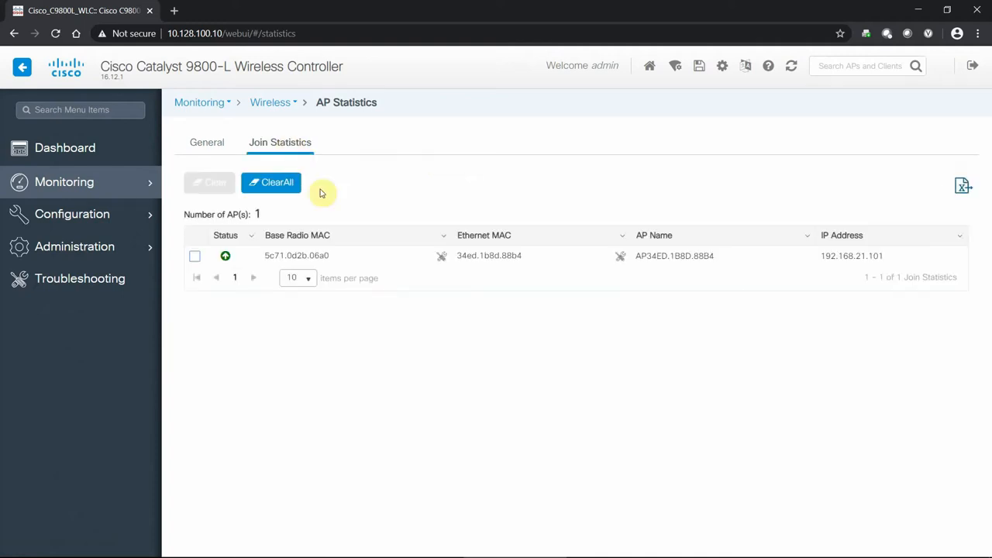
pyautogui.moveTo(335, 229)
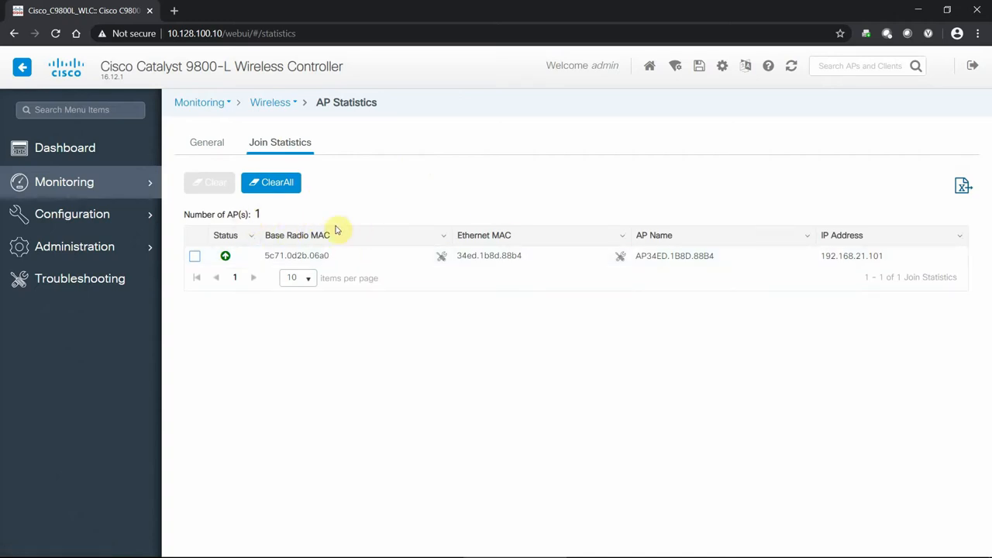
pyautogui.moveTo(301, 261)
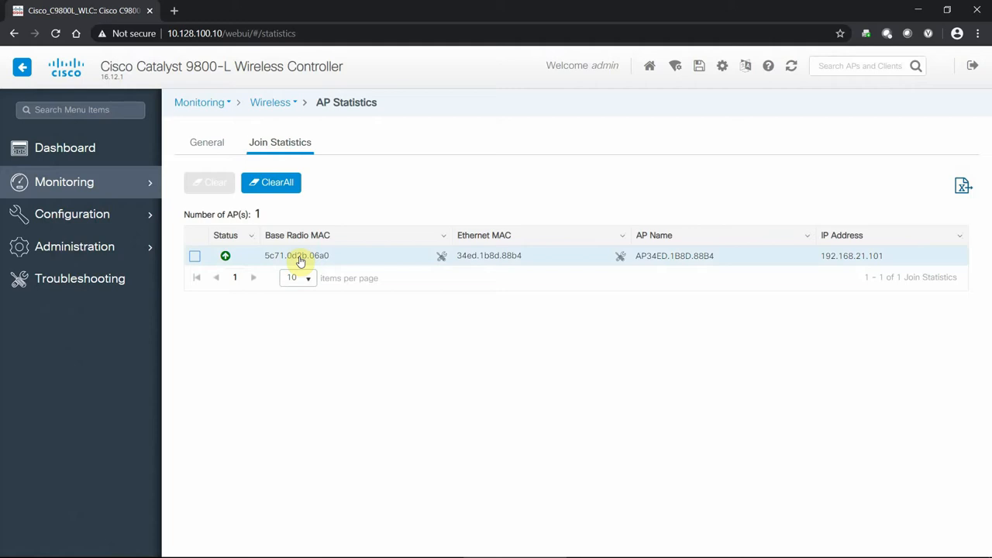
pyautogui.moveTo(338, 261)
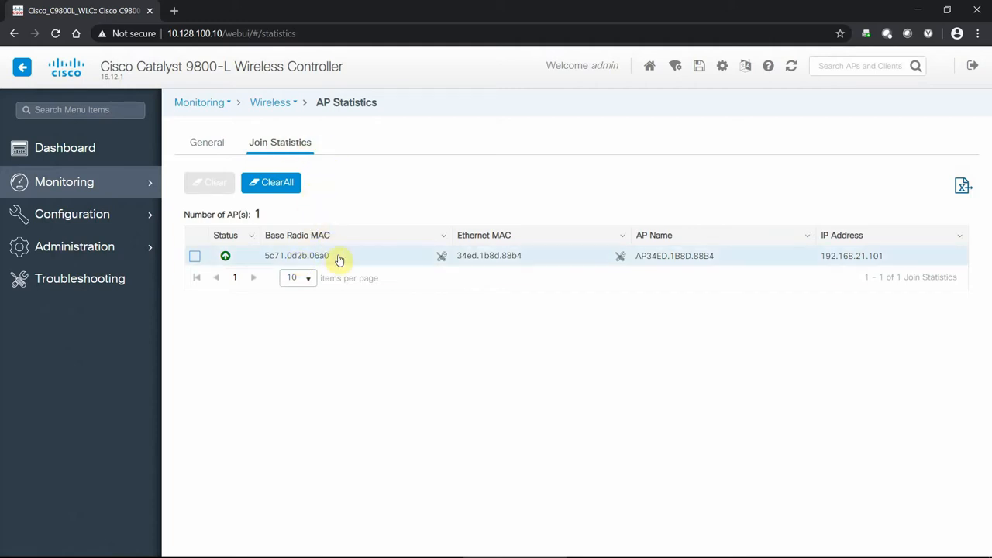
# View the joined AP's Join Statistics detail, its DTLS and join counters, then its General summary
pyautogui.click(298, 256)
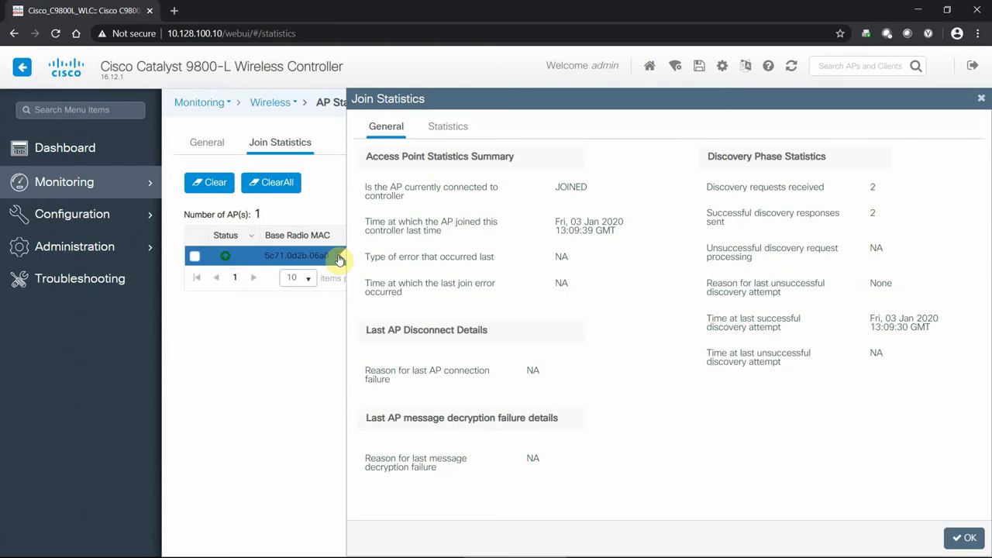
pyautogui.moveTo(862, 224)
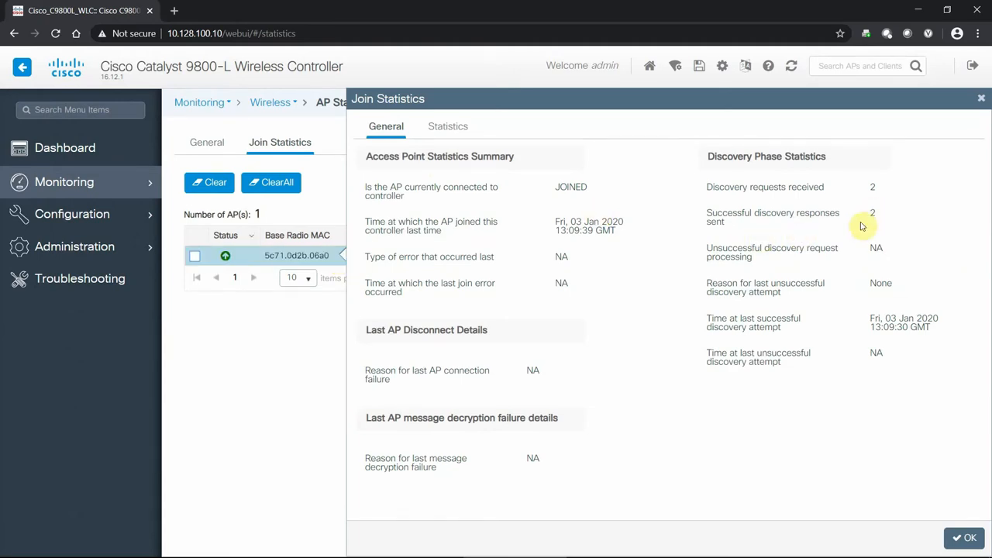
pyautogui.moveTo(893, 295)
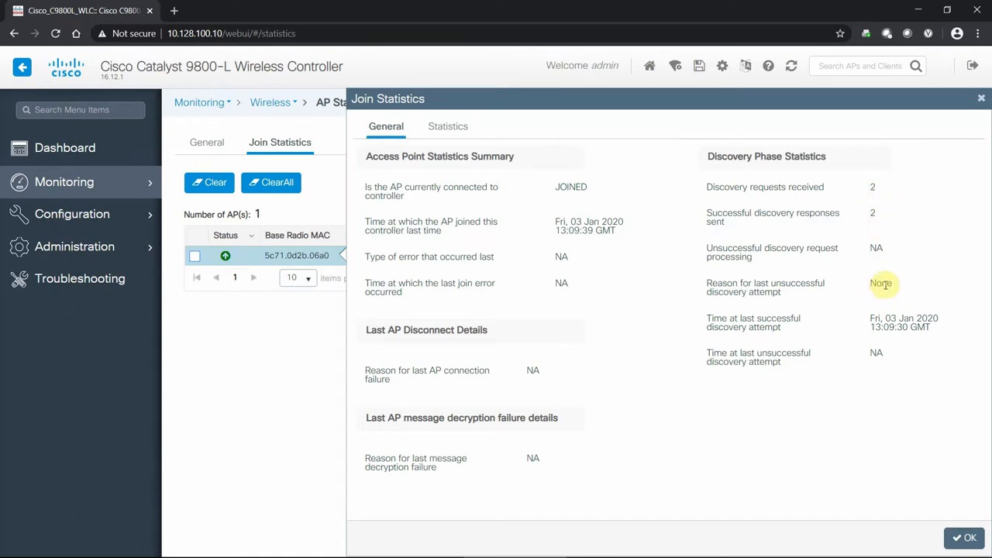
pyautogui.click(446, 125)
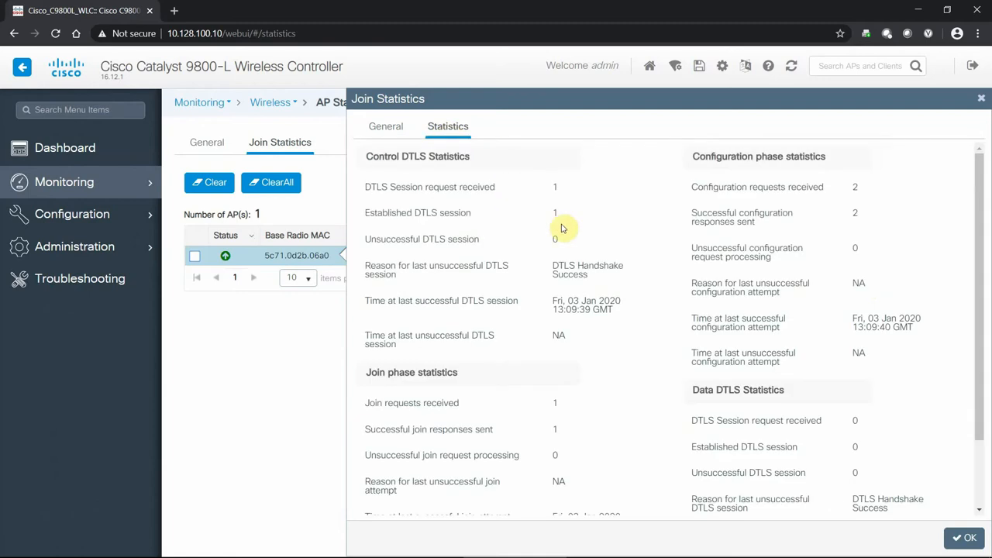
pyautogui.scroll(-3)
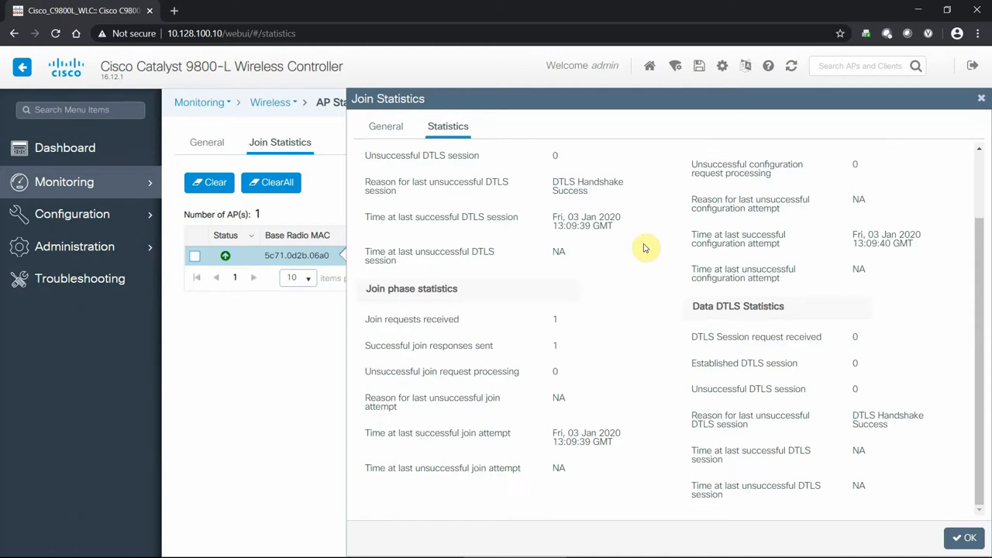
pyautogui.click(385, 127)
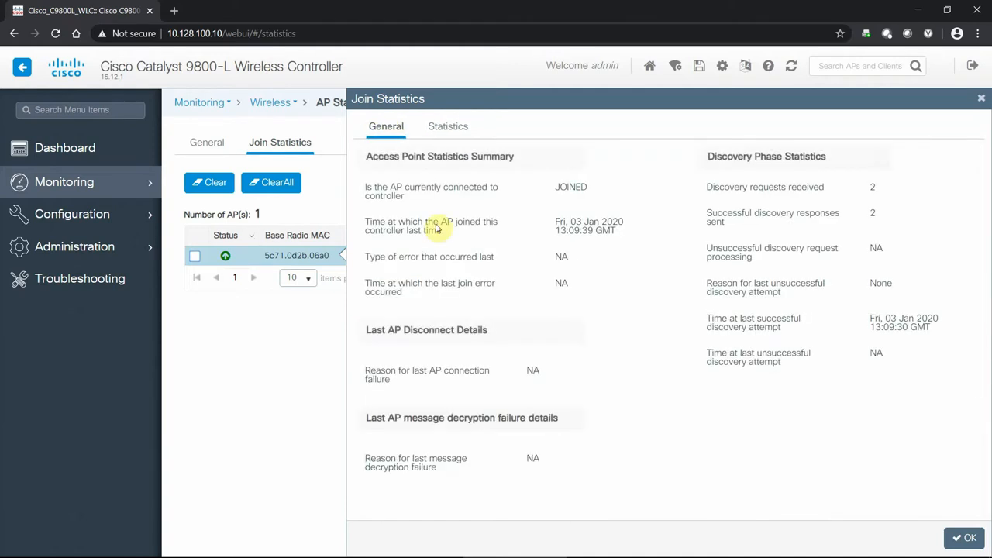
pyautogui.moveTo(695, 288)
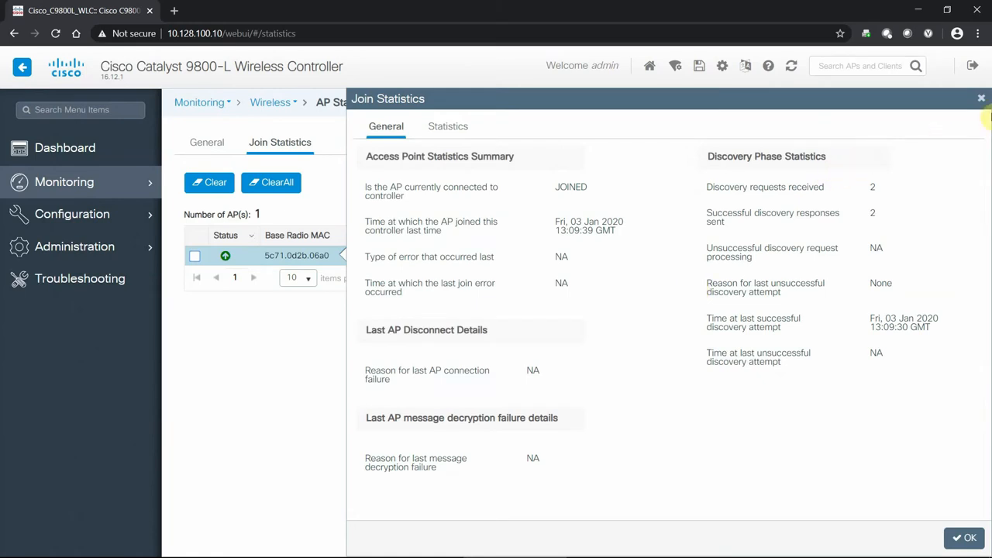
# Close the Join Statistics dialog and show the AP Statistics General listing
pyautogui.click(980, 100)
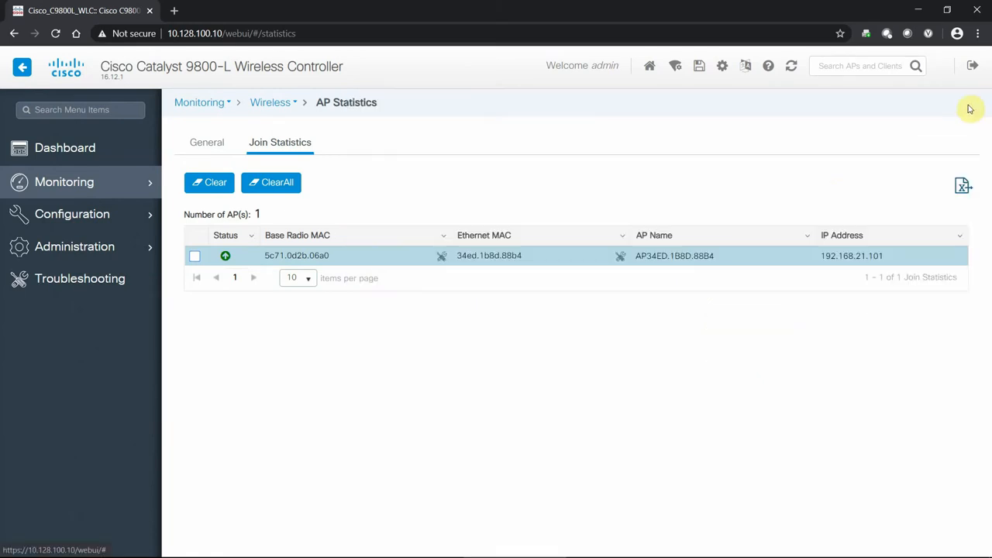
pyautogui.moveTo(313, 300)
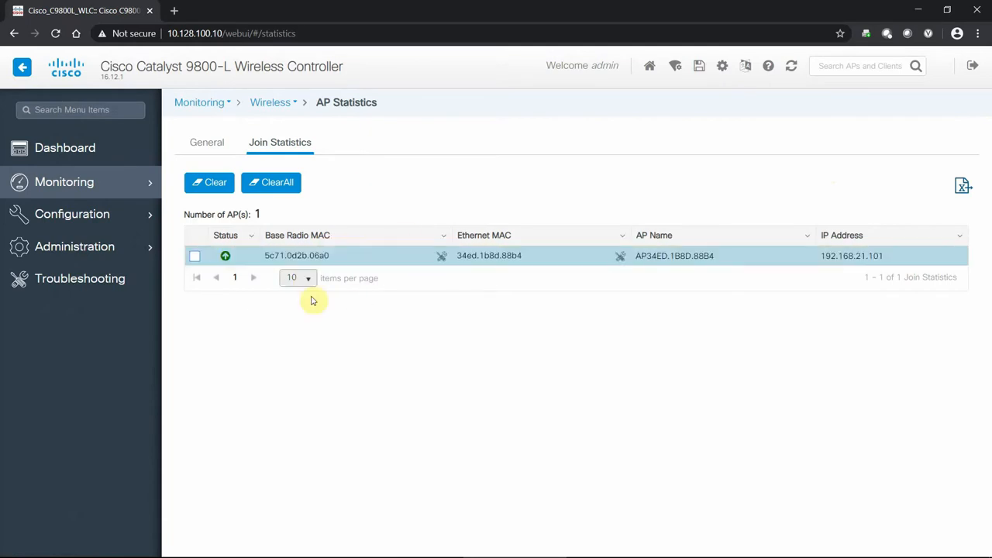
pyautogui.moveTo(425, 184)
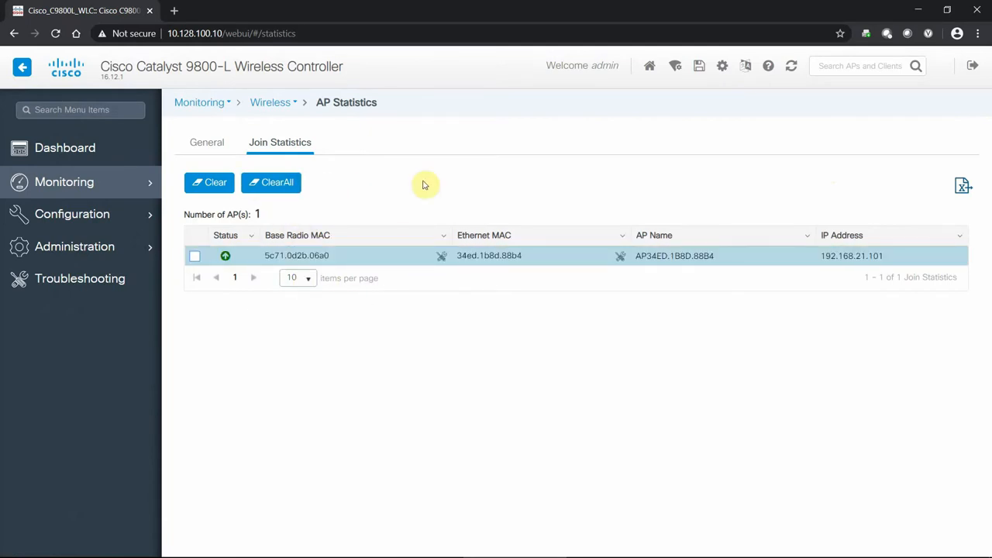
pyautogui.moveTo(422, 186)
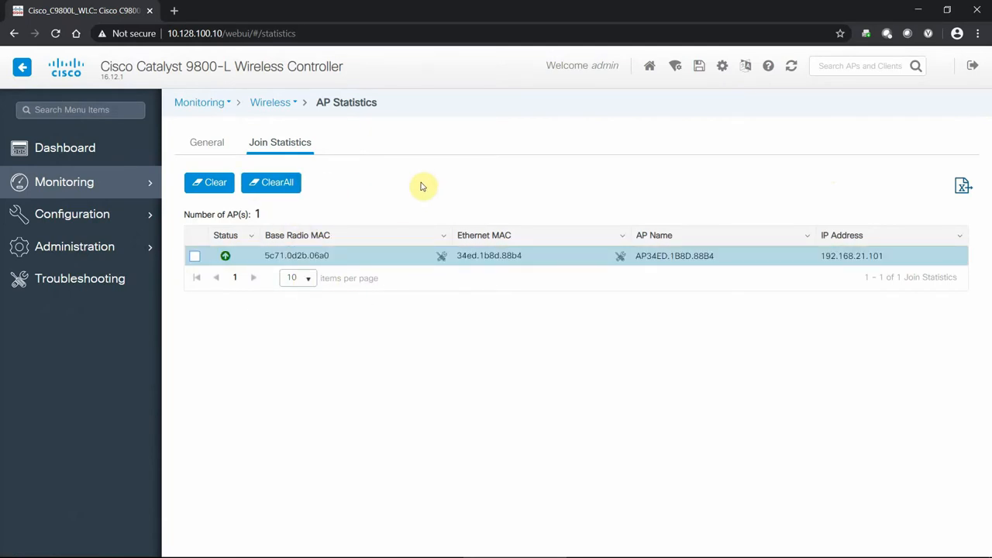
pyautogui.moveTo(962, 183)
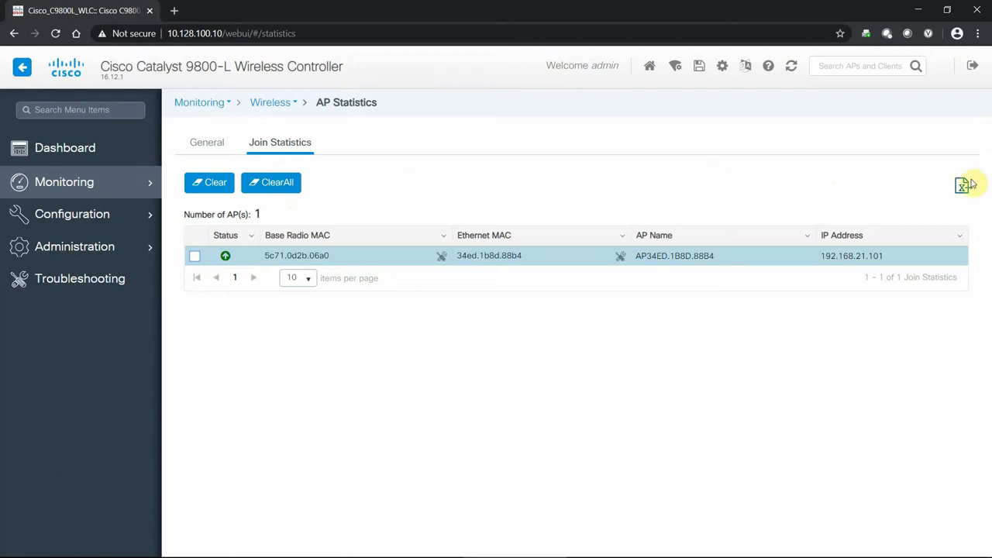
pyautogui.moveTo(964, 183)
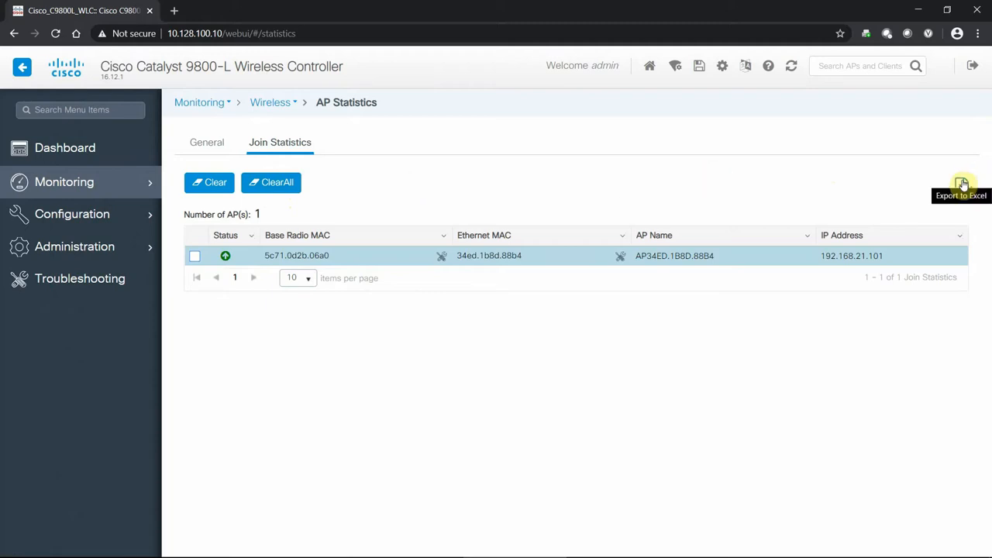
pyautogui.moveTo(504, 180)
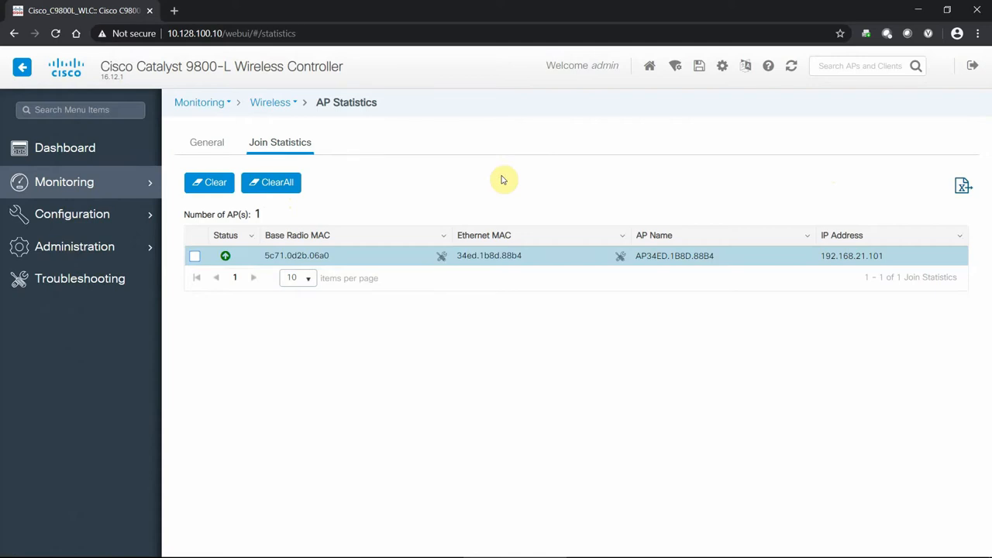
pyautogui.click(208, 142)
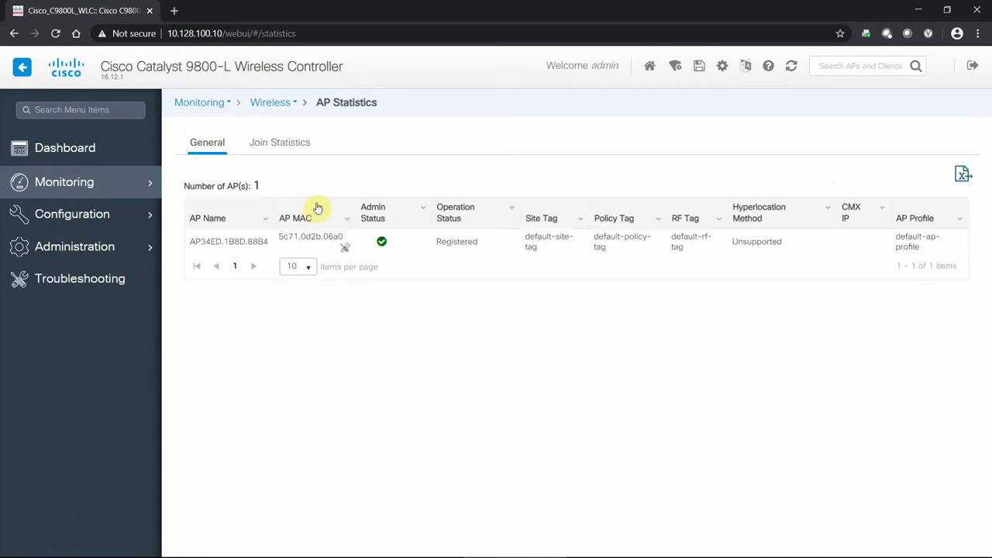
pyautogui.click(310, 242)
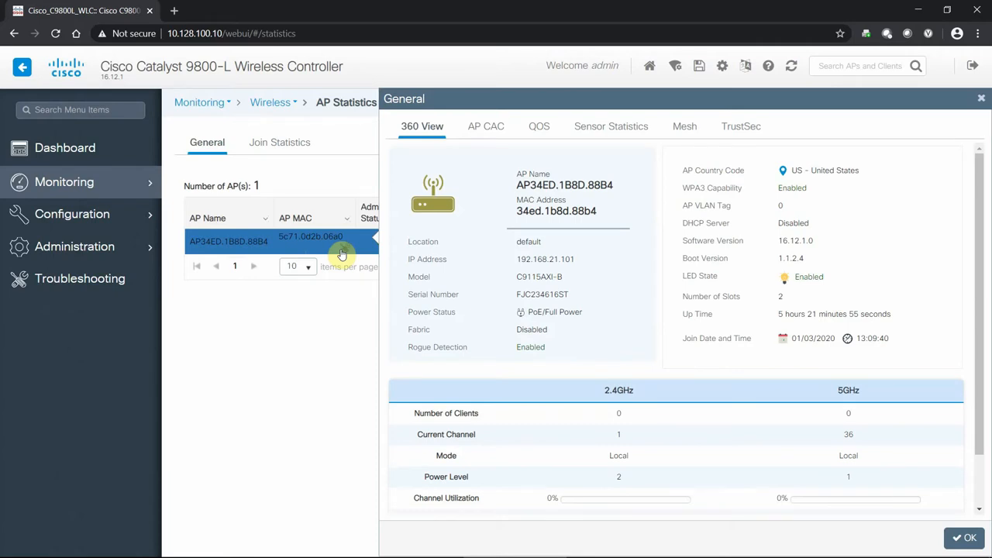
pyautogui.moveTo(545, 228)
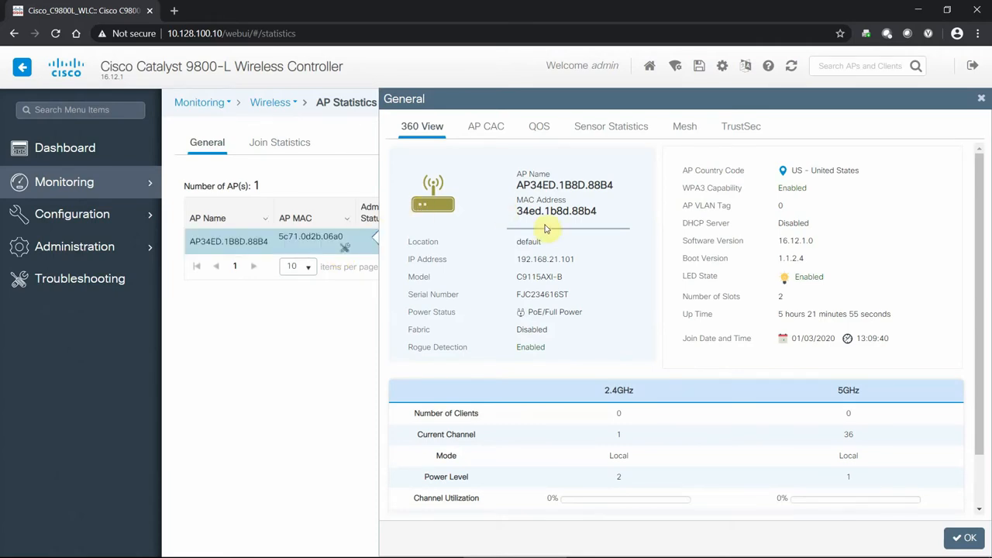
pyautogui.moveTo(635, 235)
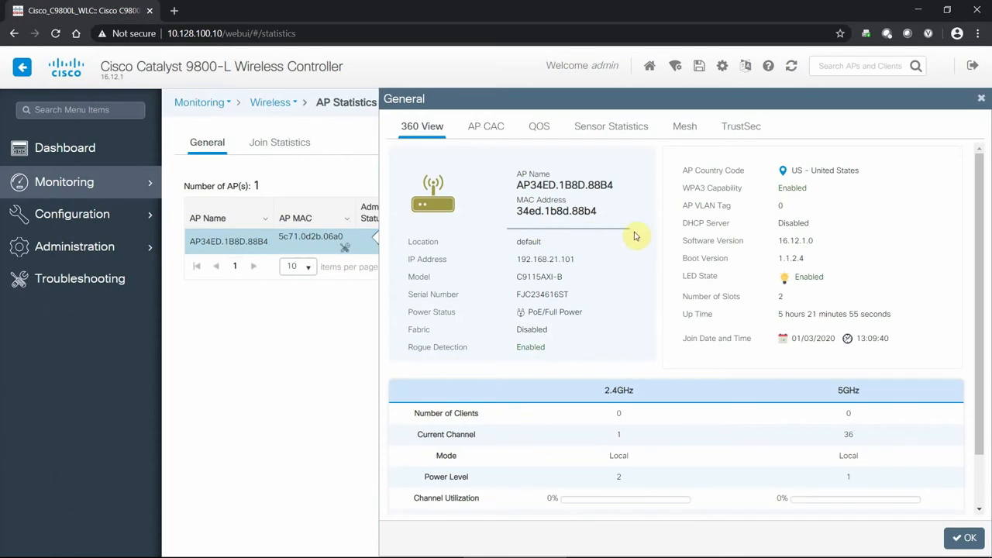
pyautogui.moveTo(648, 239)
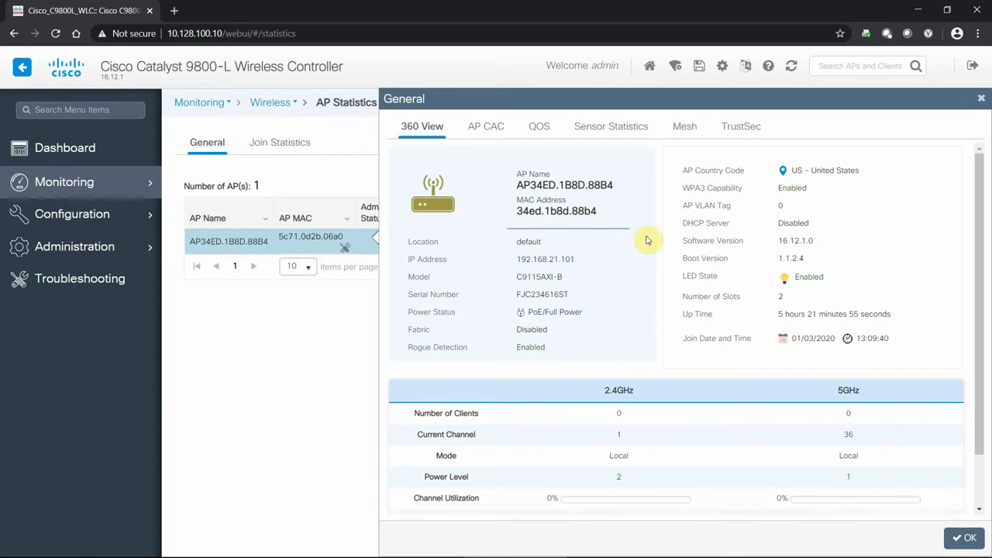
pyautogui.moveTo(659, 234)
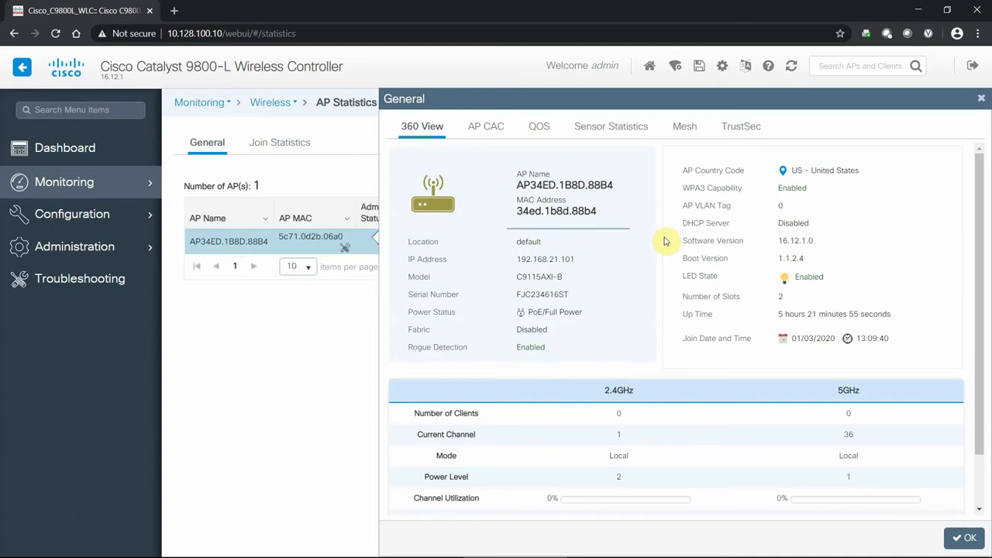
pyautogui.scroll(-3)
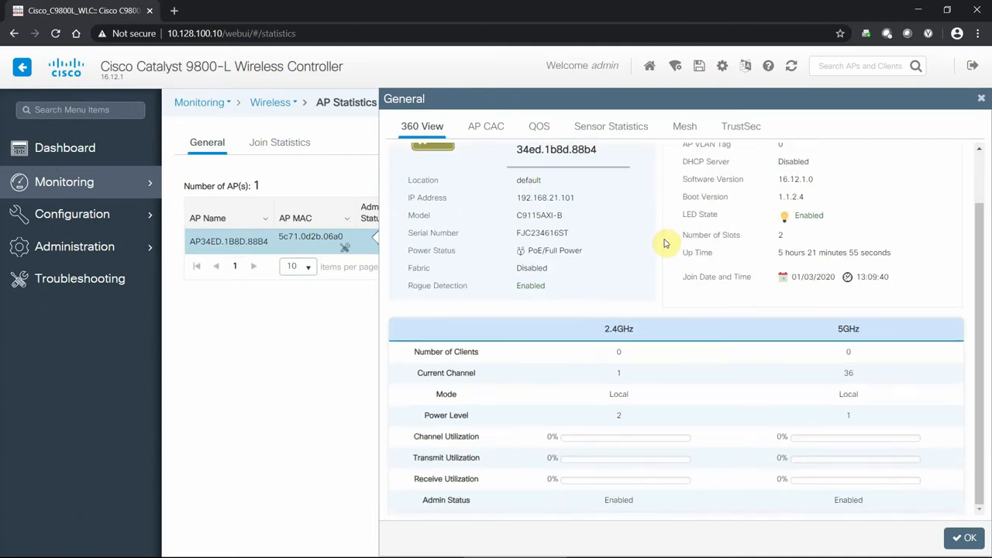
pyautogui.moveTo(760, 372)
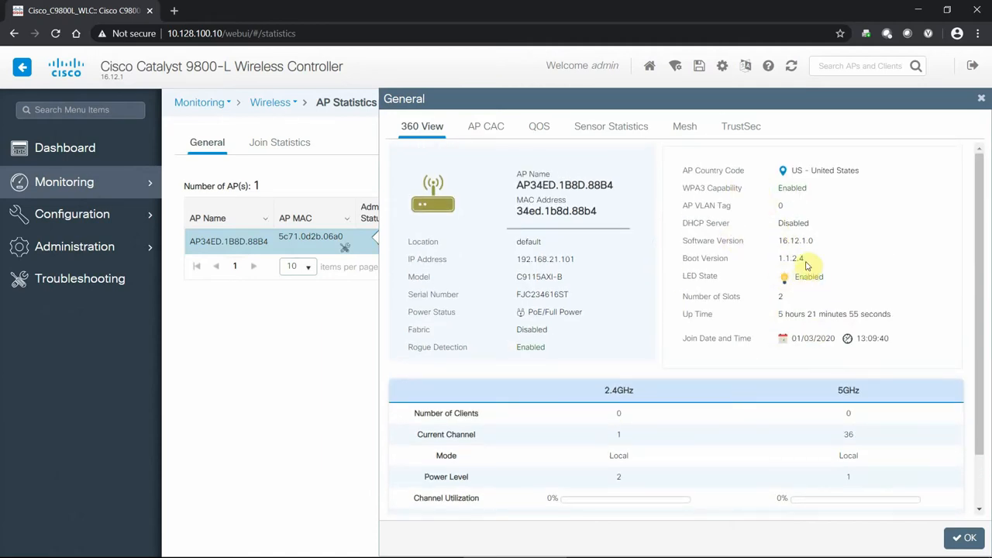
pyautogui.moveTo(825, 248)
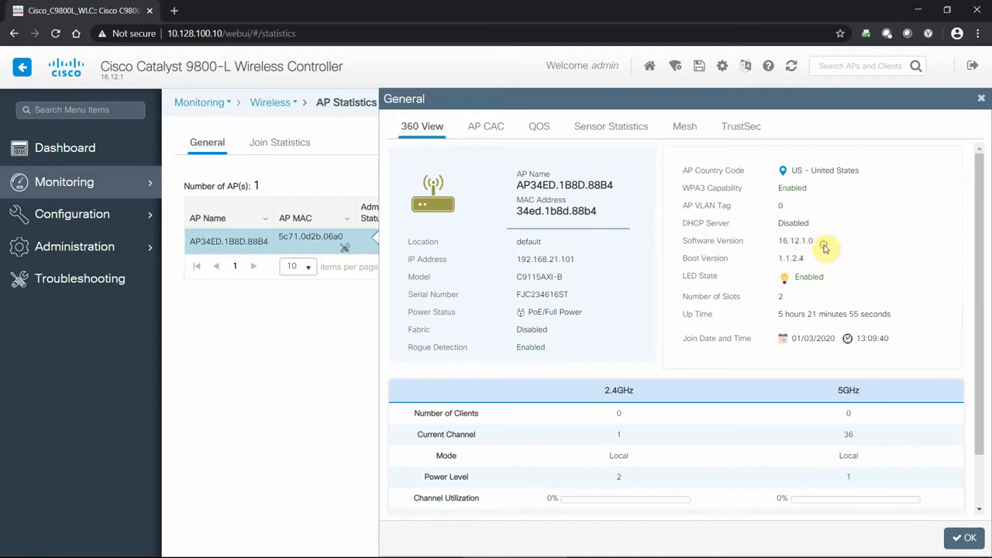
pyautogui.moveTo(779, 316)
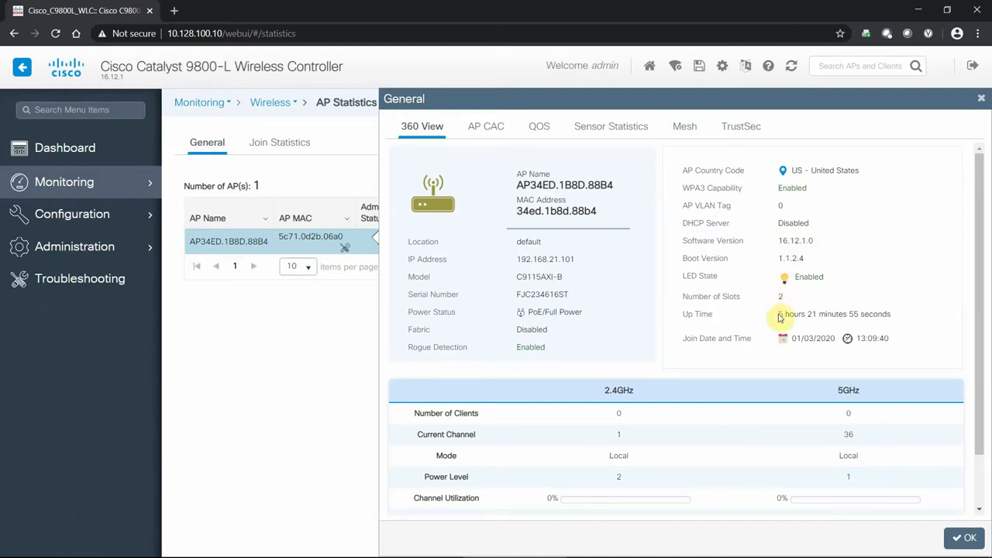
pyautogui.moveTo(606, 331)
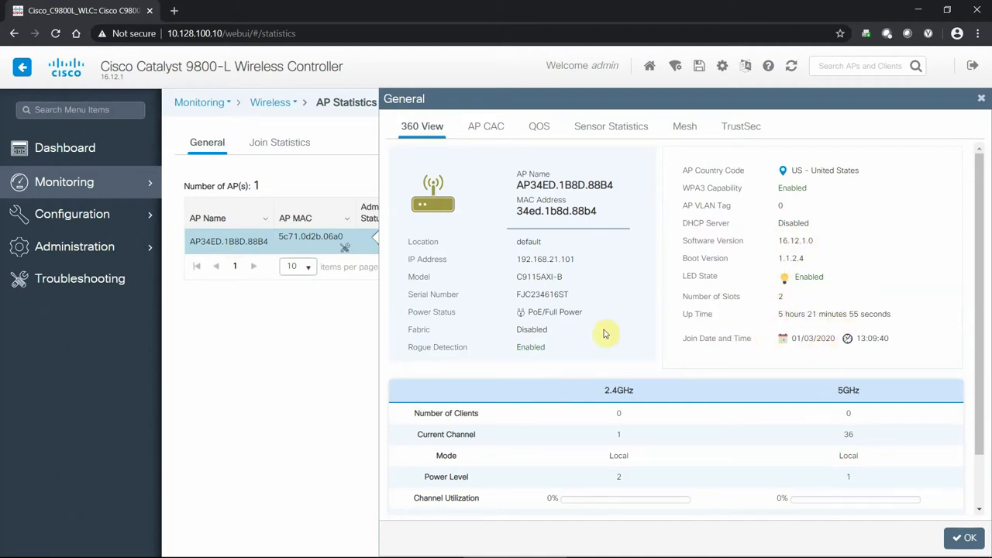
pyautogui.moveTo(517, 267)
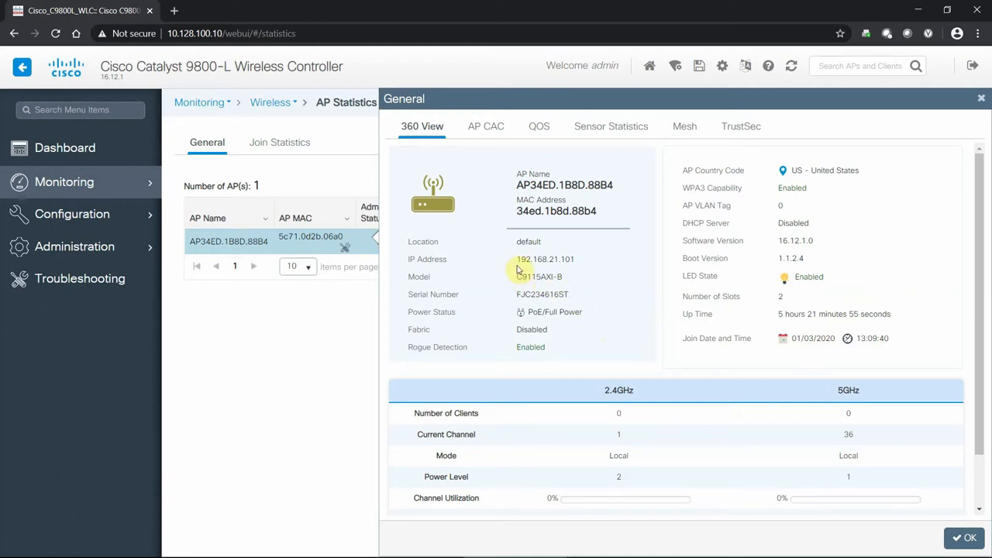
pyautogui.doubleClick(544, 259)
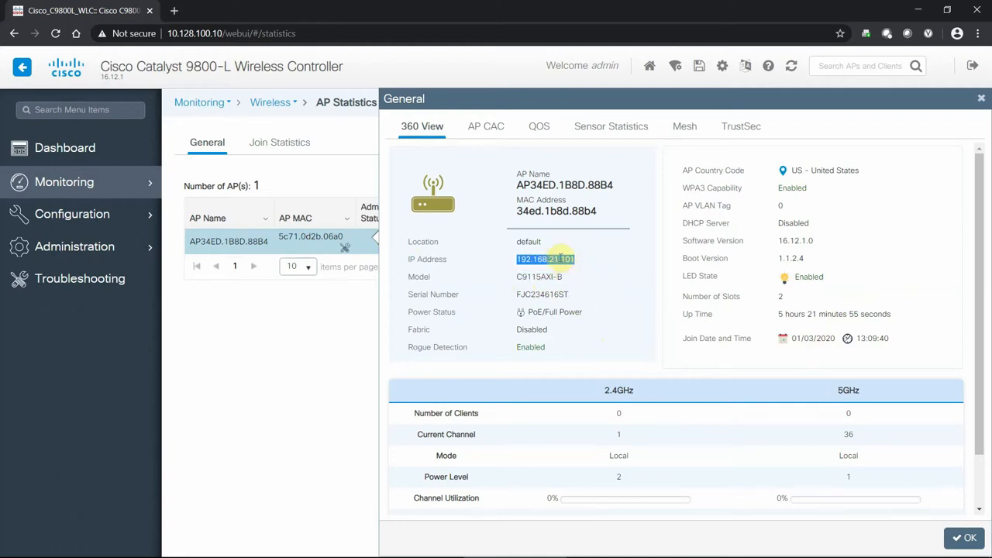
pyautogui.moveTo(524, 149)
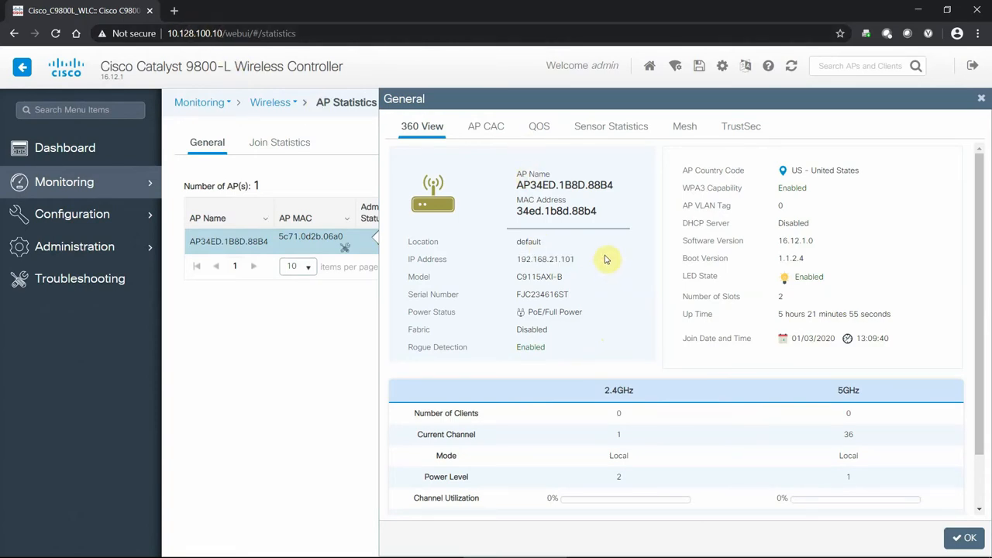
pyautogui.moveTo(534, 242)
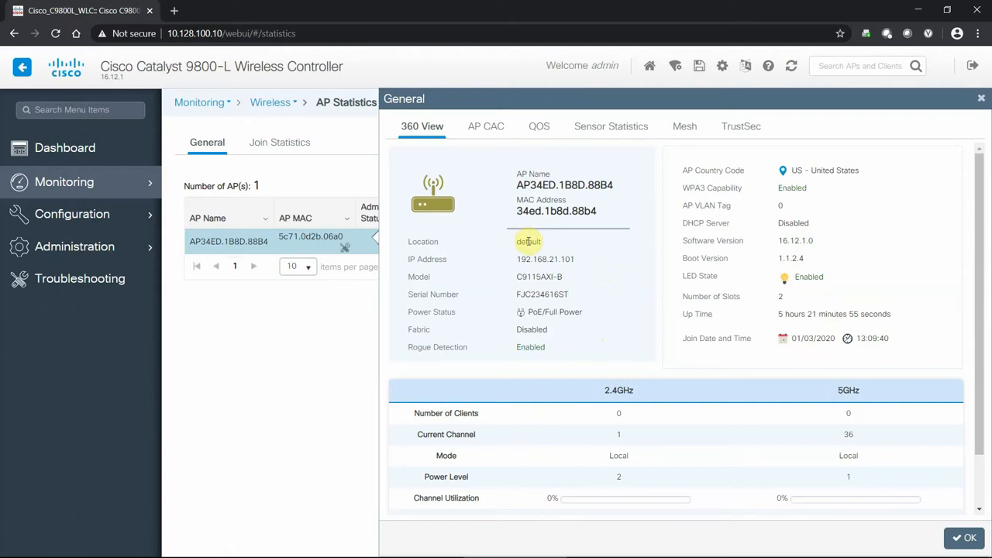
pyautogui.moveTo(577, 238)
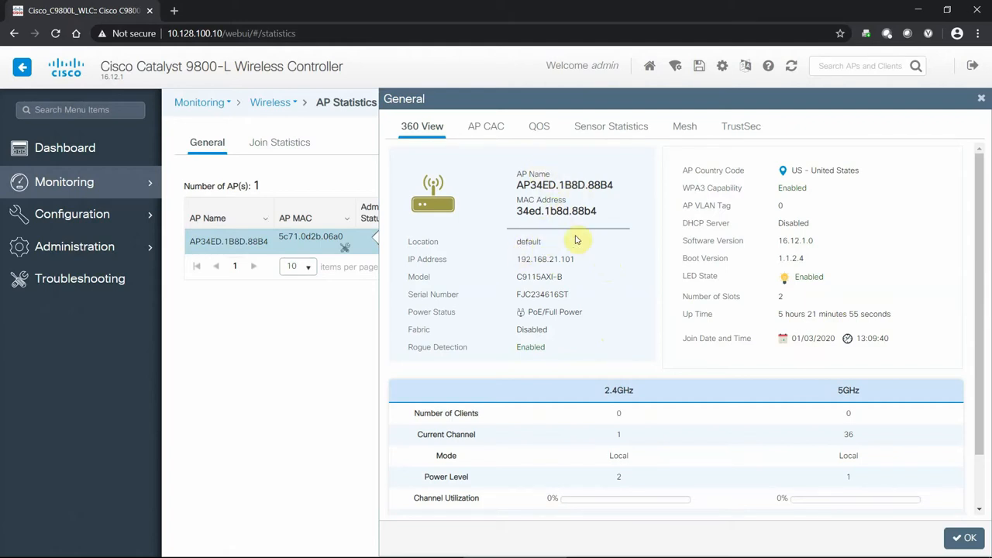
# Browse the AP's CAC, Sensor Statistics and TrustSec views, then return to its 360 View
pyautogui.click(487, 126)
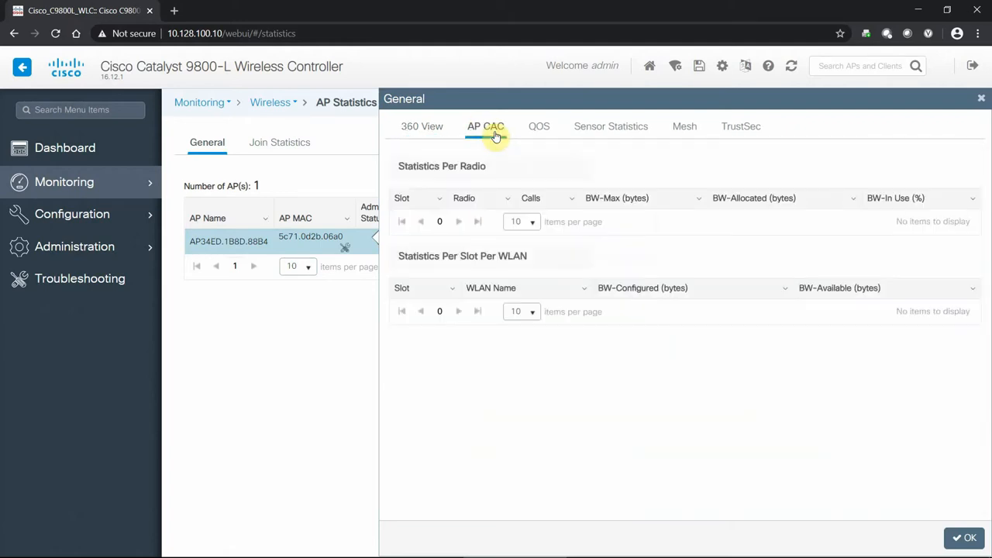
pyautogui.moveTo(541, 131)
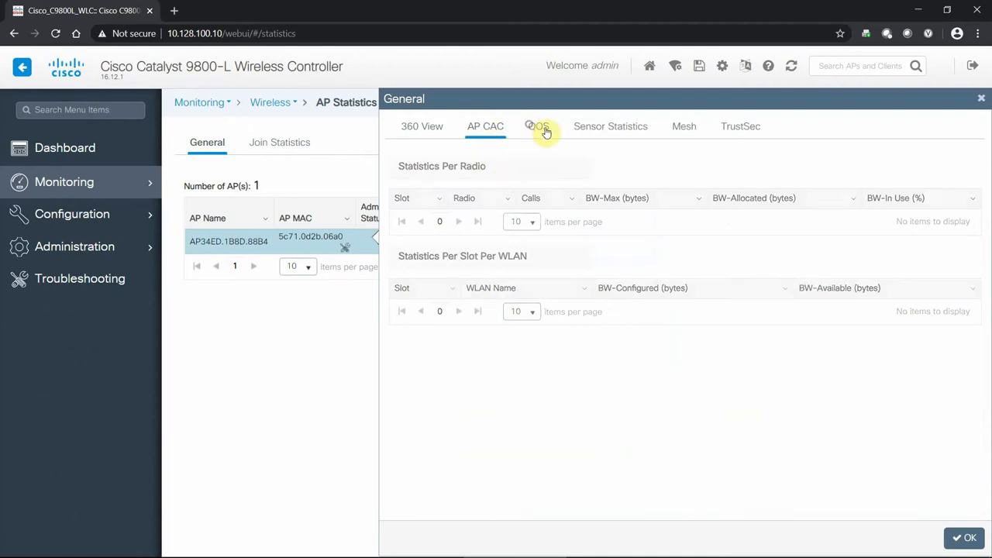
pyautogui.click(610, 127)
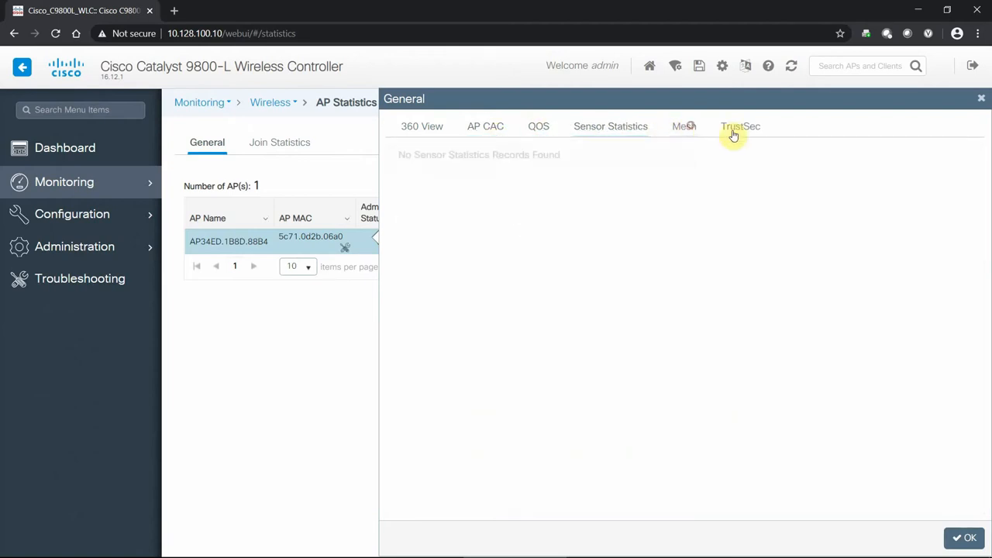
pyautogui.click(741, 127)
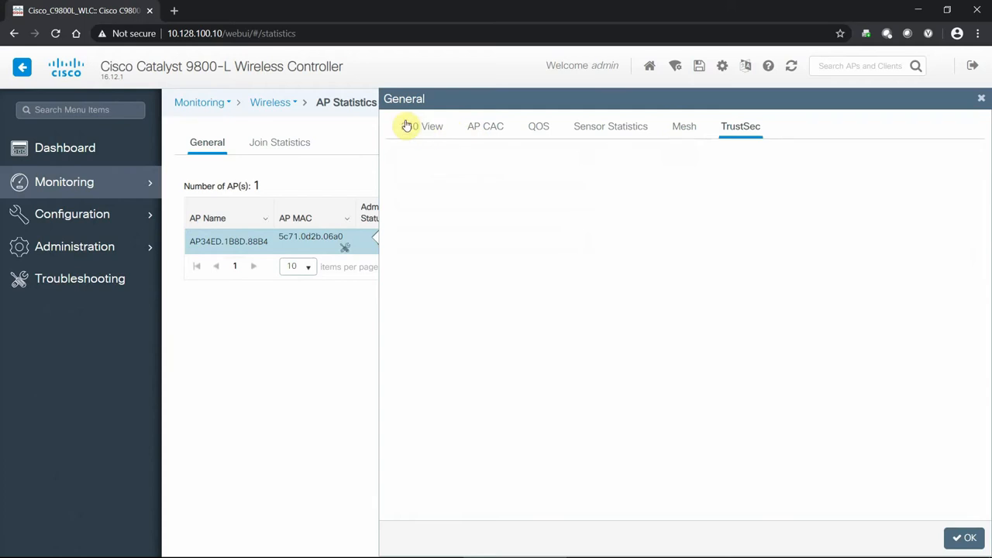
pyautogui.click(419, 126)
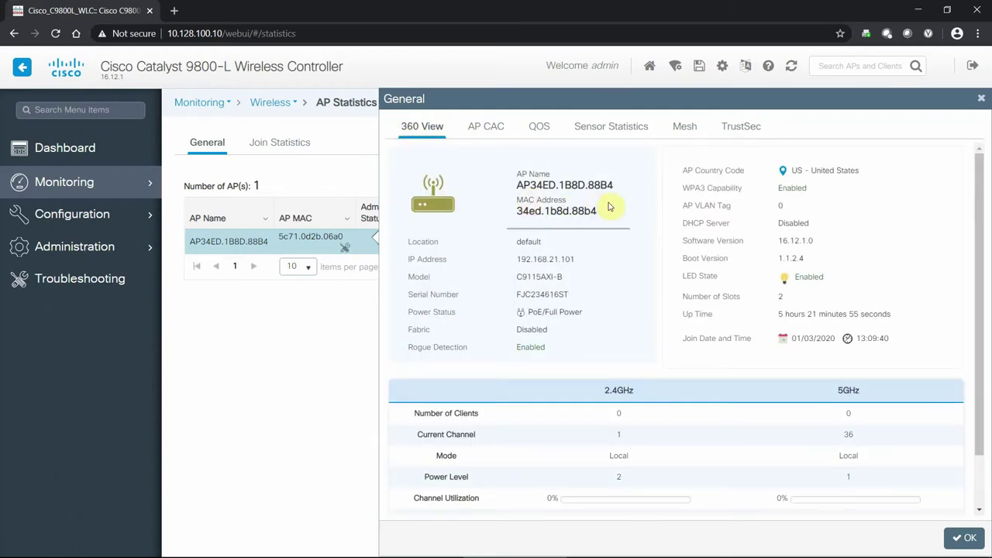
pyautogui.moveTo(877, 397)
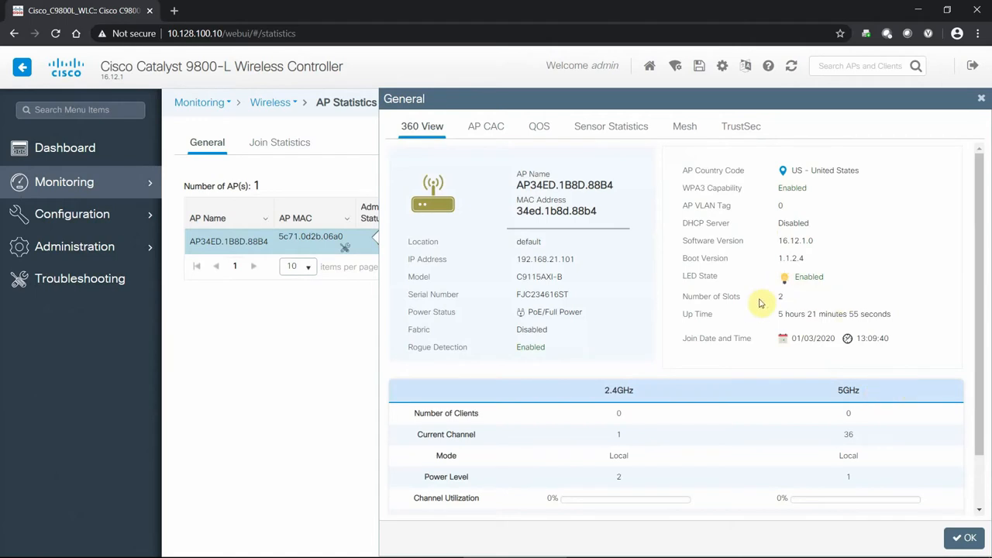
pyautogui.moveTo(901, 434)
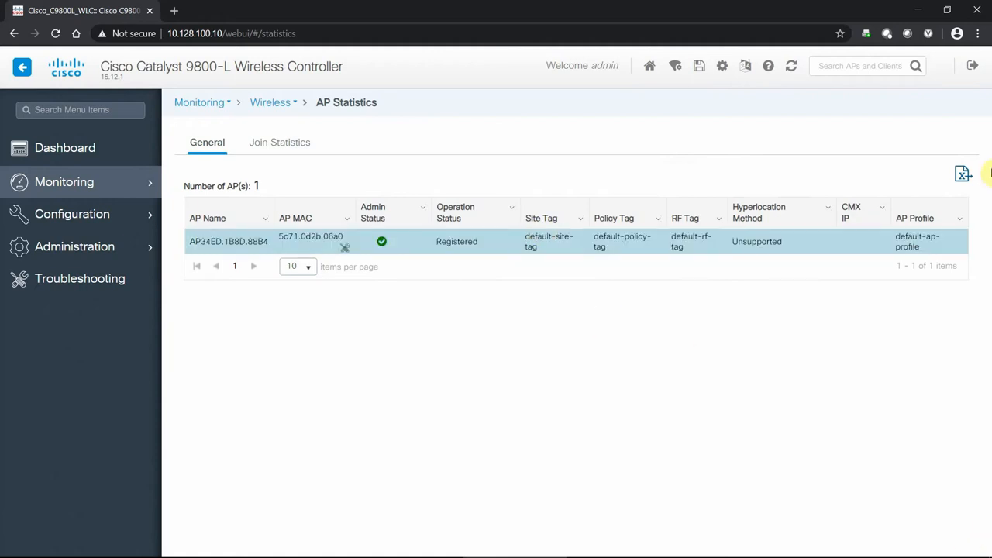
pyautogui.moveTo(965, 177)
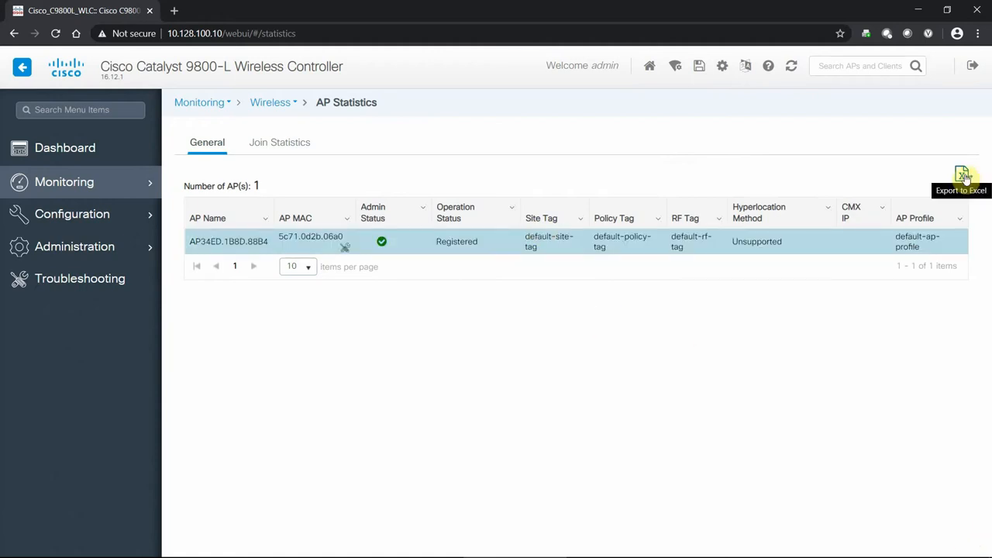
# Browse the Monitoring menu, then expand the Administration menu in the left navigation
pyautogui.click(53, 182)
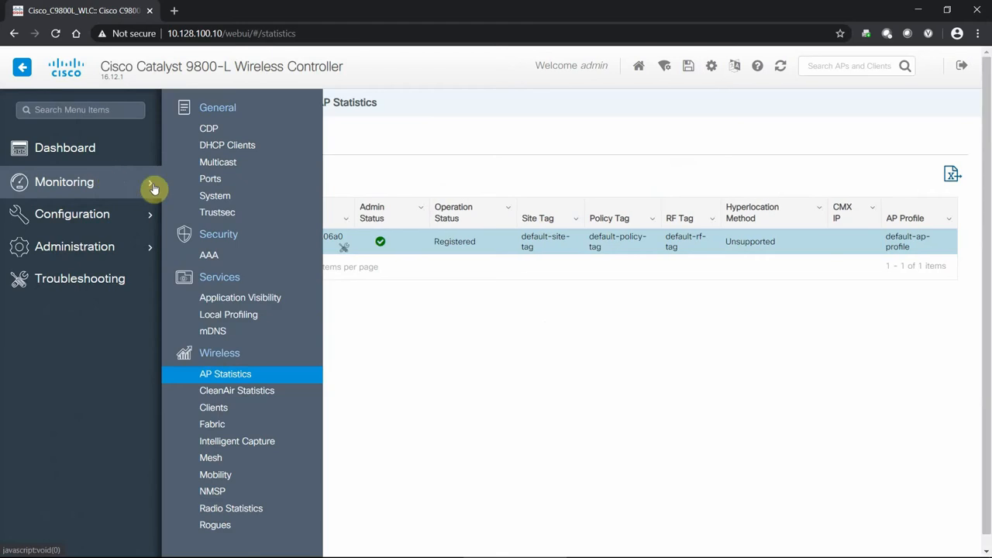
pyautogui.moveTo(250, 353)
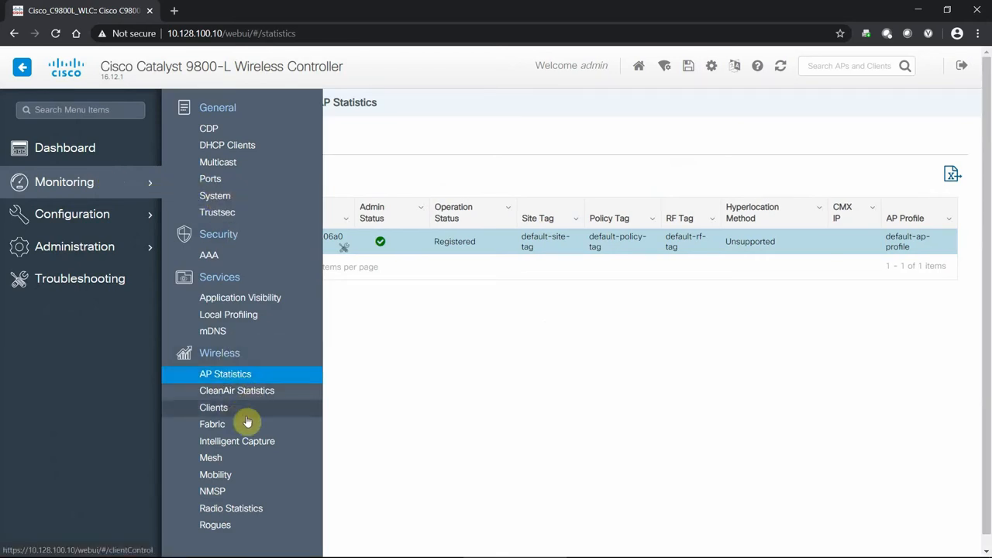
pyautogui.moveTo(223, 525)
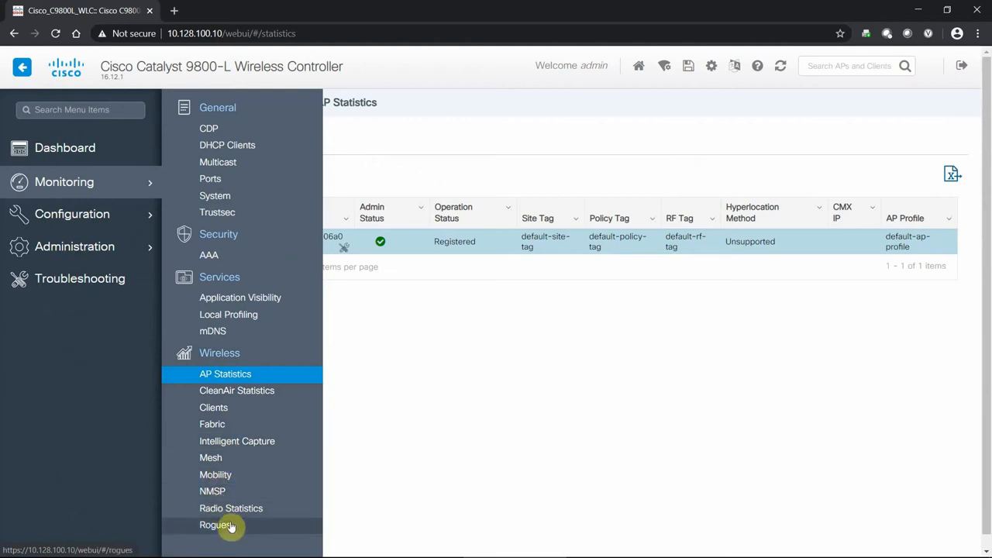
pyautogui.moveTo(211, 412)
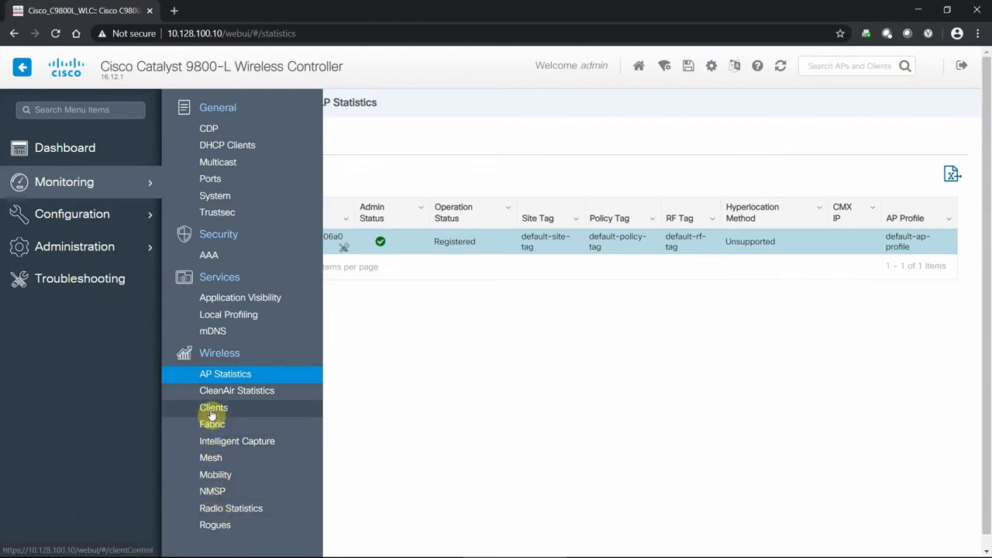
pyautogui.moveTo(223, 518)
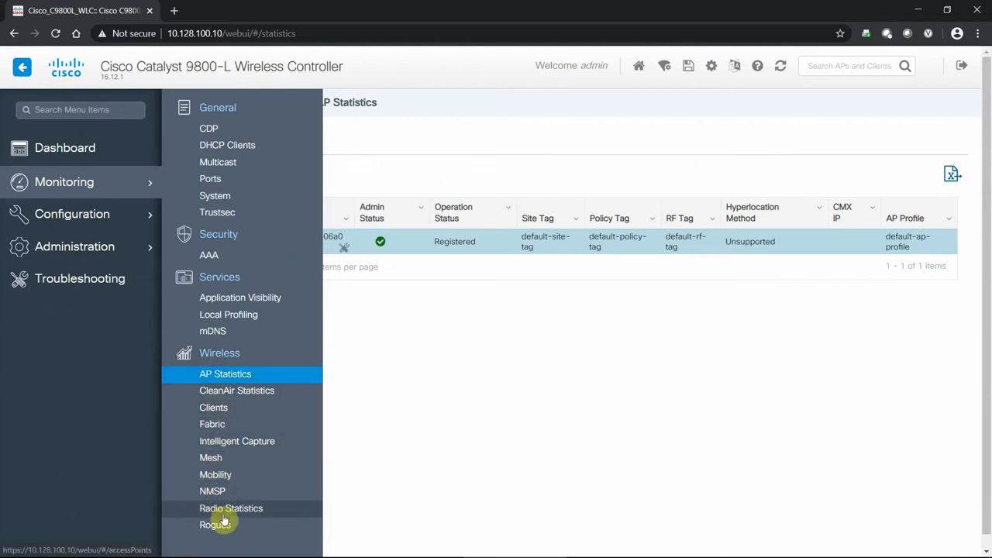
pyautogui.moveTo(385, 381)
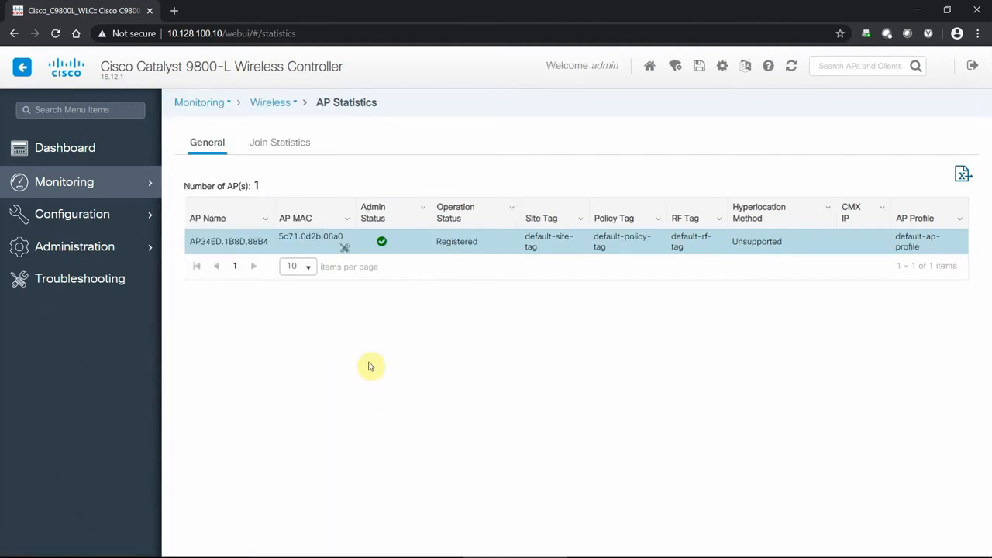
pyautogui.click(74, 247)
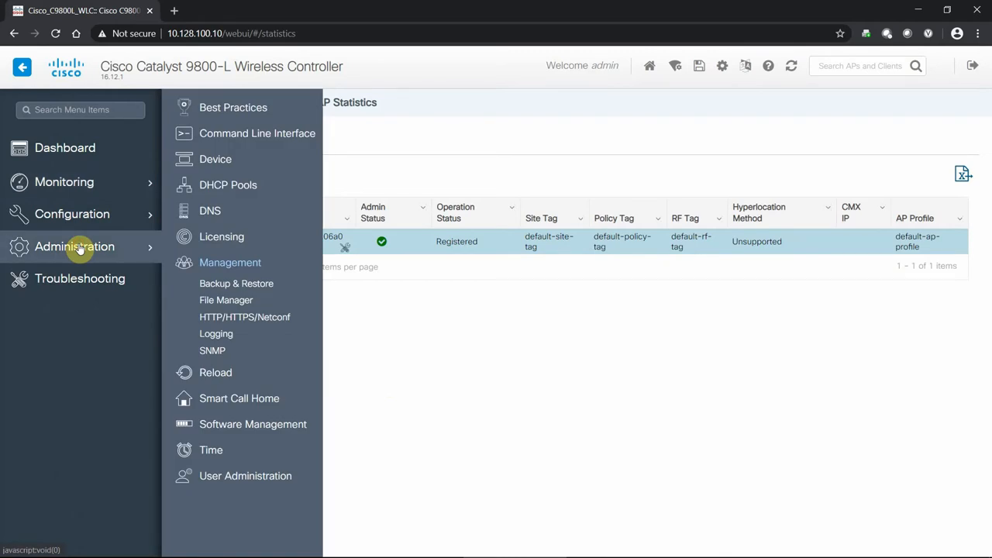
pyautogui.moveTo(173, 220)
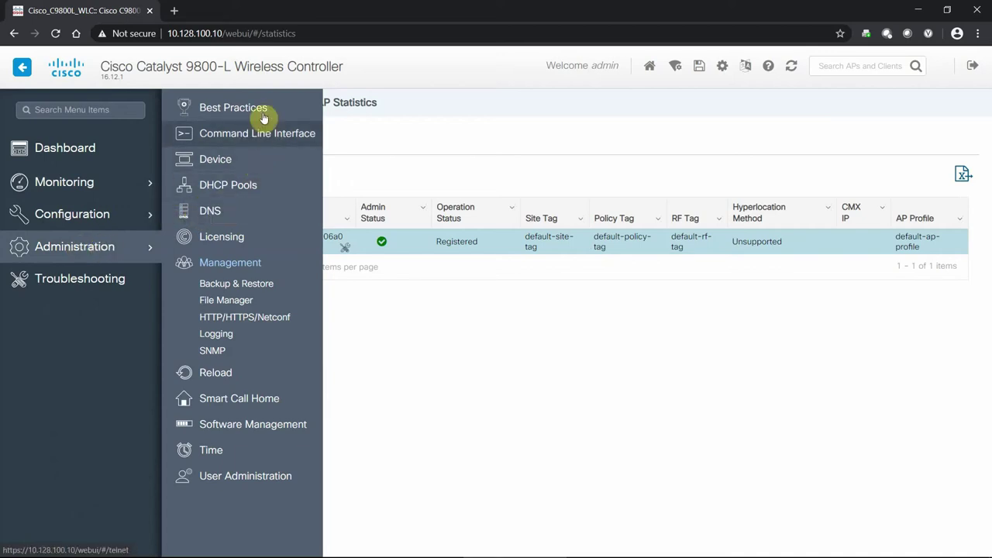
pyautogui.moveTo(276, 114)
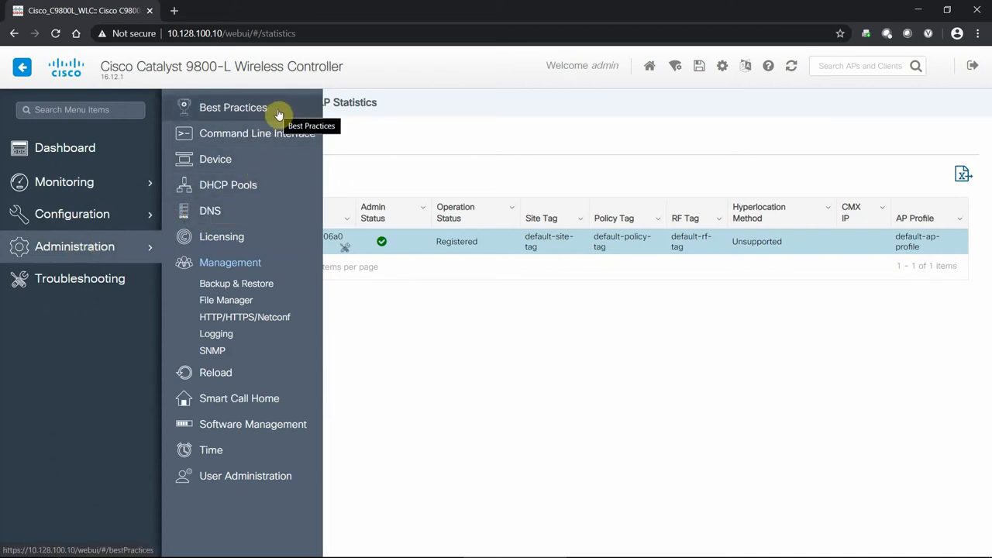
pyautogui.click(232, 107)
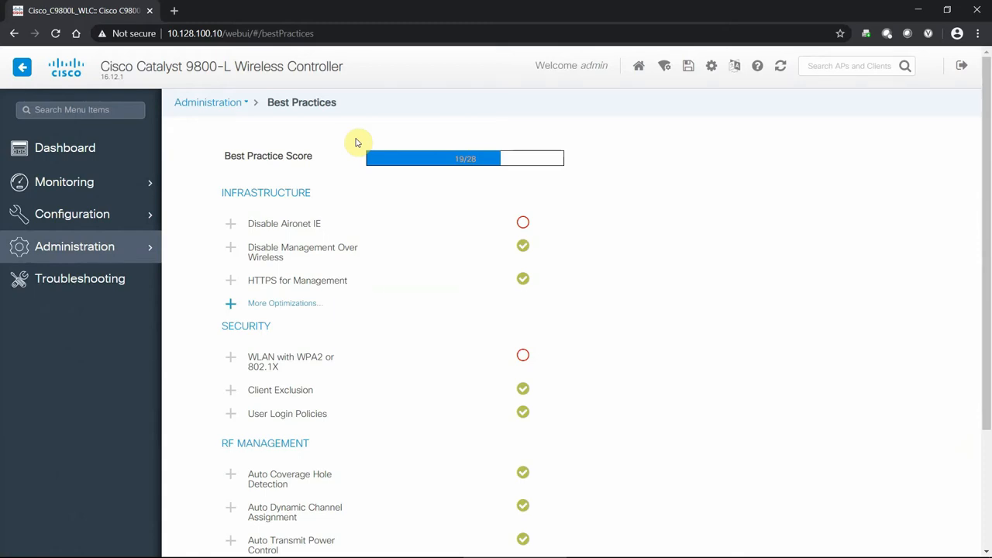
pyautogui.moveTo(464, 173)
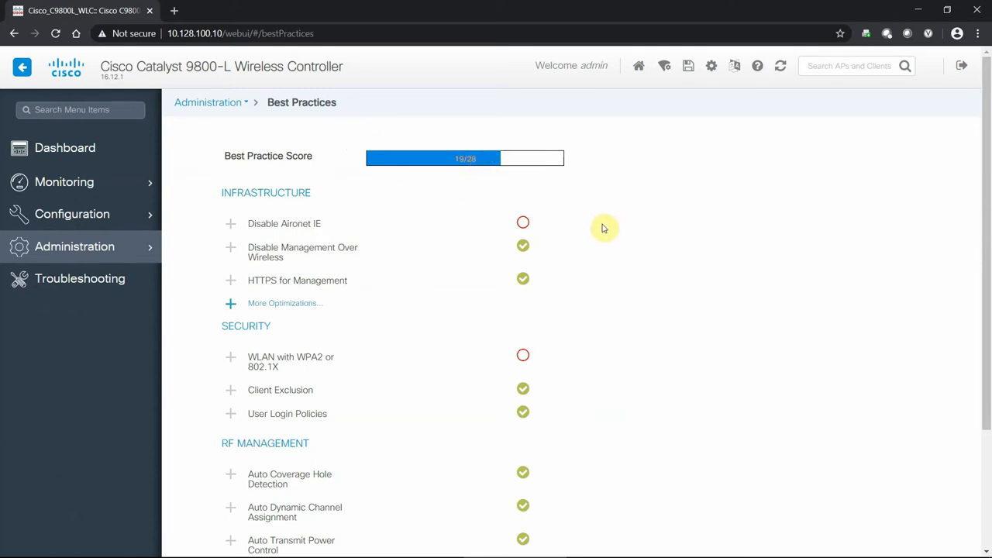
pyautogui.scroll(-3)
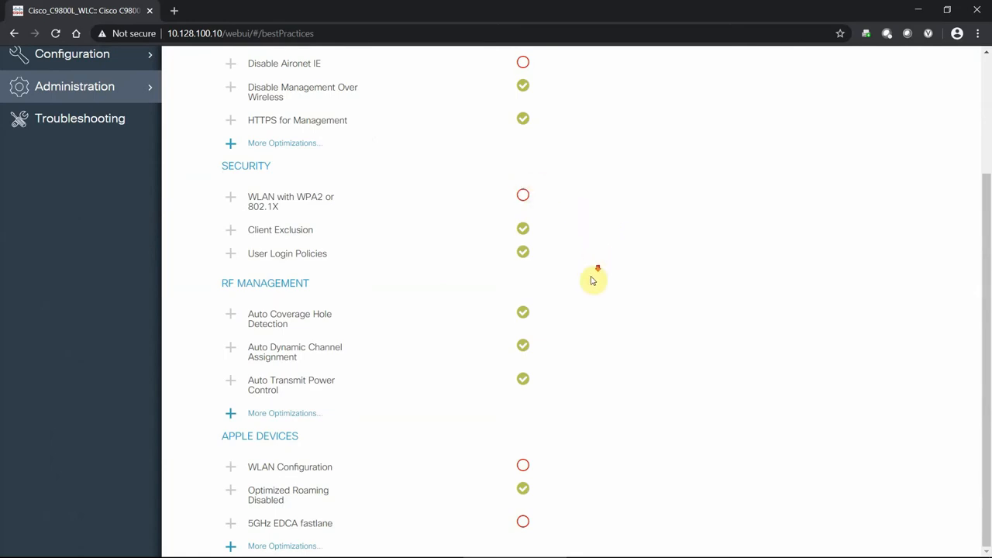
pyautogui.moveTo(357, 459)
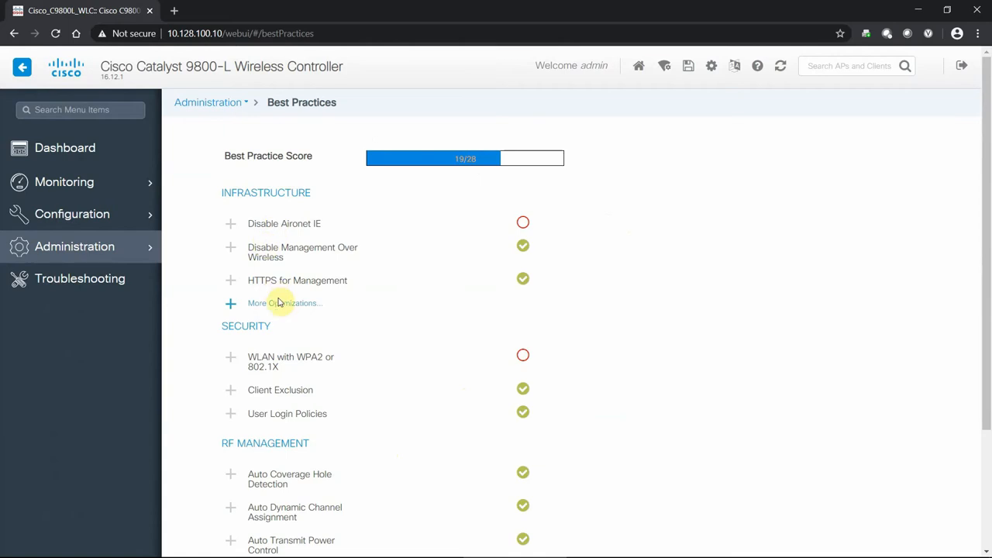
pyautogui.click(282, 303)
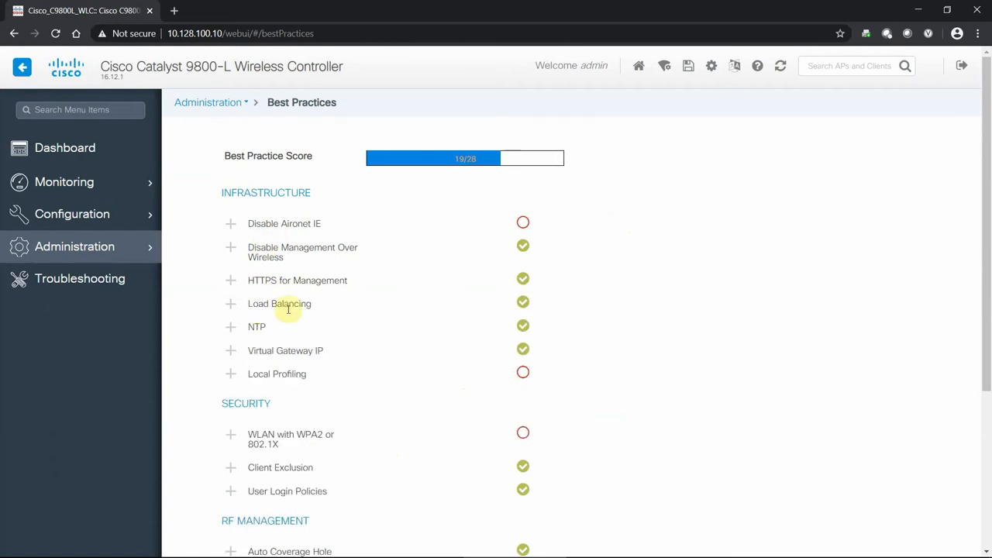
pyautogui.moveTo(270, 223)
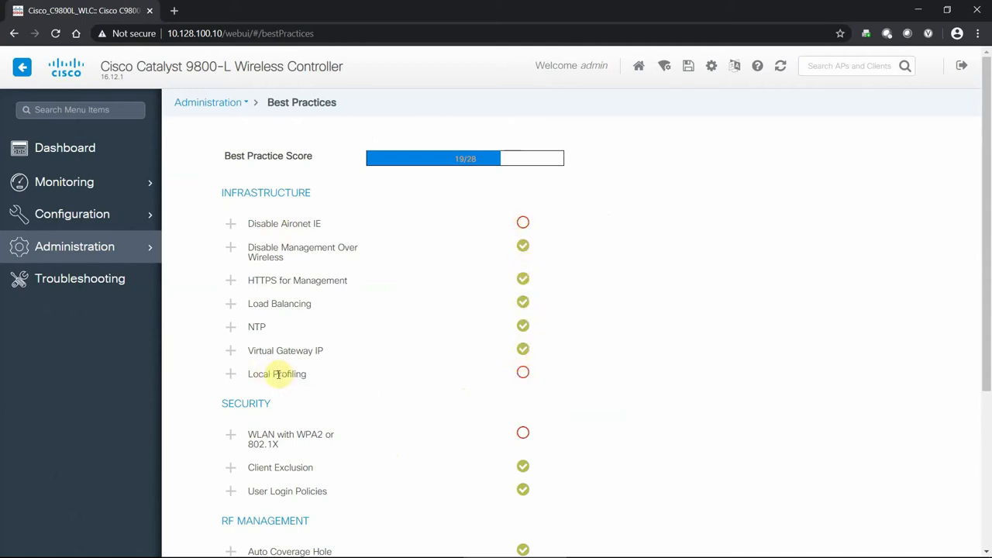
pyautogui.moveTo(282, 378)
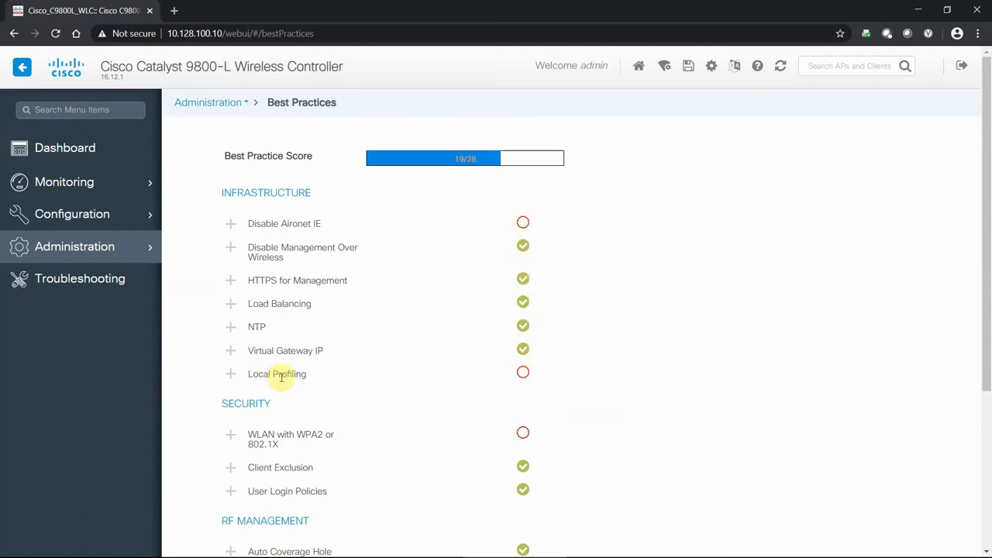
pyautogui.scroll(-3)
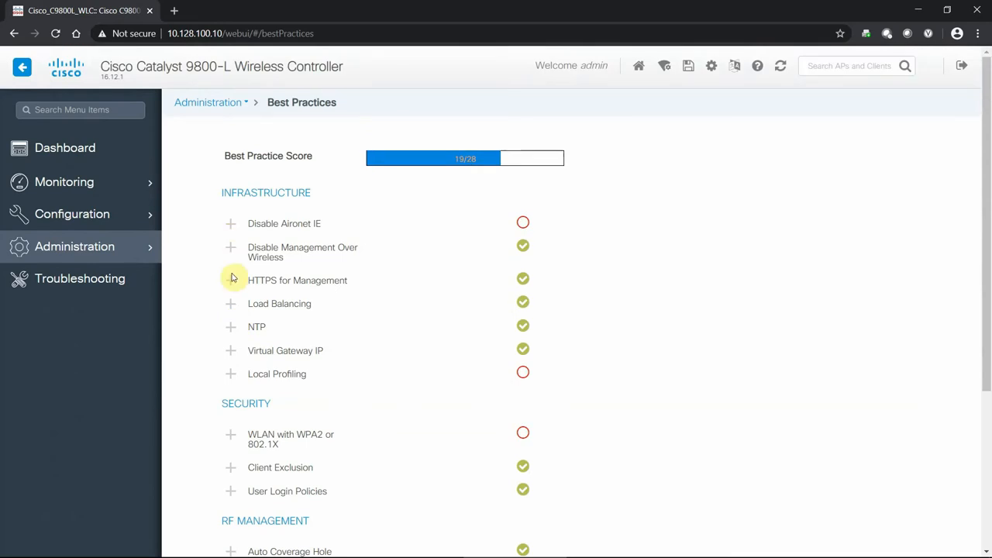
# Expand the Local Profiling best-practice item to show its description and Manual Configuration option
pyautogui.click(230, 374)
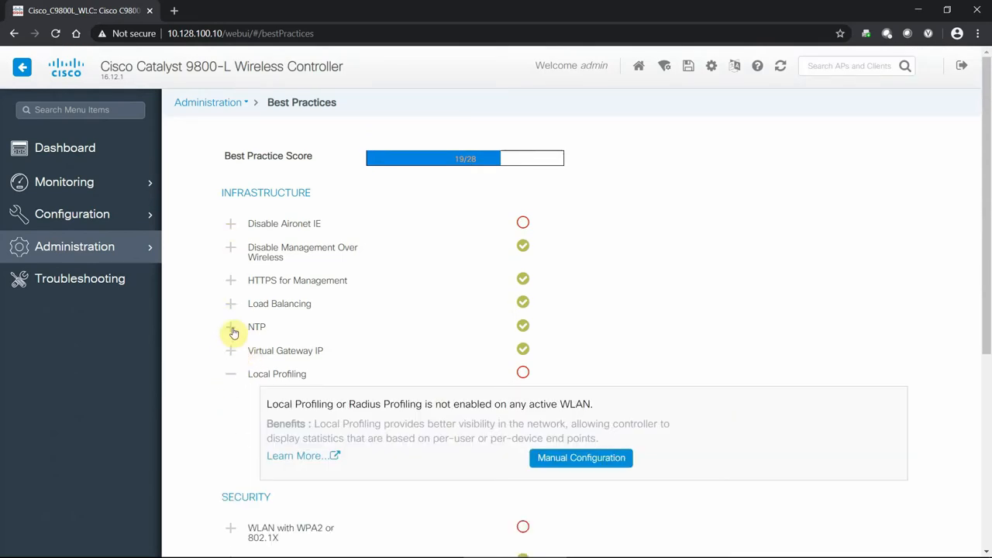
pyautogui.moveTo(231, 302)
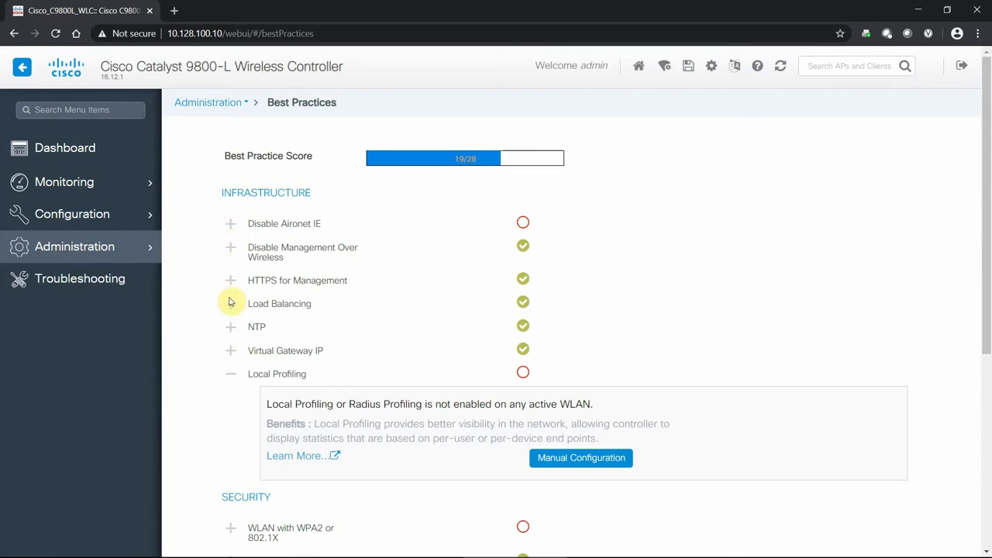
pyautogui.moveTo(230, 378)
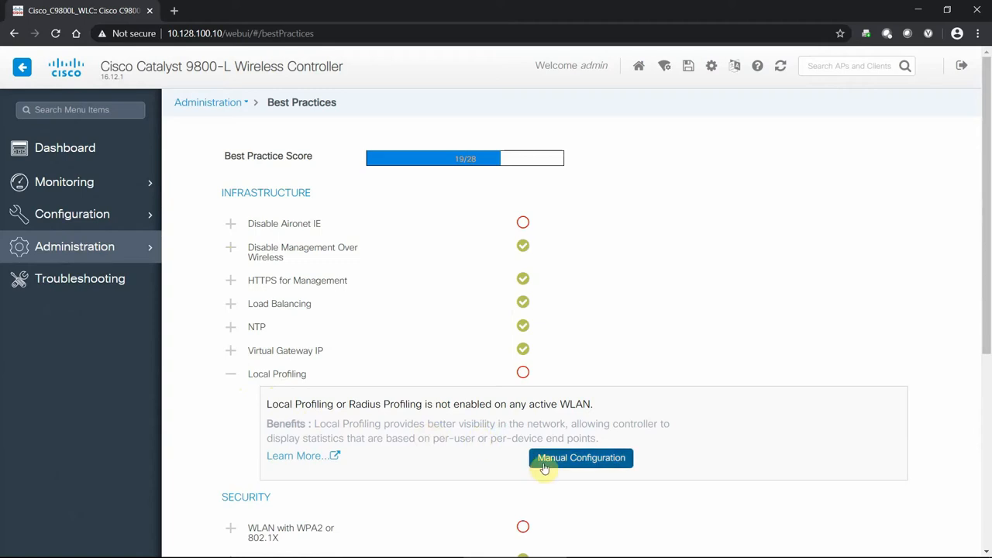
pyautogui.moveTo(294, 456)
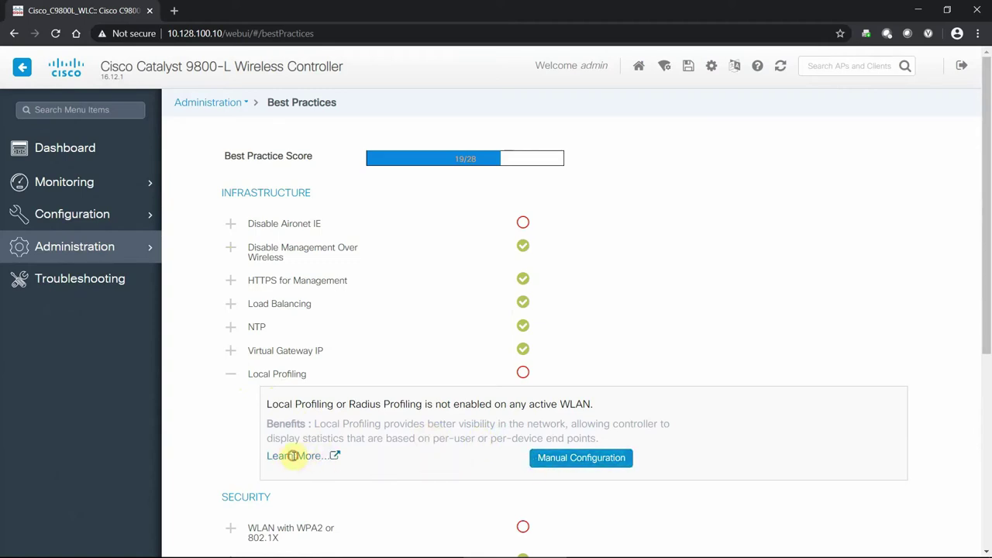
# Follow Learn More under Local Profiling and read the configuration guide down to login policies and RF management
pyautogui.click(297, 455)
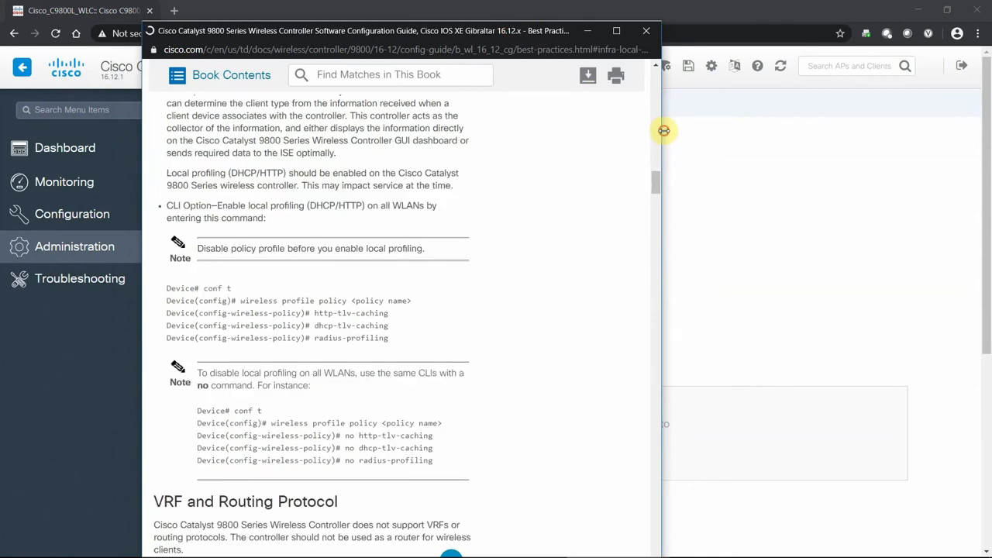
pyautogui.scroll(-3)
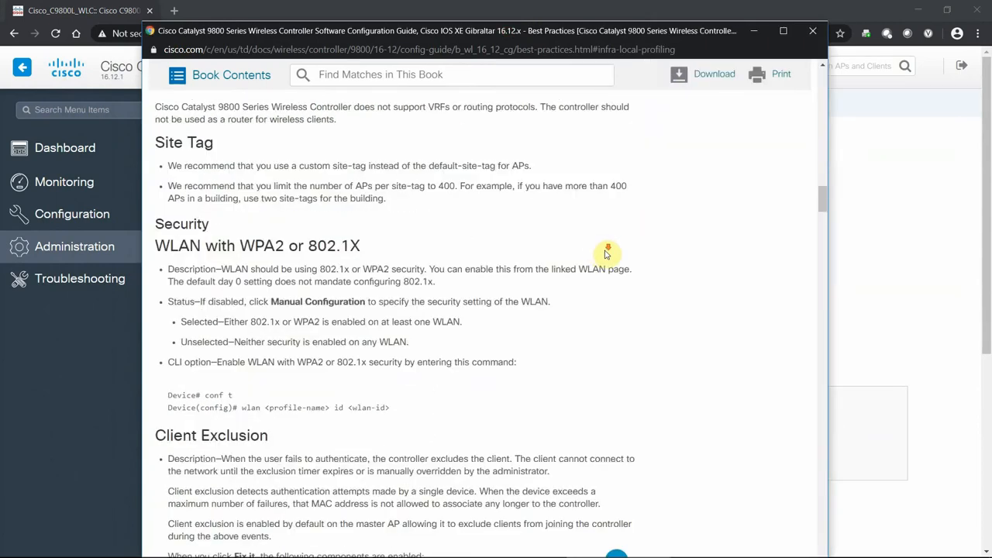
pyautogui.scroll(-3)
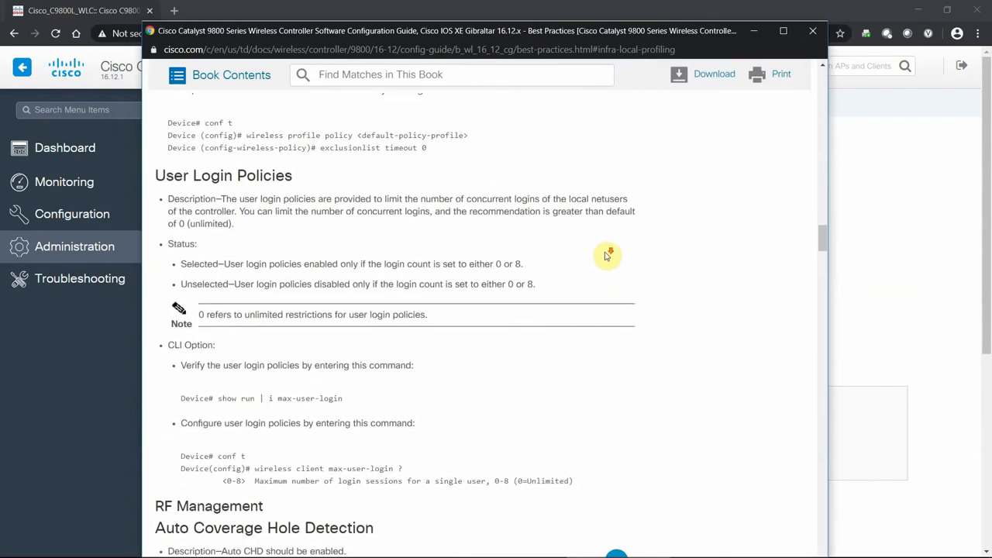
pyautogui.scroll(-3)
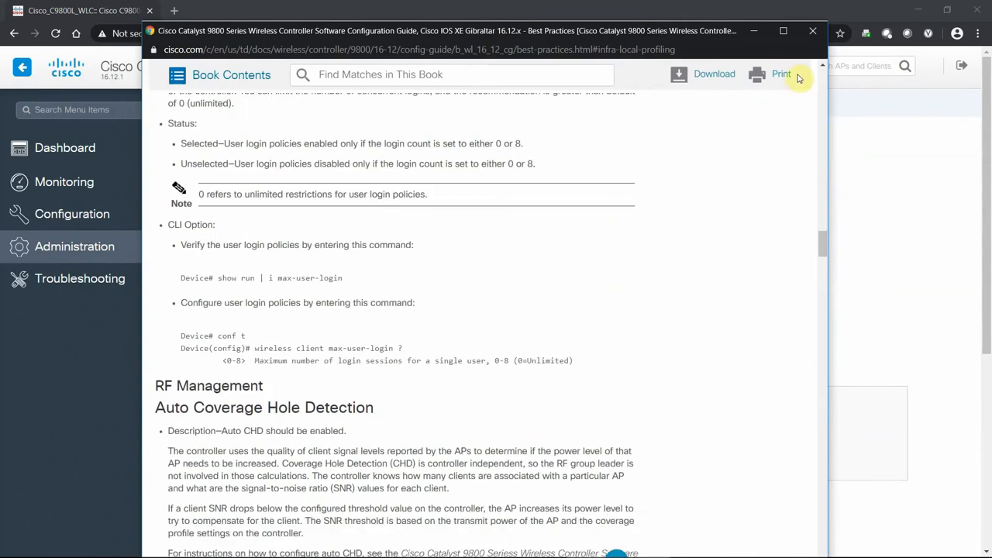
pyautogui.moveTo(803, 17)
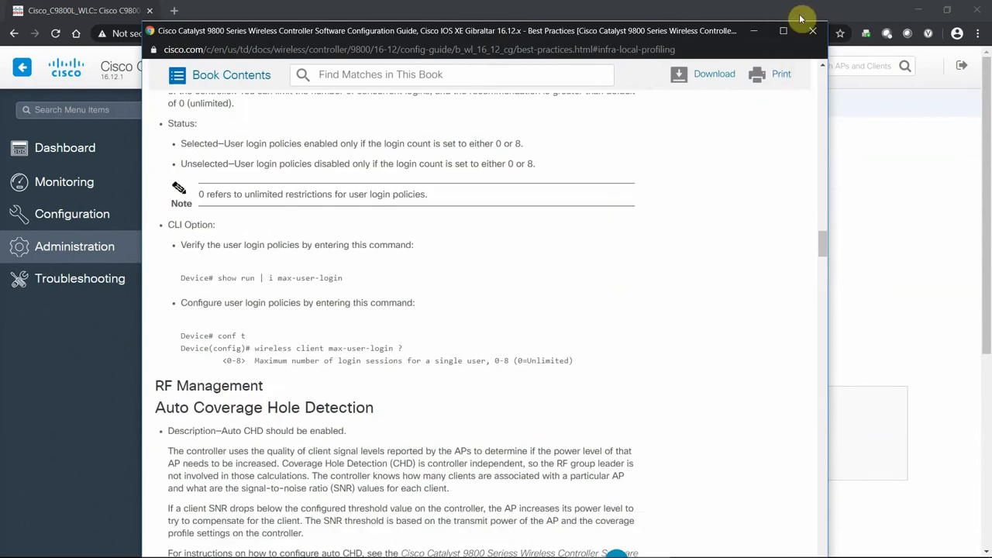
# Close the guide window and collapse the Local Profiling item again
pyautogui.click(809, 30)
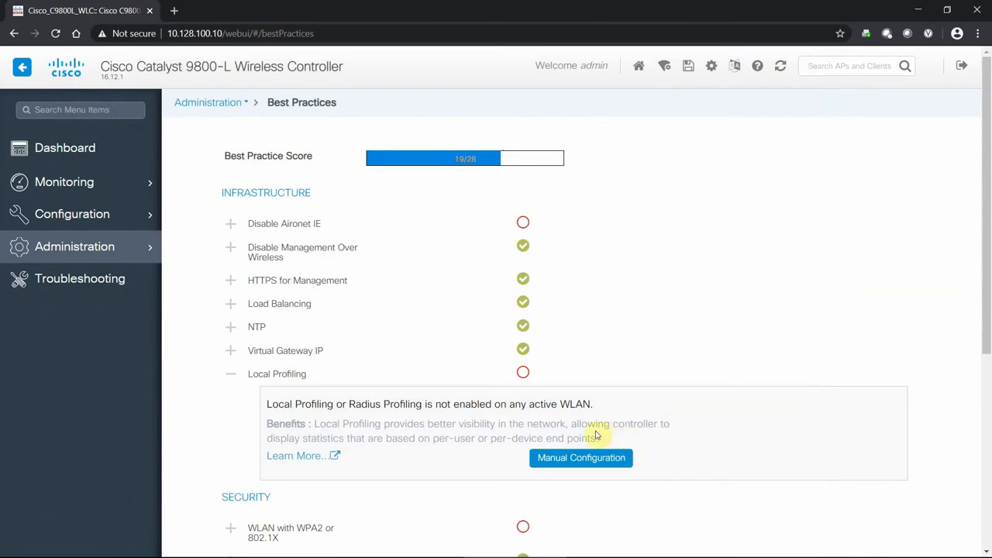
pyautogui.moveTo(577, 472)
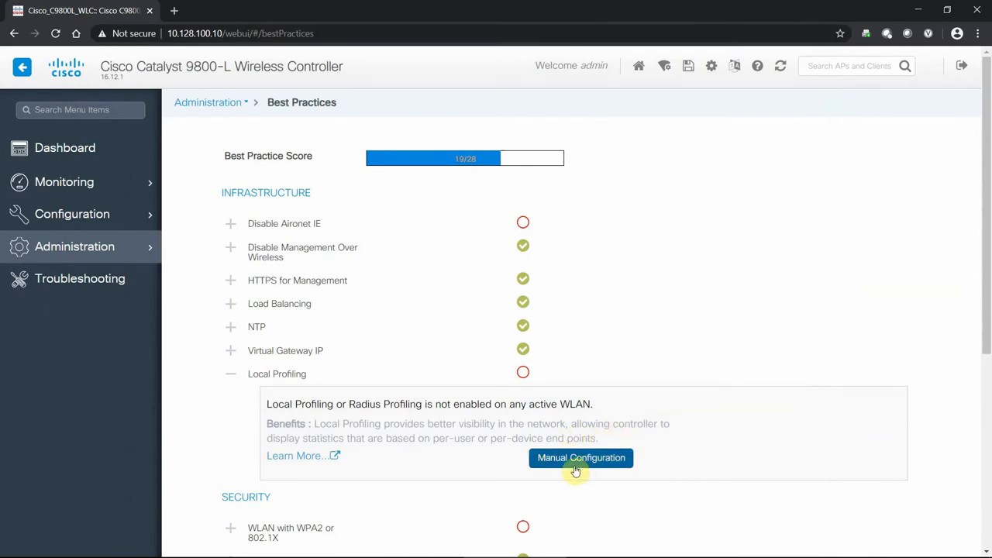
pyautogui.moveTo(561, 468)
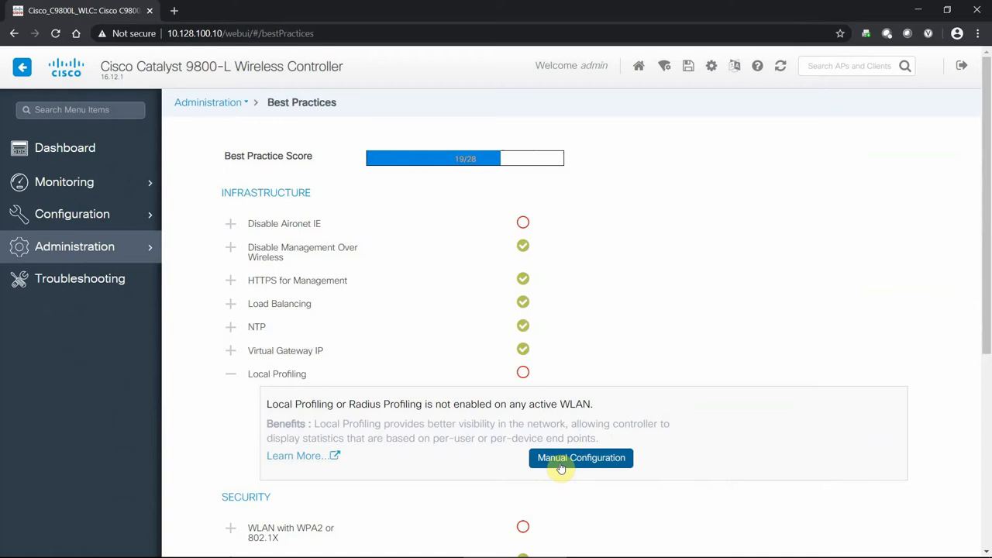
pyautogui.moveTo(220, 362)
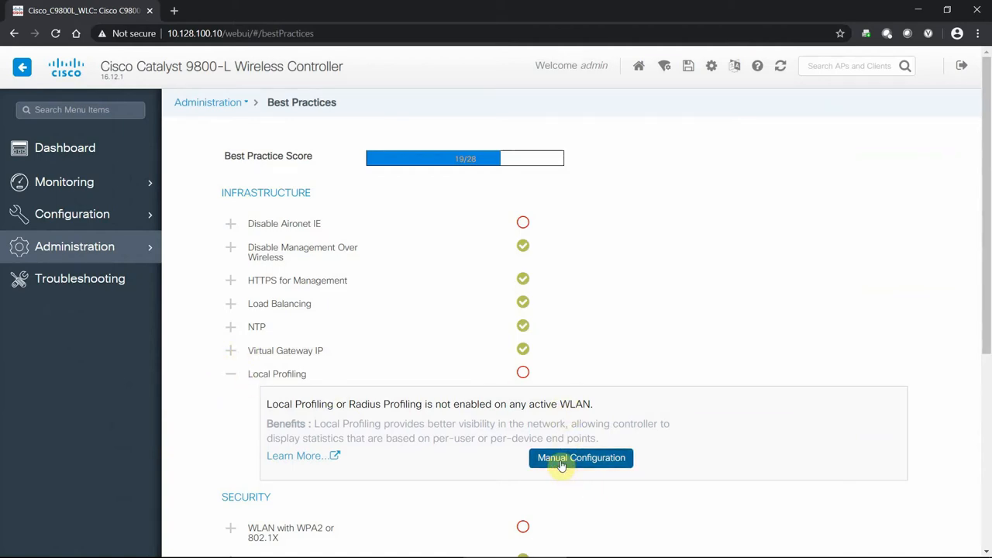
pyautogui.click(229, 374)
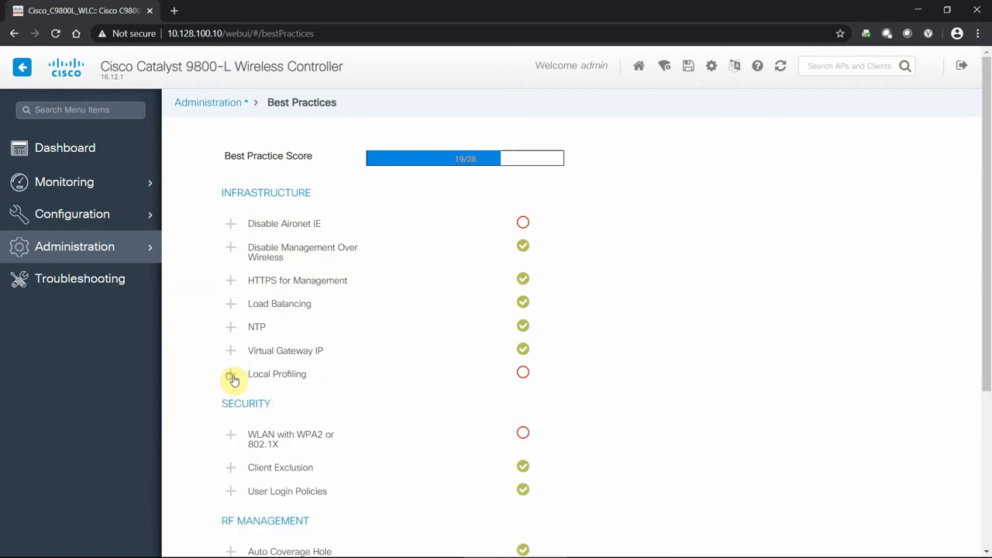
# Expand and collapse the Disable Aironet IE recommendation, then expand the Administration menu
pyautogui.click(230, 223)
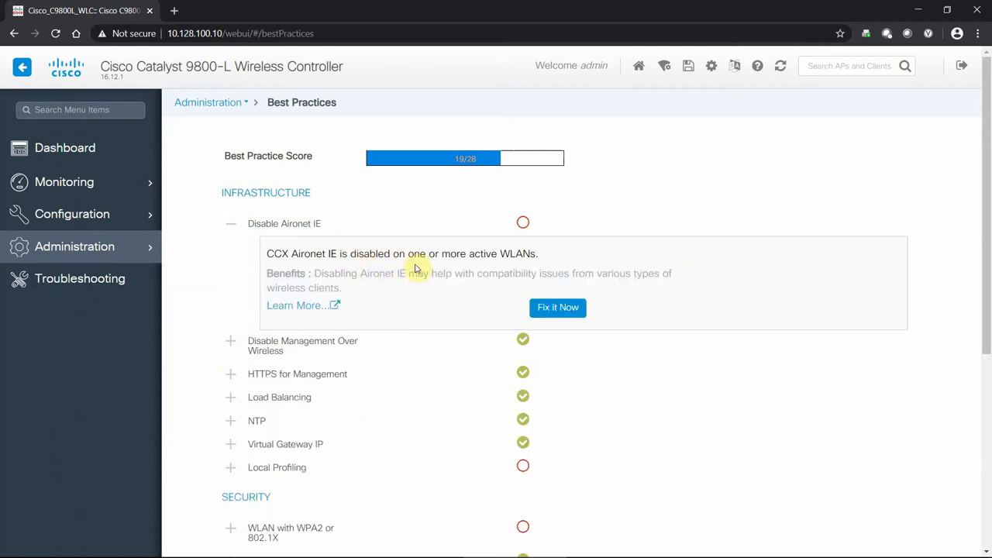
pyautogui.moveTo(344, 276)
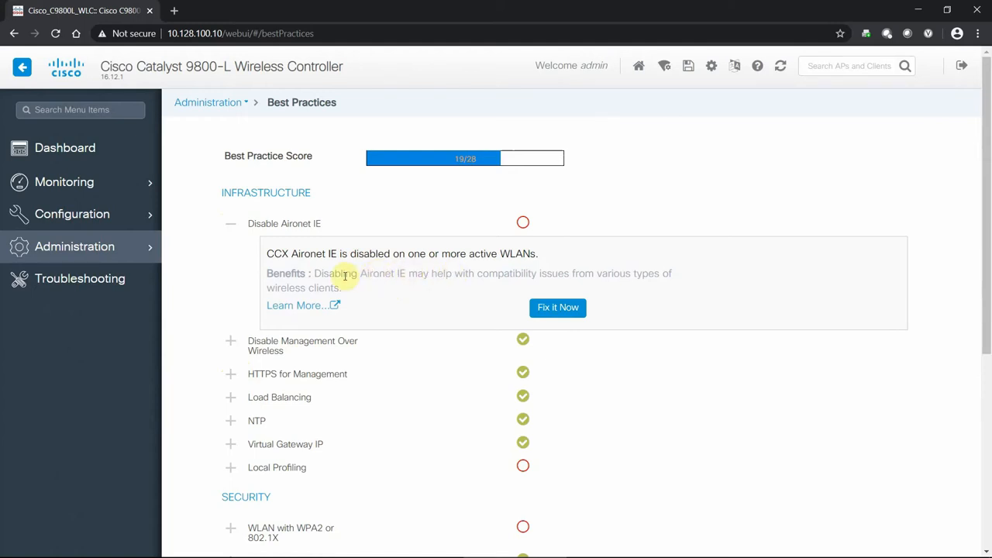
pyautogui.moveTo(333, 308)
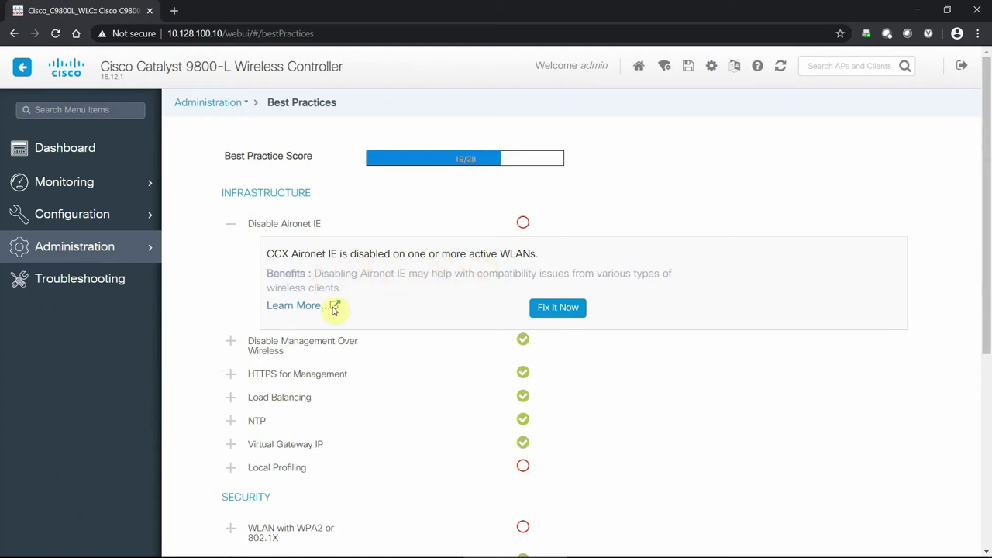
pyautogui.moveTo(570, 316)
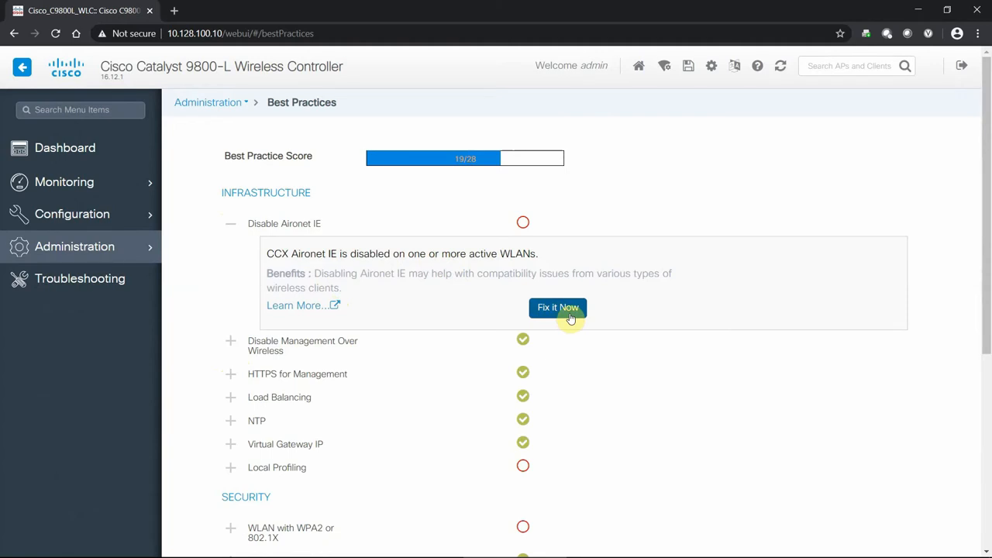
pyautogui.moveTo(220, 223)
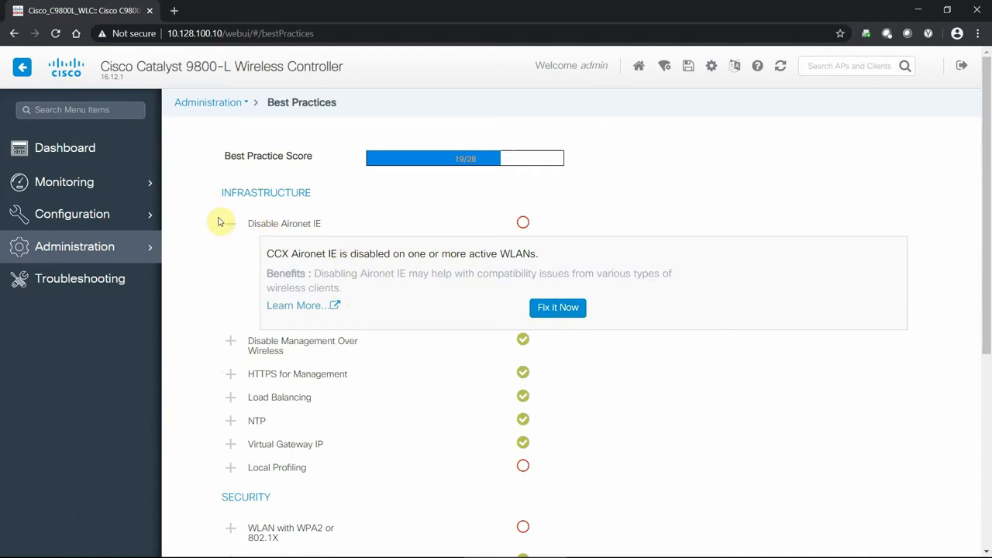
pyautogui.click(230, 226)
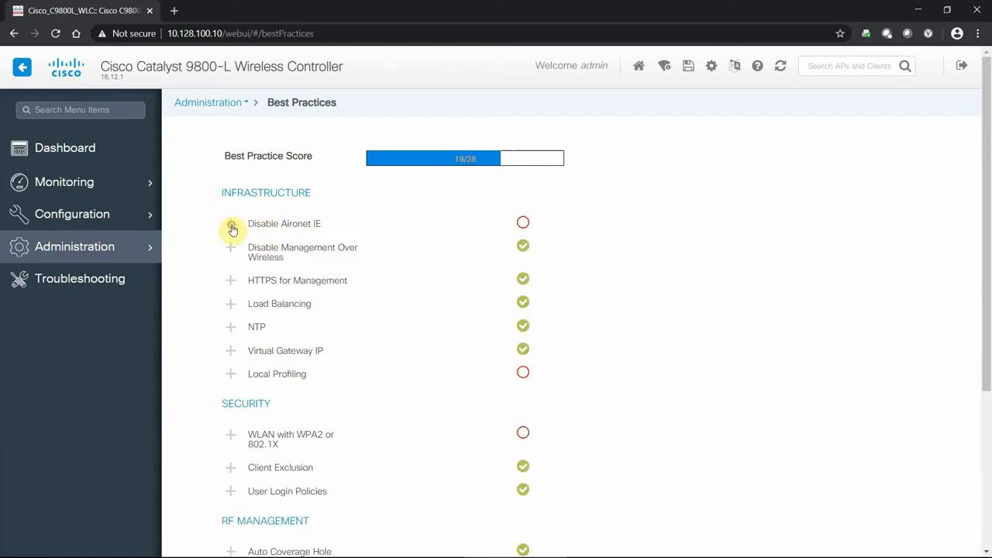
pyautogui.moveTo(214, 229)
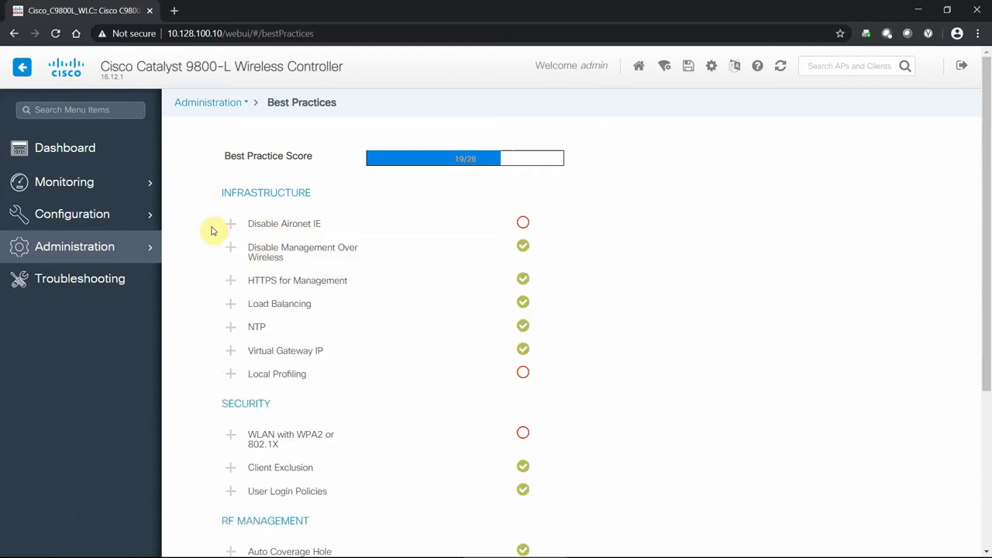
pyautogui.click(74, 247)
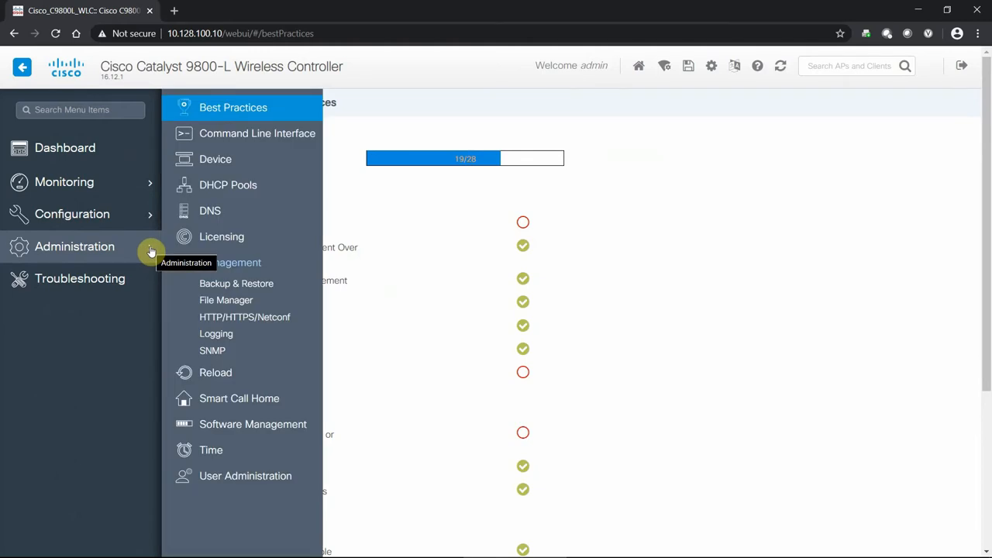
pyautogui.moveTo(273, 134)
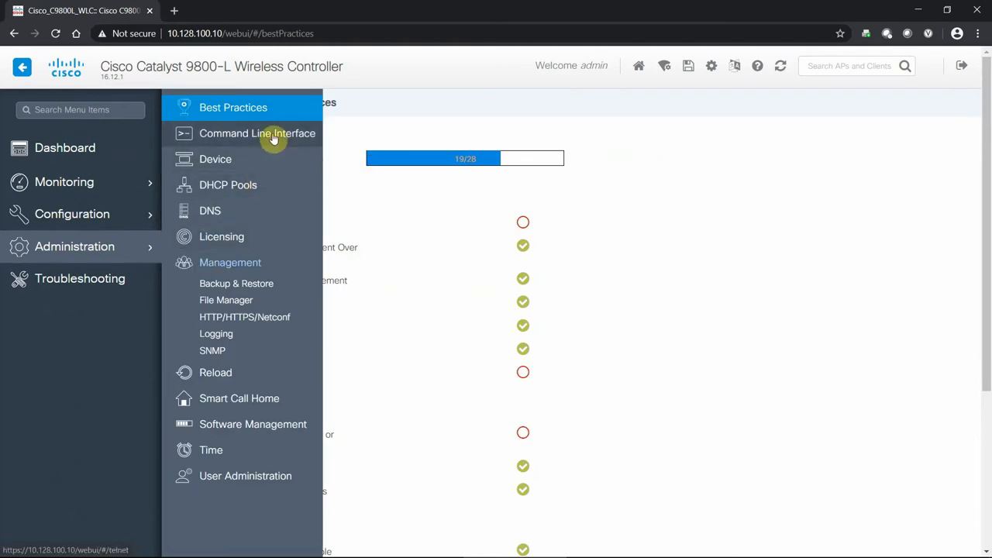
# Run 'sh run' in the web Command Line Interface and scroll through the running configuration
pyautogui.click(258, 134)
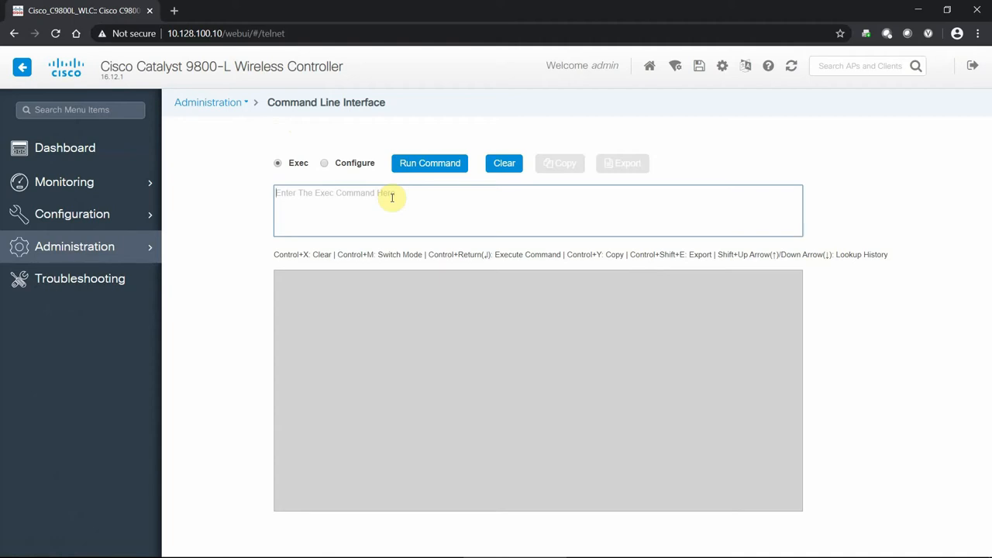
pyautogui.write('sh')
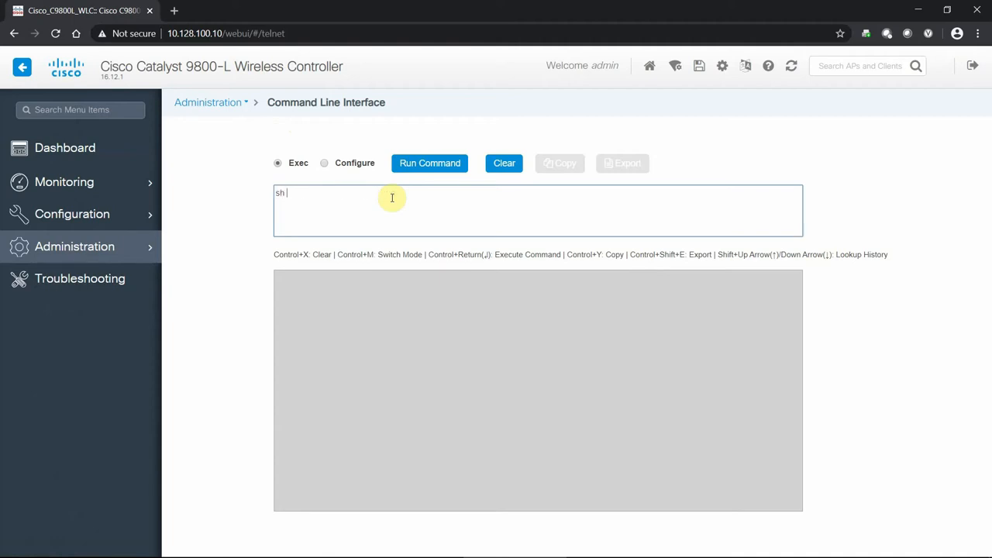
pyautogui.write('run')
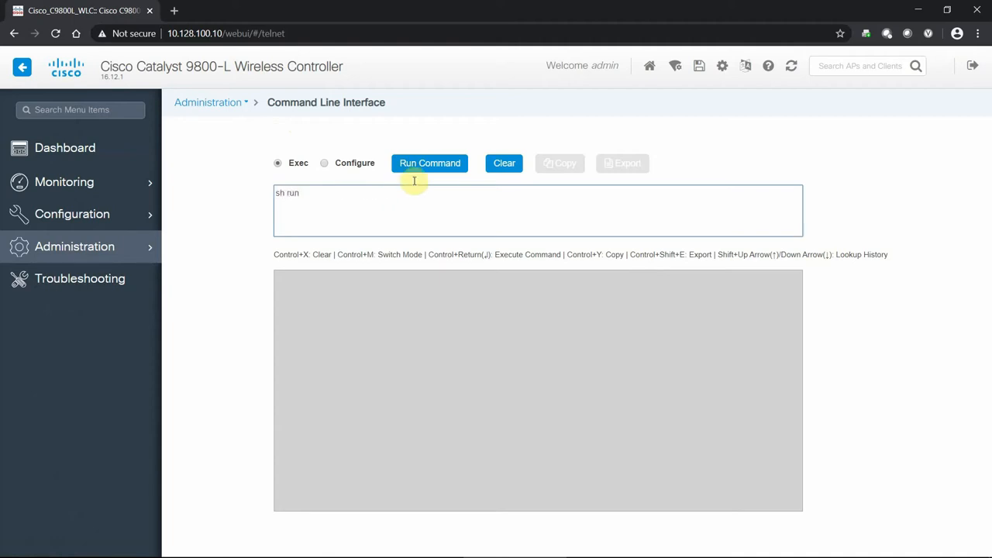
pyautogui.click(430, 163)
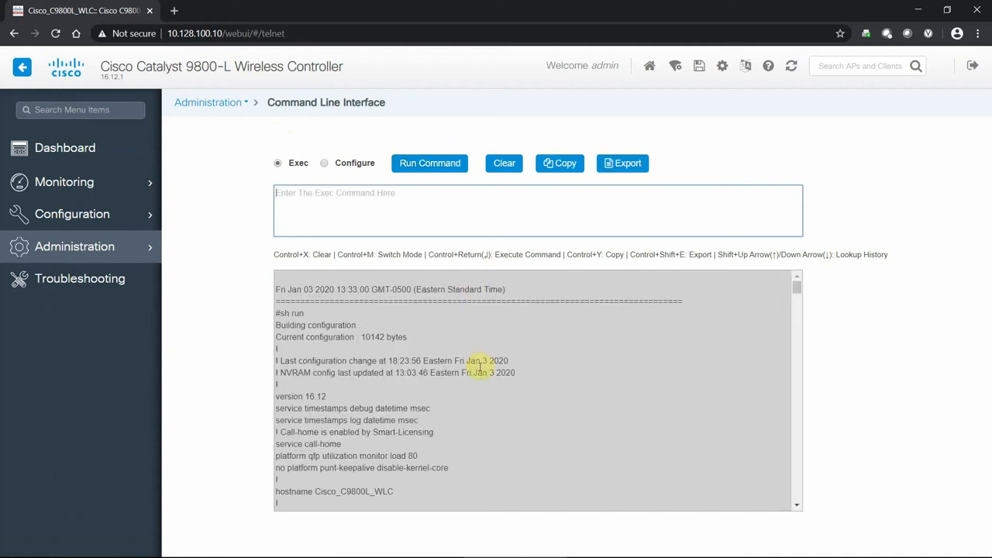
pyautogui.scroll(-3)
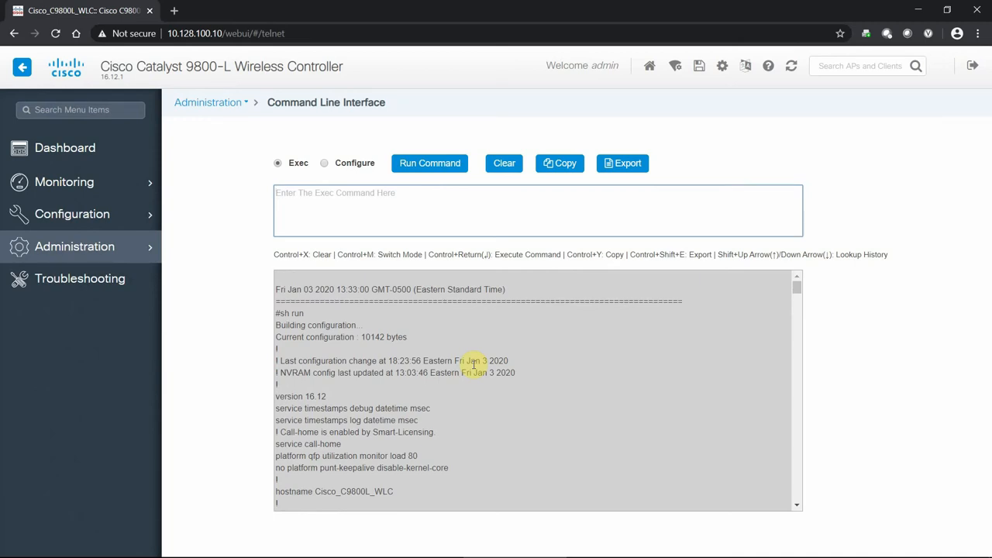
pyautogui.moveTo(293, 242)
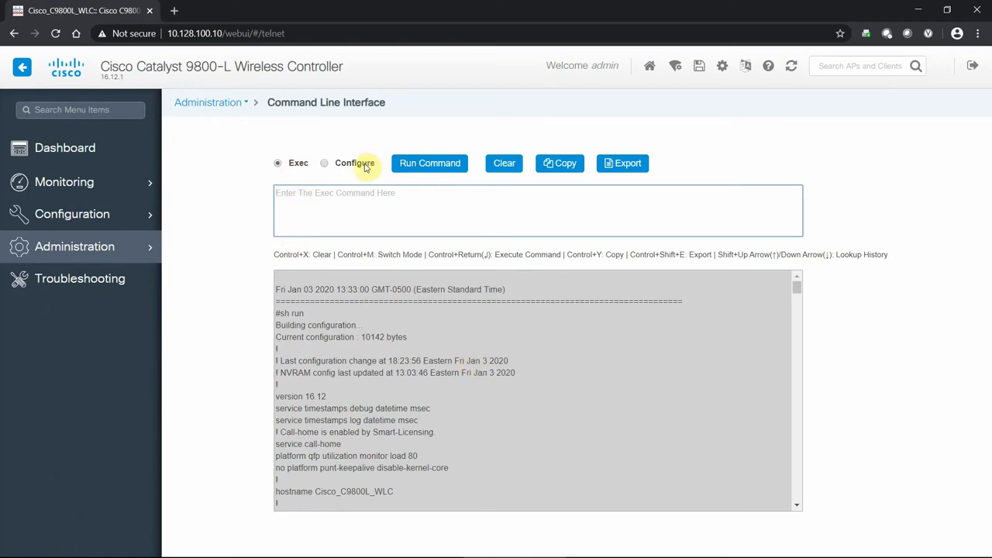
pyautogui.moveTo(220, 239)
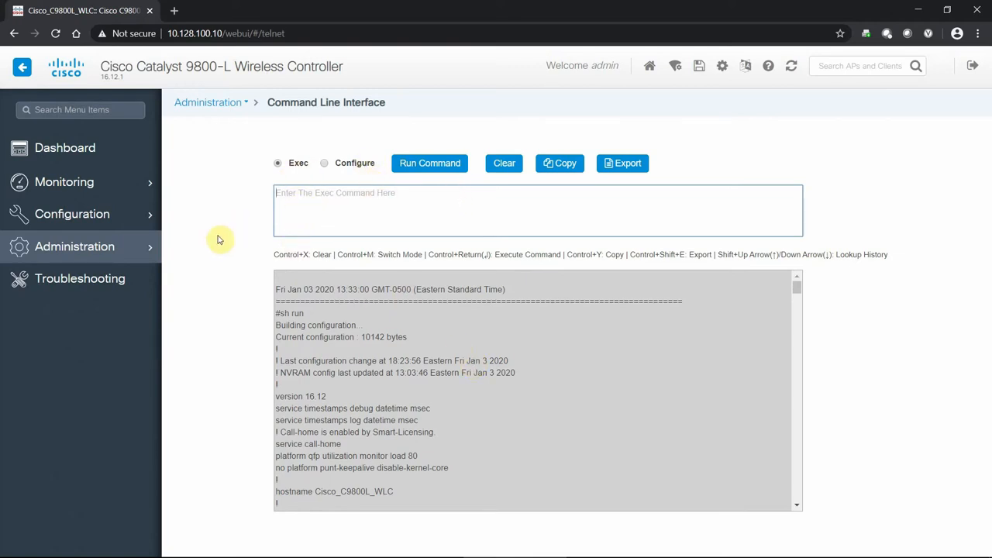
pyautogui.click(74, 247)
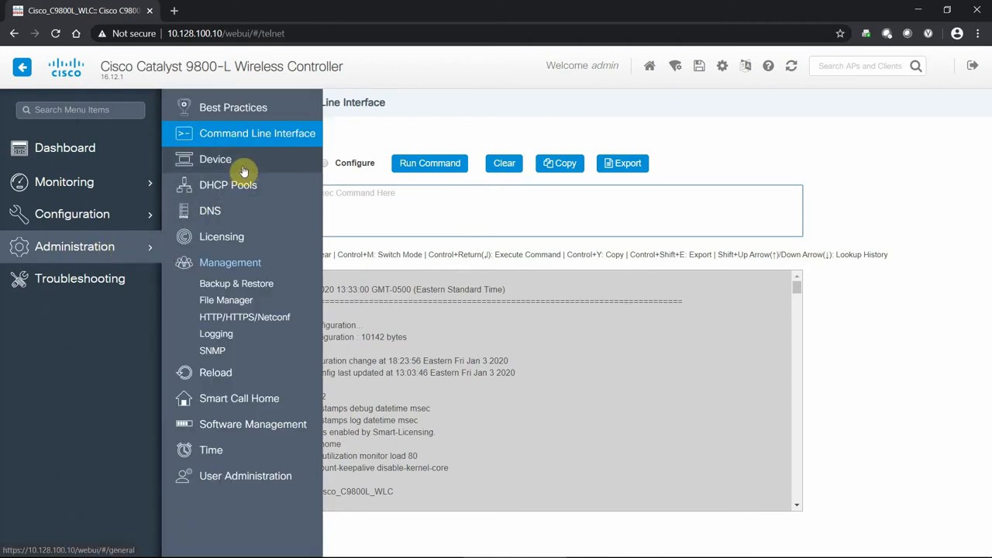
# Browse the Device General, FTP/SFTP/TFTP and Redundancy settings, toggling redundancy on then back off
pyautogui.click(216, 158)
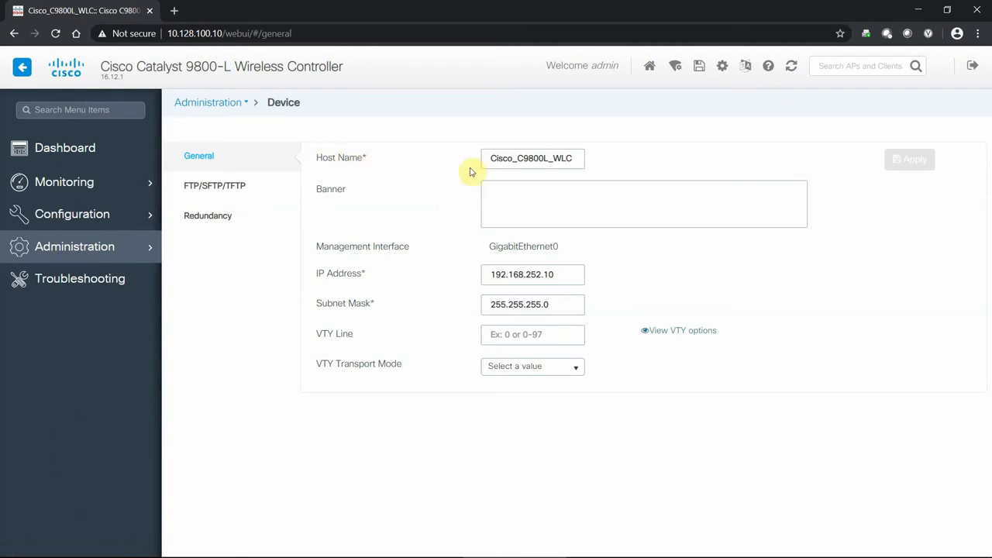
pyautogui.doubleClick(536, 158)
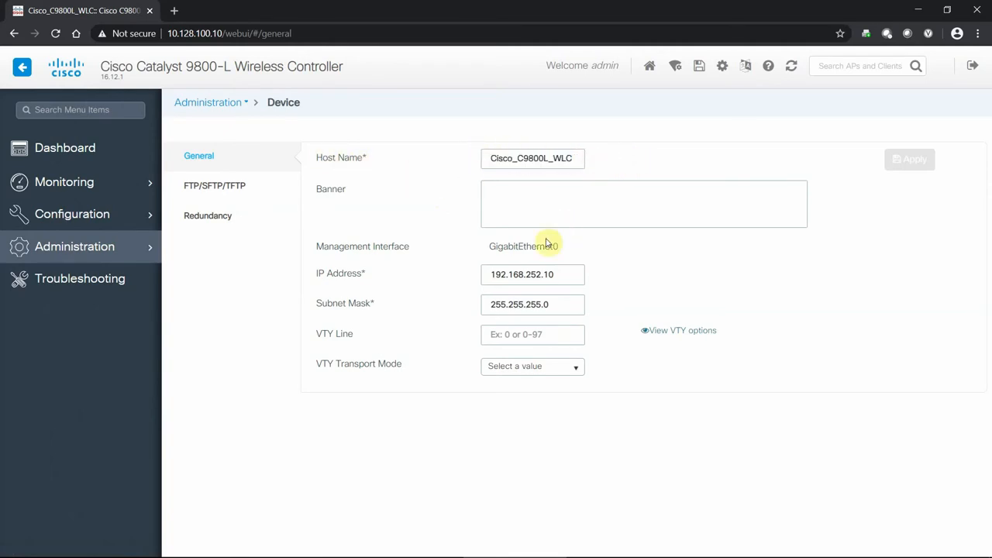
pyautogui.moveTo(490, 245)
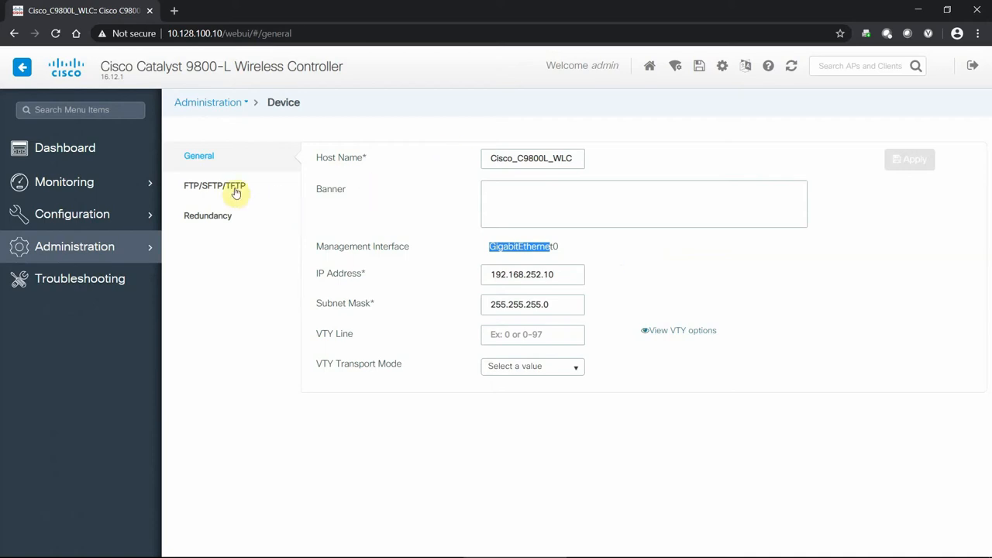
pyautogui.click(214, 186)
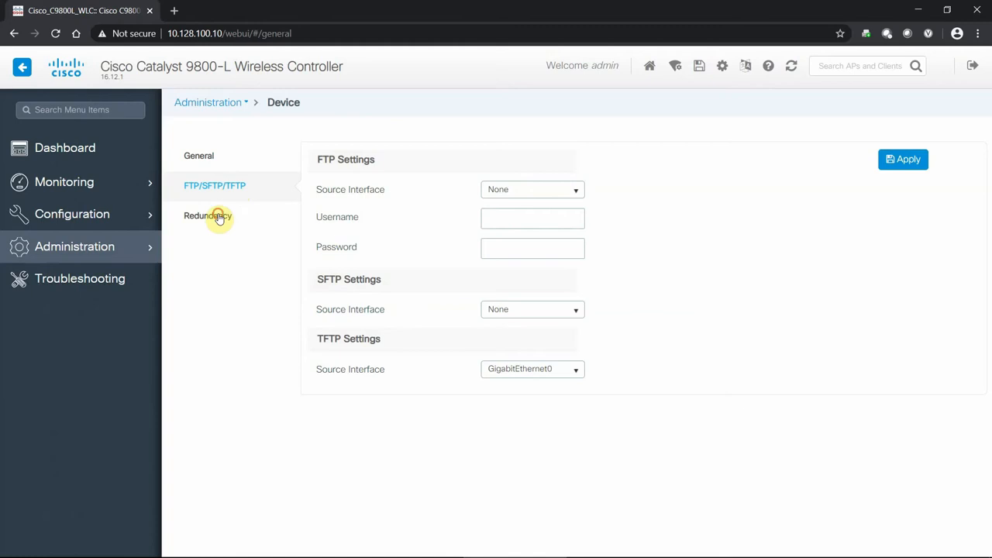
pyautogui.click(208, 216)
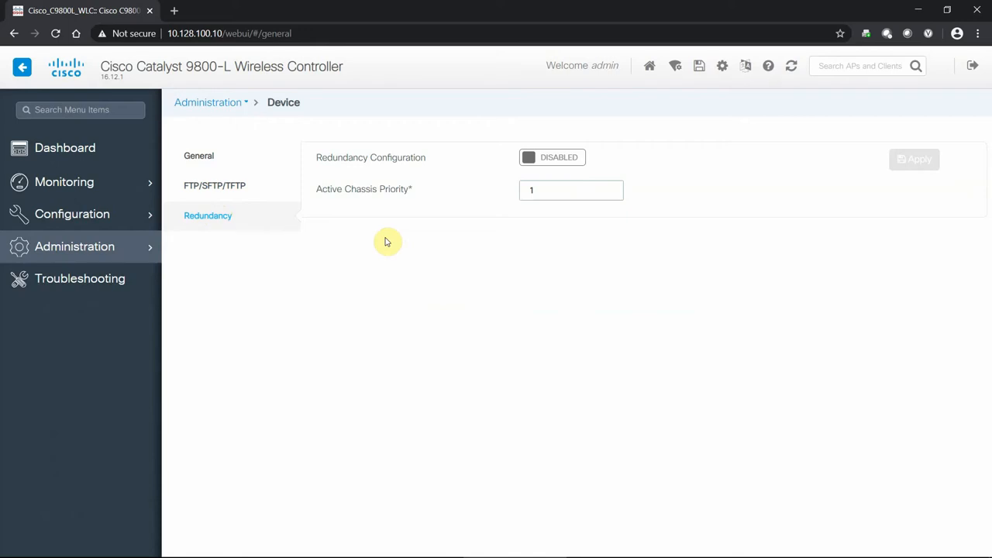
pyautogui.moveTo(568, 169)
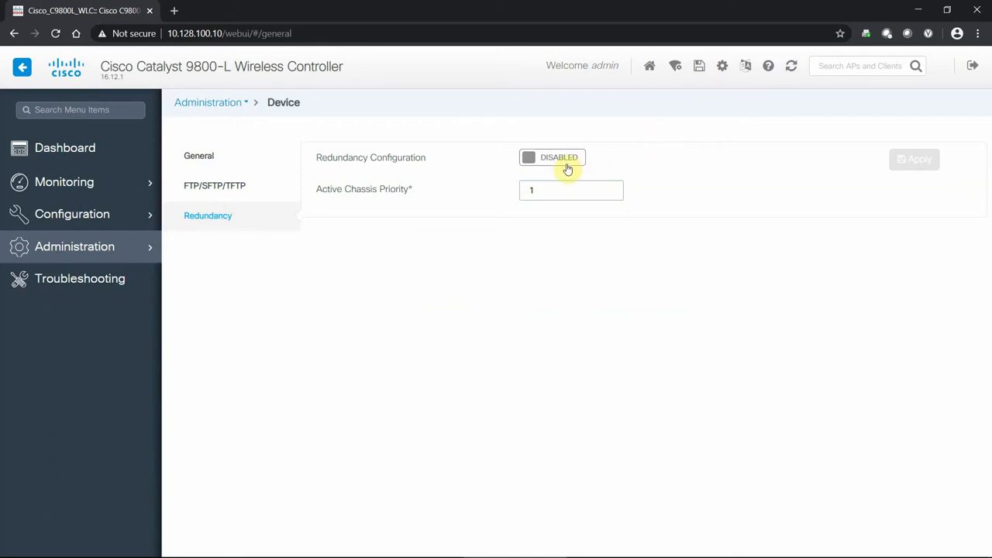
pyautogui.click(552, 158)
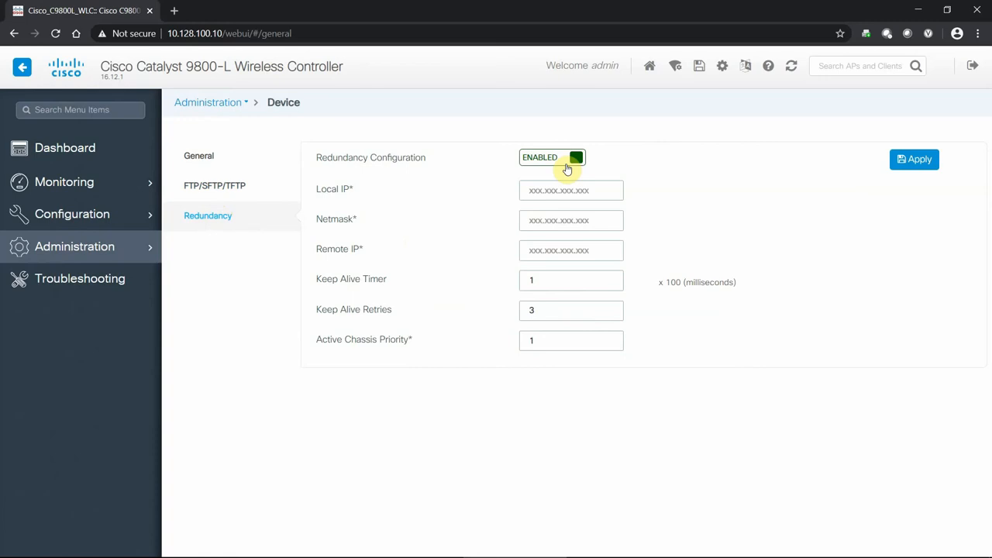
pyautogui.moveTo(565, 205)
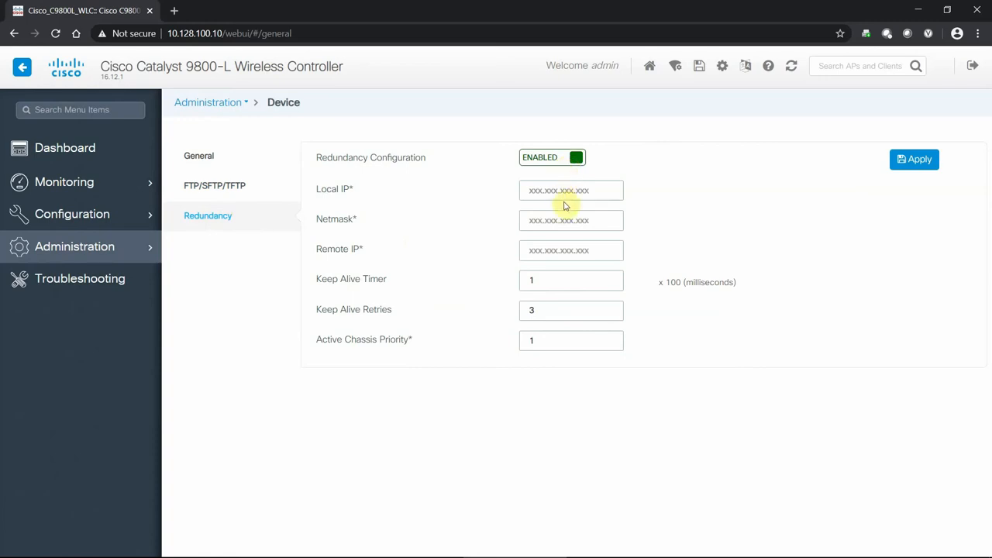
pyautogui.moveTo(555, 376)
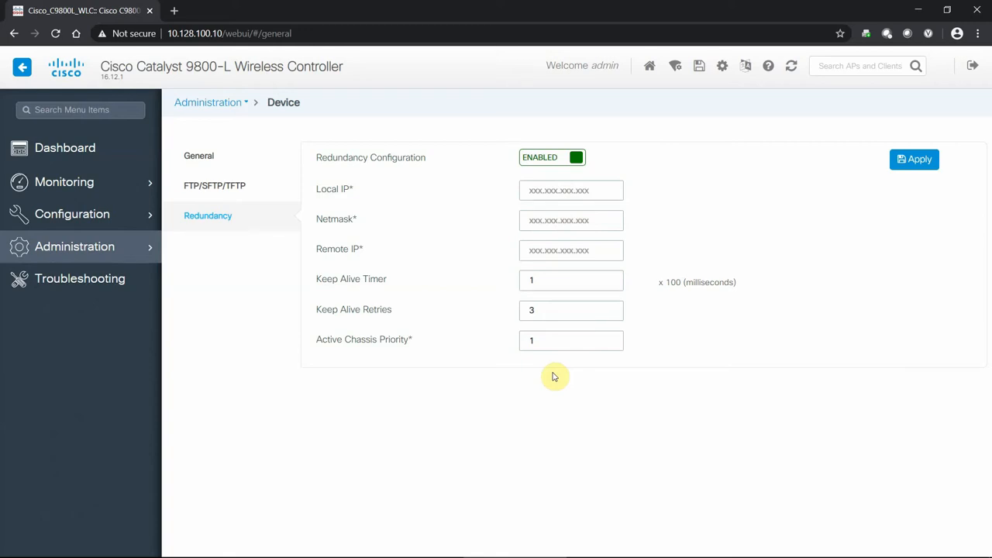
pyautogui.click(552, 158)
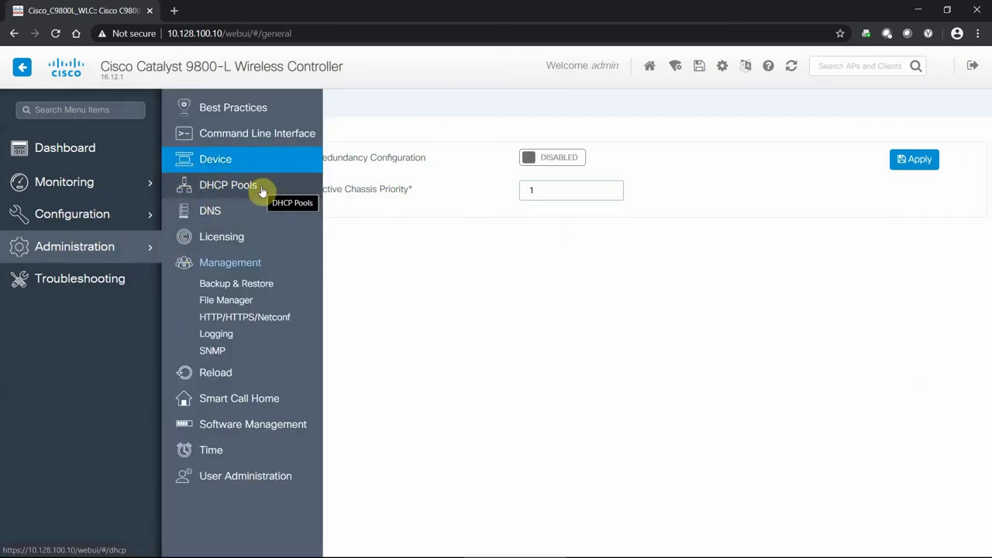
pyautogui.moveTo(288, 186)
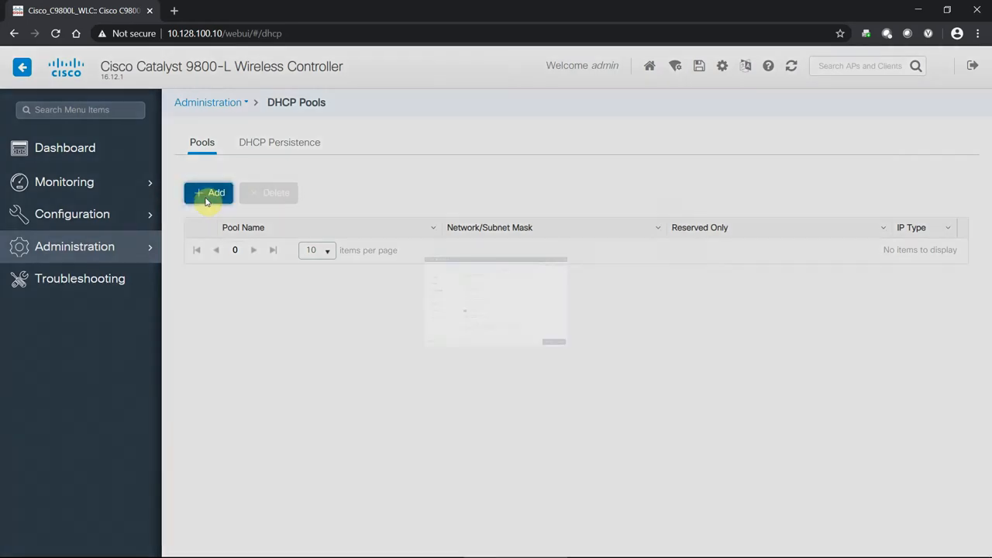
# View the Create DHCP Pool form from the DHCP Pools list and close it without adding a pool
pyautogui.click(209, 192)
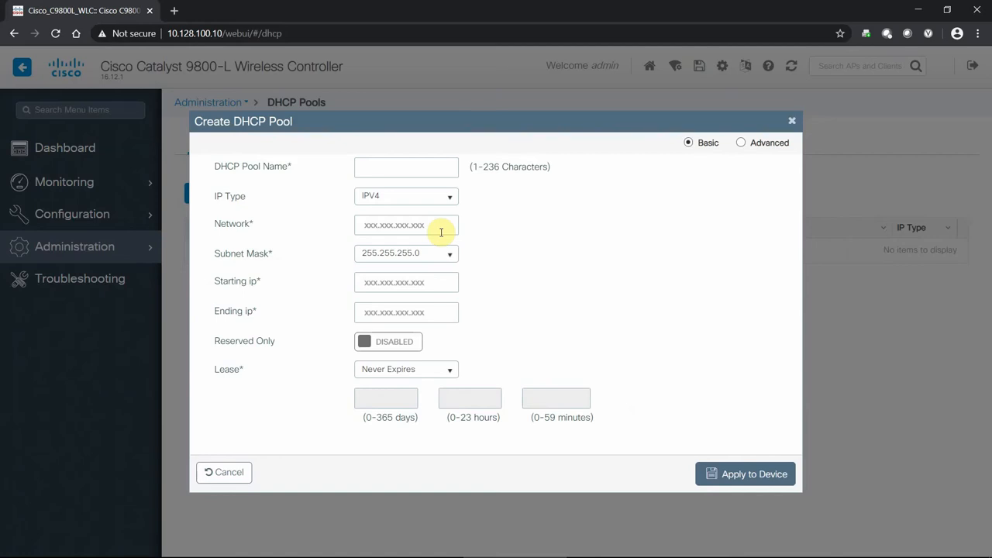
pyautogui.moveTo(636, 177)
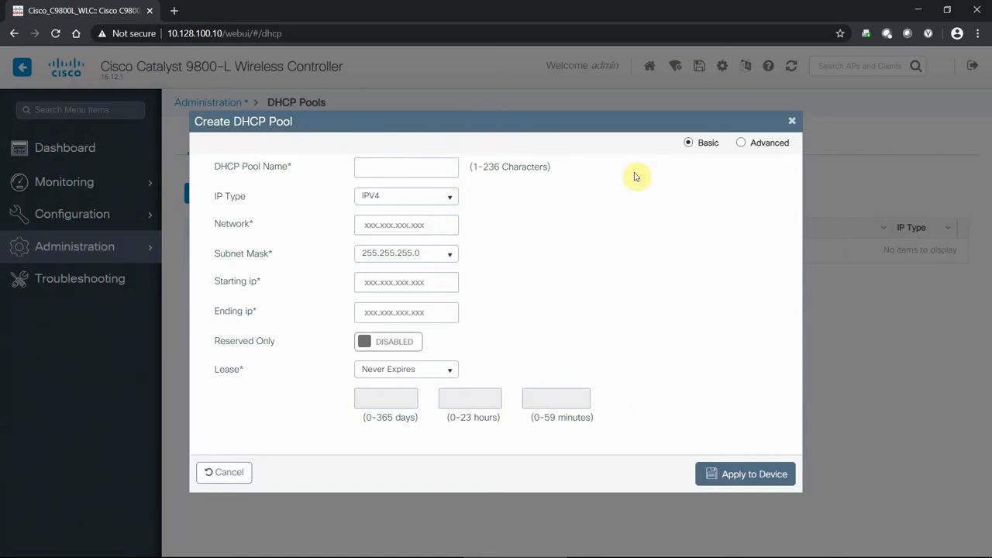
pyautogui.moveTo(772, 136)
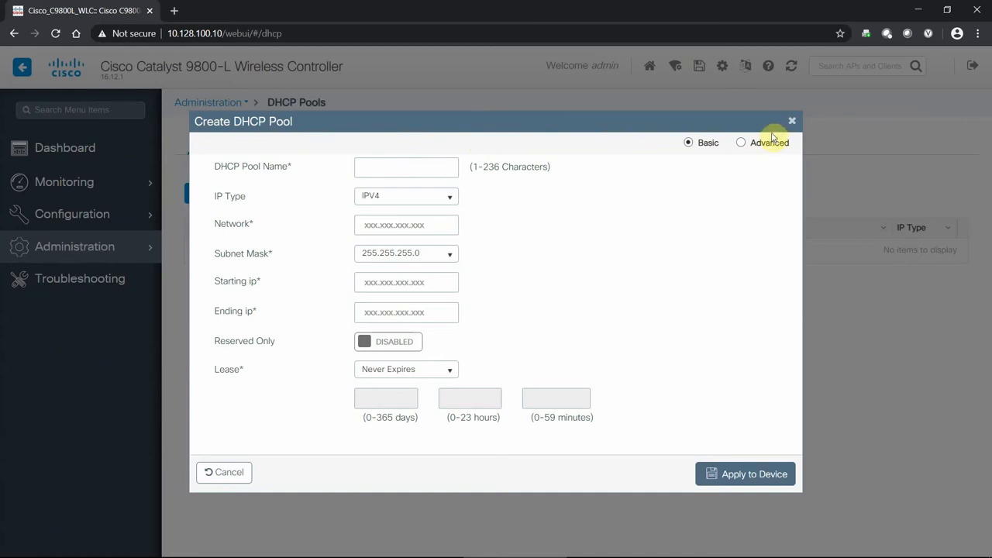
pyautogui.click(741, 143)
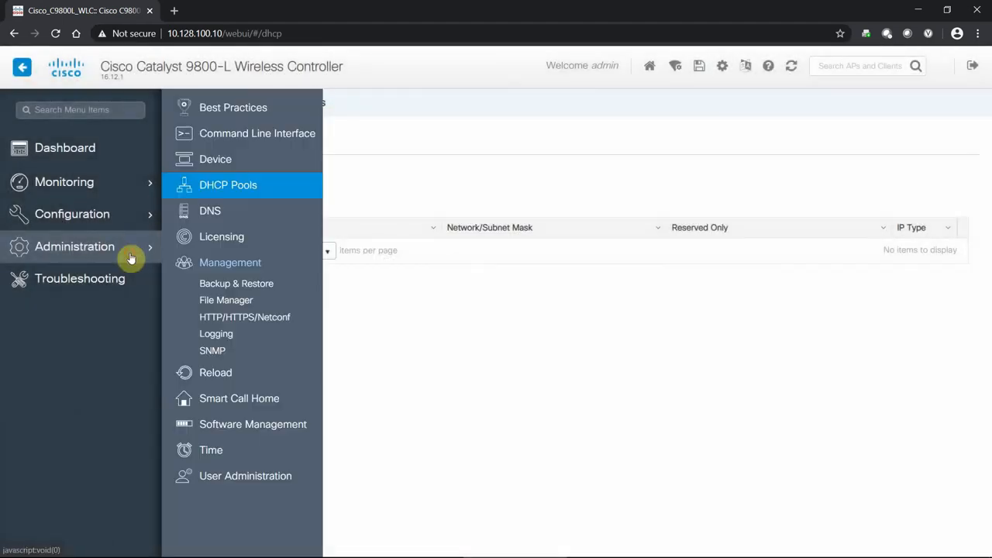
# Add 10.128.30.15 and 10.128.30.8 as DNS servers and apply the change to the device
pyautogui.click(211, 211)
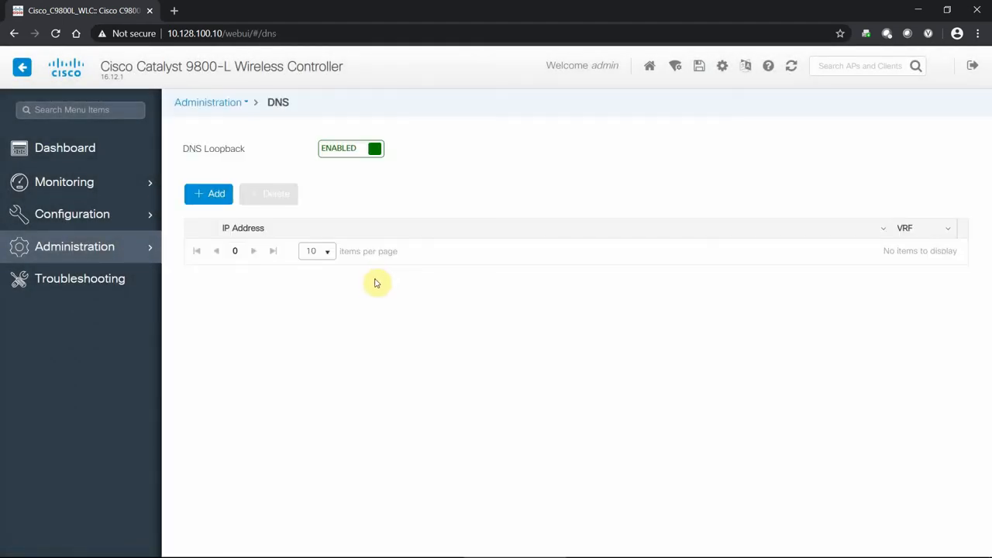
pyautogui.moveTo(245, 166)
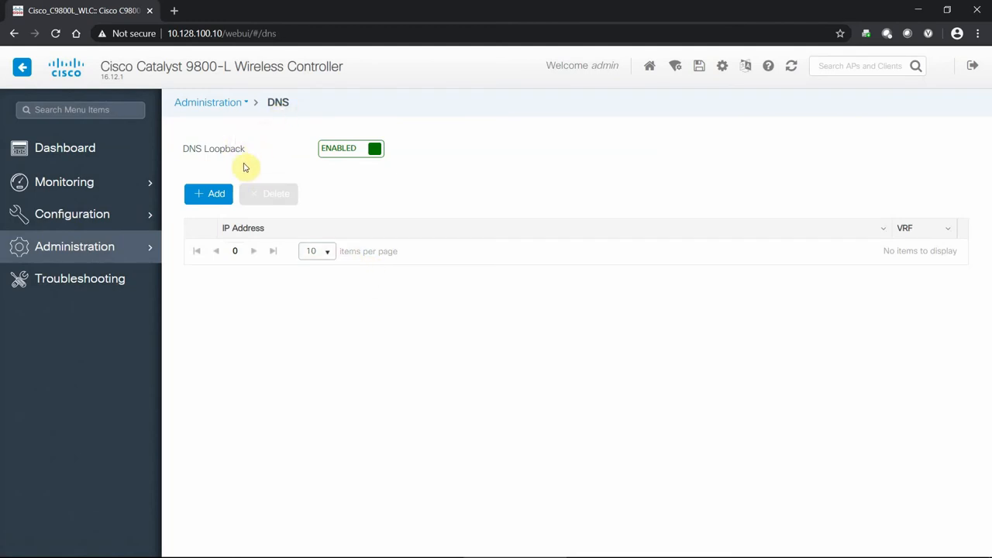
pyautogui.click(207, 194)
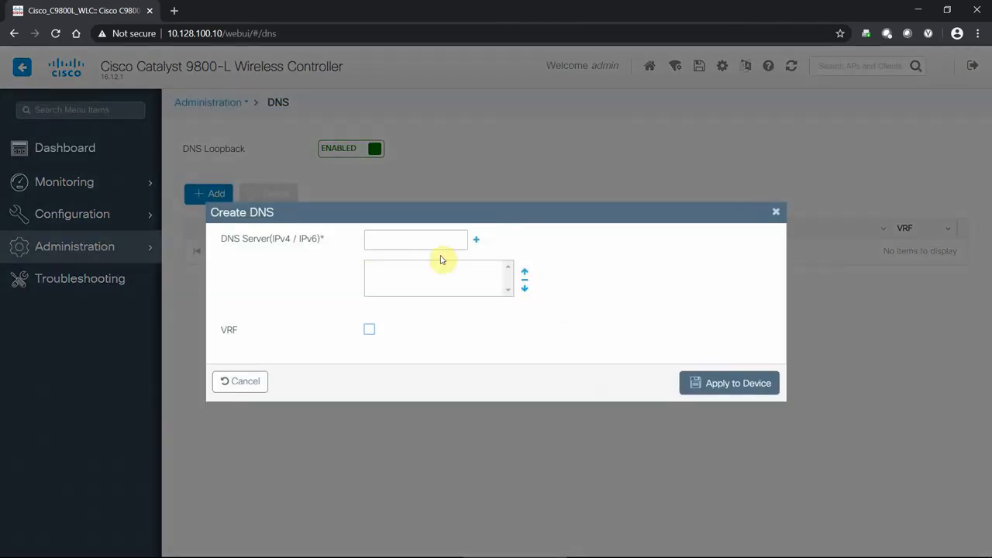
pyautogui.click(415, 238)
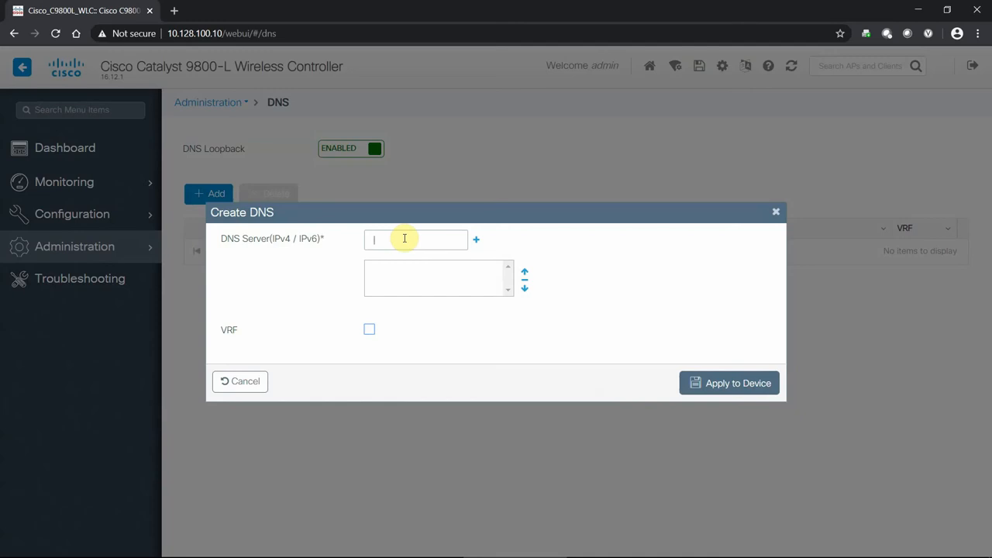
pyautogui.write('10.128.30.15')
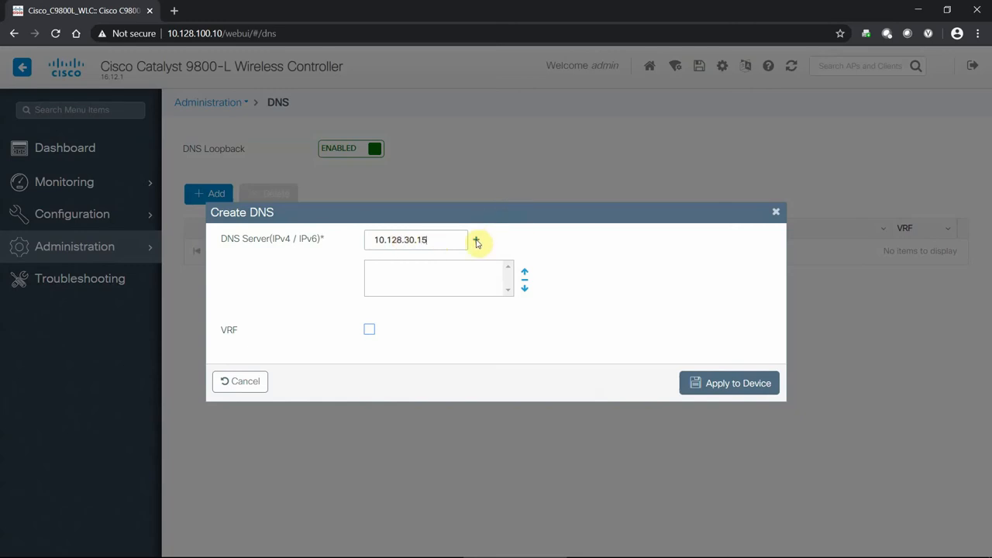
pyautogui.click(476, 239)
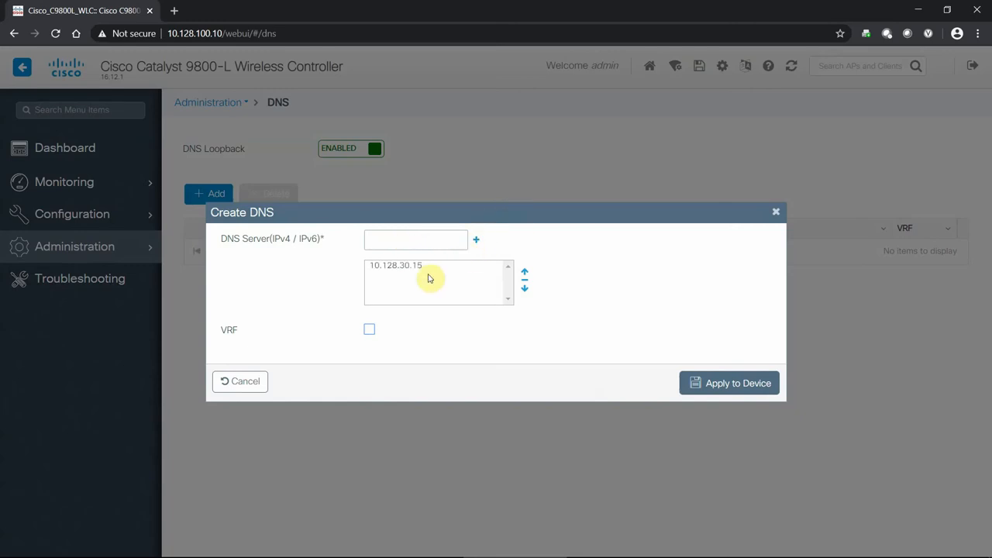
pyautogui.click(416, 238)
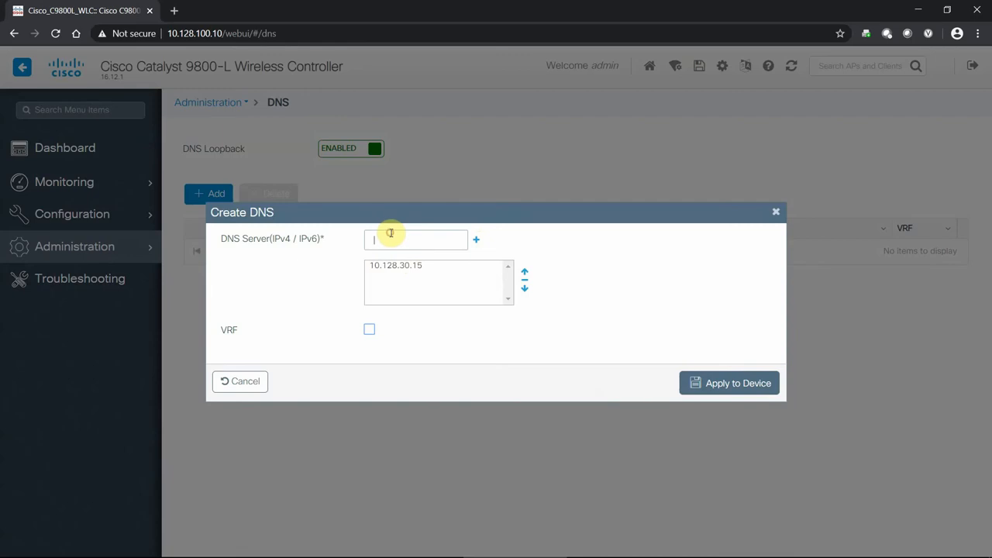
pyautogui.write('10.128.30.')
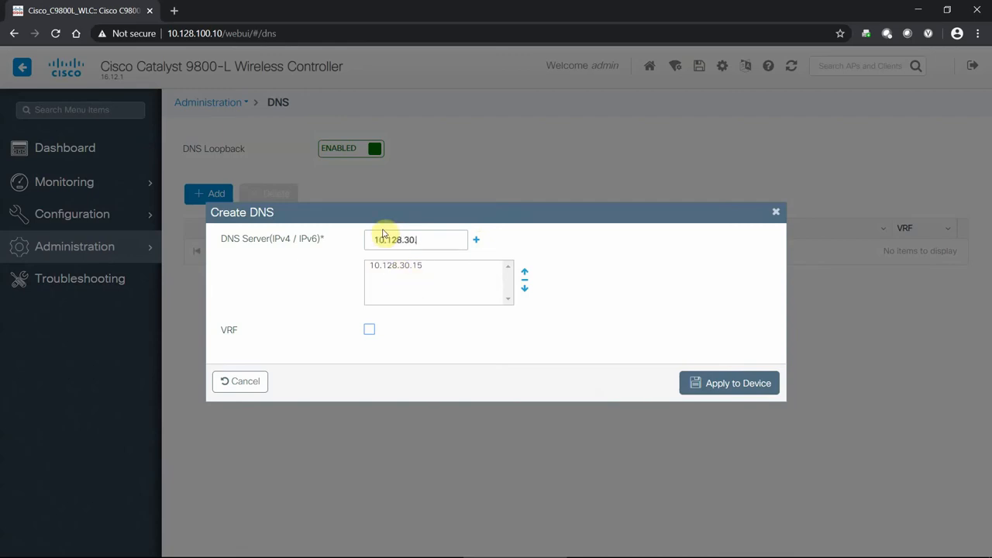
pyautogui.write('10.128.30.8')
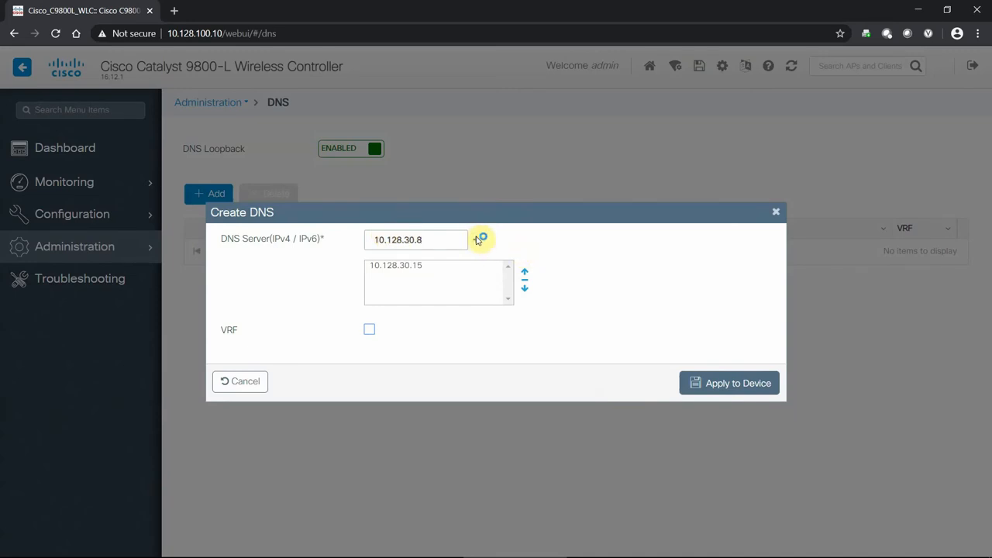
pyautogui.click(478, 239)
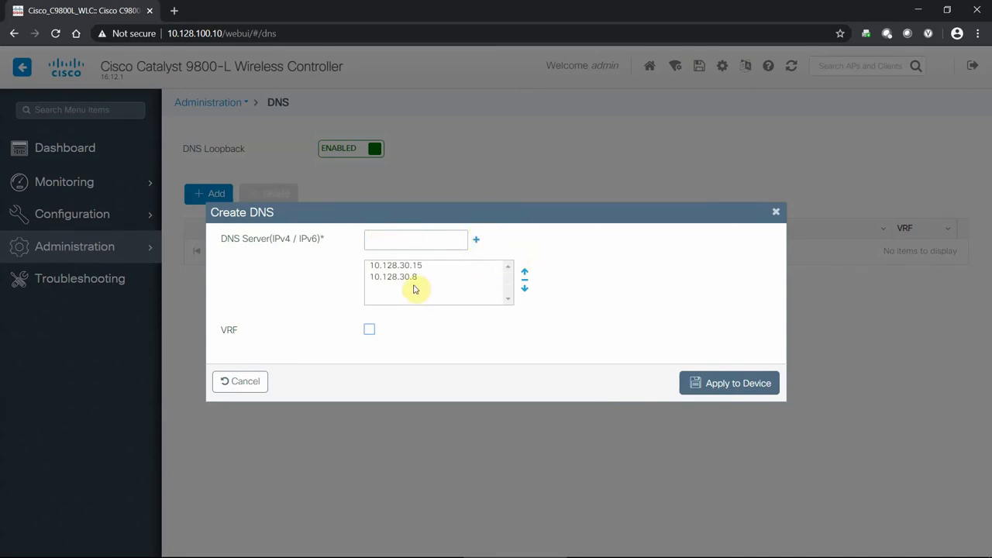
pyautogui.moveTo(524, 350)
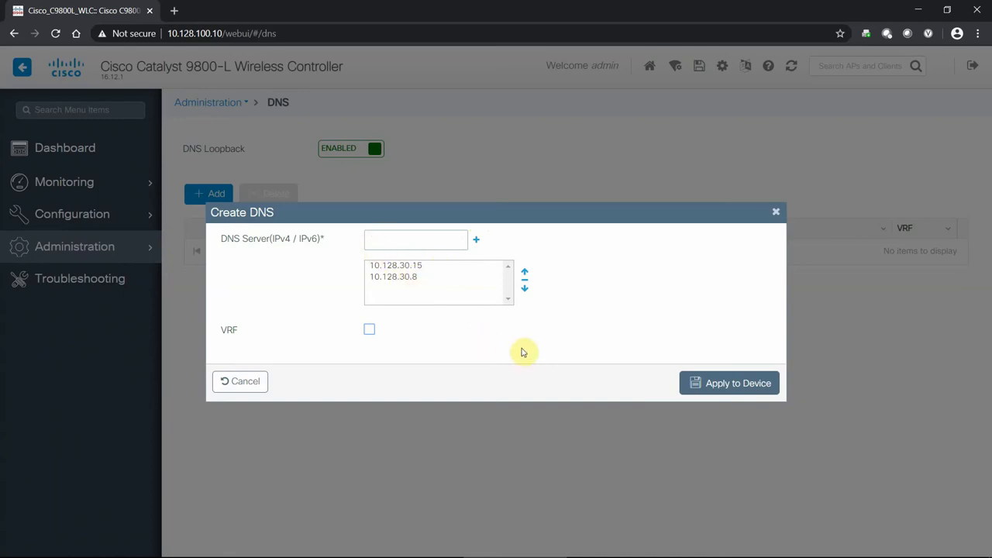
pyautogui.moveTo(496, 313)
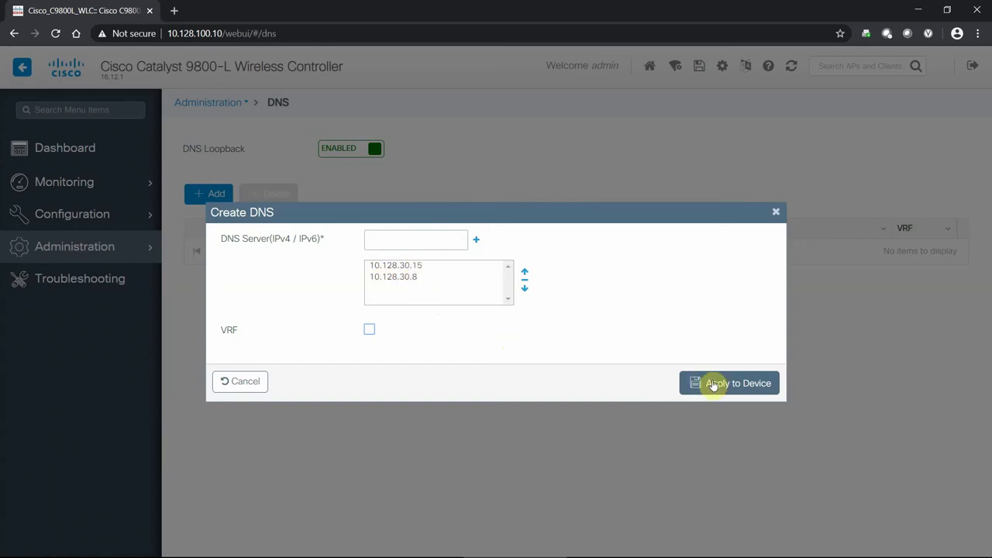
pyautogui.click(729, 382)
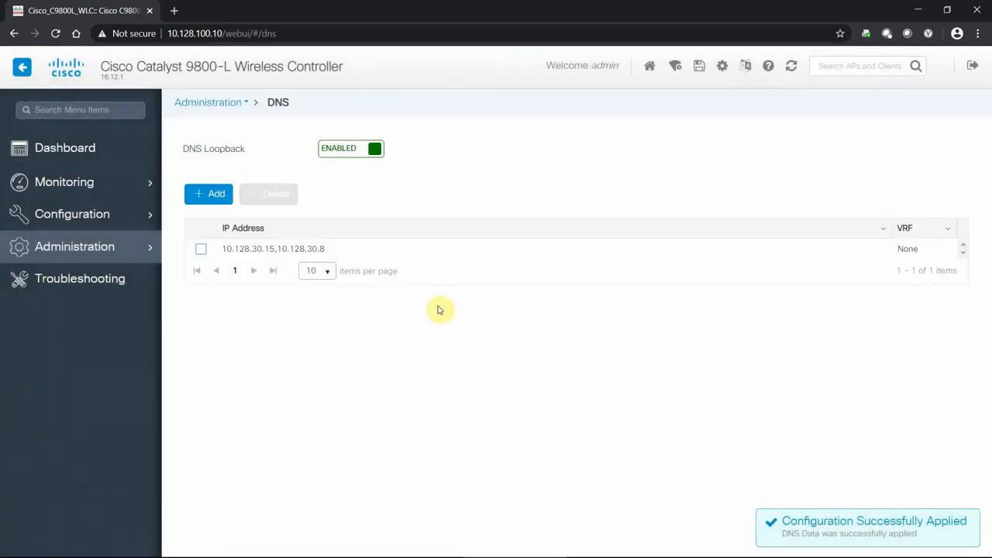
pyautogui.moveTo(360, 189)
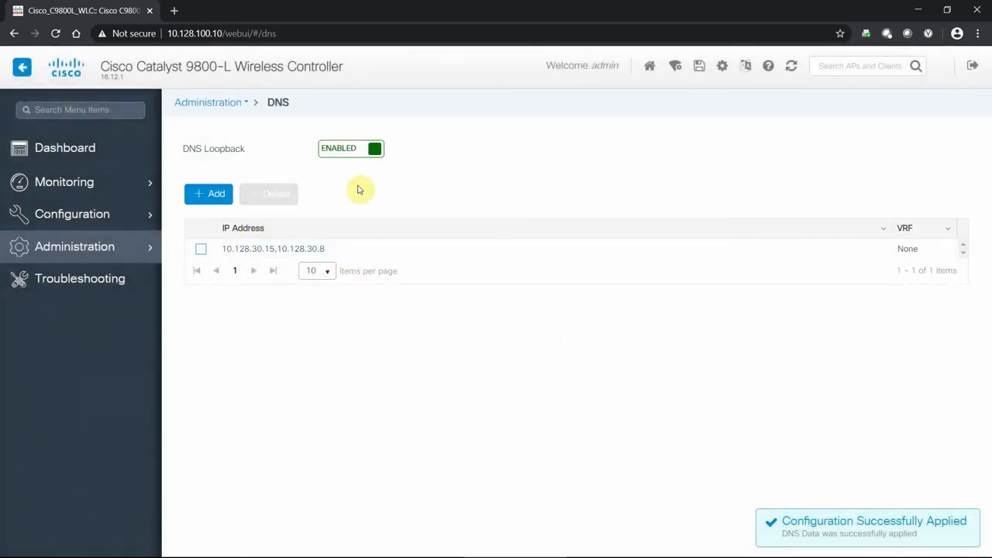
pyautogui.moveTo(365, 192)
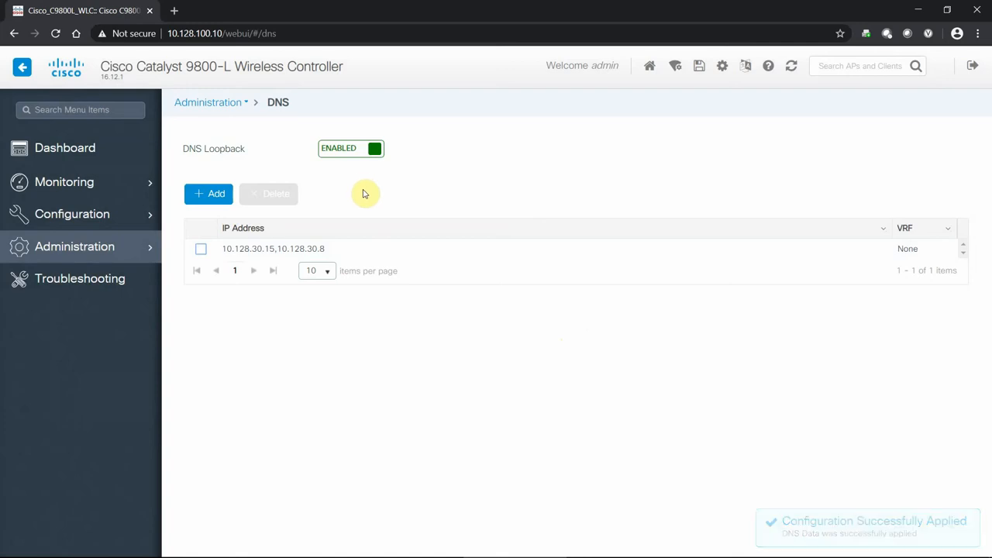
pyautogui.moveTo(335, 205)
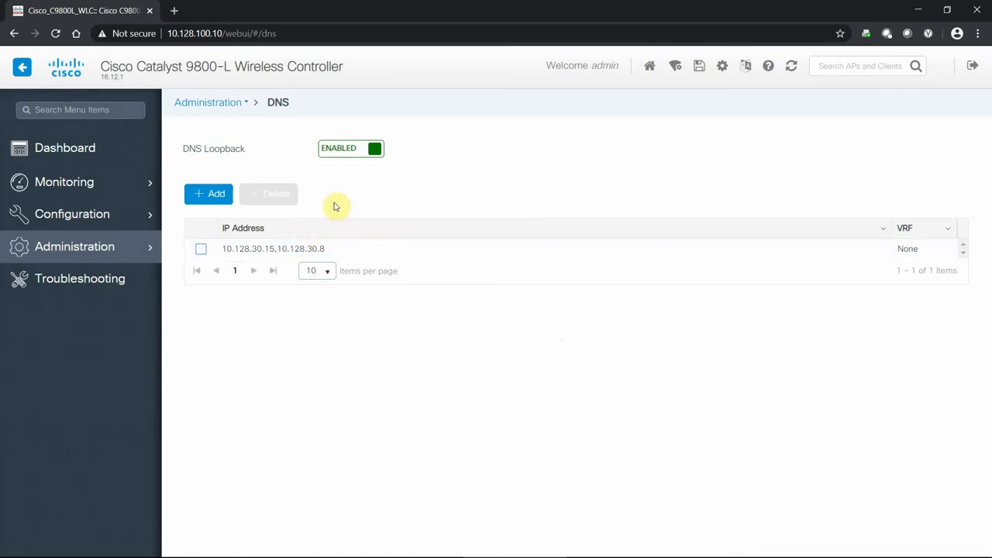
# On the Licensing page, keep no source interface and enter 10.128.30.15 as the transport DNS server
pyautogui.click(74, 247)
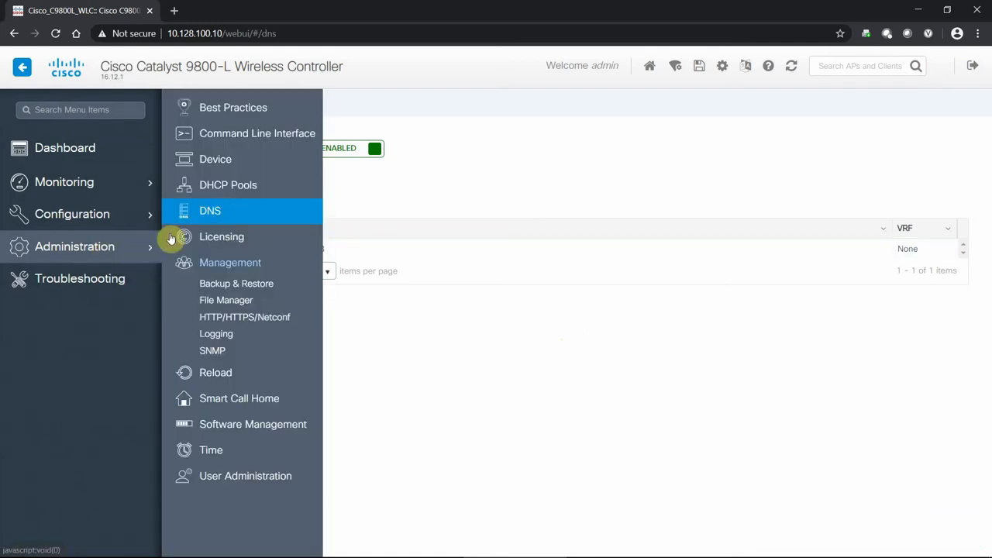
pyautogui.click(221, 236)
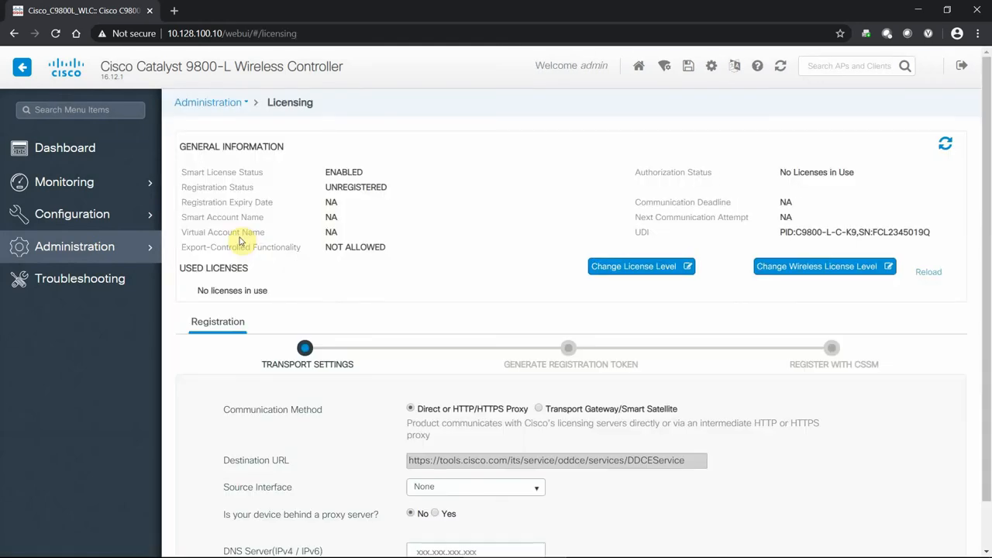
pyautogui.moveTo(539, 115)
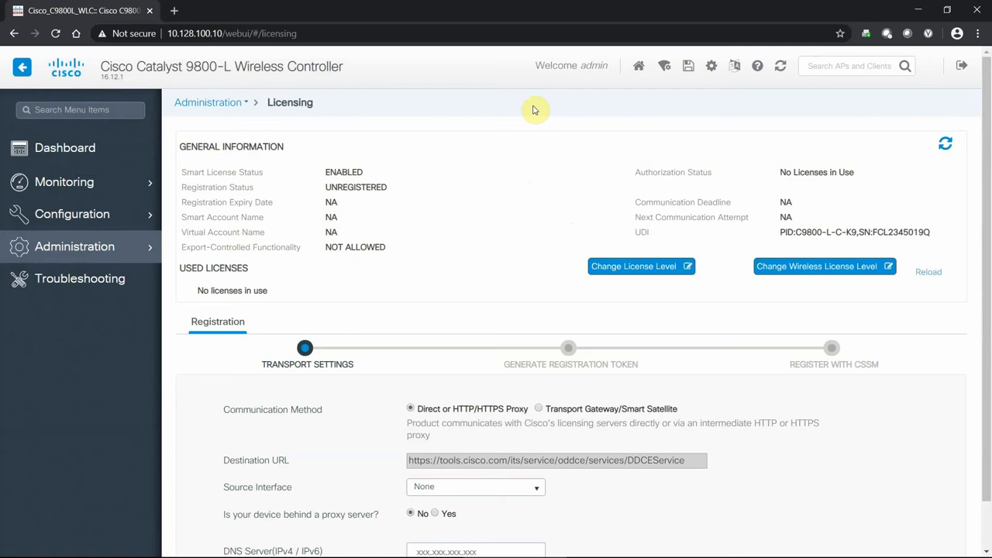
pyautogui.moveTo(534, 115)
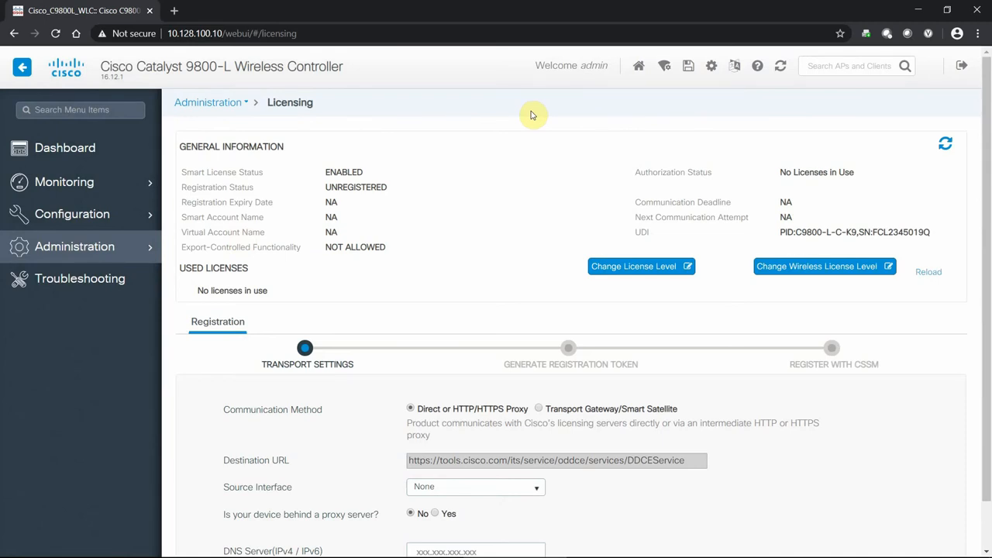
pyautogui.moveTo(524, 160)
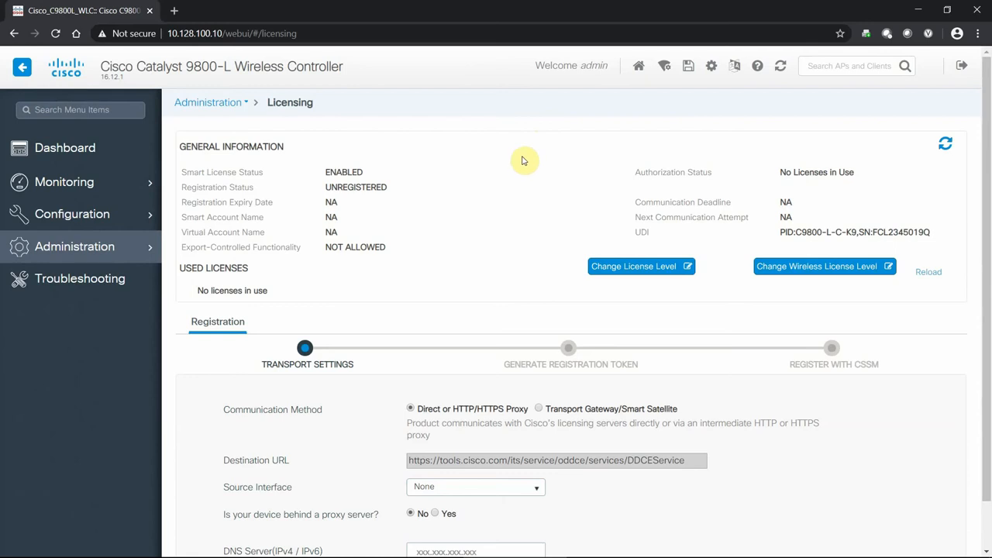
pyautogui.scroll(-3)
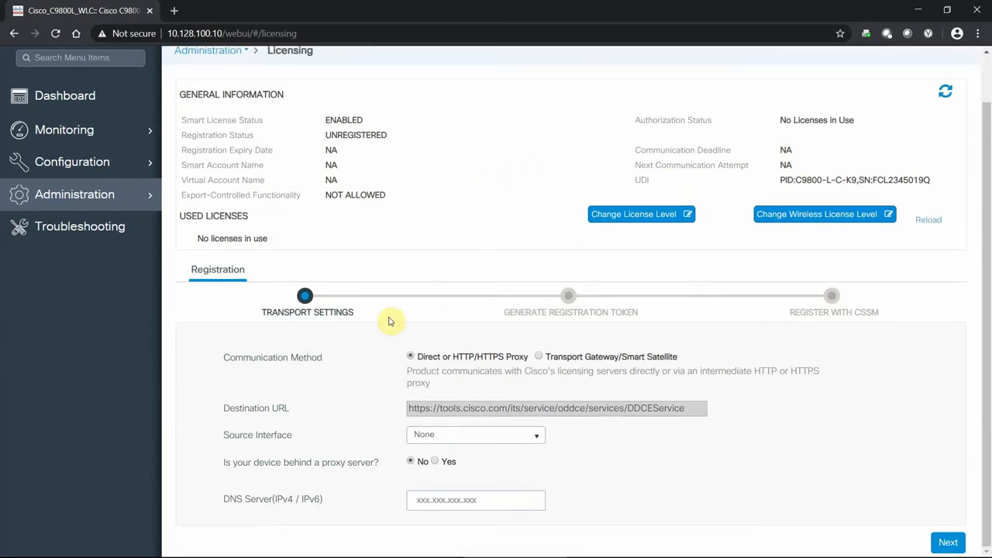
pyautogui.moveTo(348, 348)
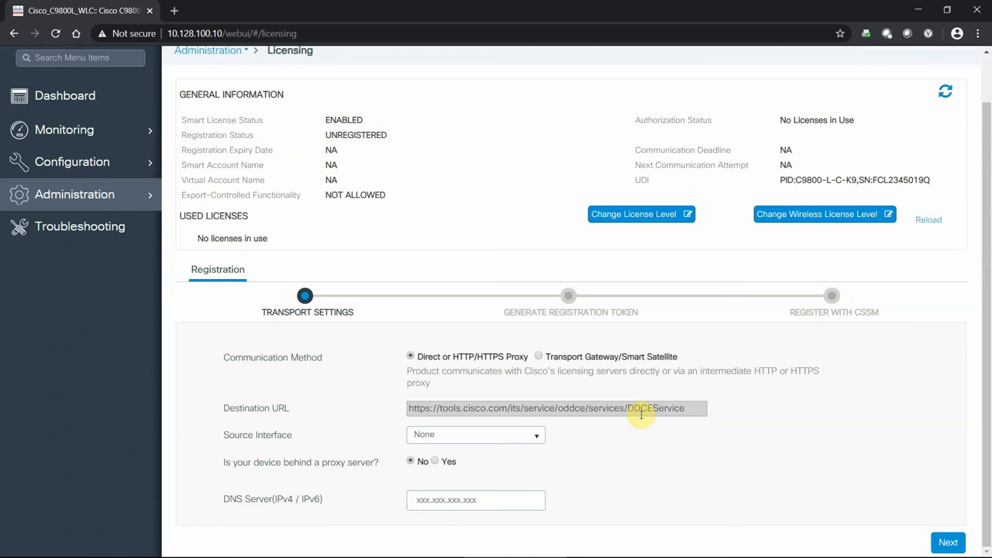
pyautogui.moveTo(521, 435)
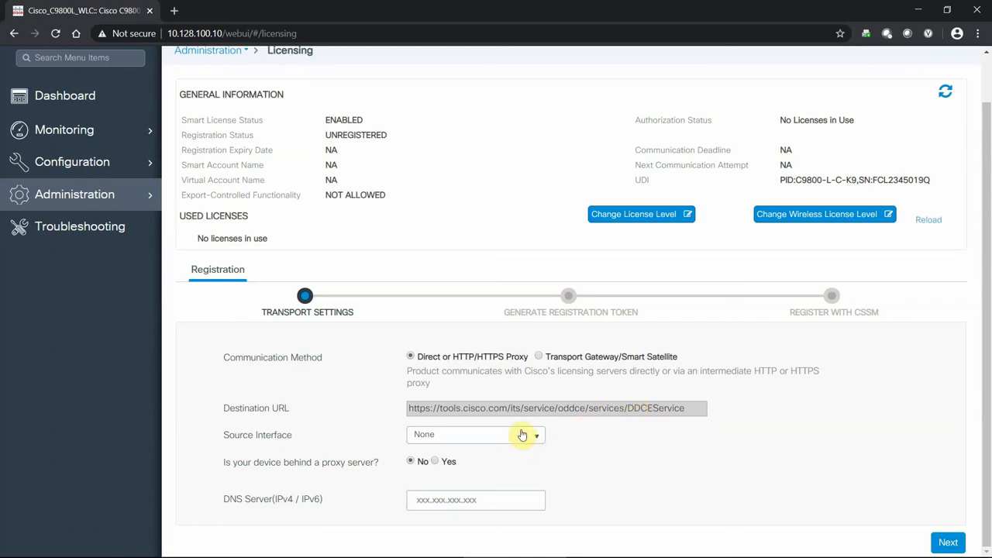
pyautogui.click(533, 434)
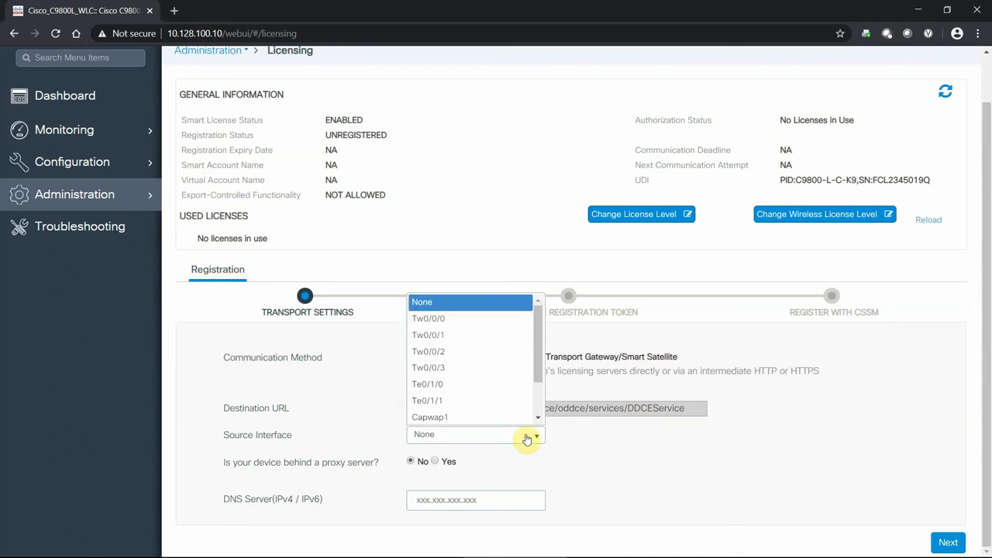
pyautogui.click(423, 303)
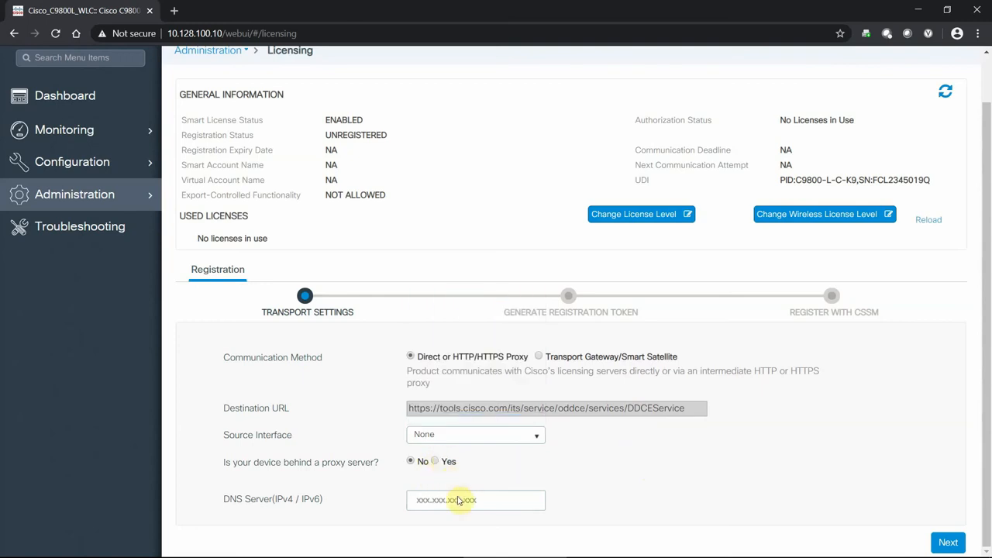
pyautogui.moveTo(508, 481)
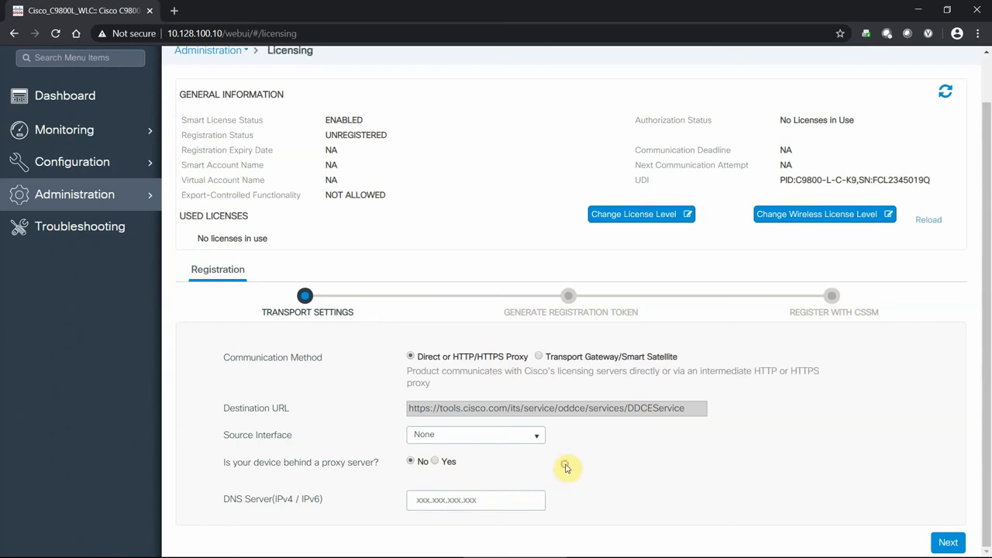
pyautogui.write('10.128.30.15')
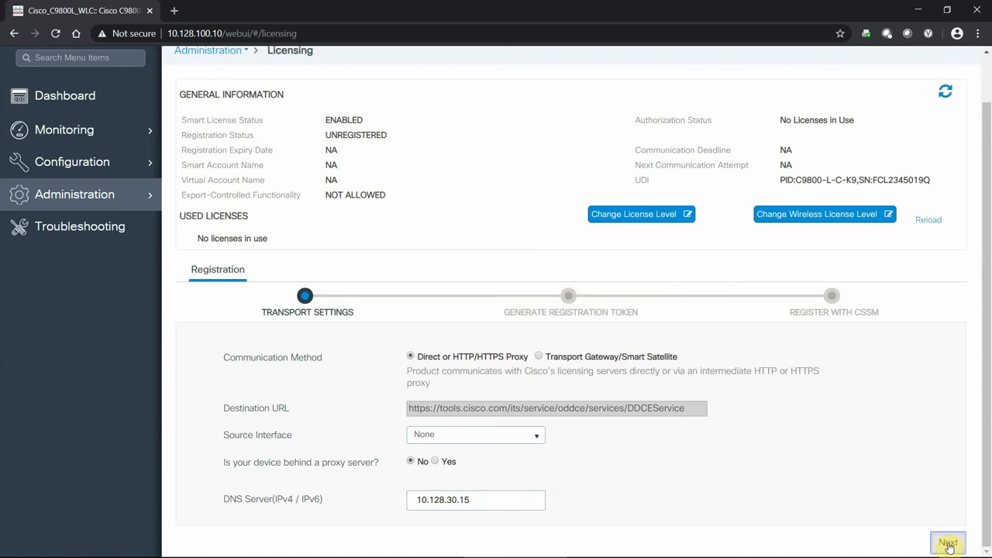
# Advance past Transport Settings and token generation to the Register with CSSM step, focusing the empty token field
pyautogui.click(949, 537)
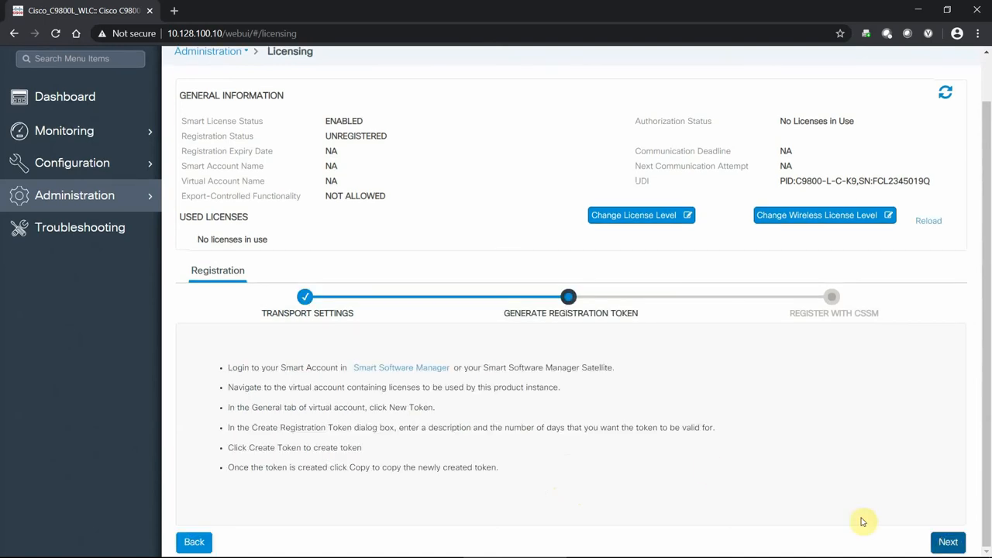
pyautogui.moveTo(711, 470)
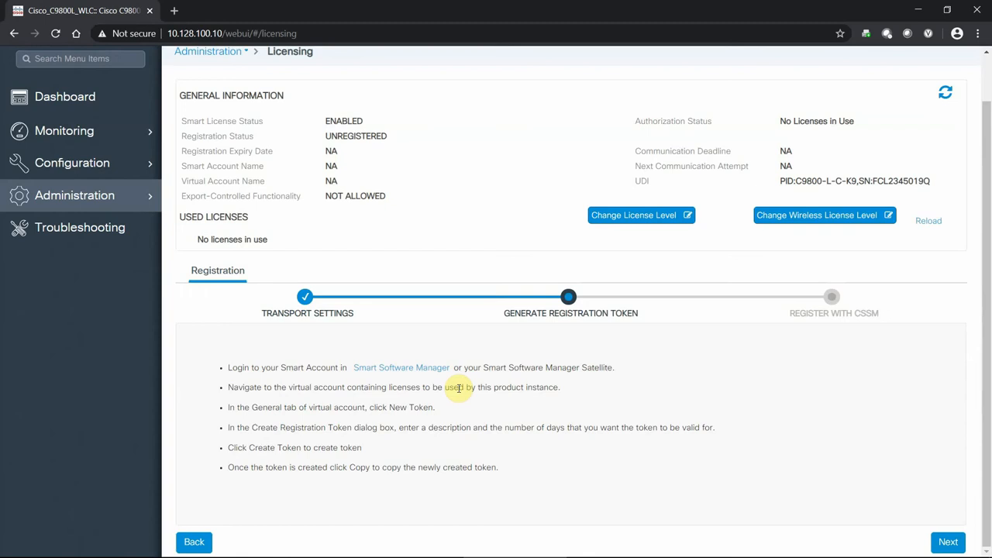
pyautogui.click(940, 543)
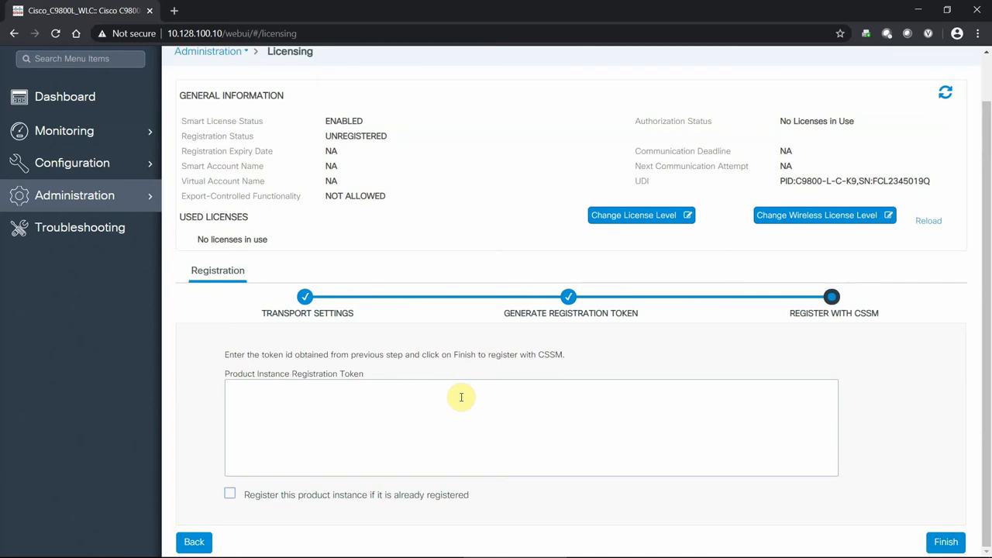
pyautogui.click(462, 397)
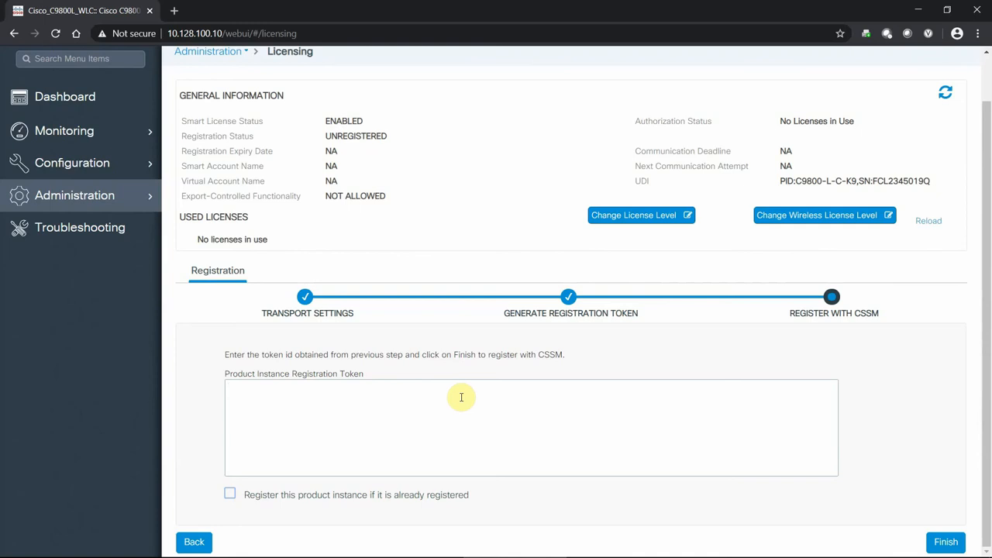
pyautogui.click(462, 396)
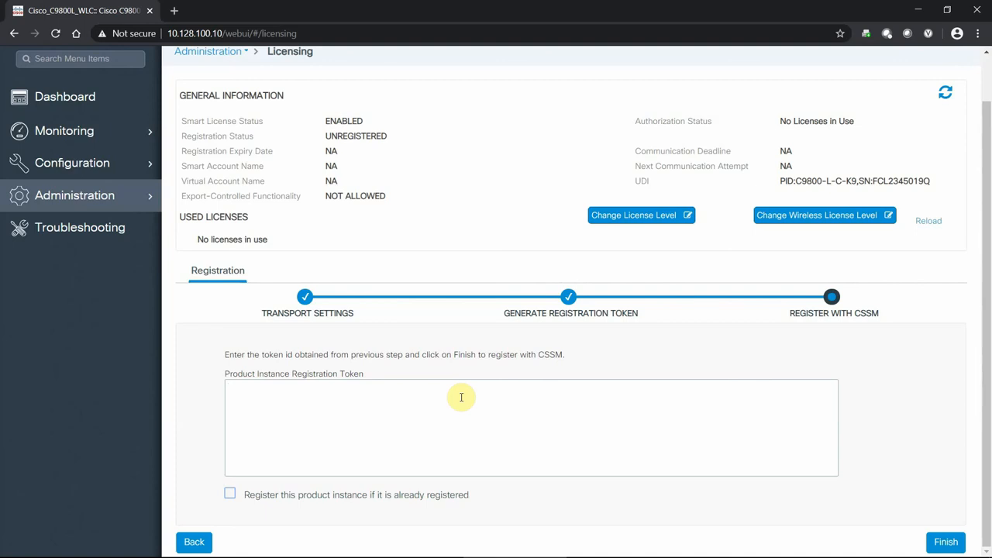
pyautogui.click(462, 397)
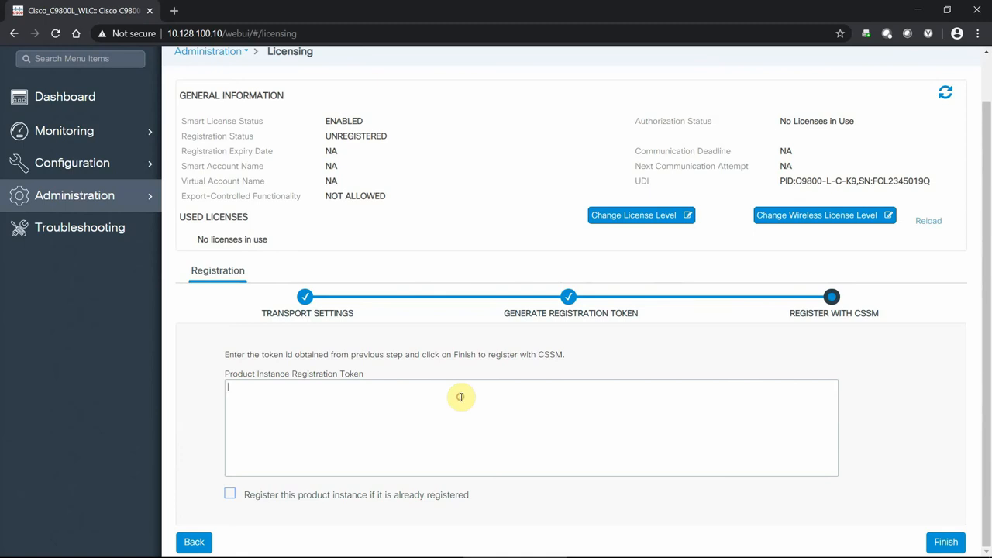
# Go to Administration > Smart Call Home, showing the service enabled with the CiscoTAC-1 profile
pyautogui.click(74, 195)
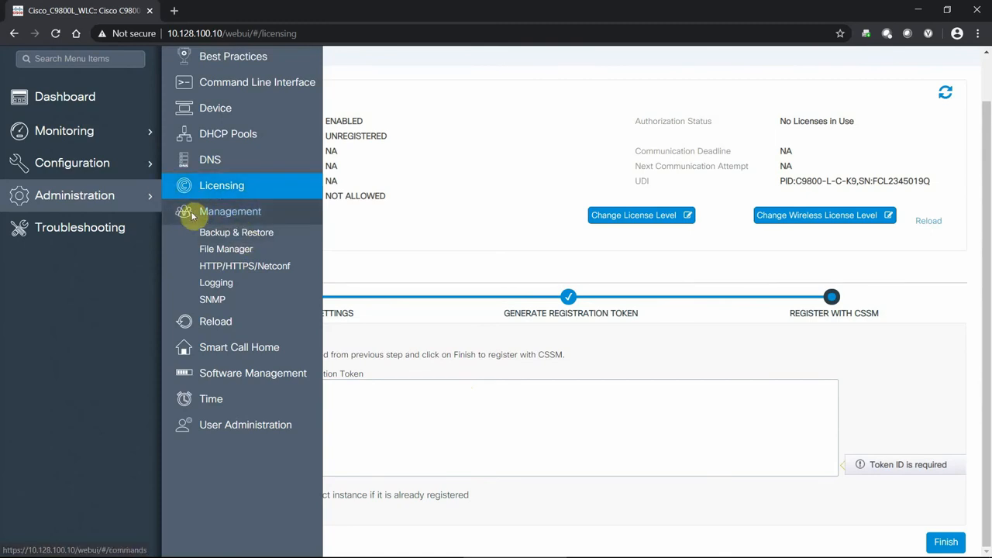
pyautogui.moveTo(227, 249)
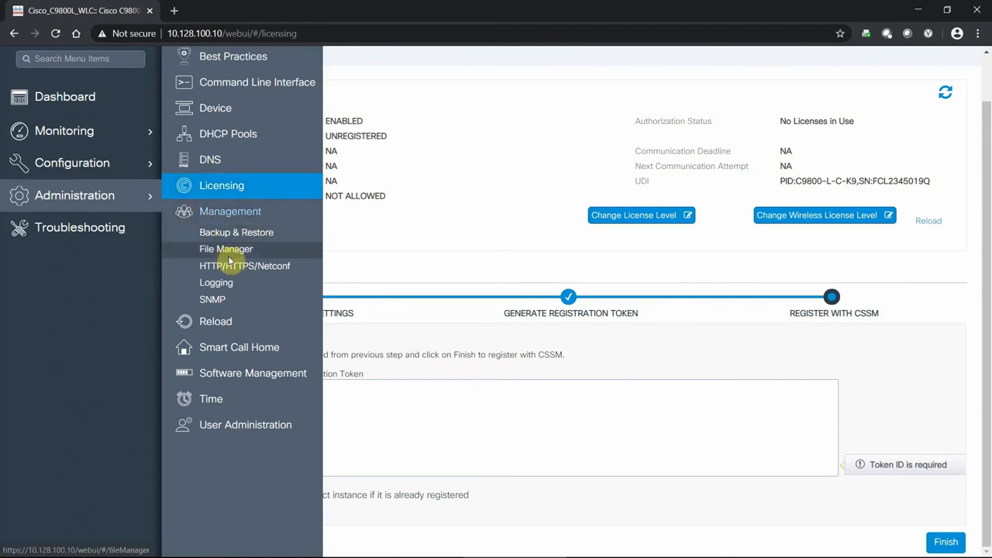
pyautogui.moveTo(220, 299)
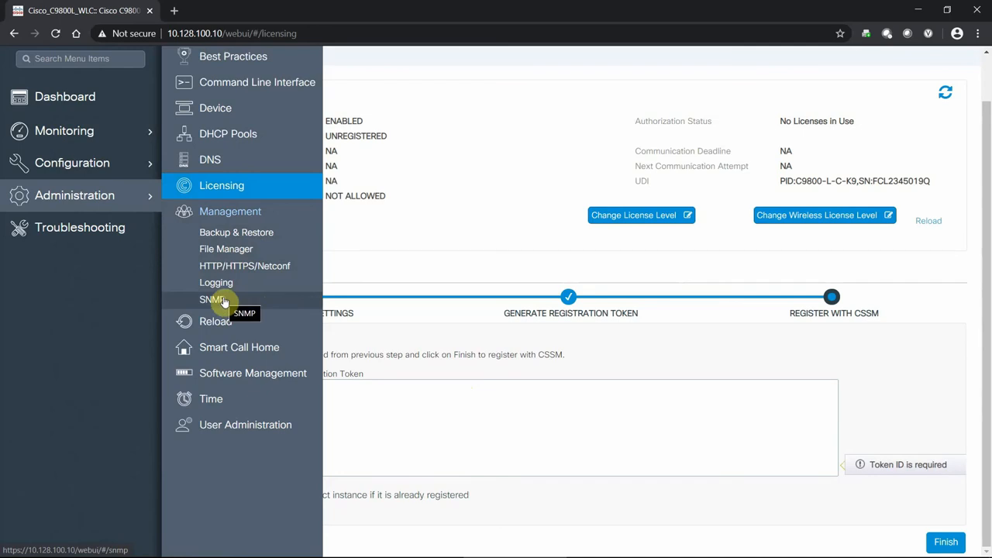
pyautogui.moveTo(223, 326)
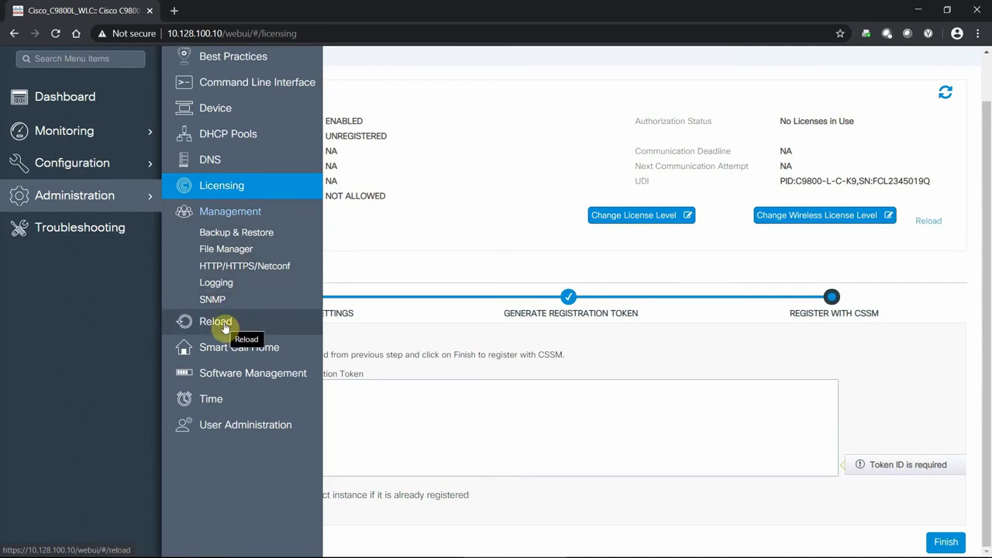
pyautogui.moveTo(261, 324)
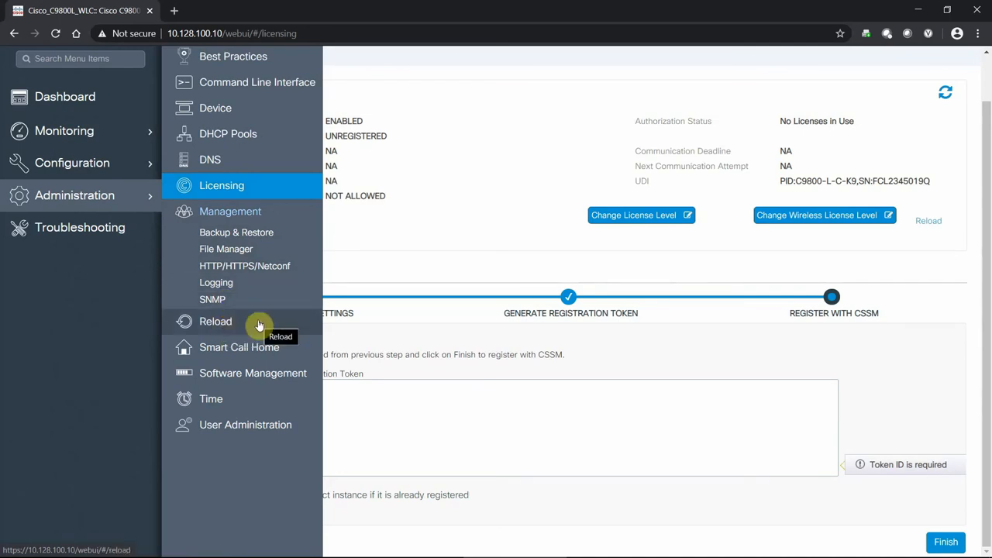
pyautogui.moveTo(217, 348)
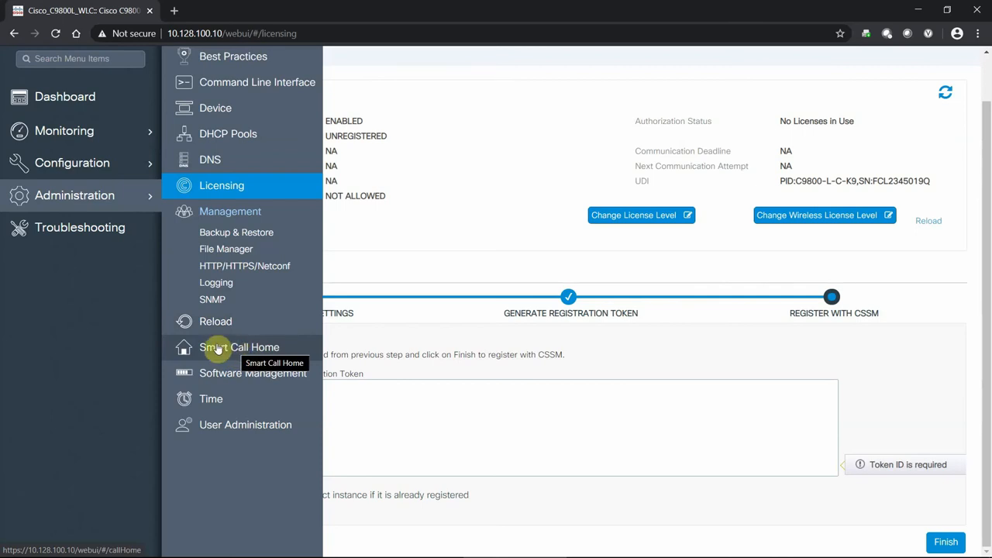
pyautogui.click(239, 347)
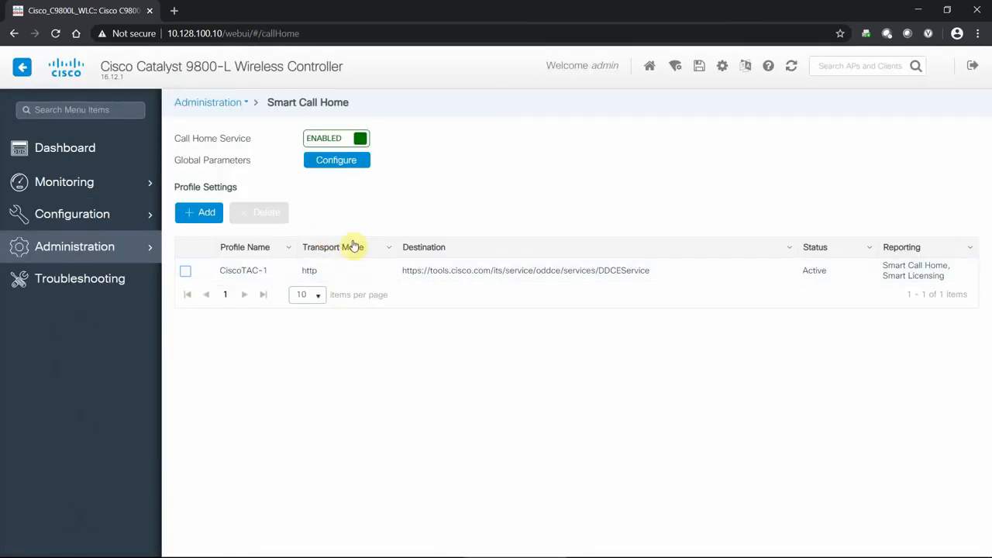
pyautogui.moveTo(546, 282)
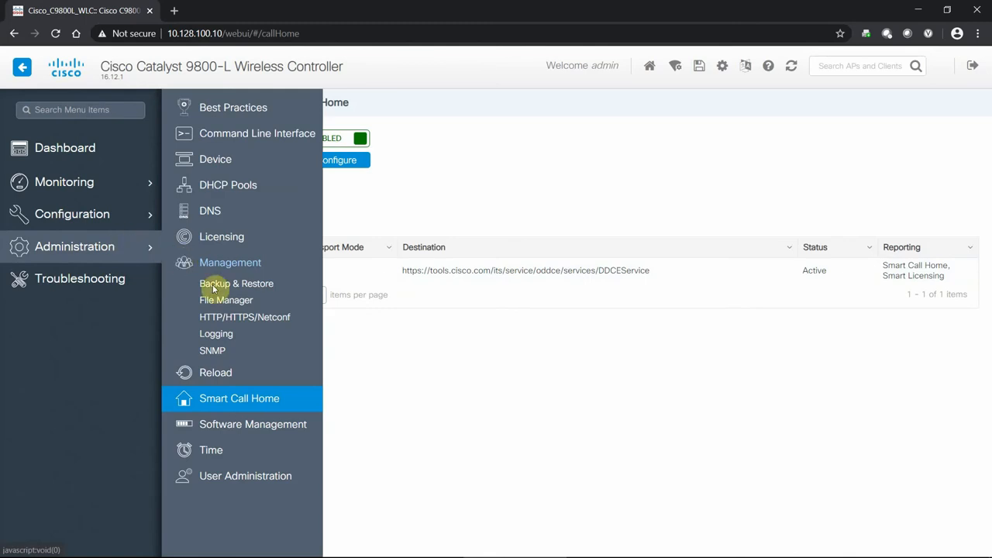
# Browse Software Management's Software Upgrade, SMU and APSP views, then return to the Administration list
pyautogui.click(251, 425)
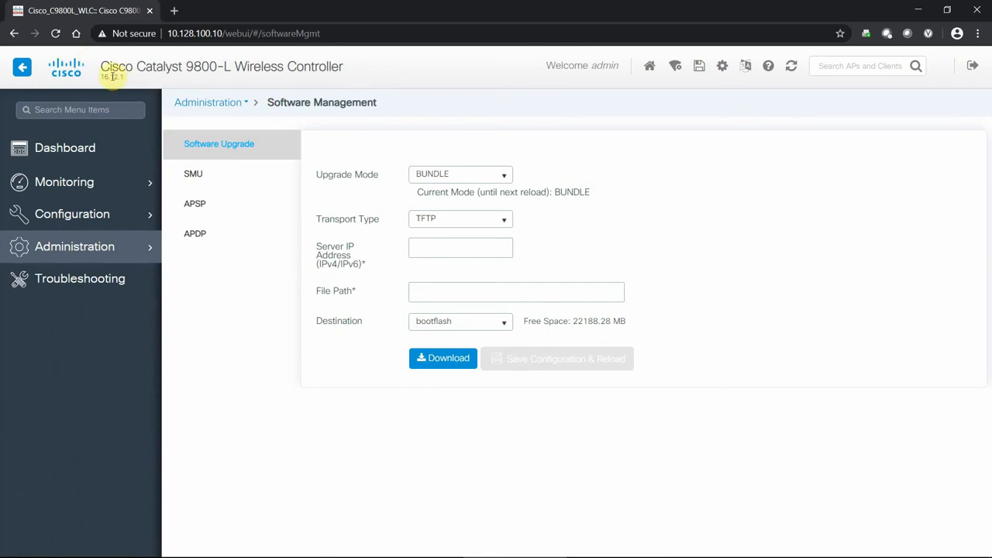
pyautogui.moveTo(604, 211)
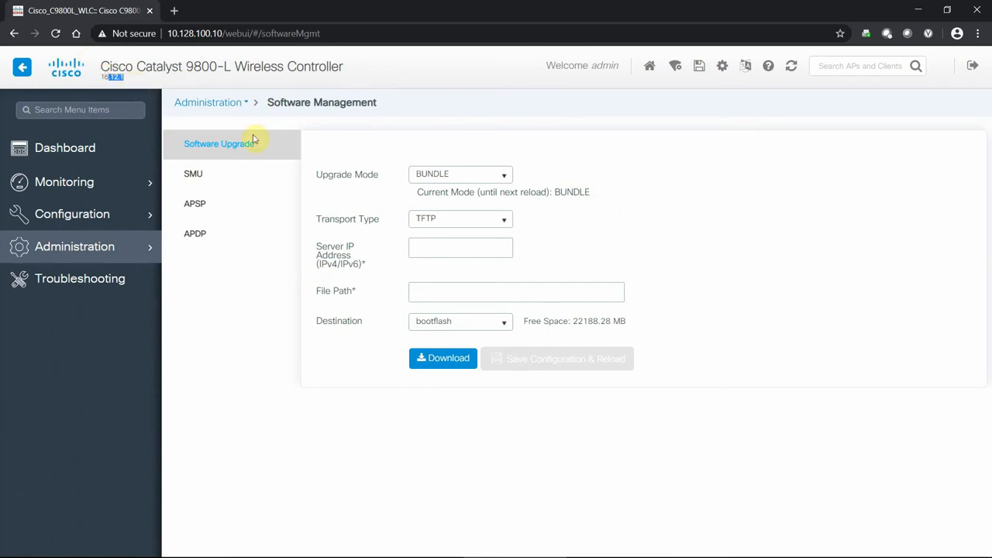
pyautogui.click(200, 174)
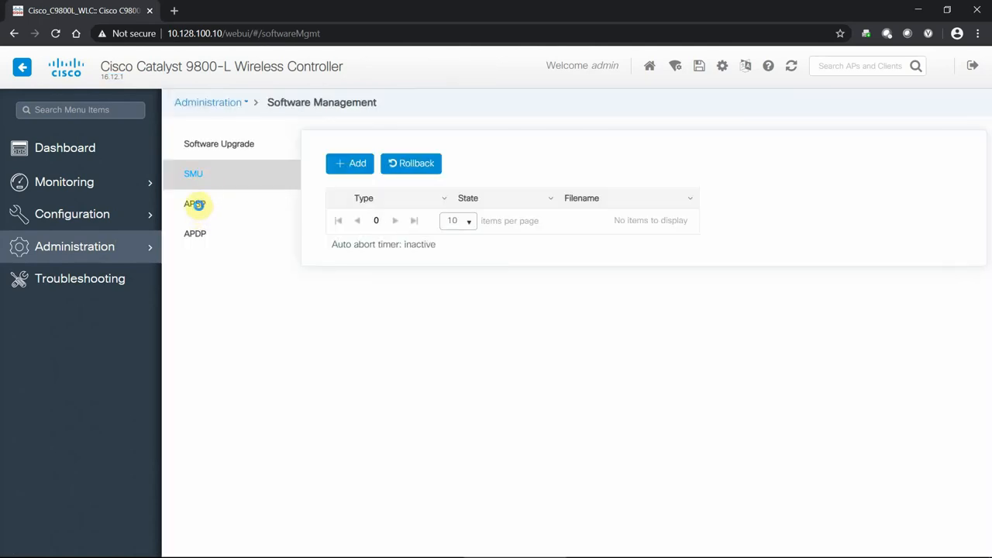
pyautogui.click(195, 204)
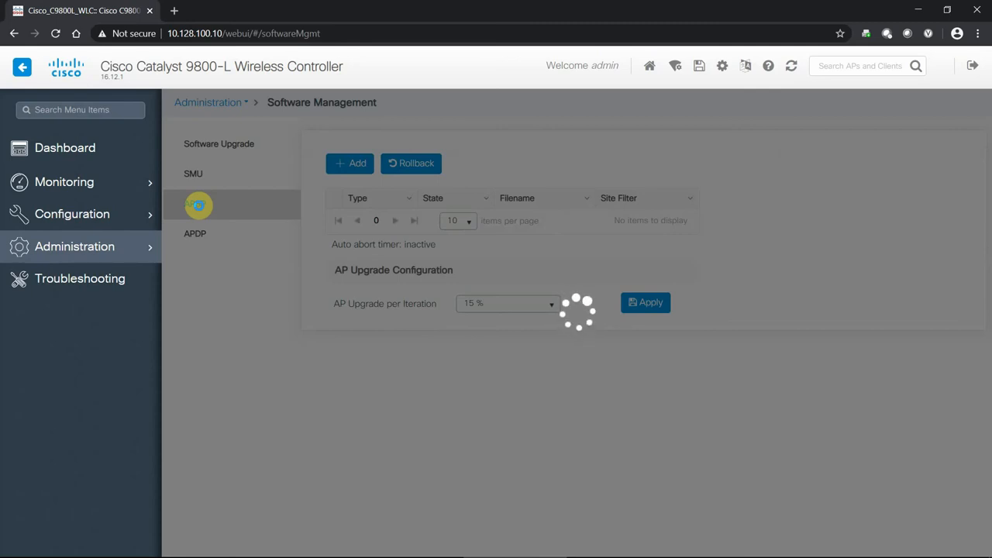
pyautogui.click(195, 203)
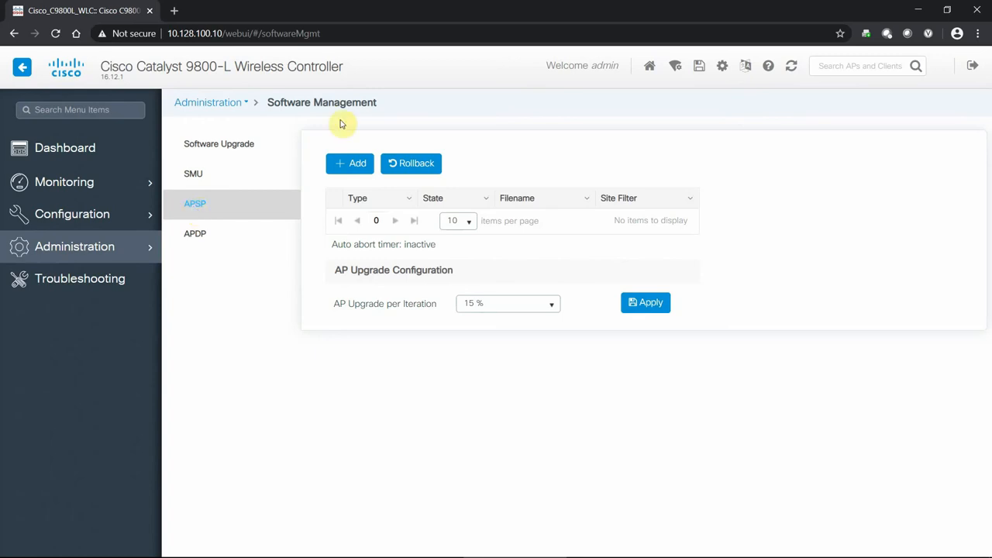
pyautogui.moveTo(338, 348)
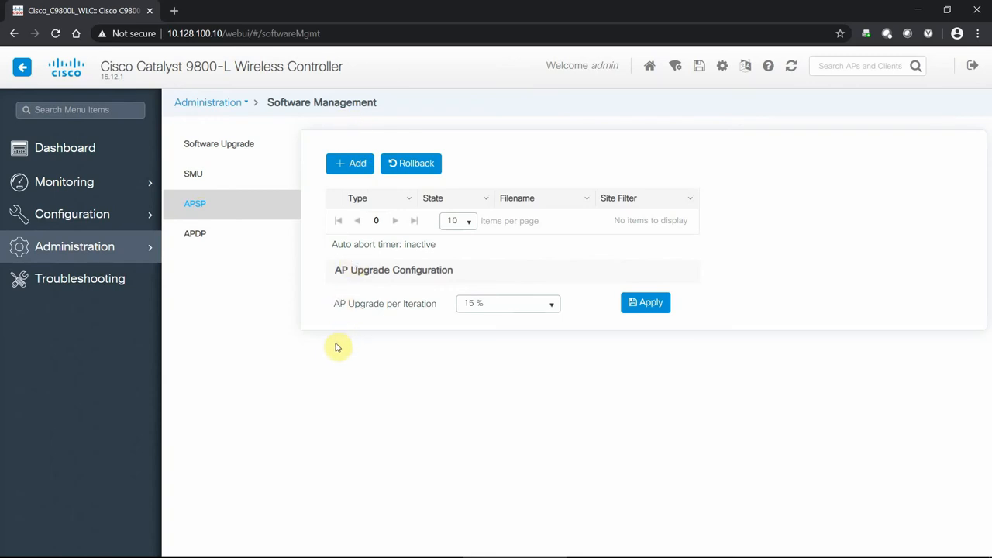
pyautogui.moveTo(105, 279)
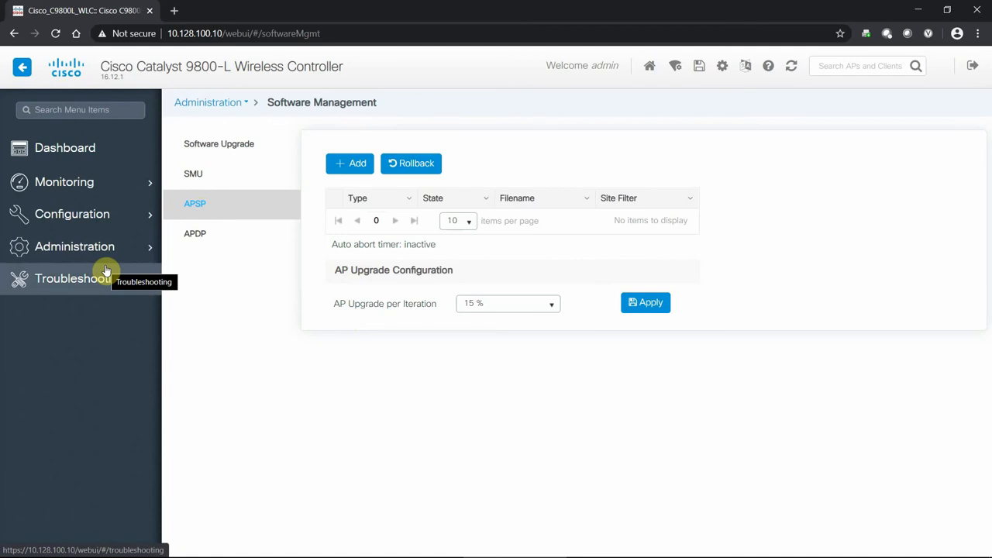
pyautogui.click(75, 246)
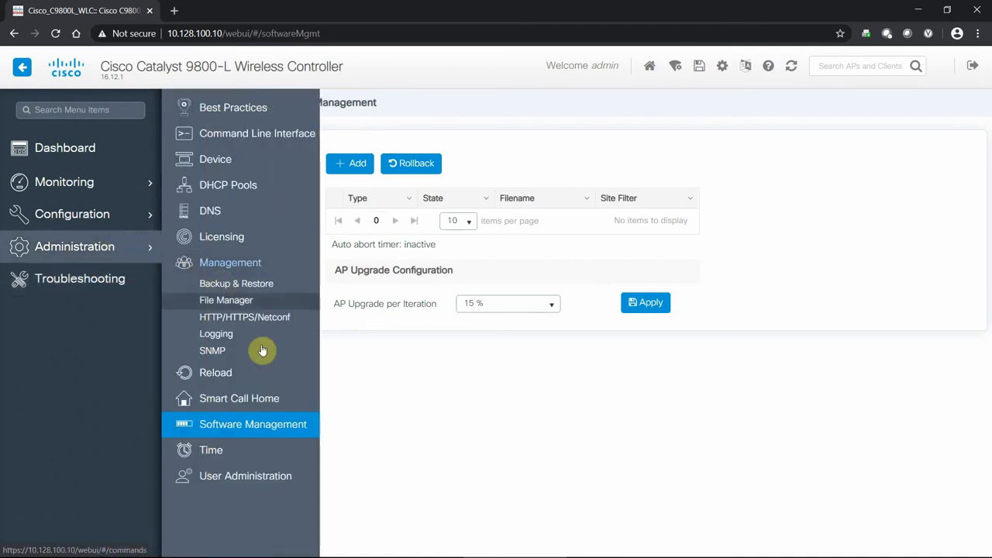
# On the Time page, change the time zone to (UTC-05:00) Eastern Time (US & Canada) and apply it to the device
pyautogui.click(211, 449)
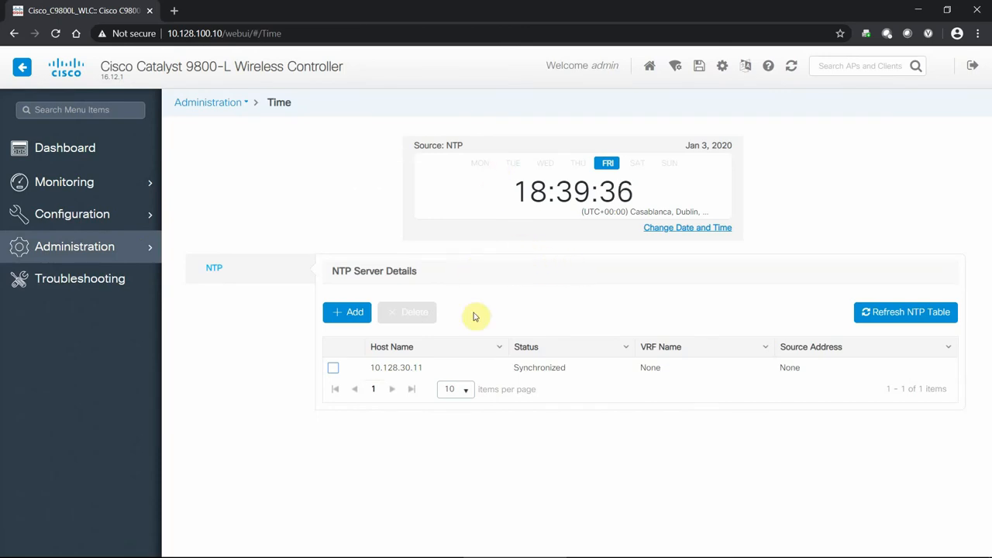
pyautogui.moveTo(425, 374)
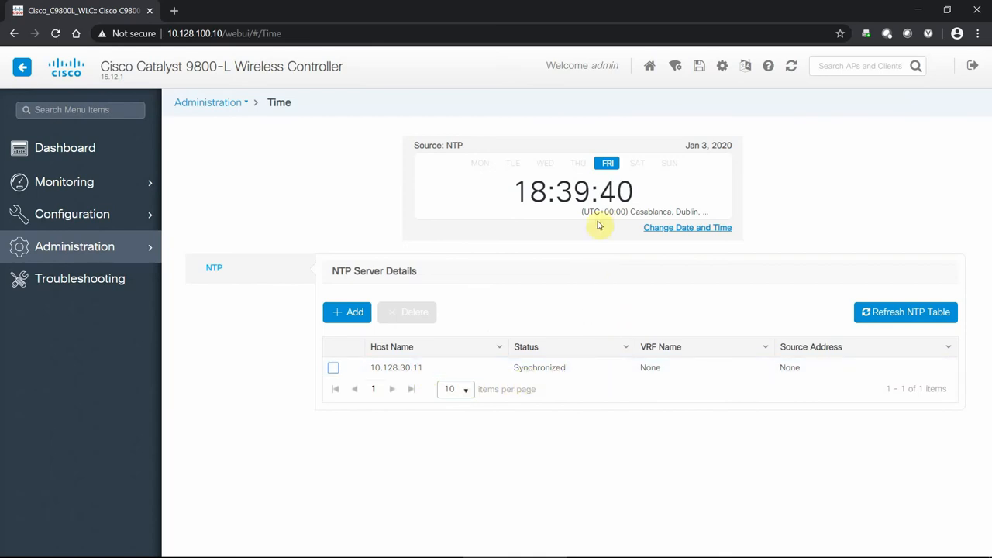
pyautogui.moveTo(667, 221)
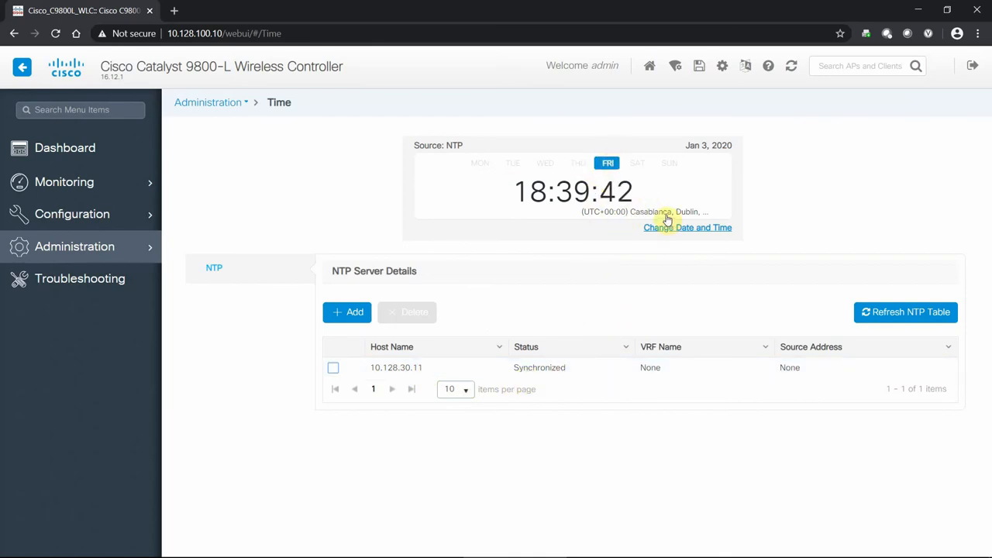
pyautogui.click(688, 226)
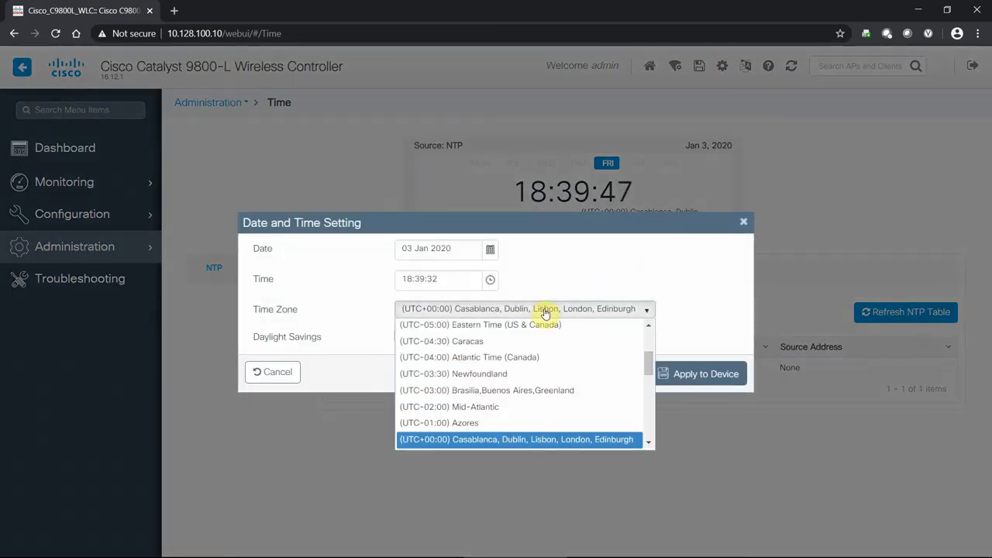
pyautogui.click(478, 326)
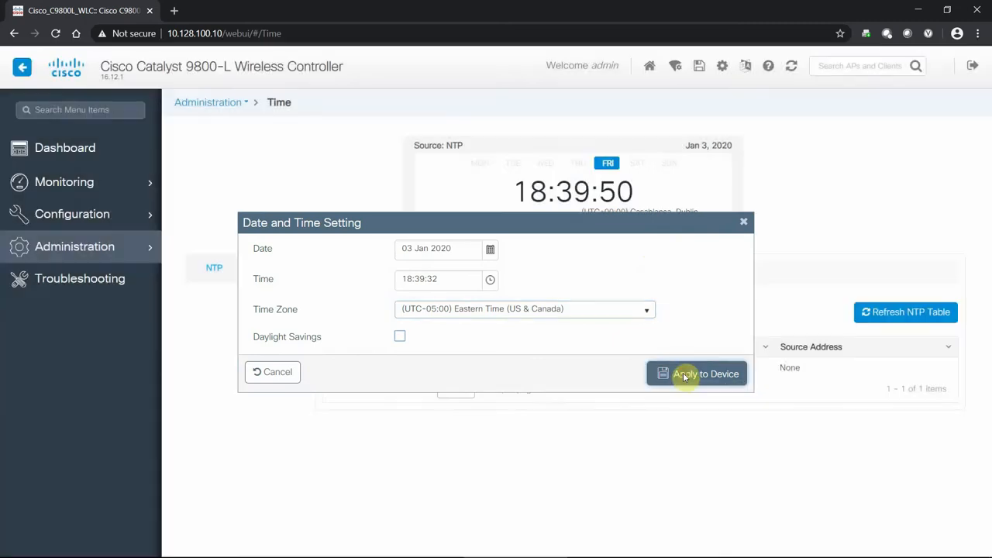
pyautogui.click(698, 374)
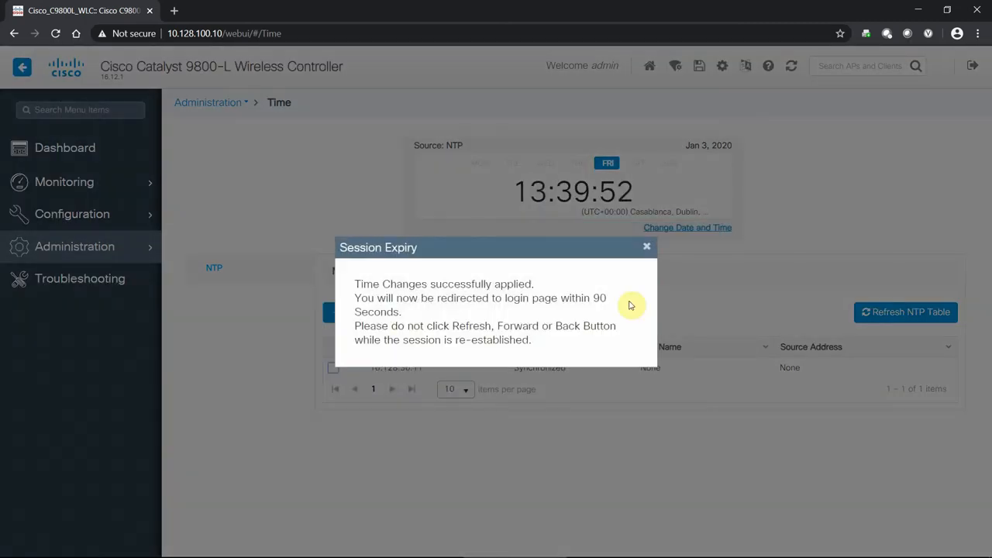
pyautogui.click(647, 246)
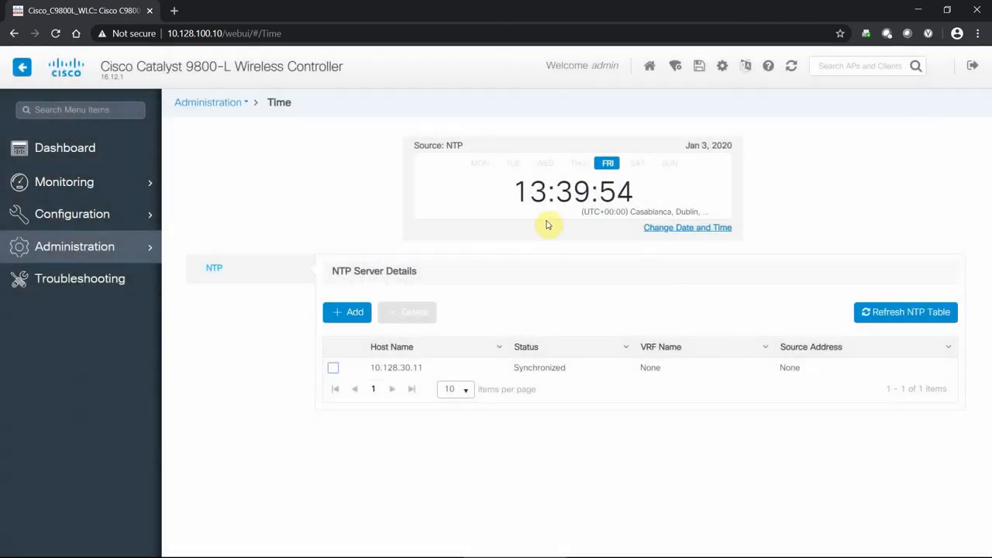
pyautogui.moveTo(264, 239)
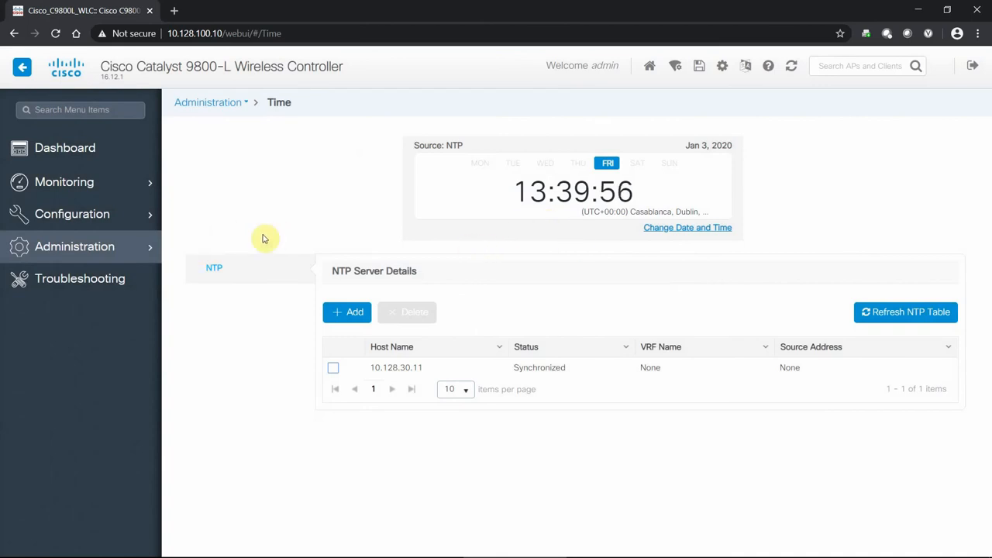
pyautogui.moveTo(515, 378)
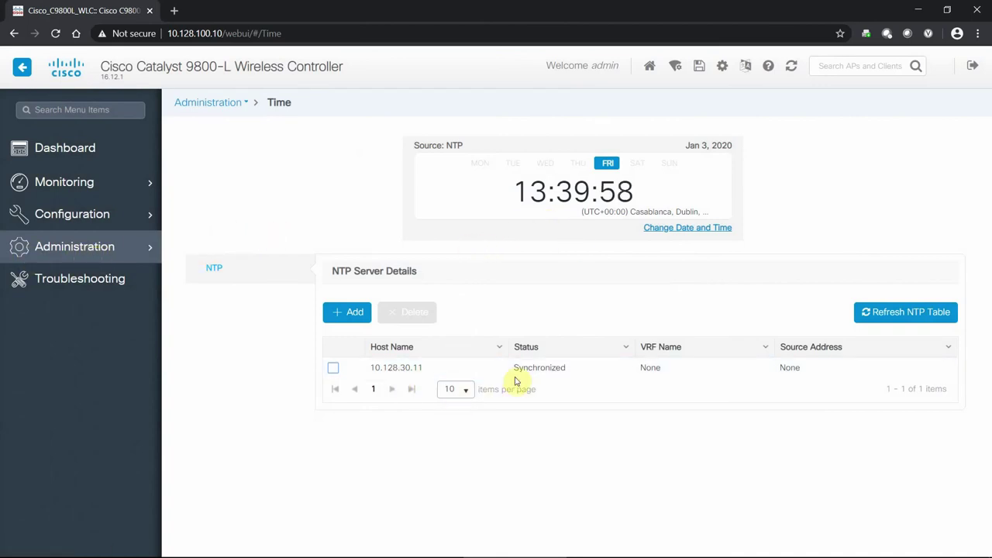
pyautogui.click(74, 246)
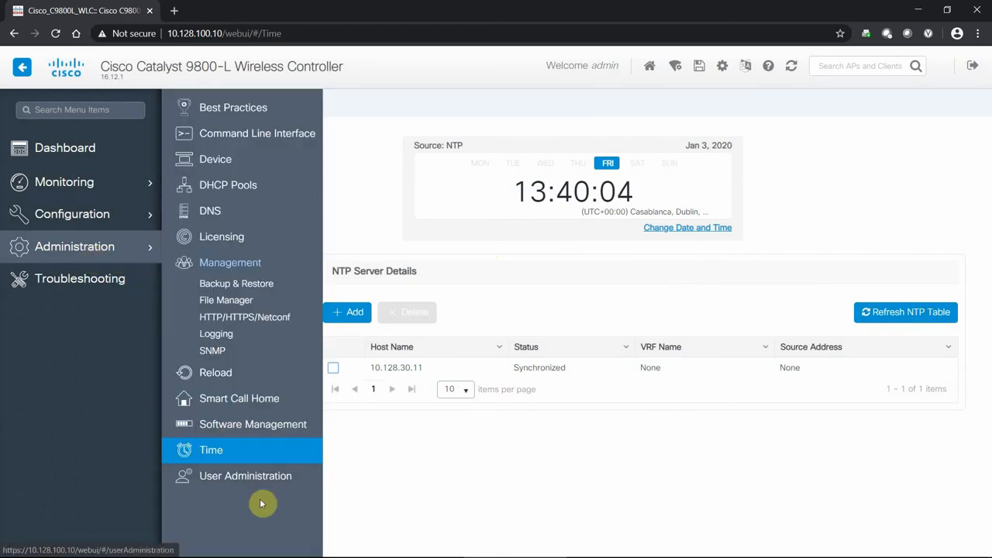
# Acknowledge the session timeout and sign back in as admin to reach the dashboard
pyautogui.click(245, 476)
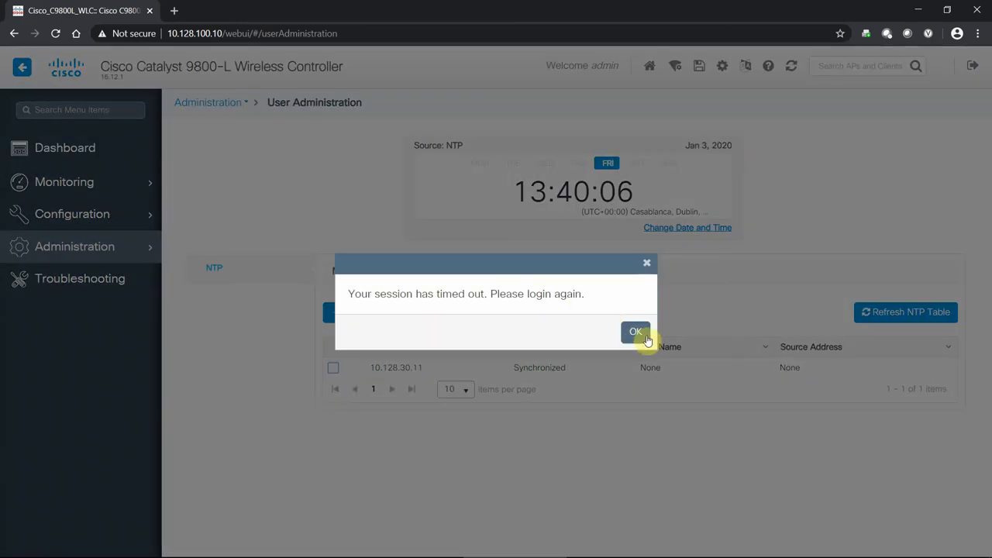
pyautogui.click(636, 332)
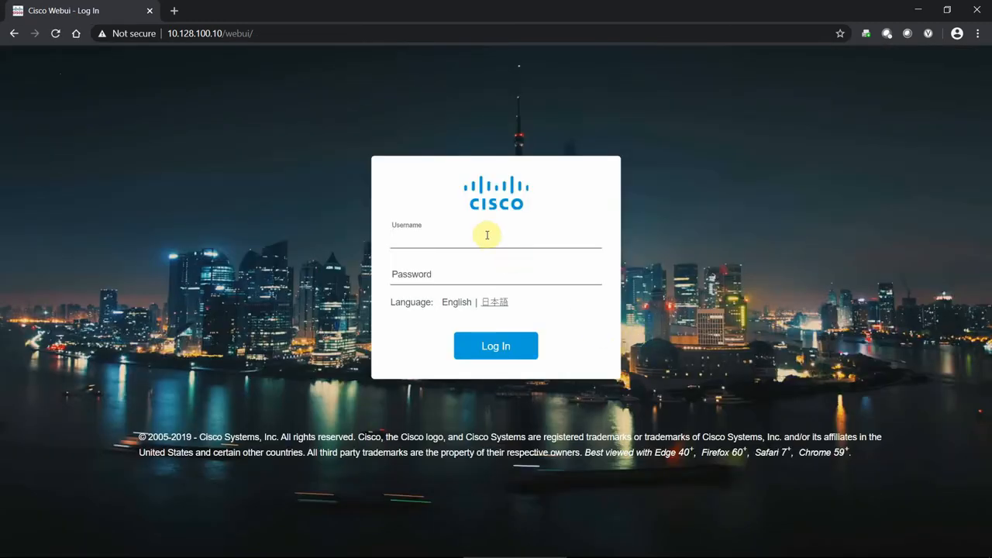
pyautogui.write('admin')
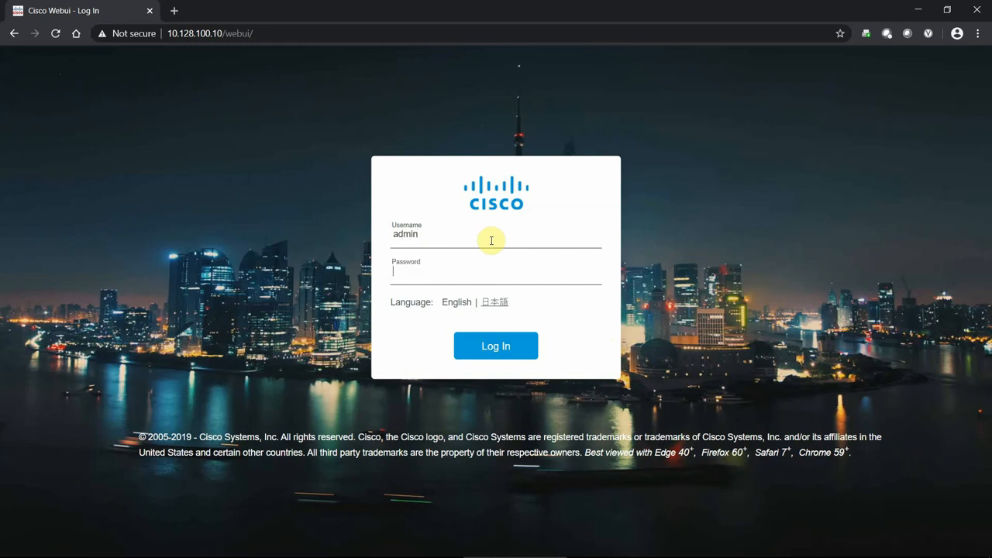
pyautogui.click(496, 346)
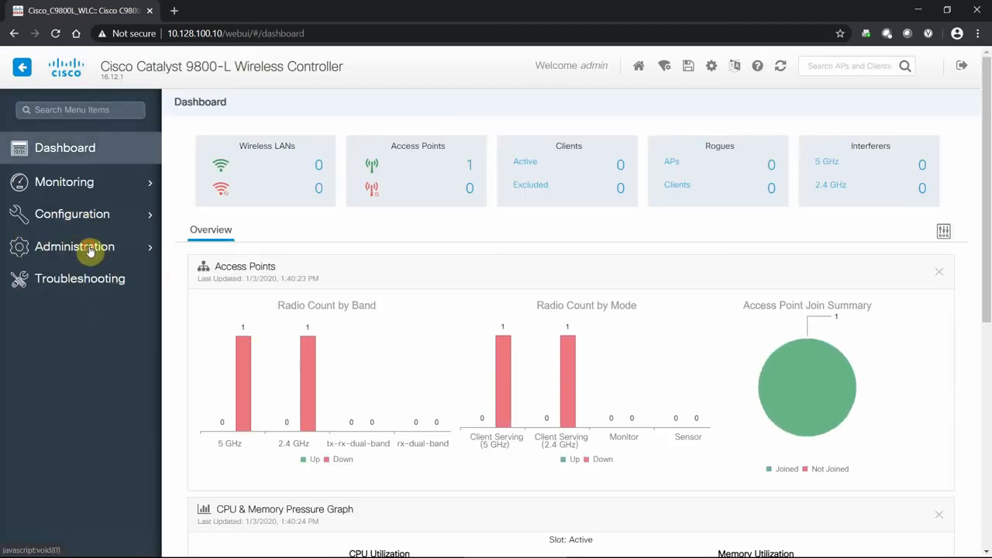
# Start creating a new admin user and review the available Privilege levels without choosing one
pyautogui.click(74, 245)
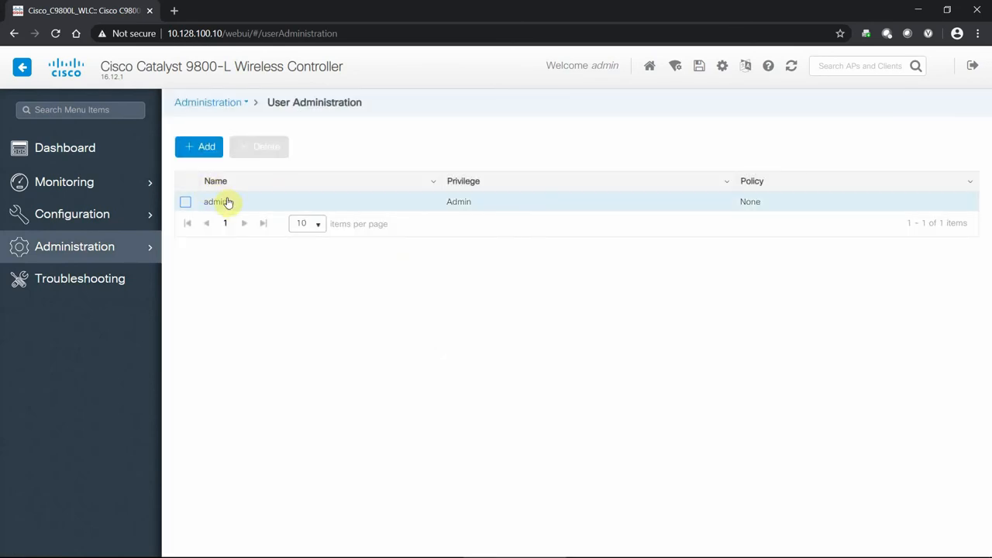
pyautogui.click(198, 145)
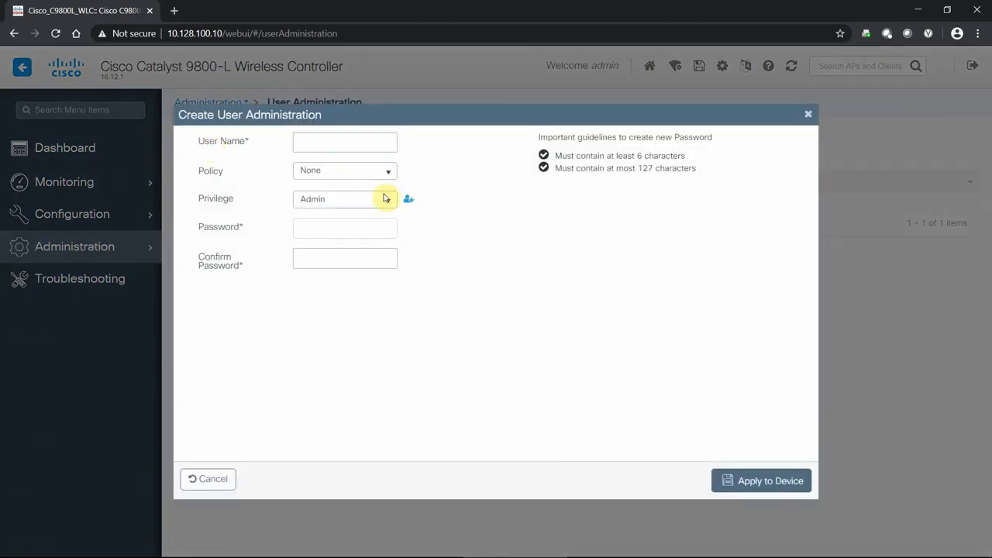
pyautogui.click(345, 199)
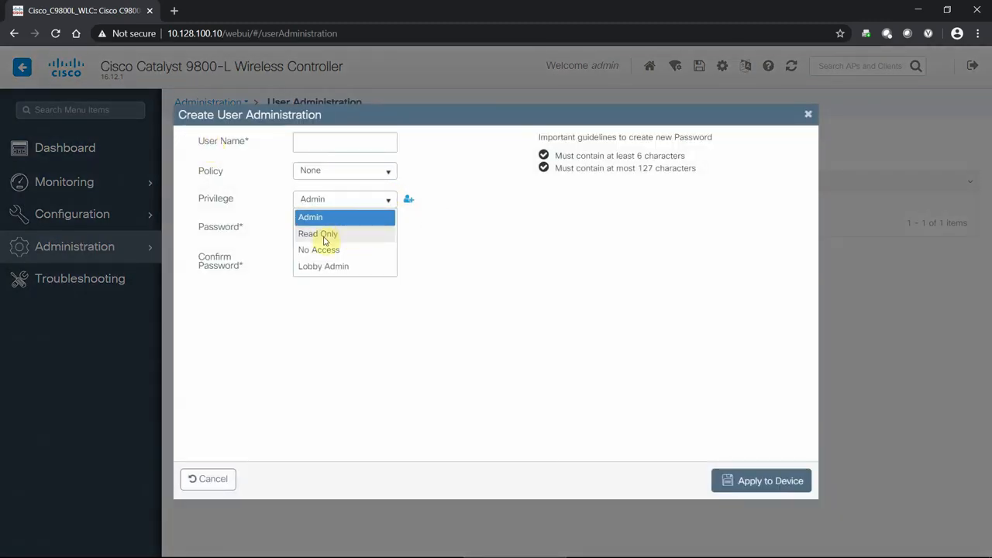
pyautogui.moveTo(345, 260)
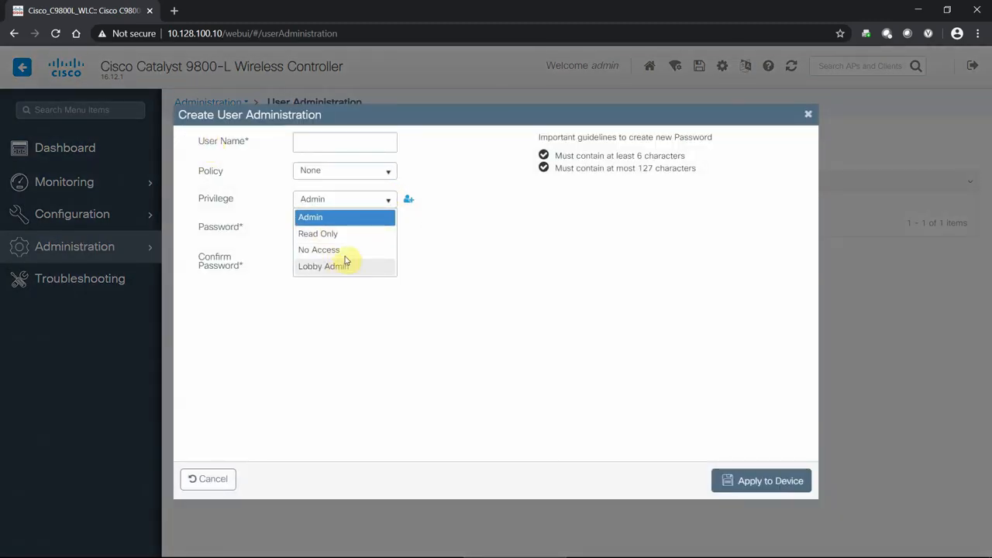
pyautogui.moveTo(561, 262)
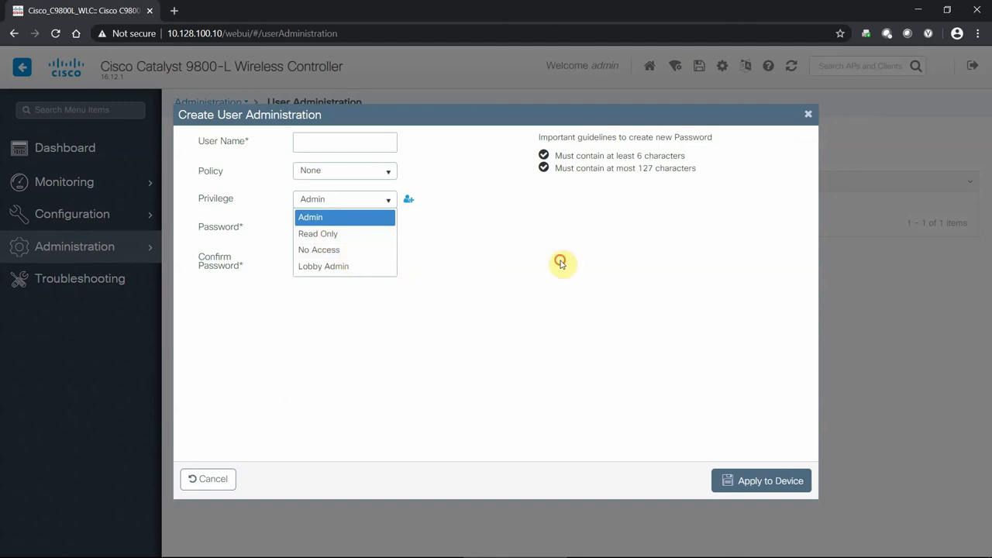
pyautogui.click(310, 217)
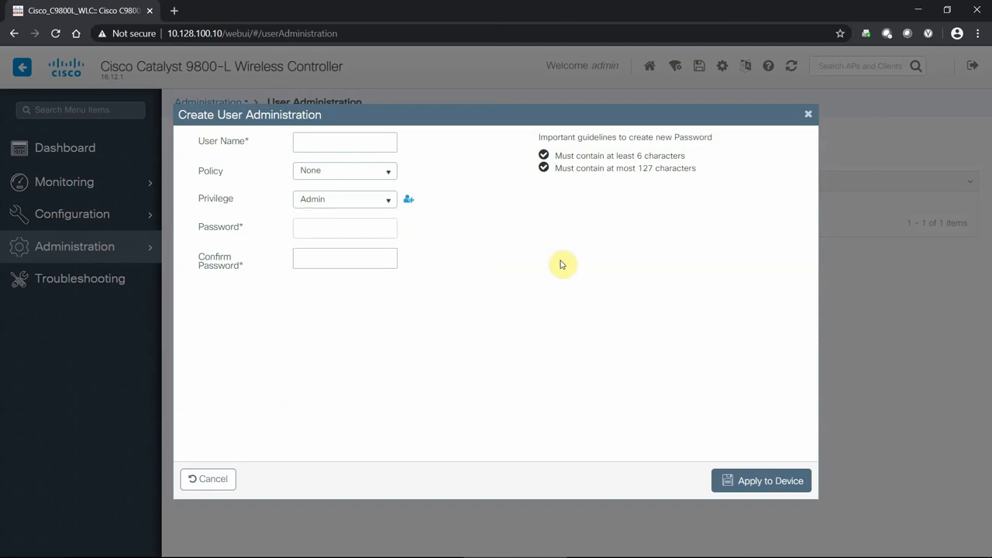
pyautogui.moveTo(320, 163)
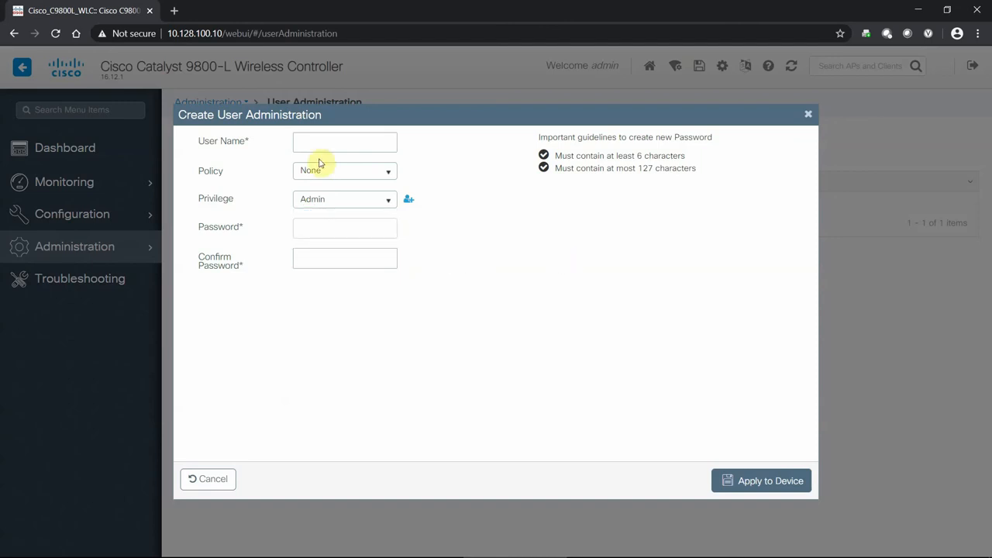
pyautogui.moveTo(807, 116)
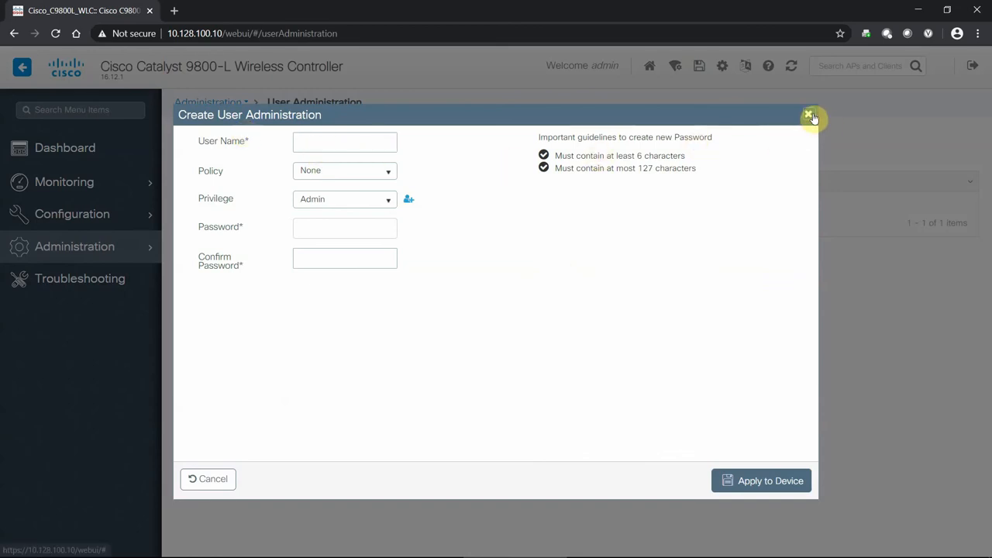
# Abandon the new-user form unsaved and return to the User Administration list showing only admin
pyautogui.click(811, 116)
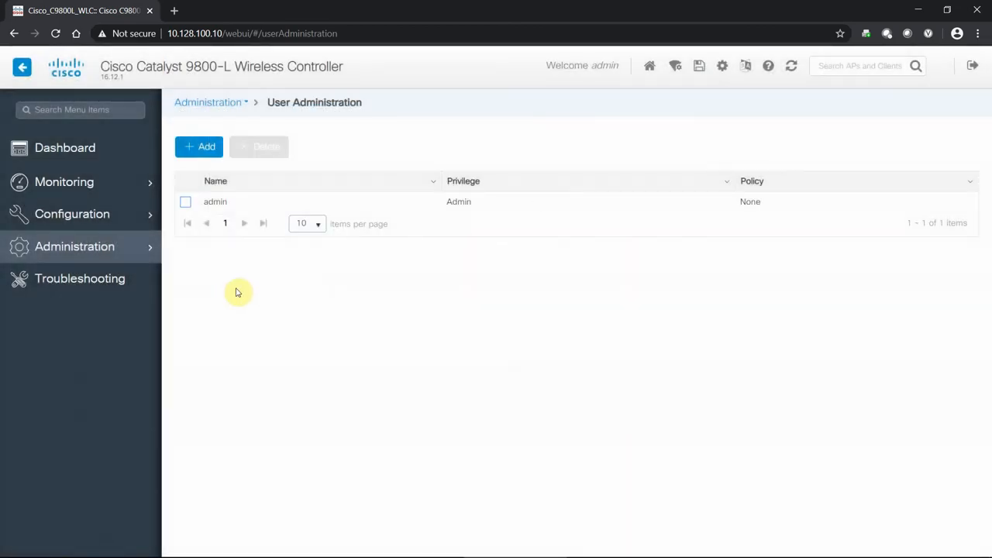
pyautogui.click(75, 245)
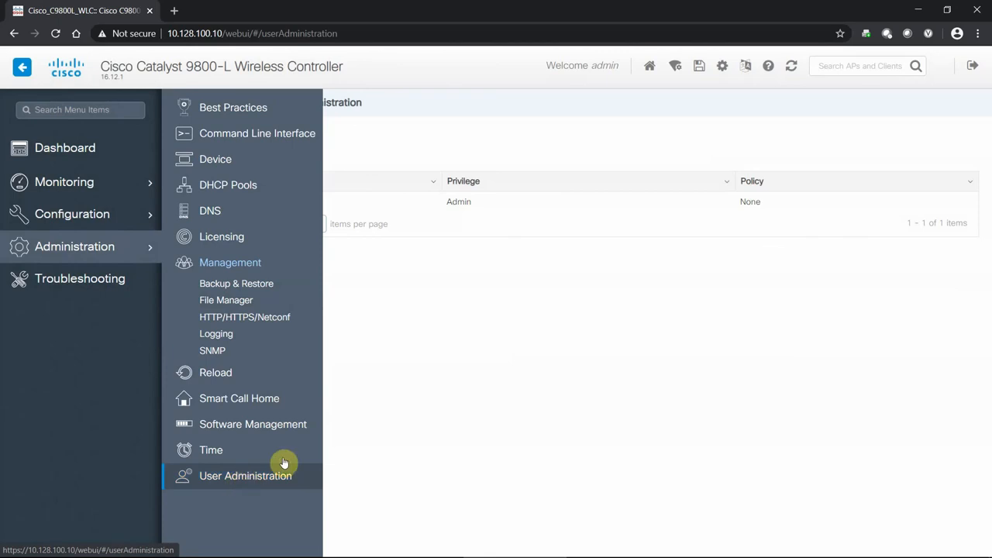
pyautogui.click(245, 476)
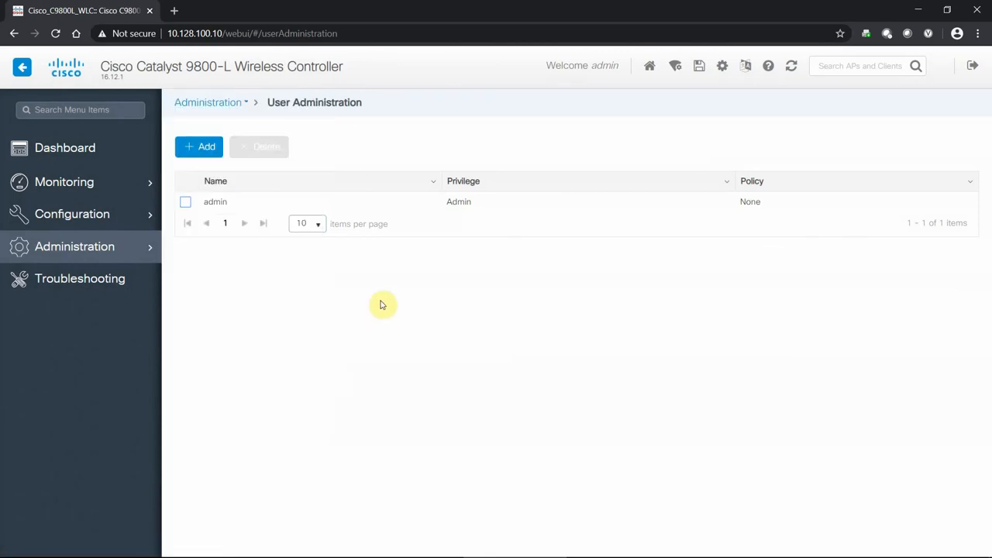
# Go to the Troubleshooting overview listing Logs, Debug Bundle and Packet Capture tools
pyautogui.click(80, 279)
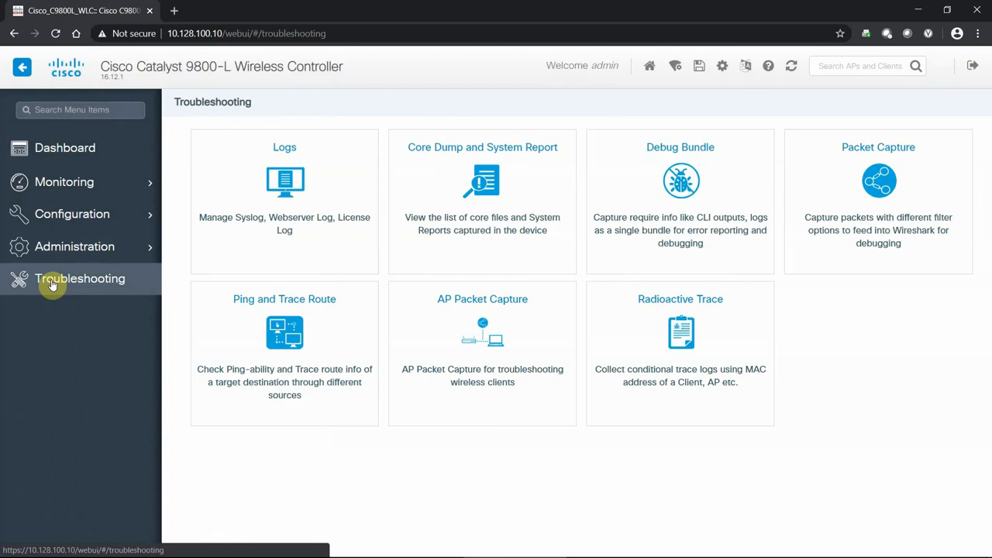
pyautogui.moveTo(655, 217)
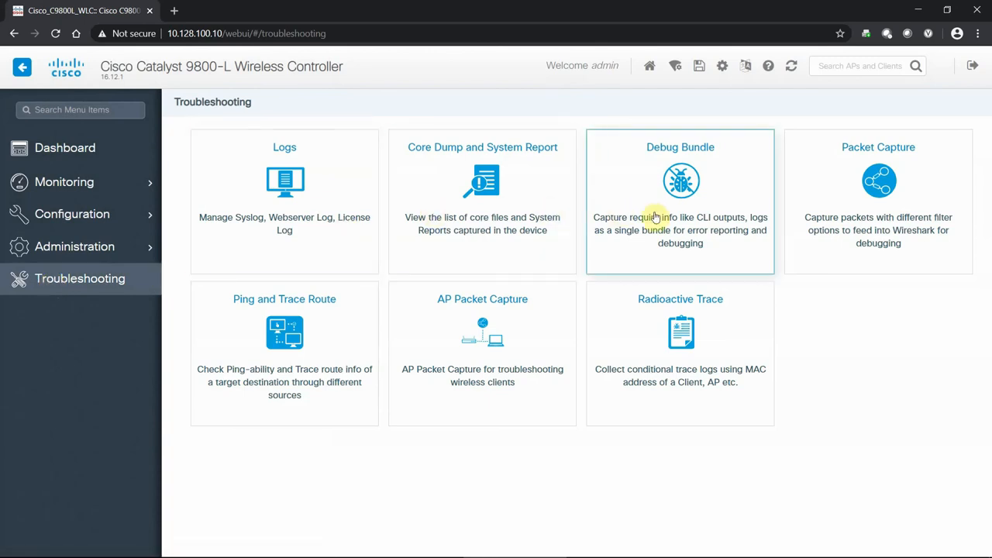
pyautogui.moveTo(424, 341)
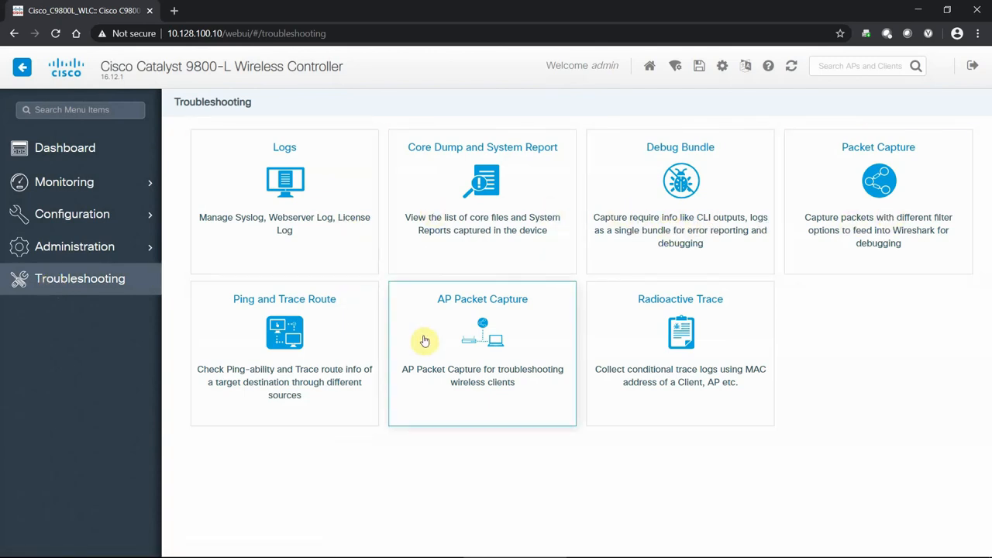
pyautogui.moveTo(636, 389)
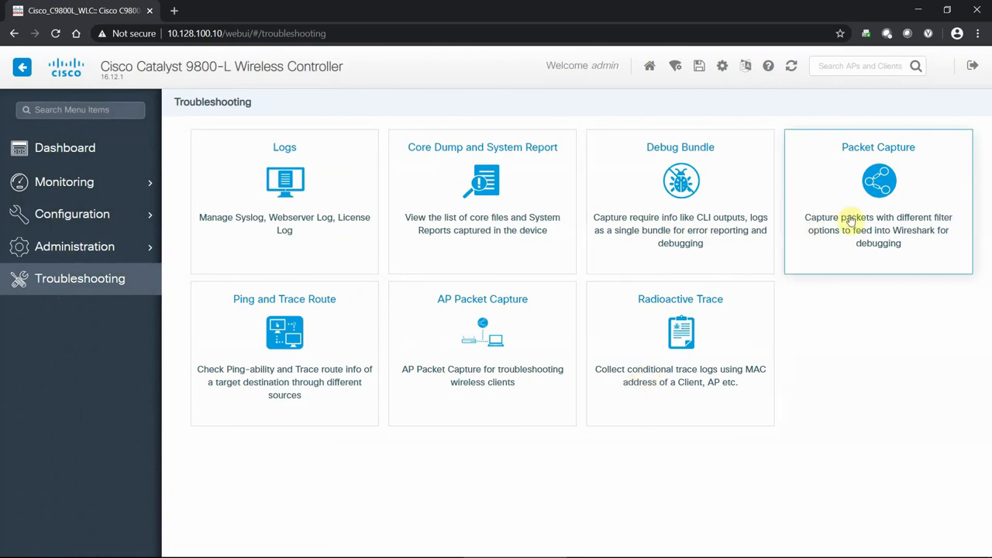
pyautogui.moveTo(449, 465)
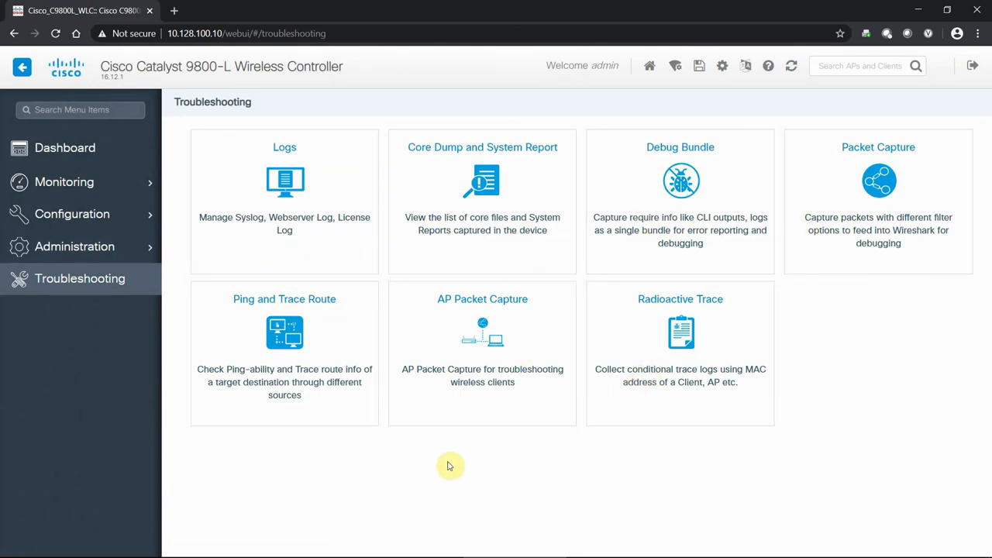
pyautogui.moveTo(68, 292)
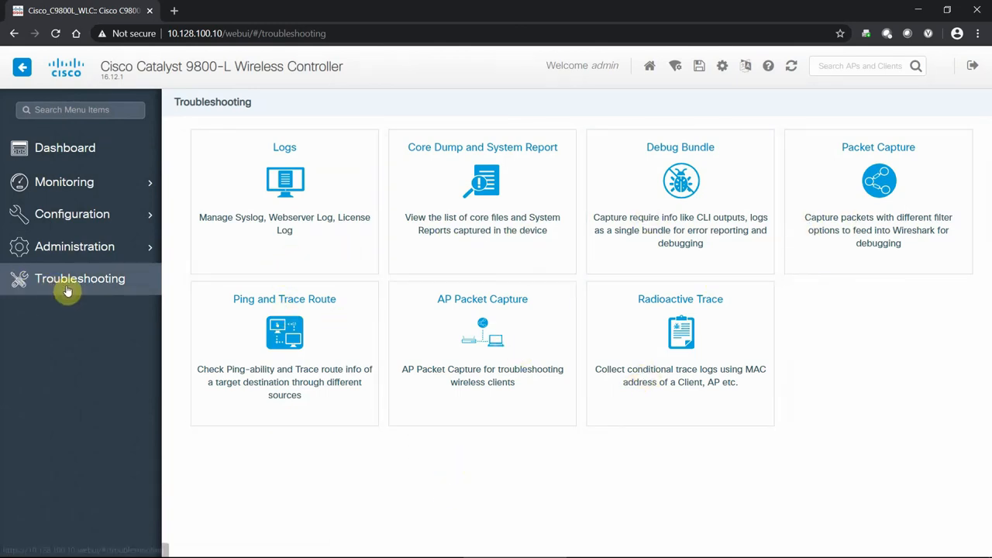
pyautogui.moveTo(68, 292)
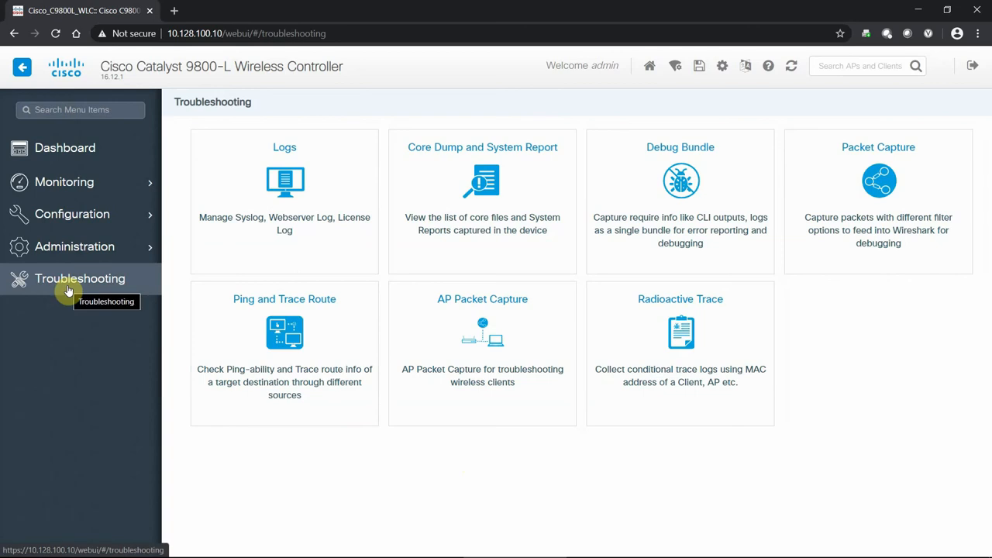
pyautogui.moveTo(100, 220)
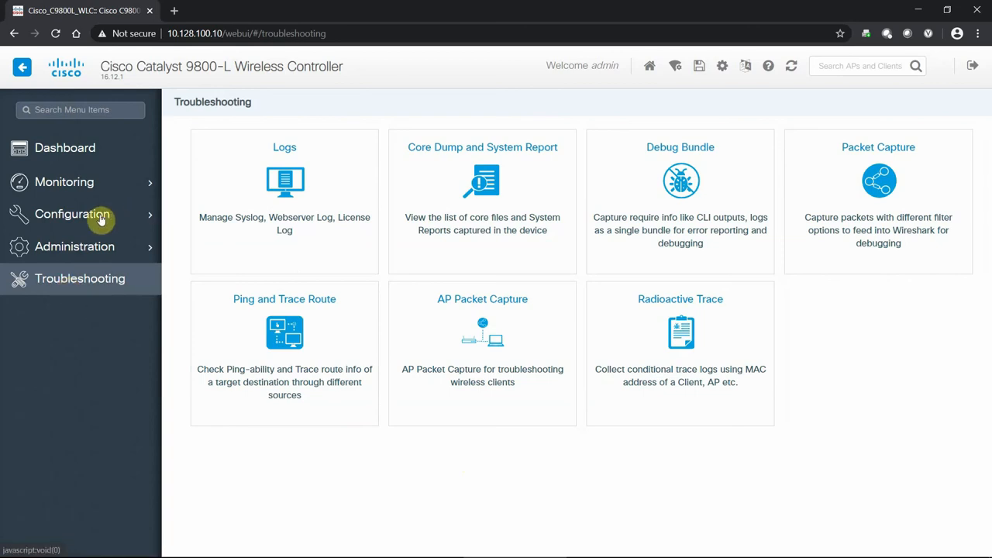
# Expand the Configuration flyout and scroll through its Interface, Radio, Routing, Security, Services, Tags and Wireless entries
pyautogui.click(71, 214)
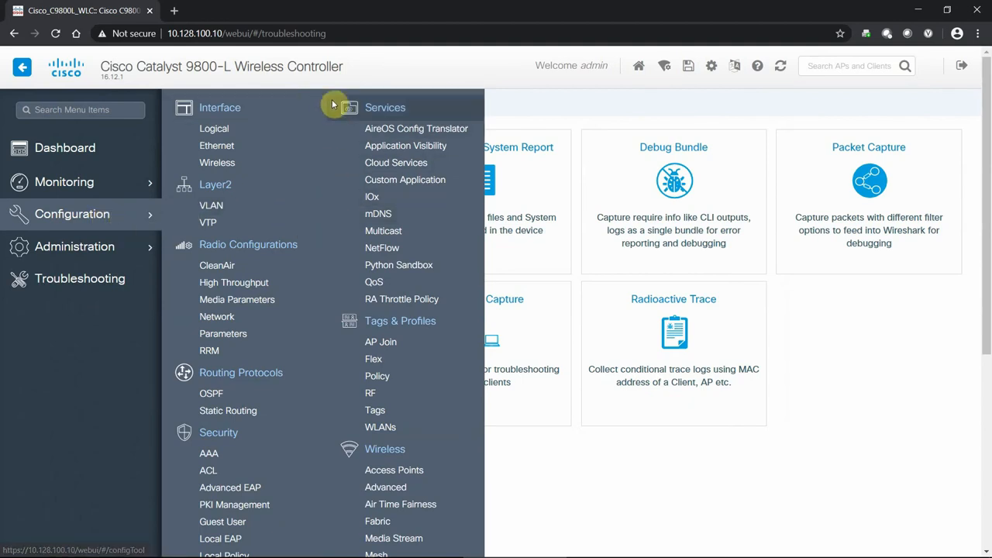
pyautogui.moveTo(329, 93)
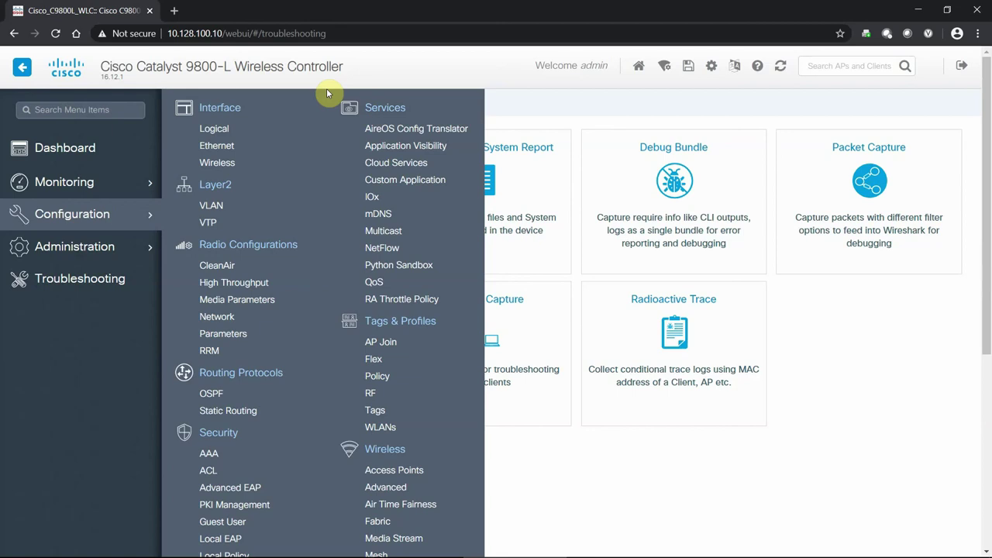
pyautogui.moveTo(323, 168)
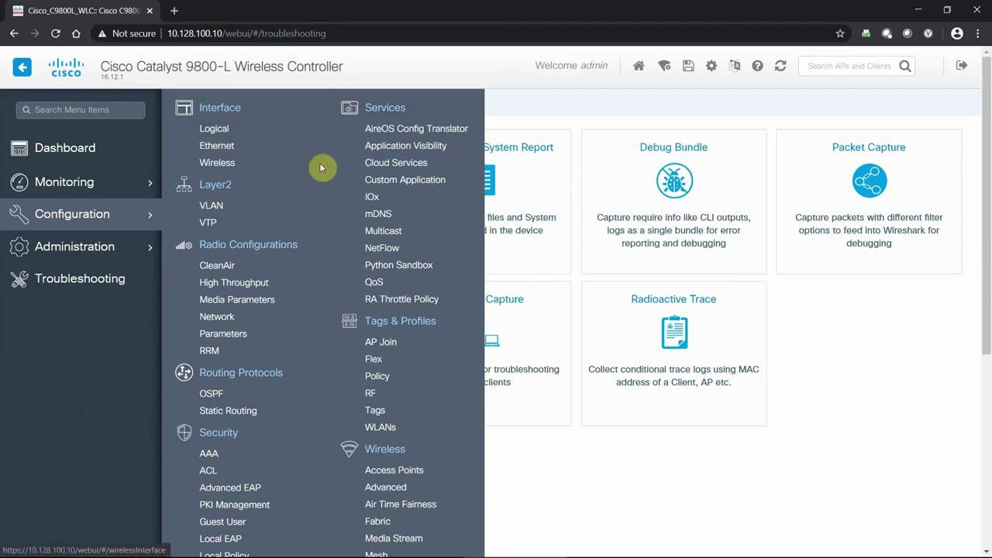
pyautogui.scroll(-3)
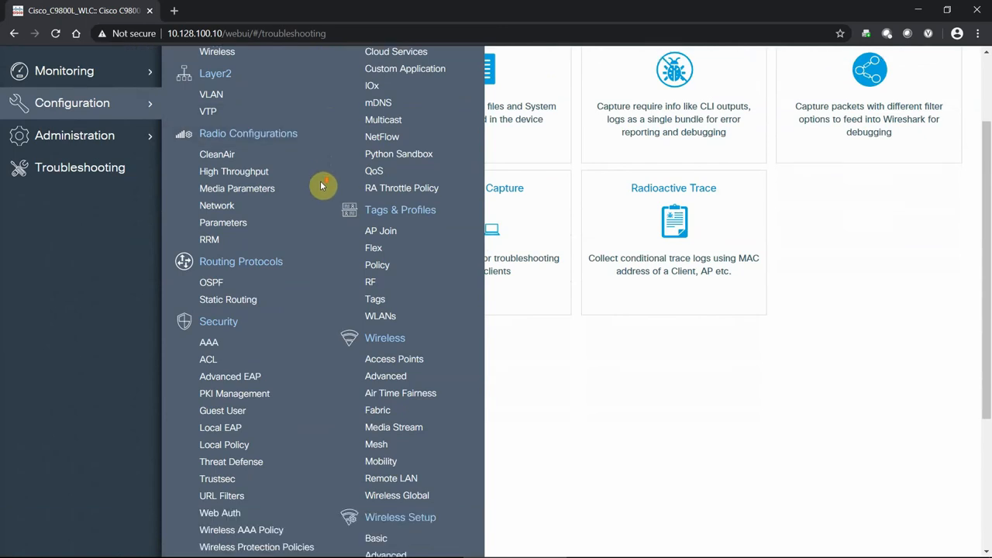
pyautogui.scroll(-3)
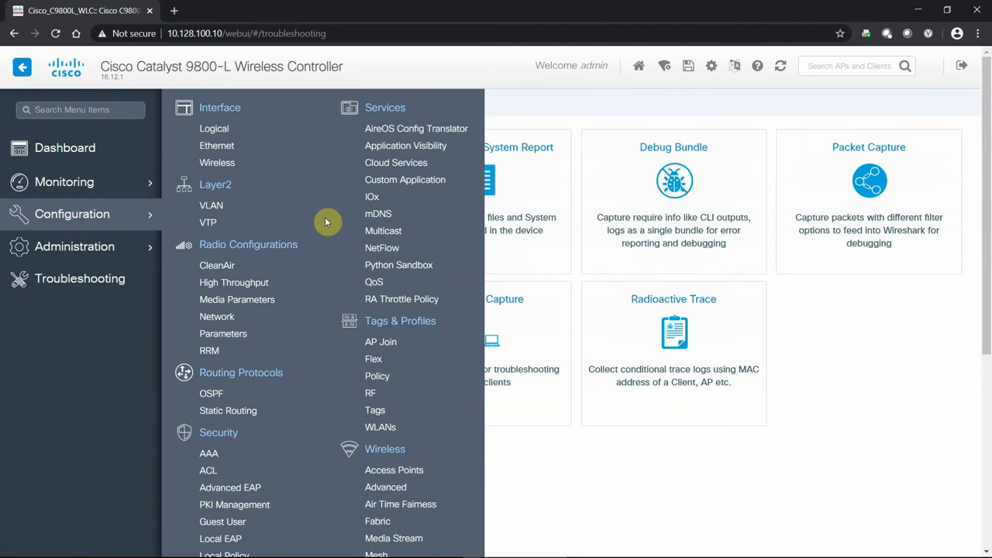
pyautogui.moveTo(258, 226)
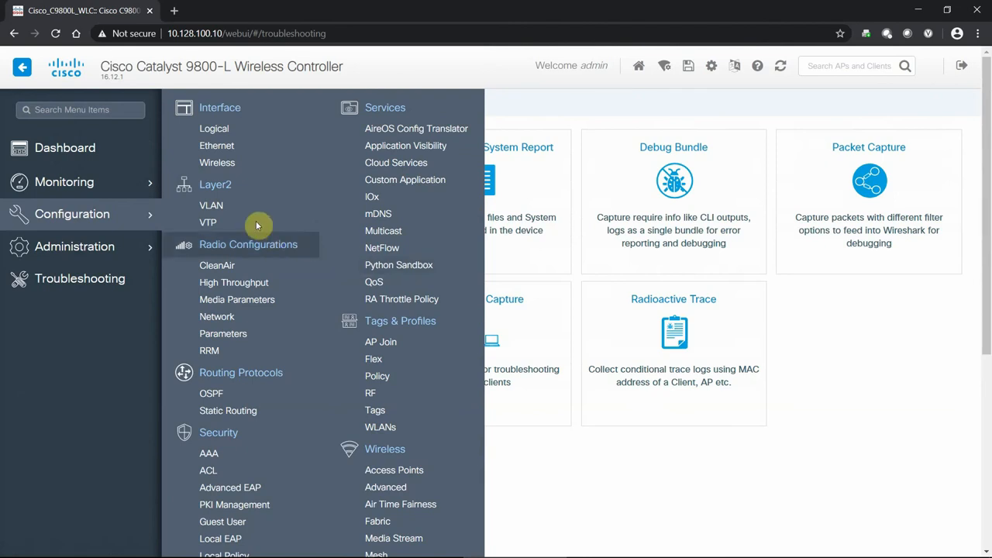
pyautogui.moveTo(323, 232)
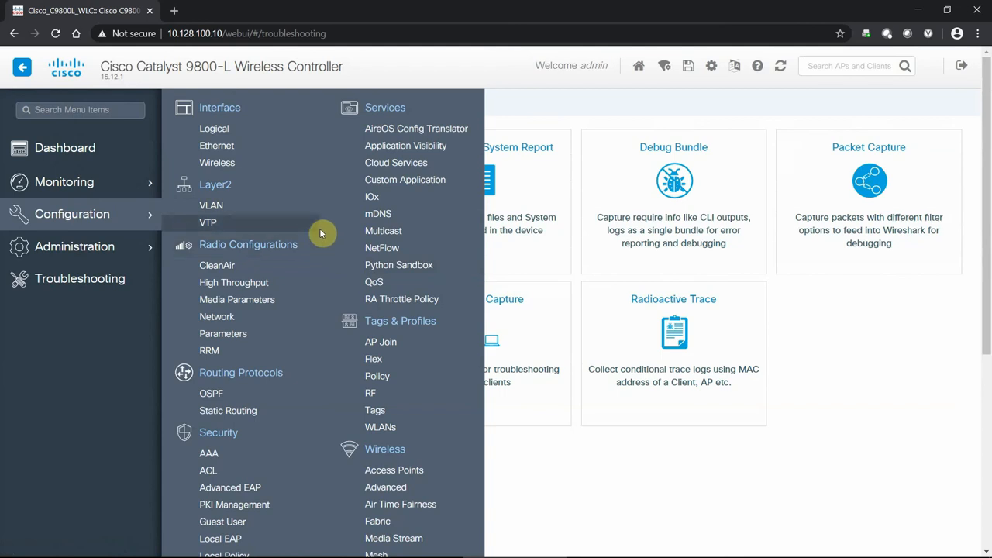
pyautogui.moveTo(323, 230)
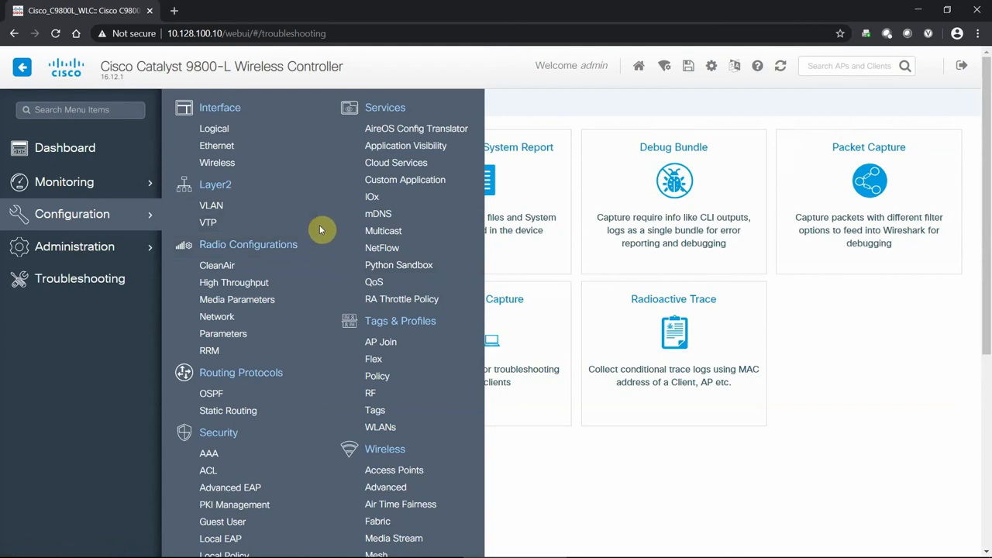
pyautogui.scroll(-3)
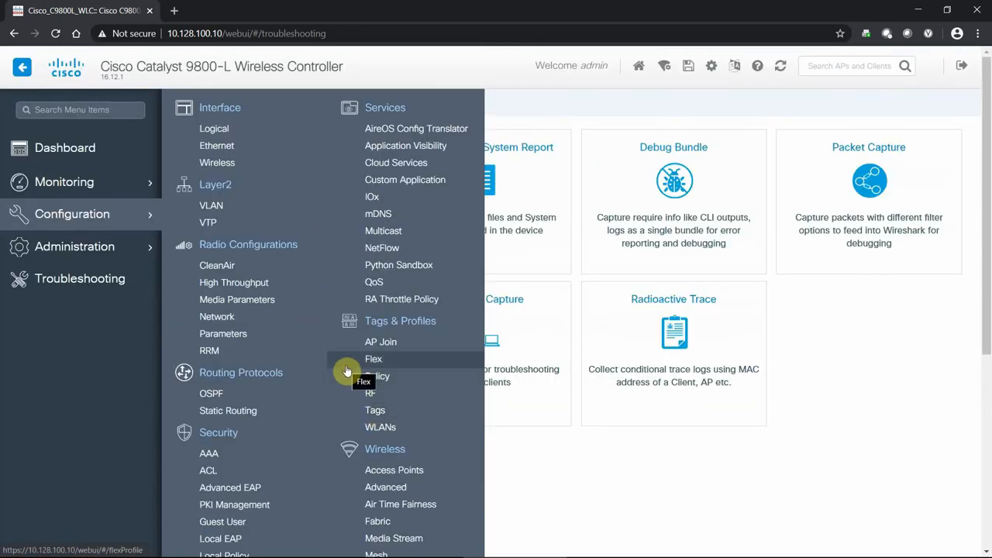
pyautogui.moveTo(323, 363)
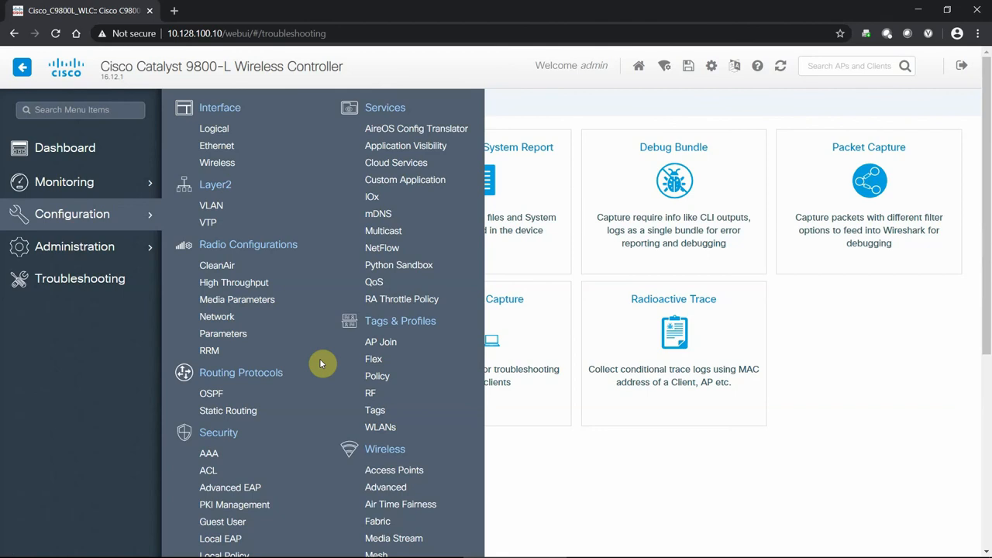
pyautogui.moveTo(313, 293)
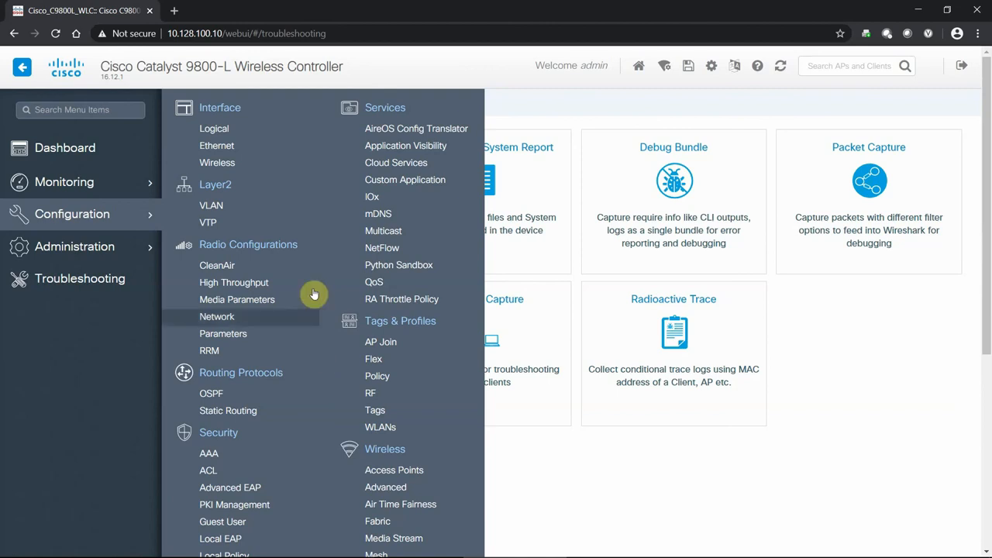
pyautogui.moveTo(323, 109)
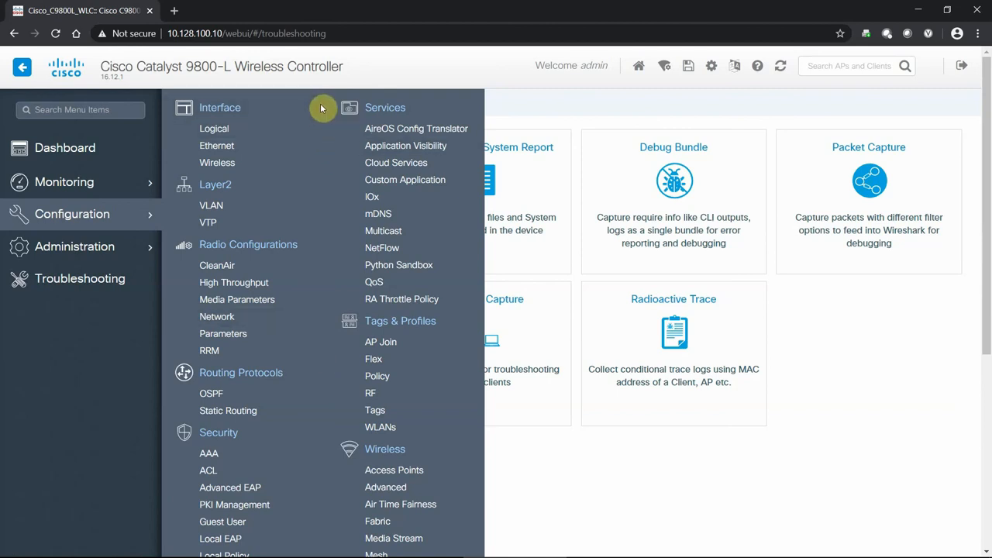